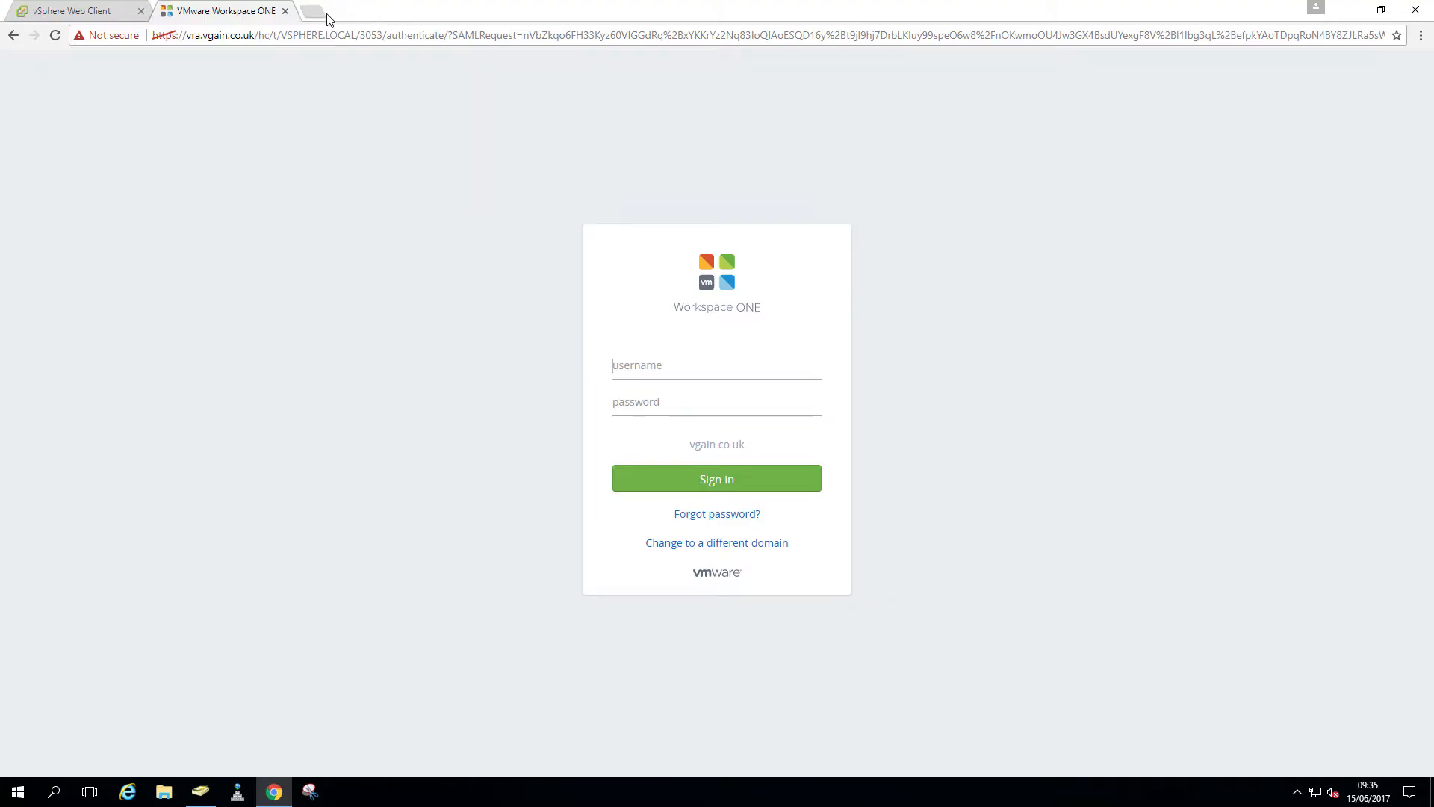
pyautogui.moveTo(107, 35)
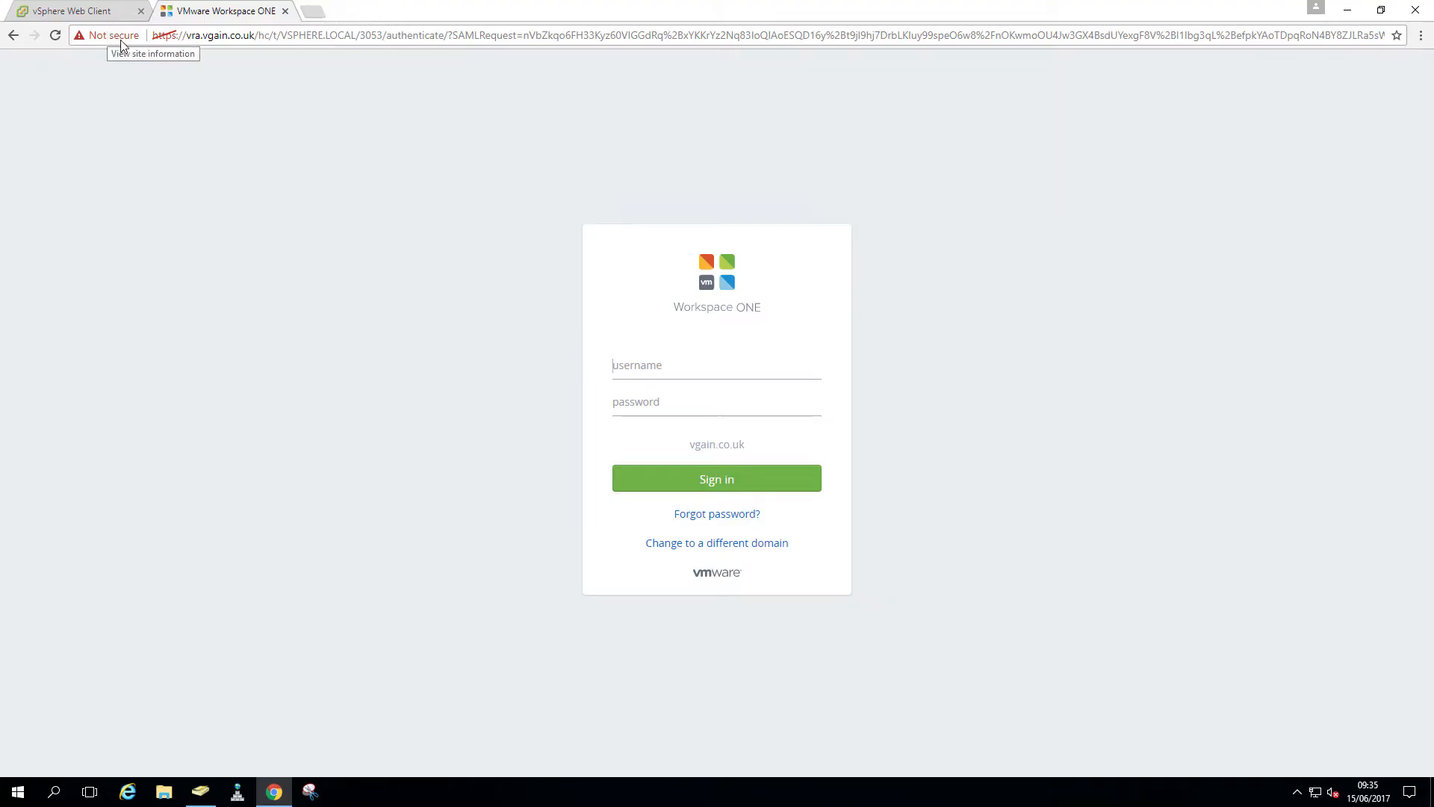
pyautogui.moveTo(663, 364)
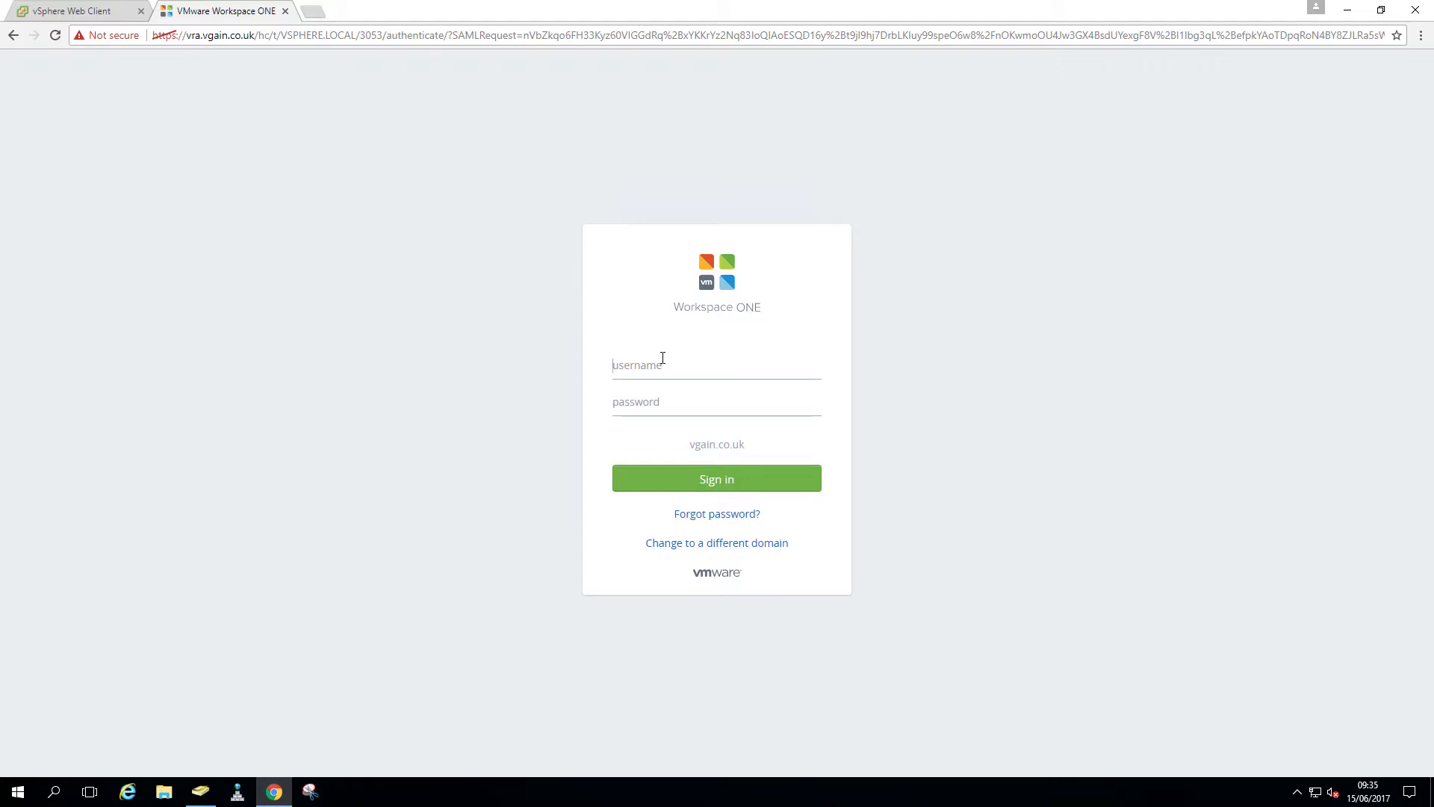
# Sign in to Workspace ONE as iaas-admin with its password
pyautogui.write('iaas-admin')
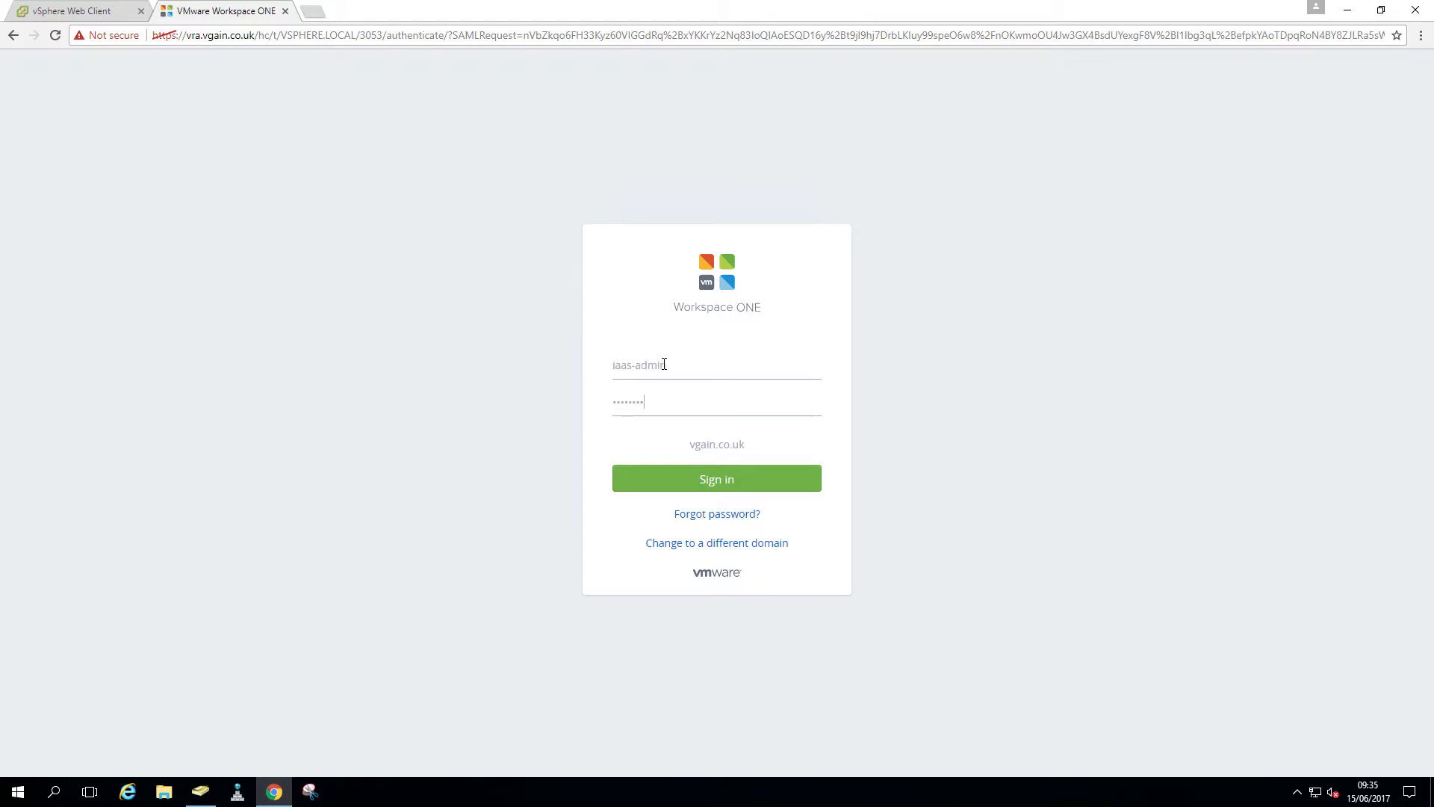
pyautogui.click(717, 478)
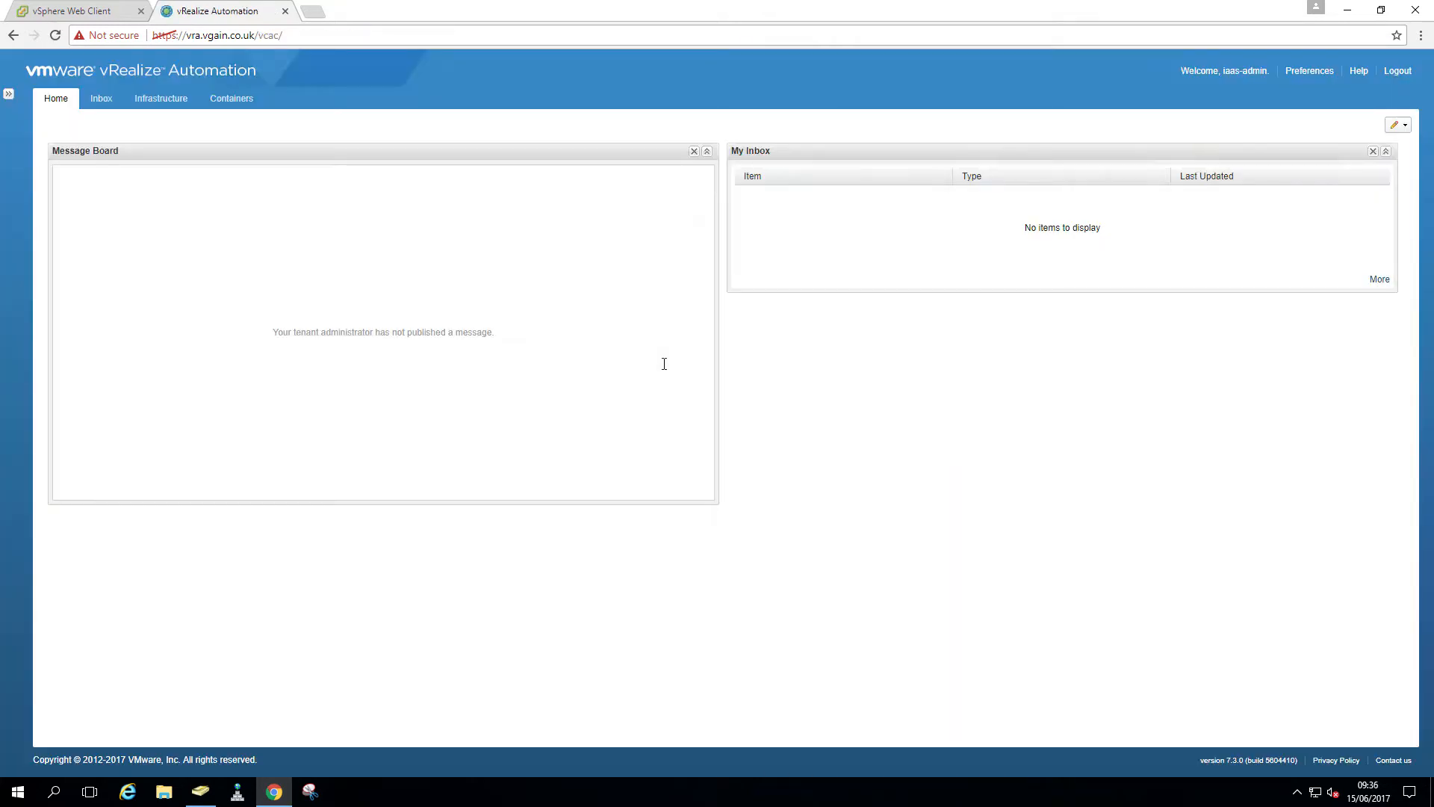
pyautogui.moveTo(161, 98)
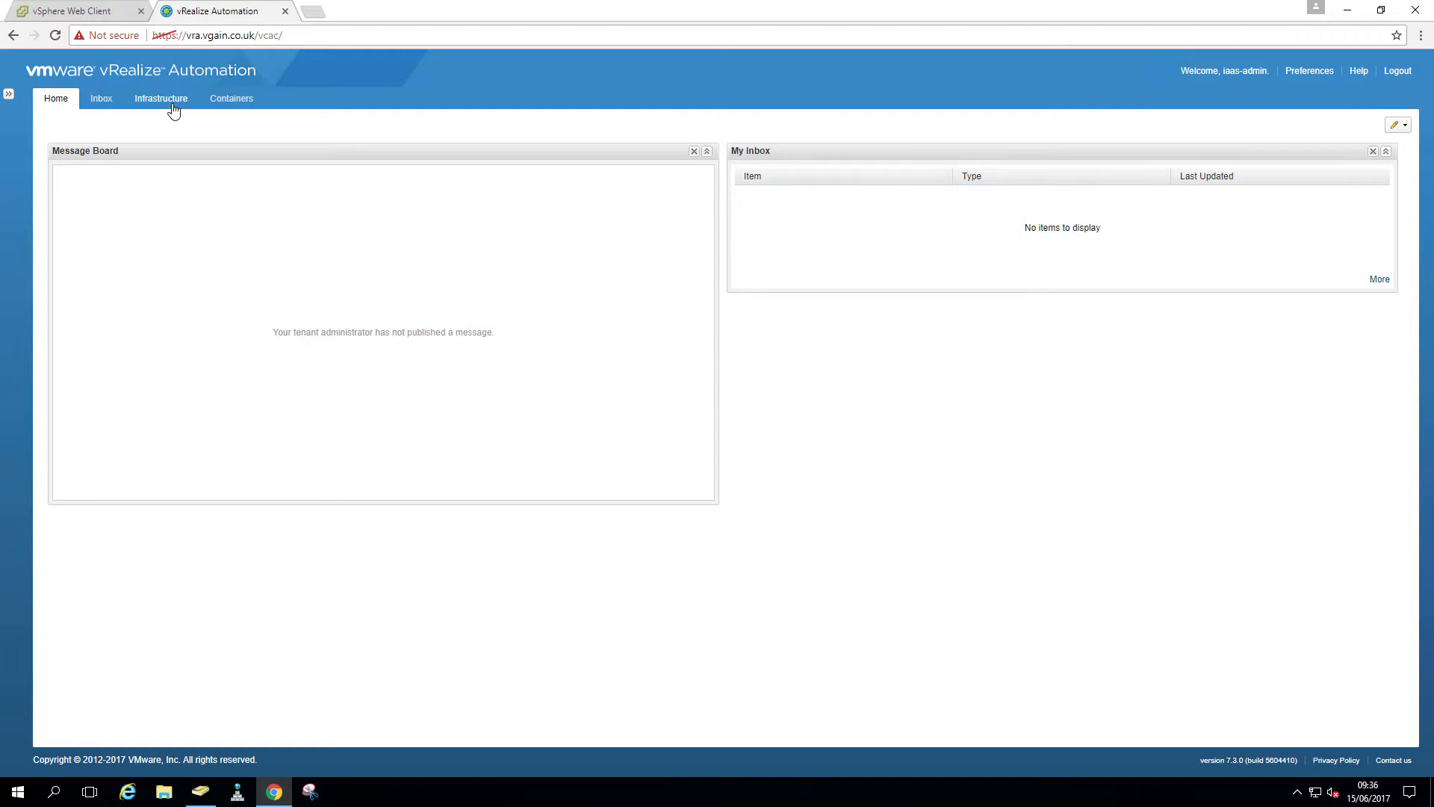
# Check that Infrastructure > Endpoints is empty, then go to Monitoring
pyautogui.click(162, 97)
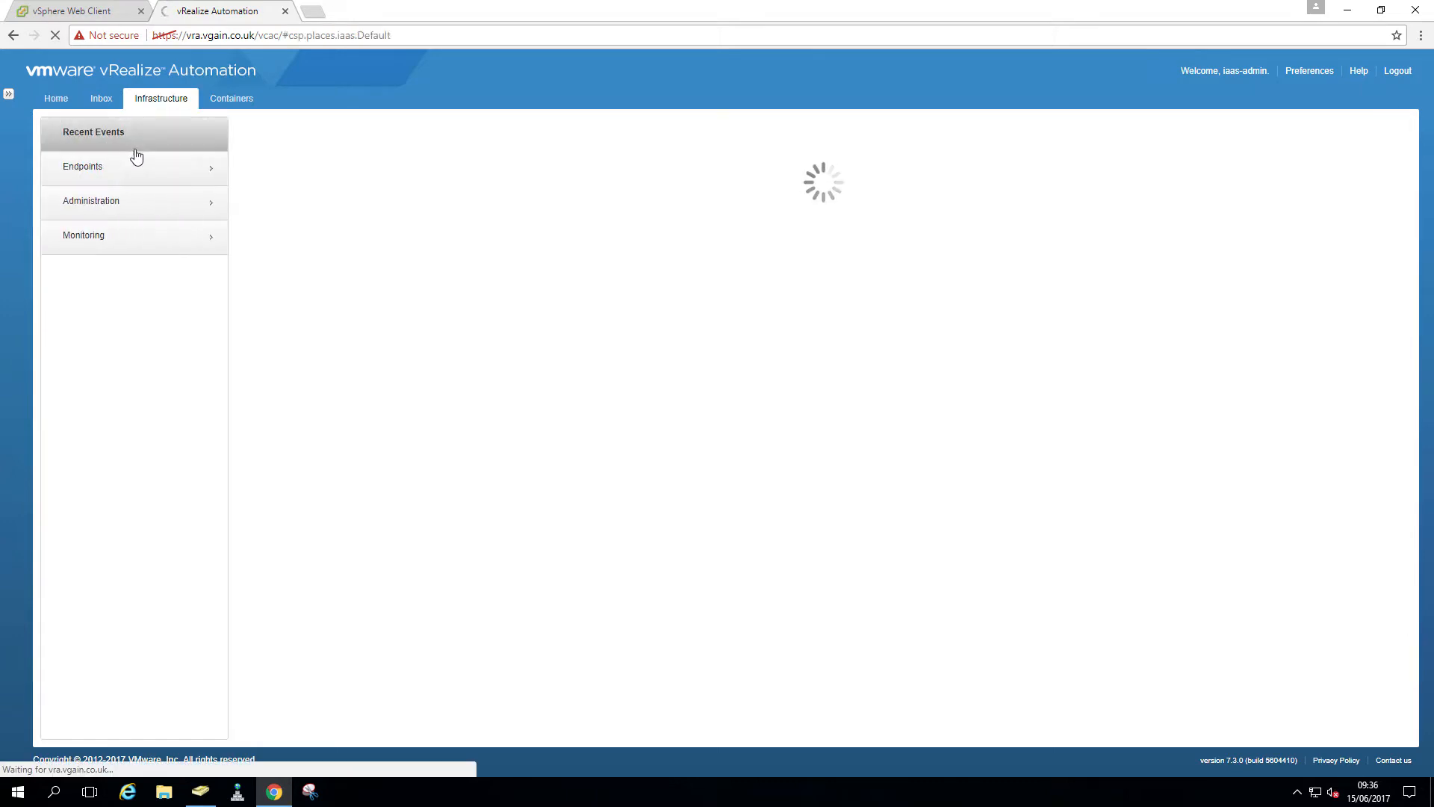
pyautogui.click(93, 131)
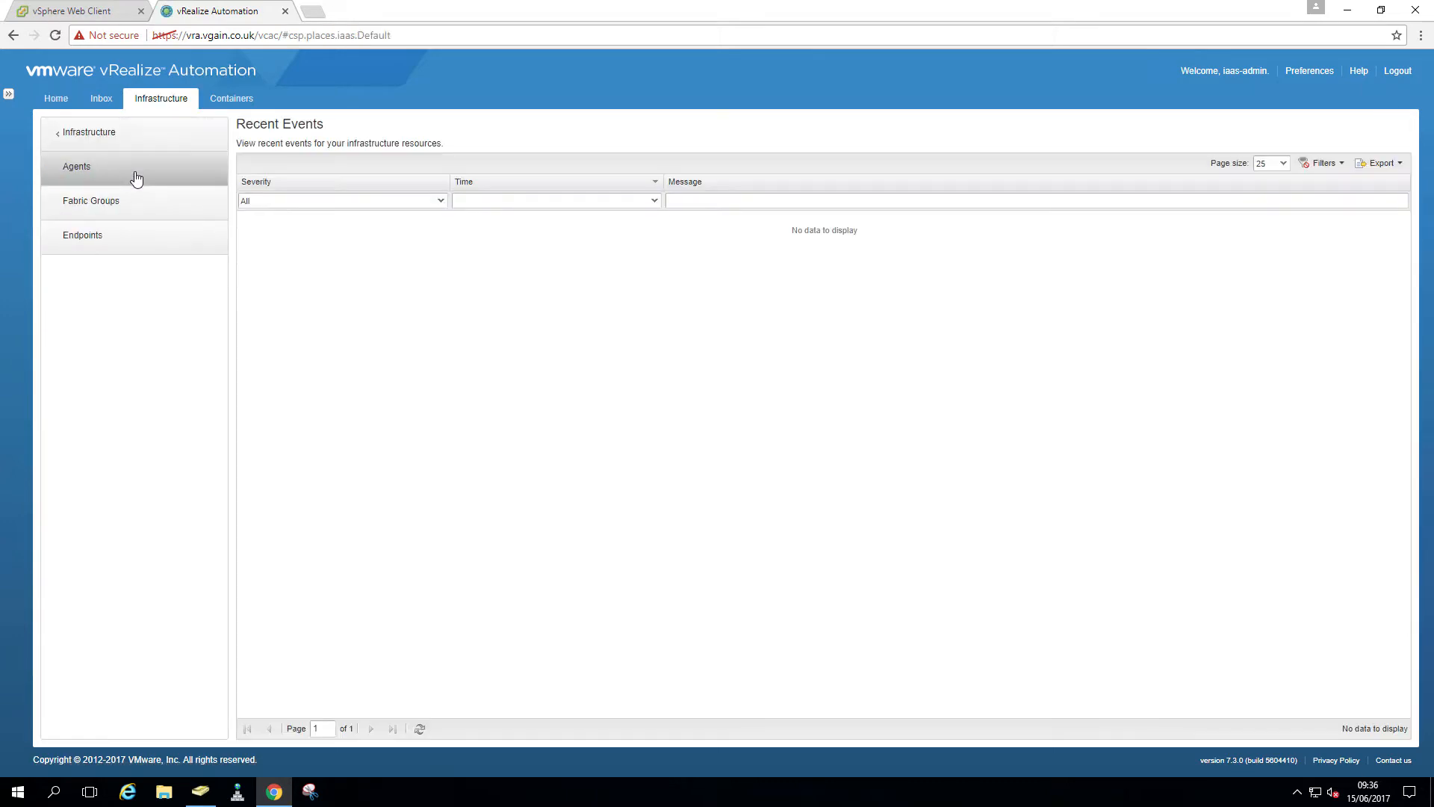
pyautogui.click(82, 235)
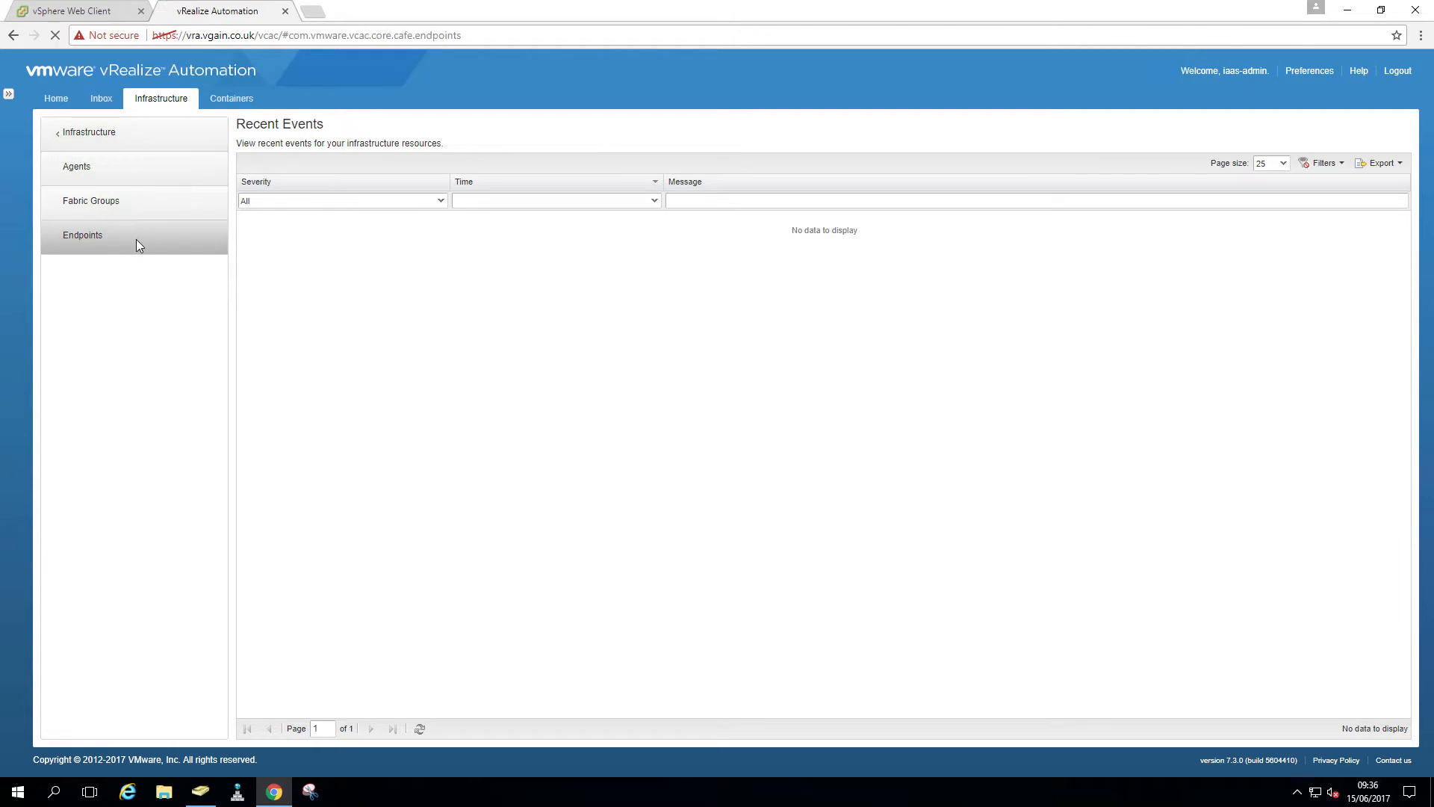
pyautogui.click(82, 236)
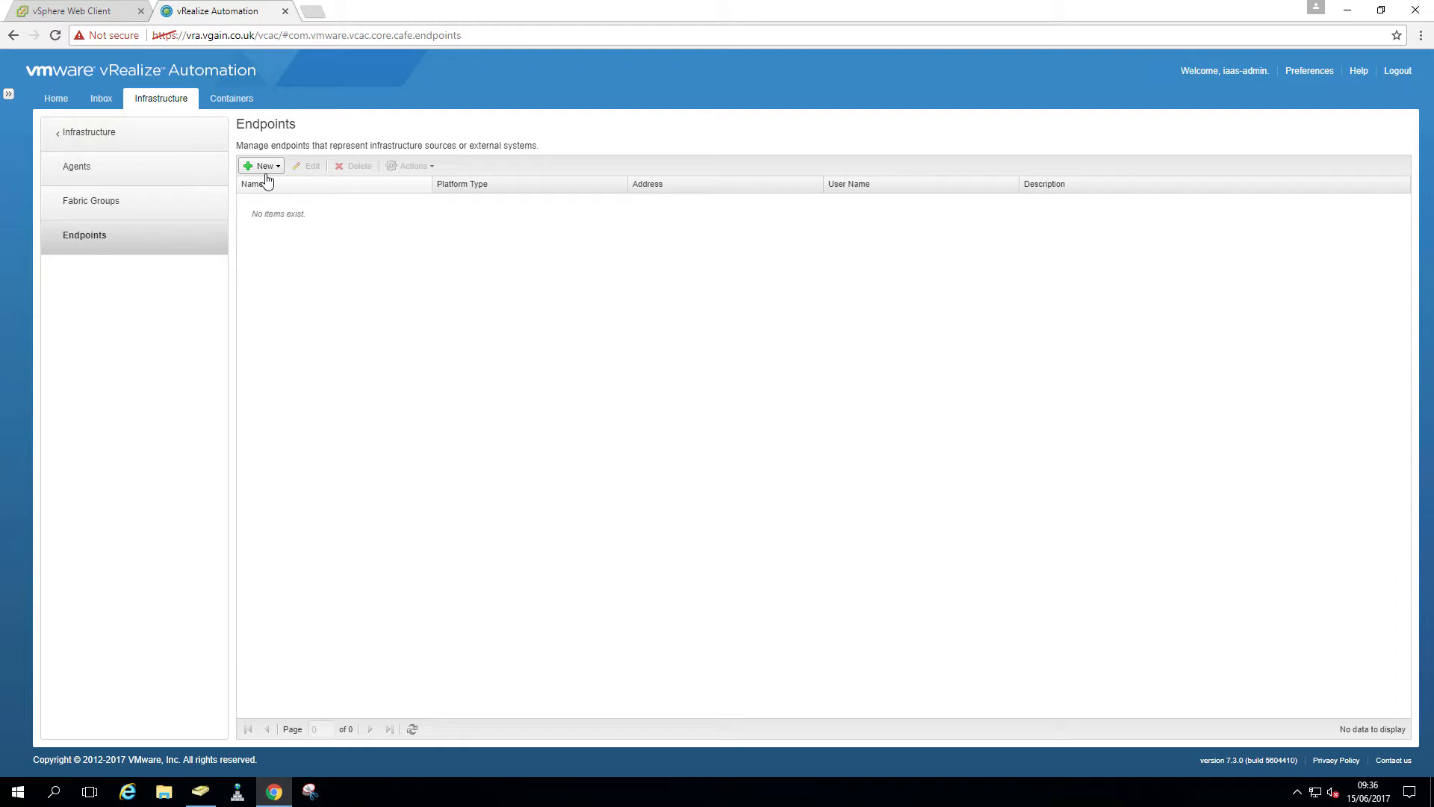
pyautogui.moveTo(131, 136)
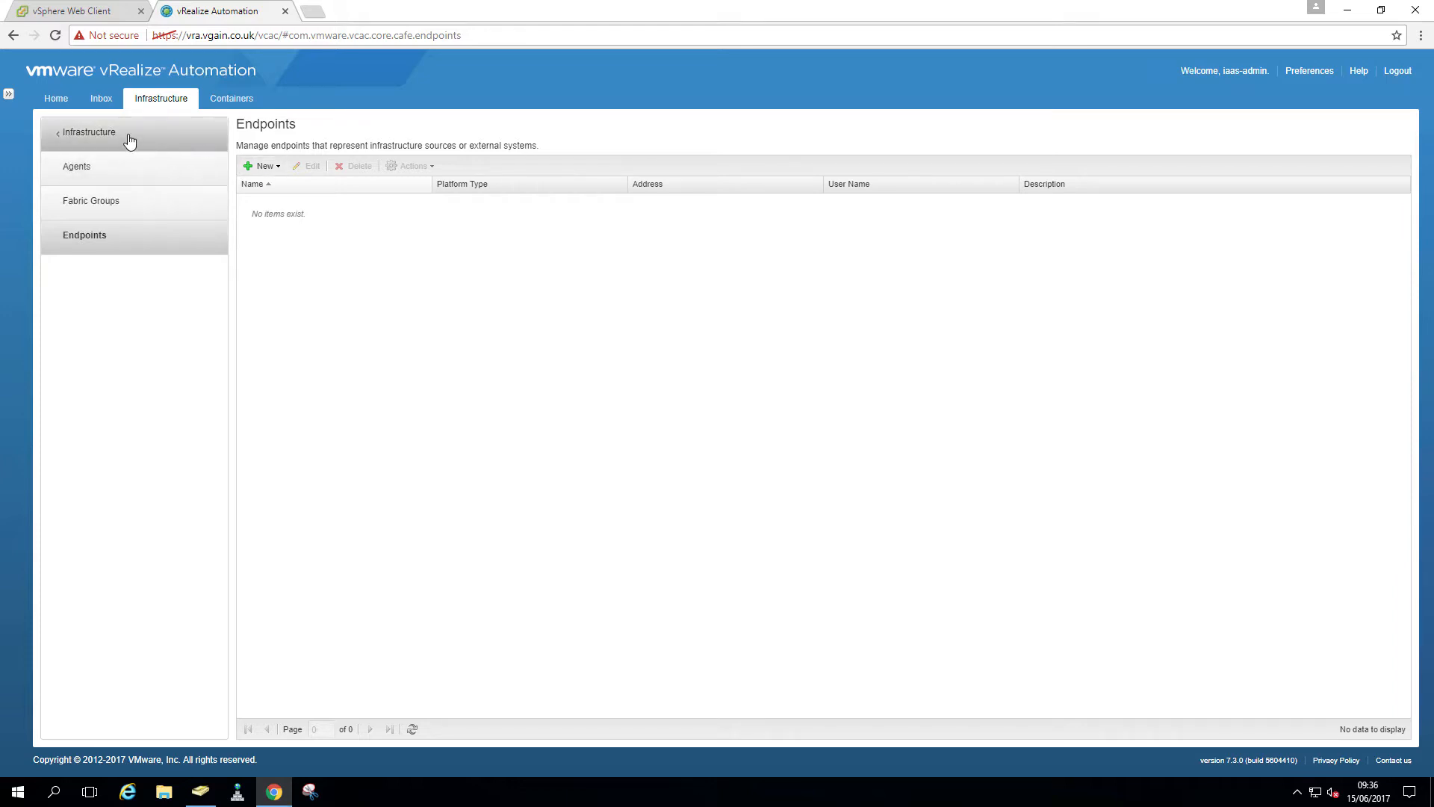
pyautogui.click(90, 132)
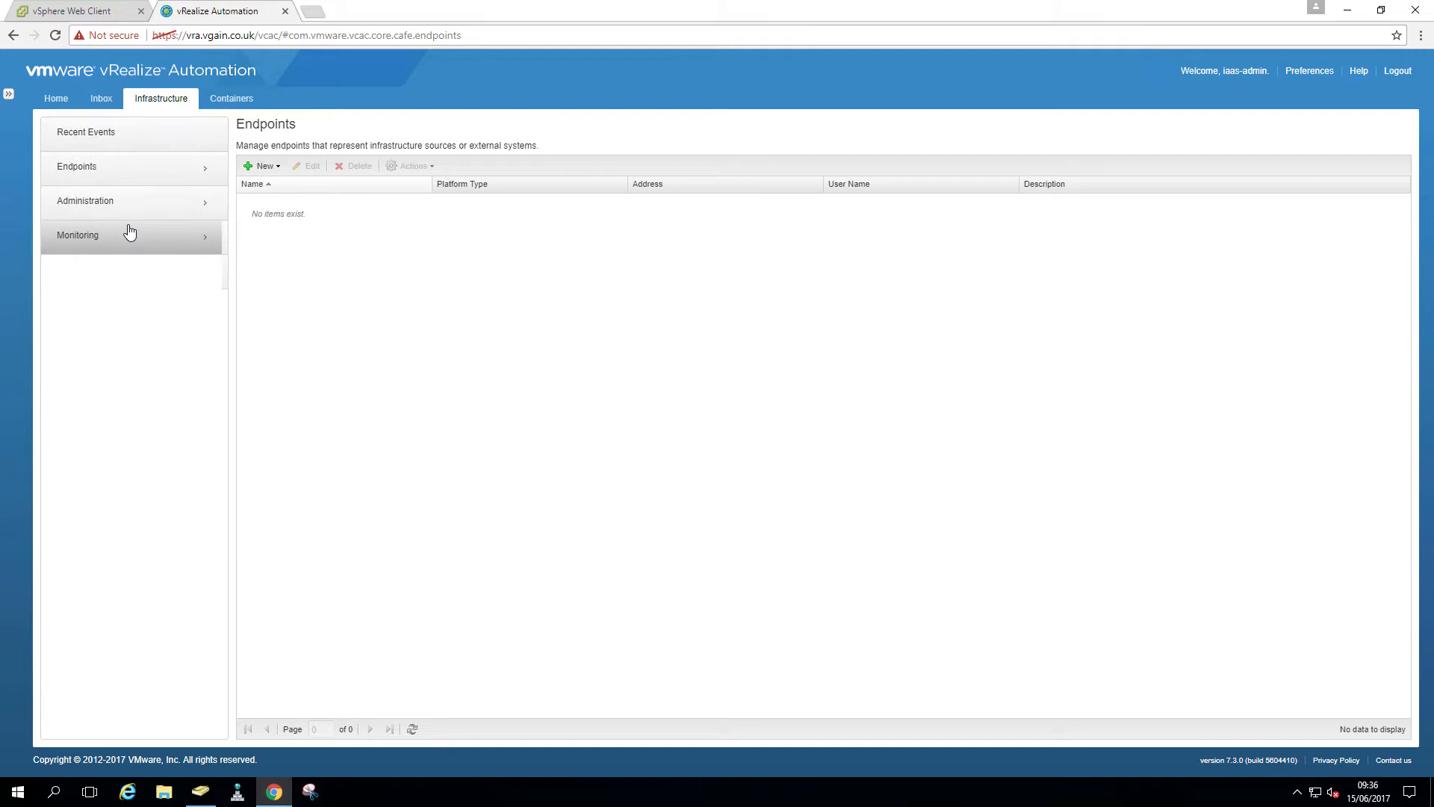
pyautogui.click(77, 235)
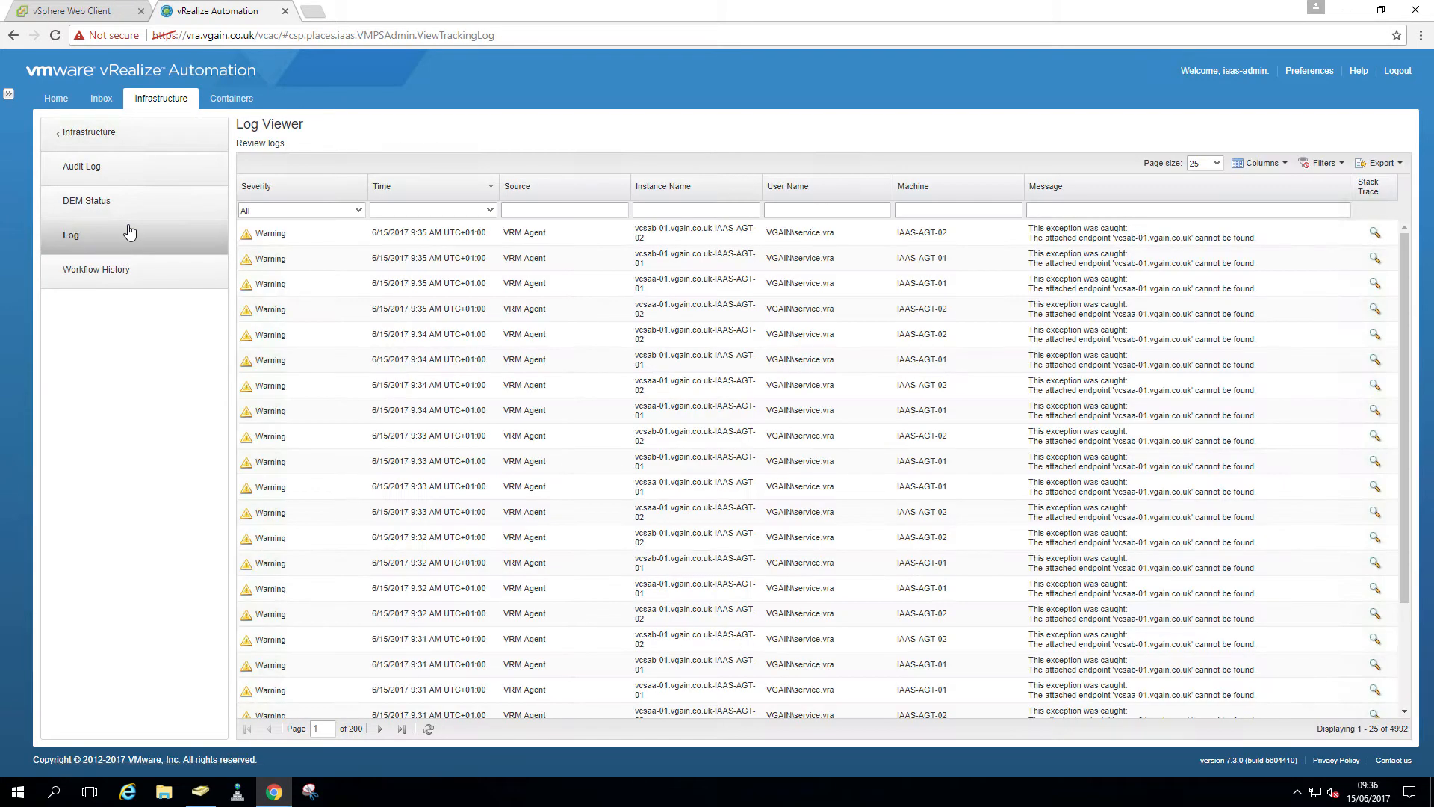
pyautogui.moveTo(640, 286)
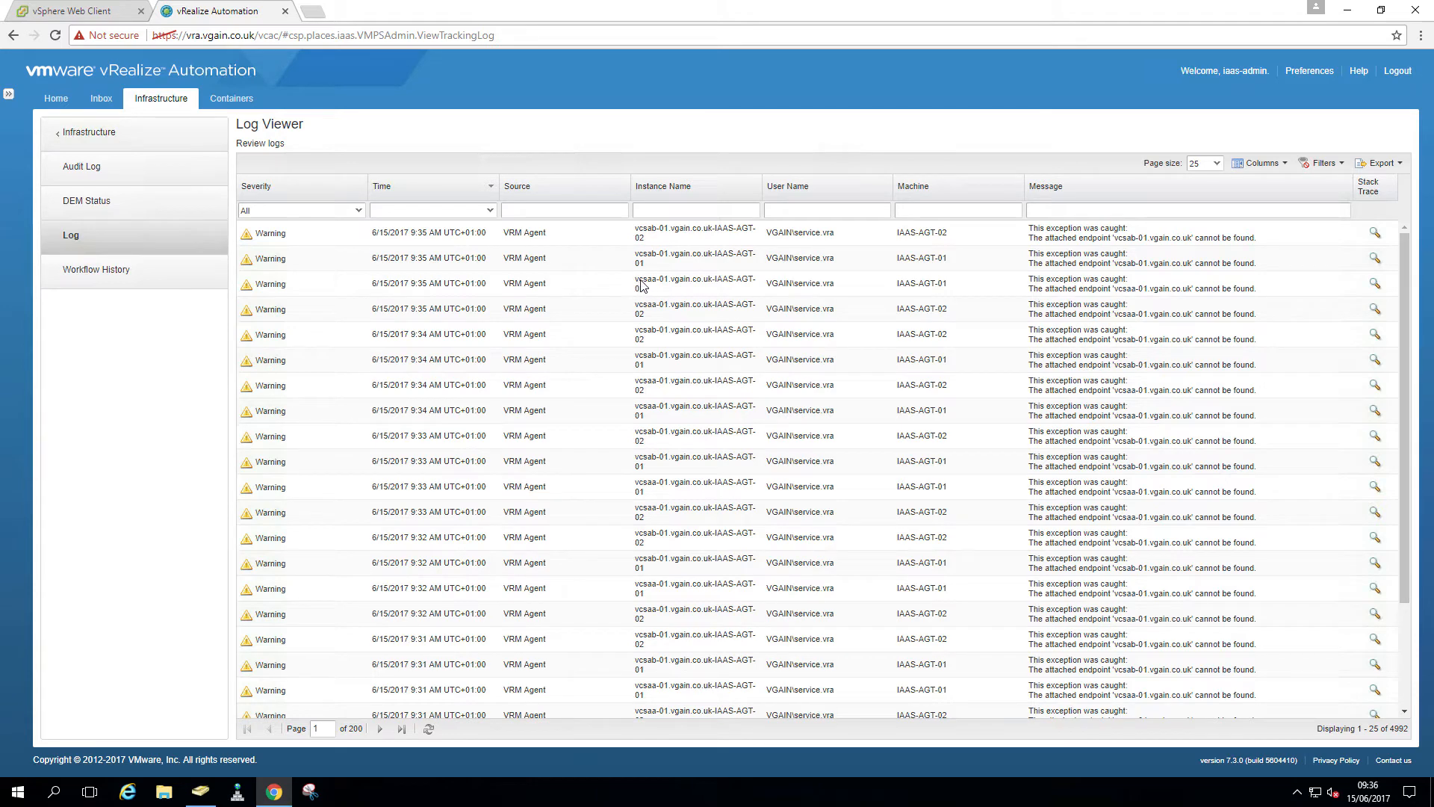
# Pick out vcsaa-01.vgain.co.uk from the agent log, then reopen the endpoints list
pyautogui.doubleClick(652, 279)
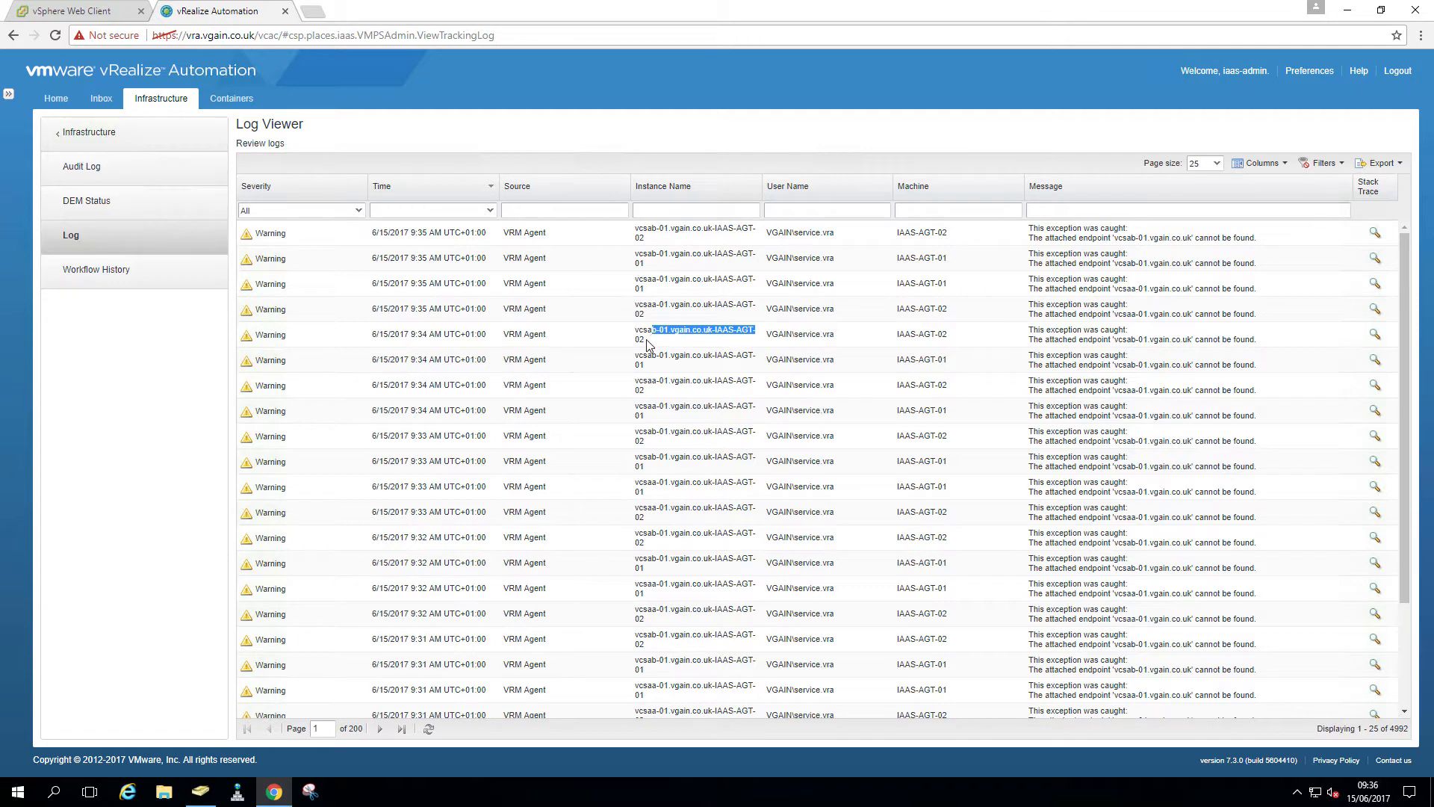
pyautogui.moveTo(637, 286)
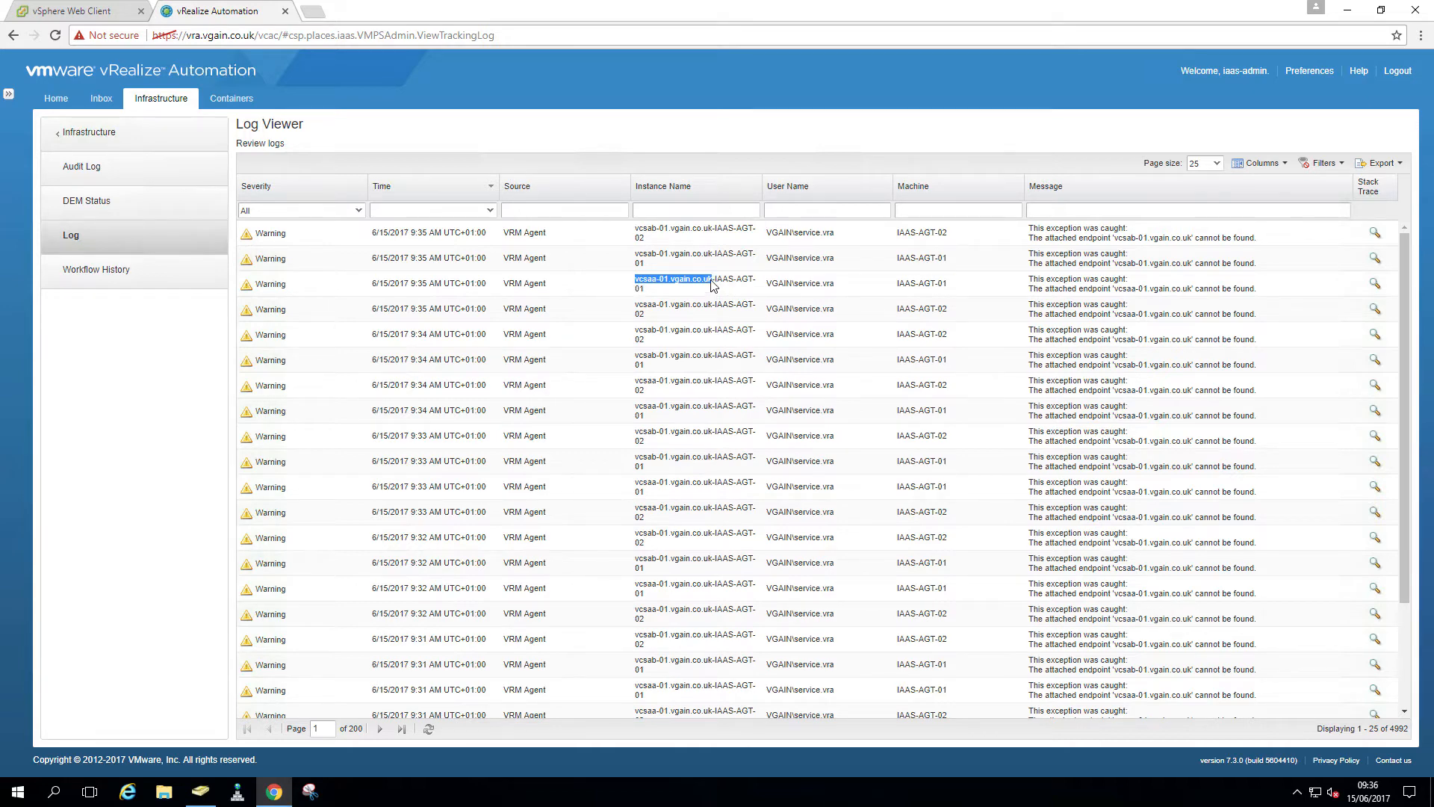
pyautogui.moveTo(622, 318)
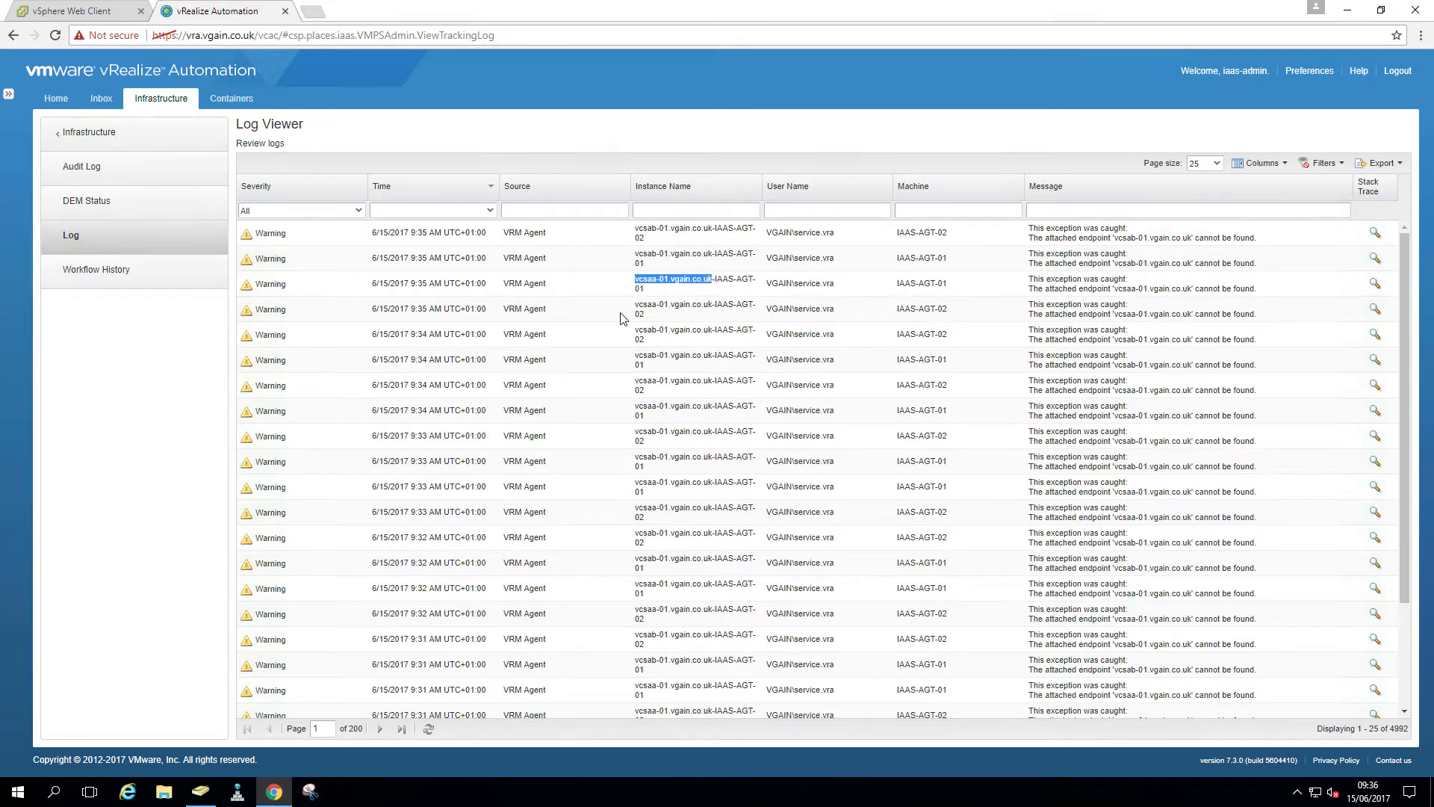
pyautogui.moveTo(107, 154)
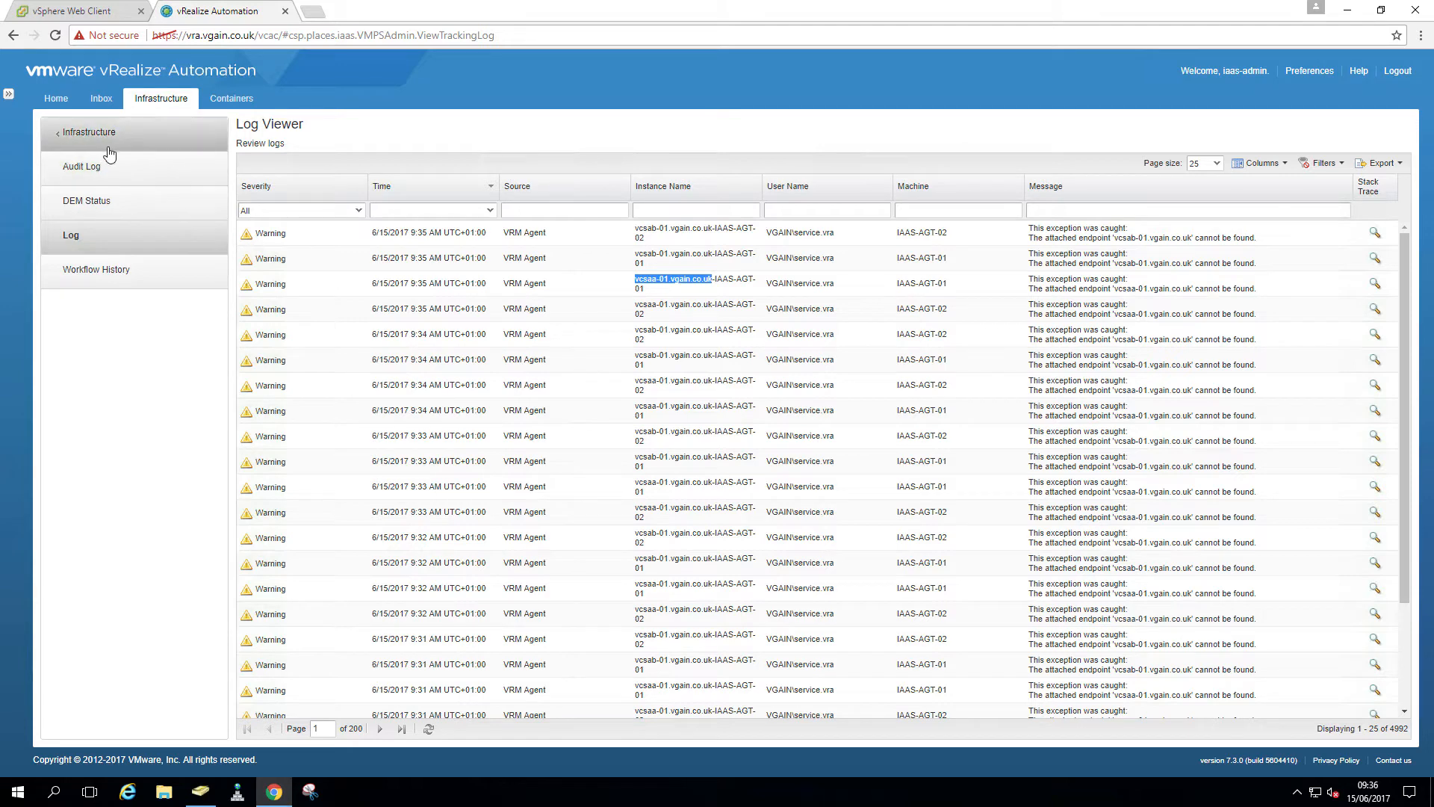
pyautogui.click(89, 131)
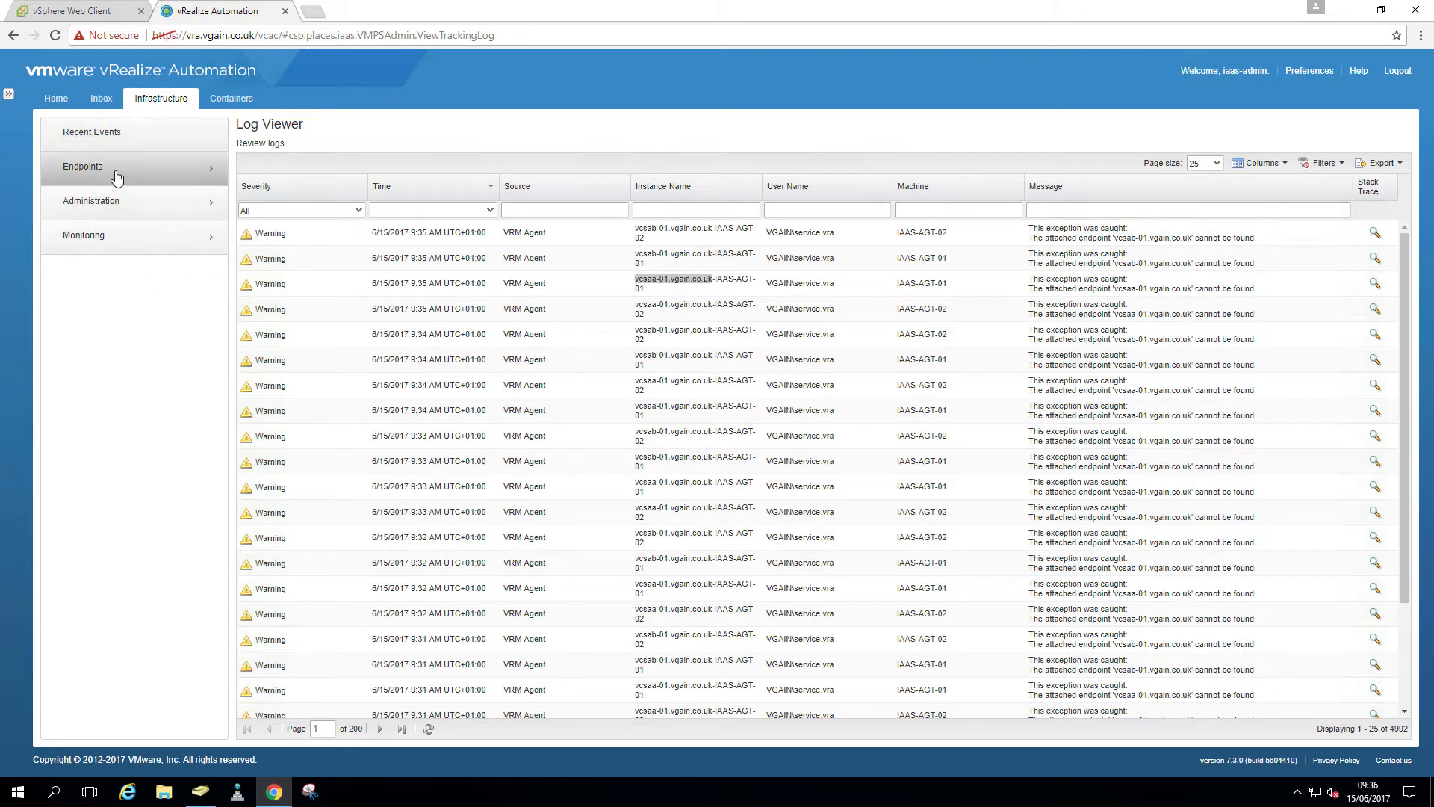
pyautogui.click(83, 167)
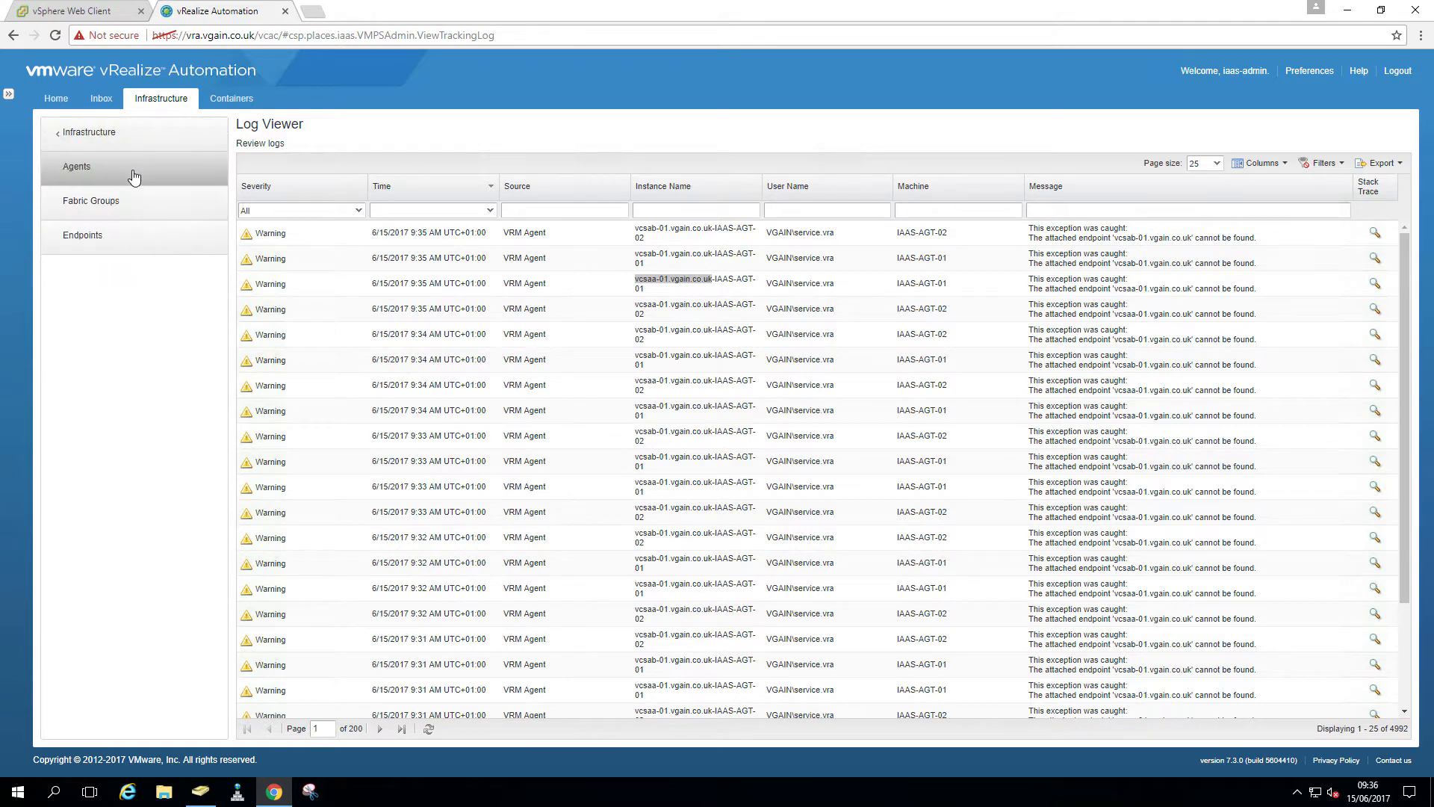
pyautogui.click(84, 235)
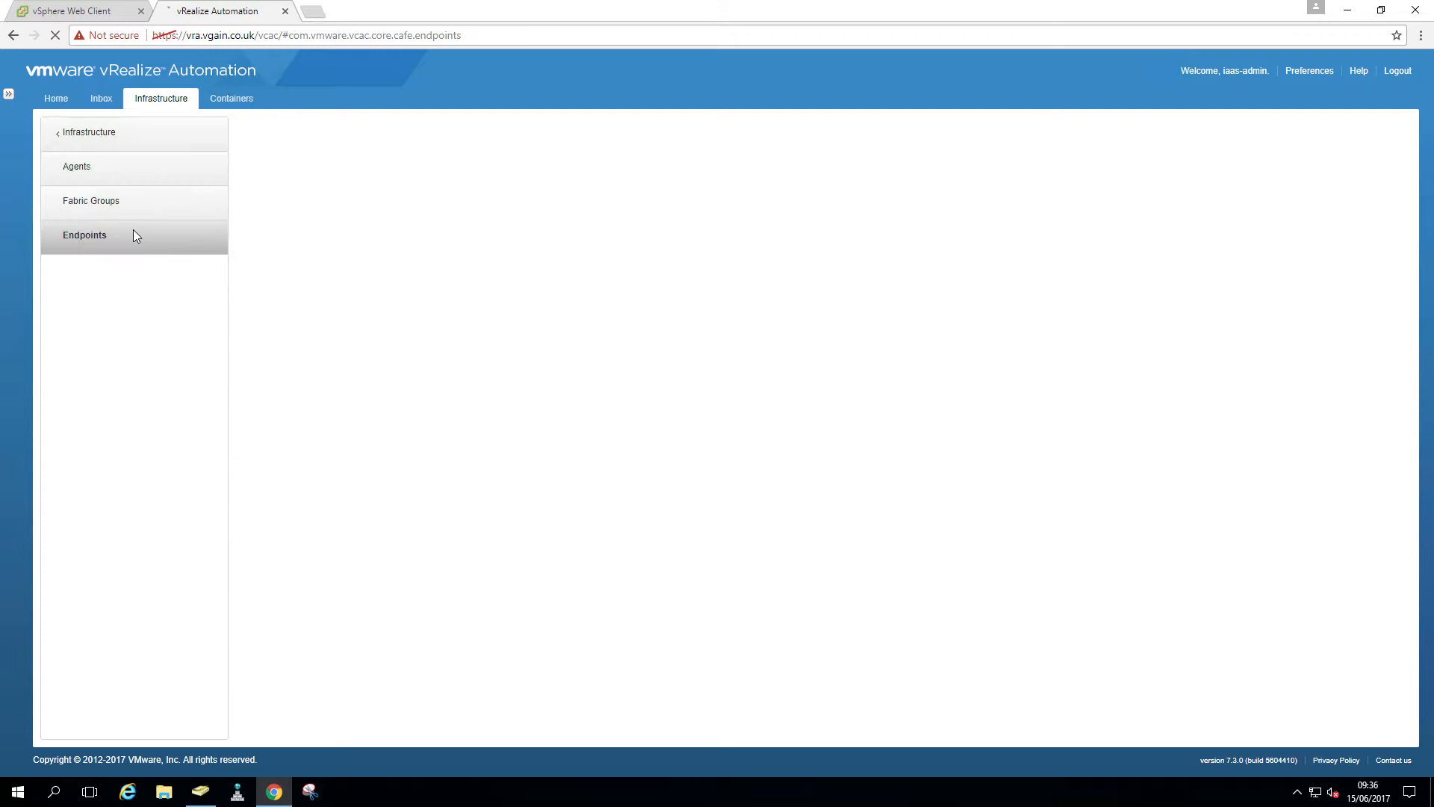
# Choose New > Virtual > vSphere (vCenter) on the Endpoints page
pyautogui.click(84, 235)
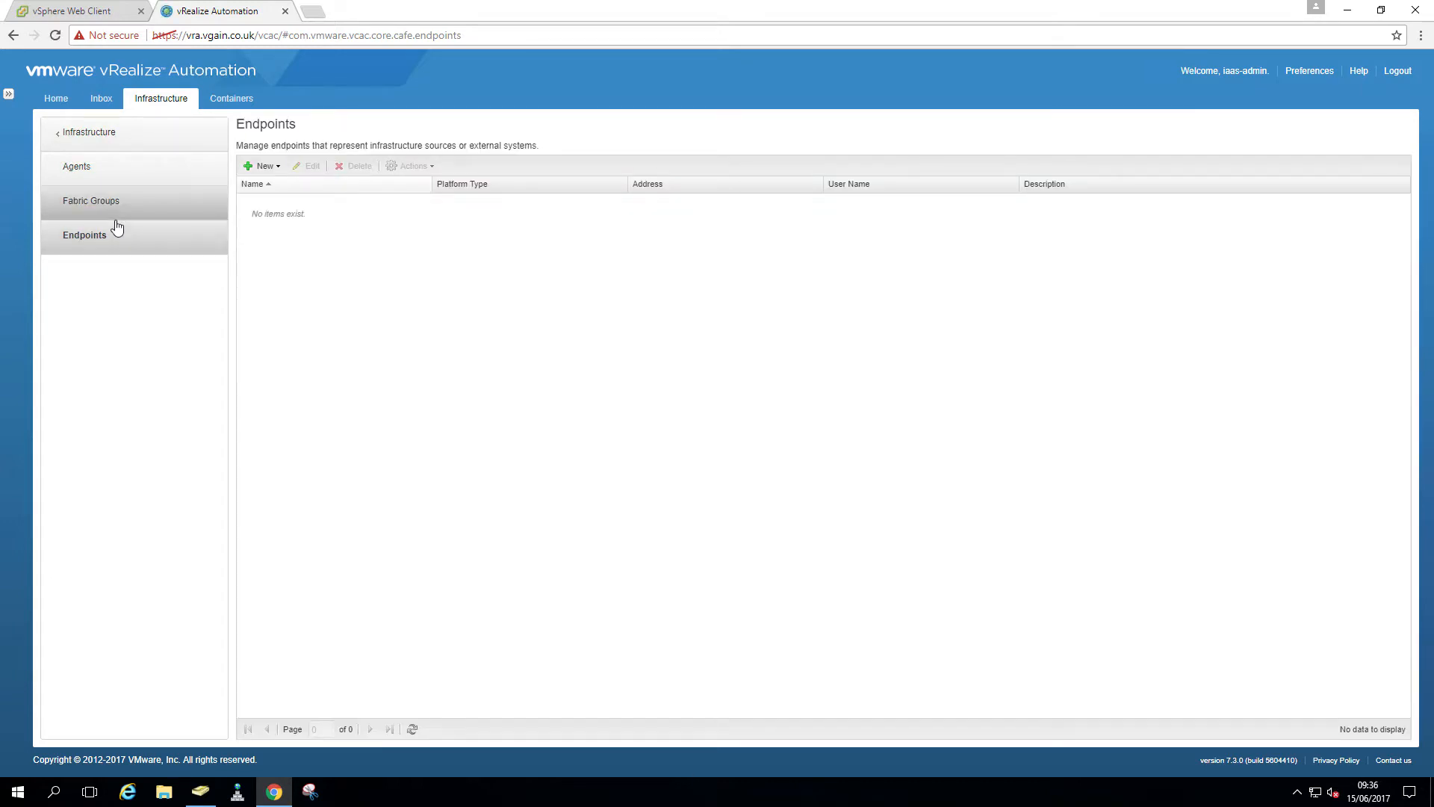
pyautogui.click(261, 166)
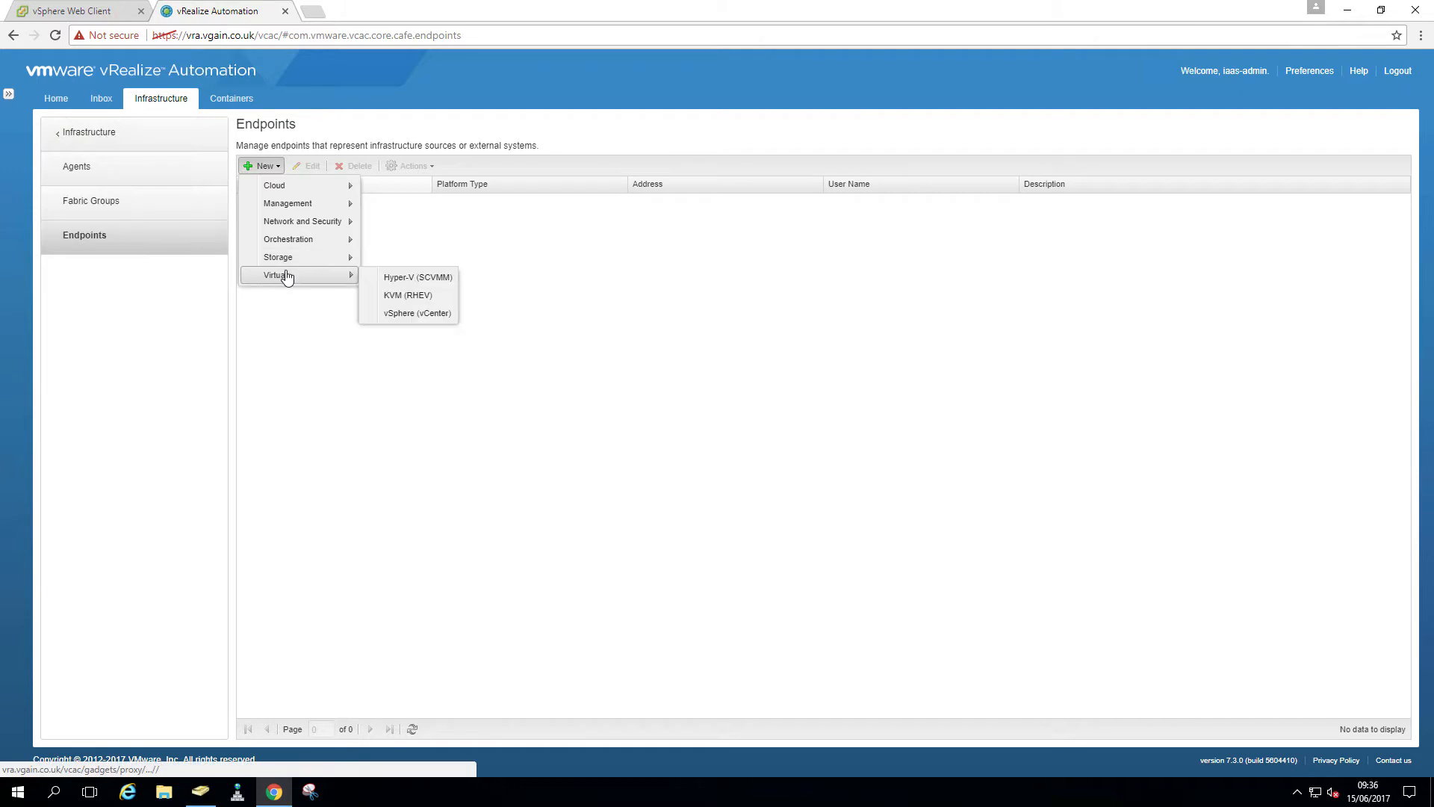
pyautogui.click(417, 313)
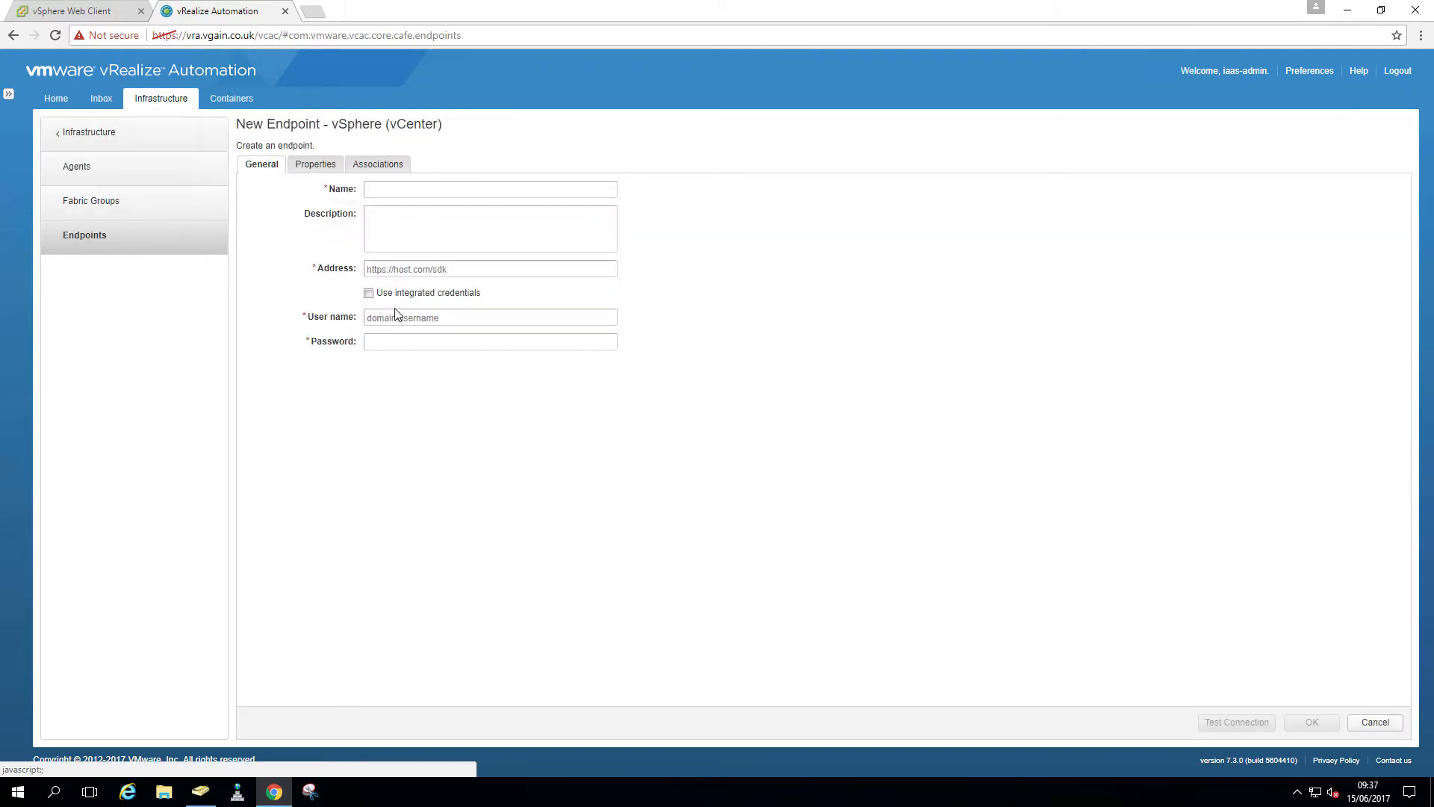
pyautogui.click(489, 189)
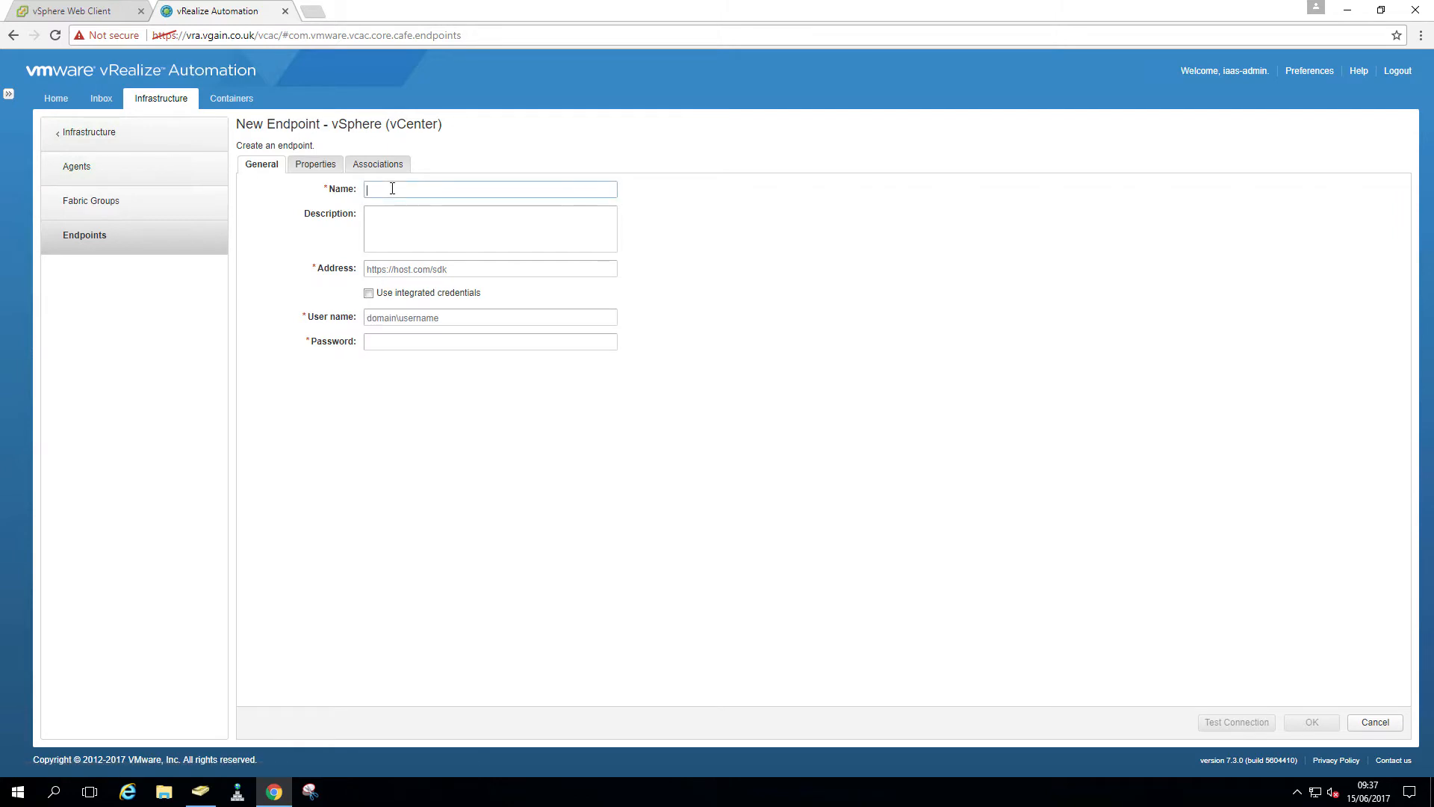
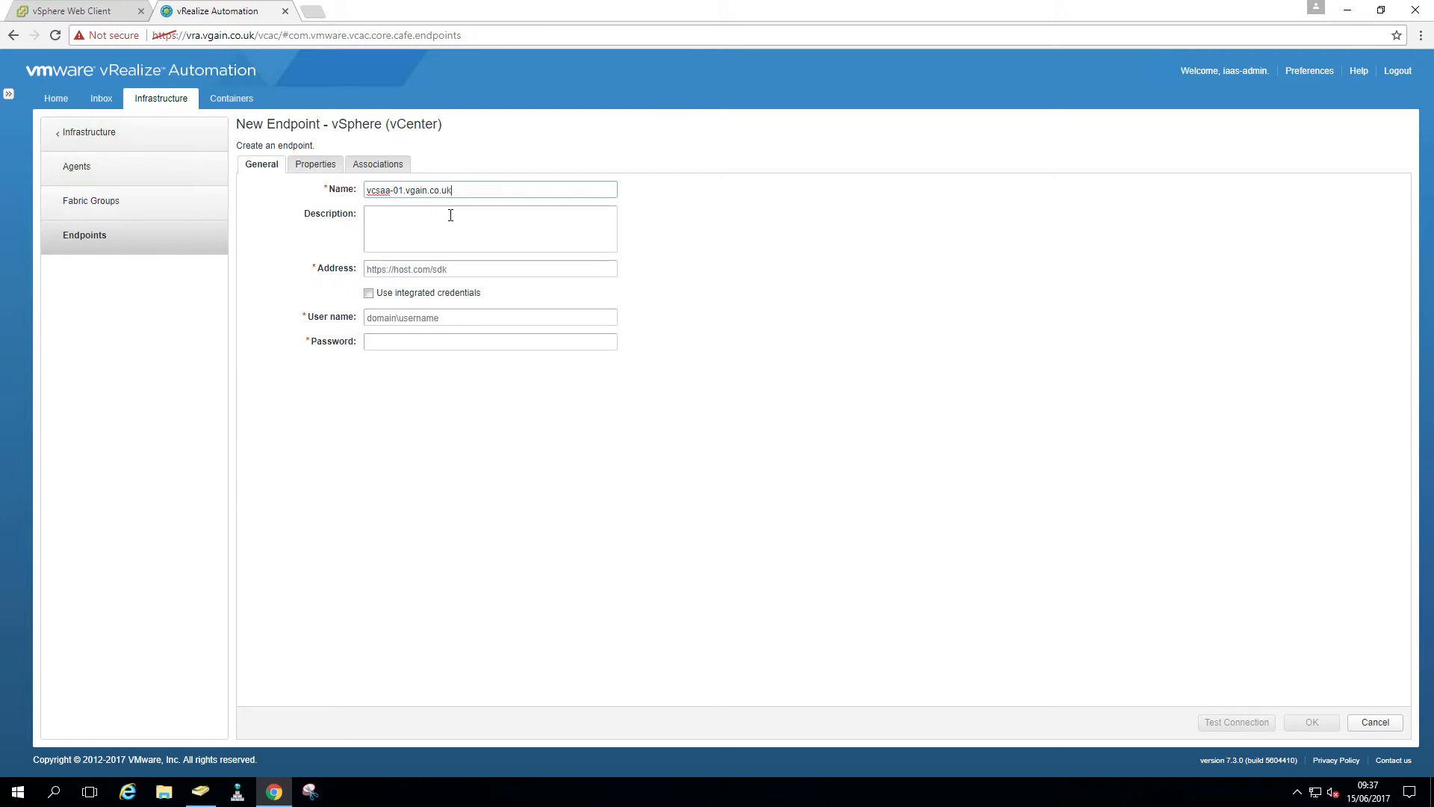
pyautogui.tripleClick(448, 189)
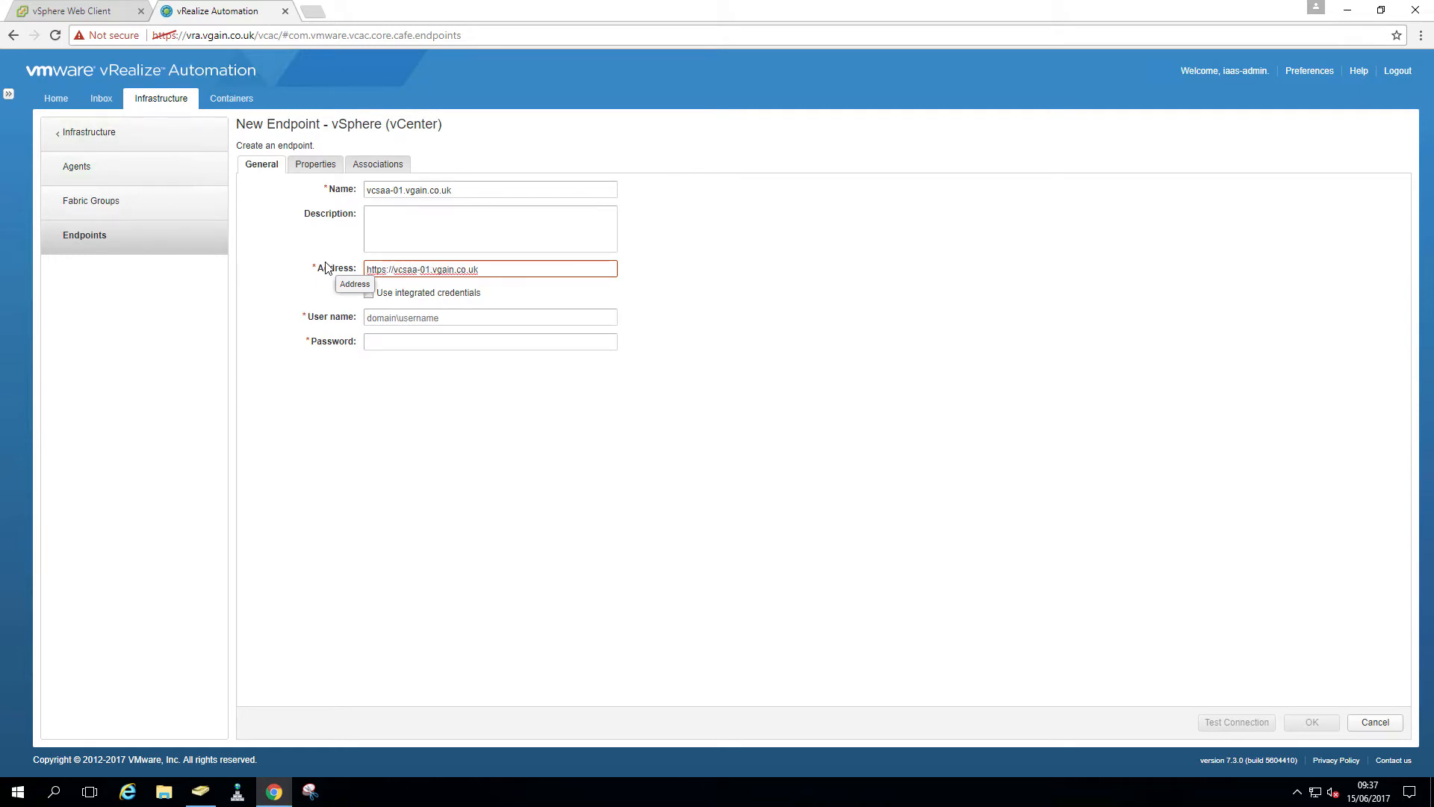
pyautogui.write('/sdk')
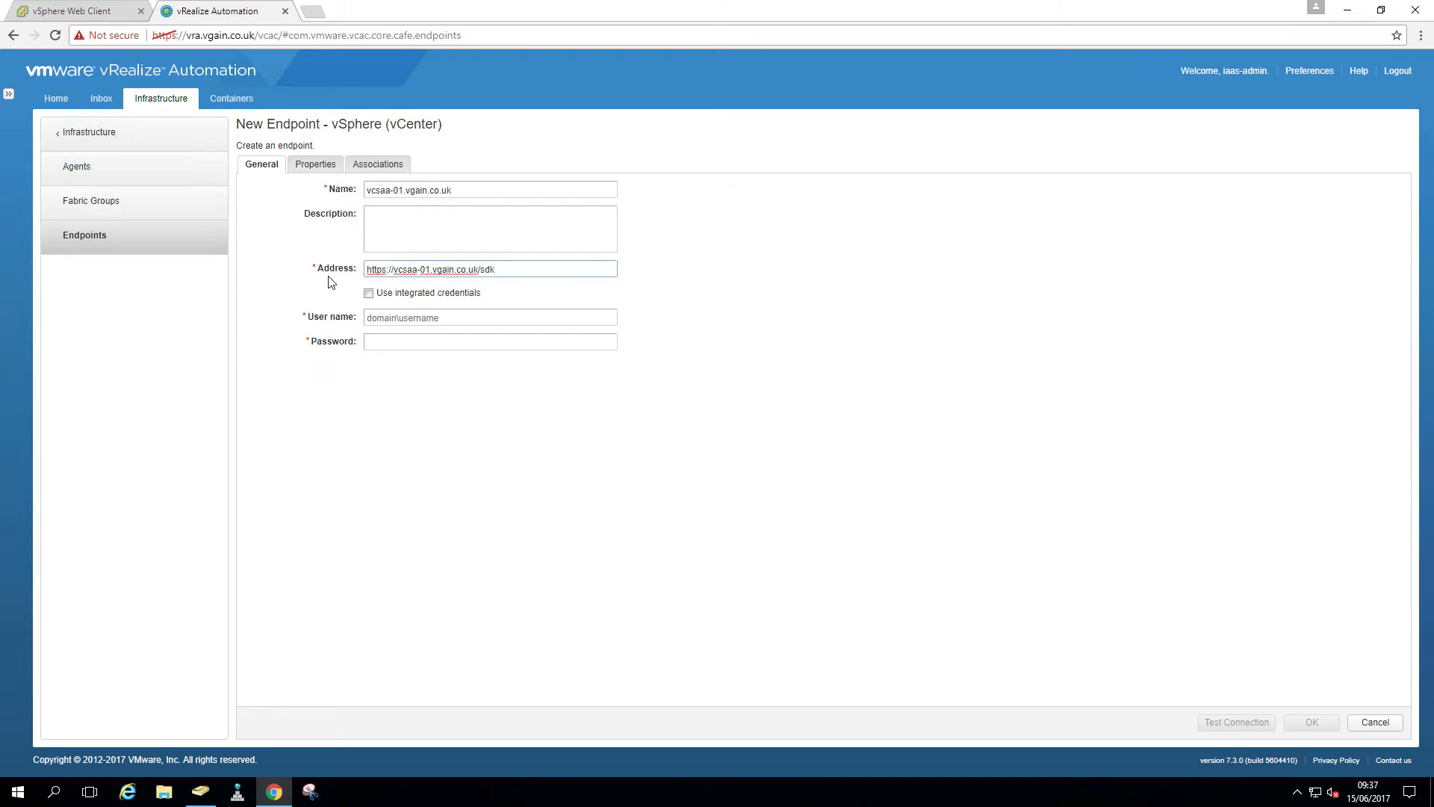
pyautogui.moveTo(387, 314)
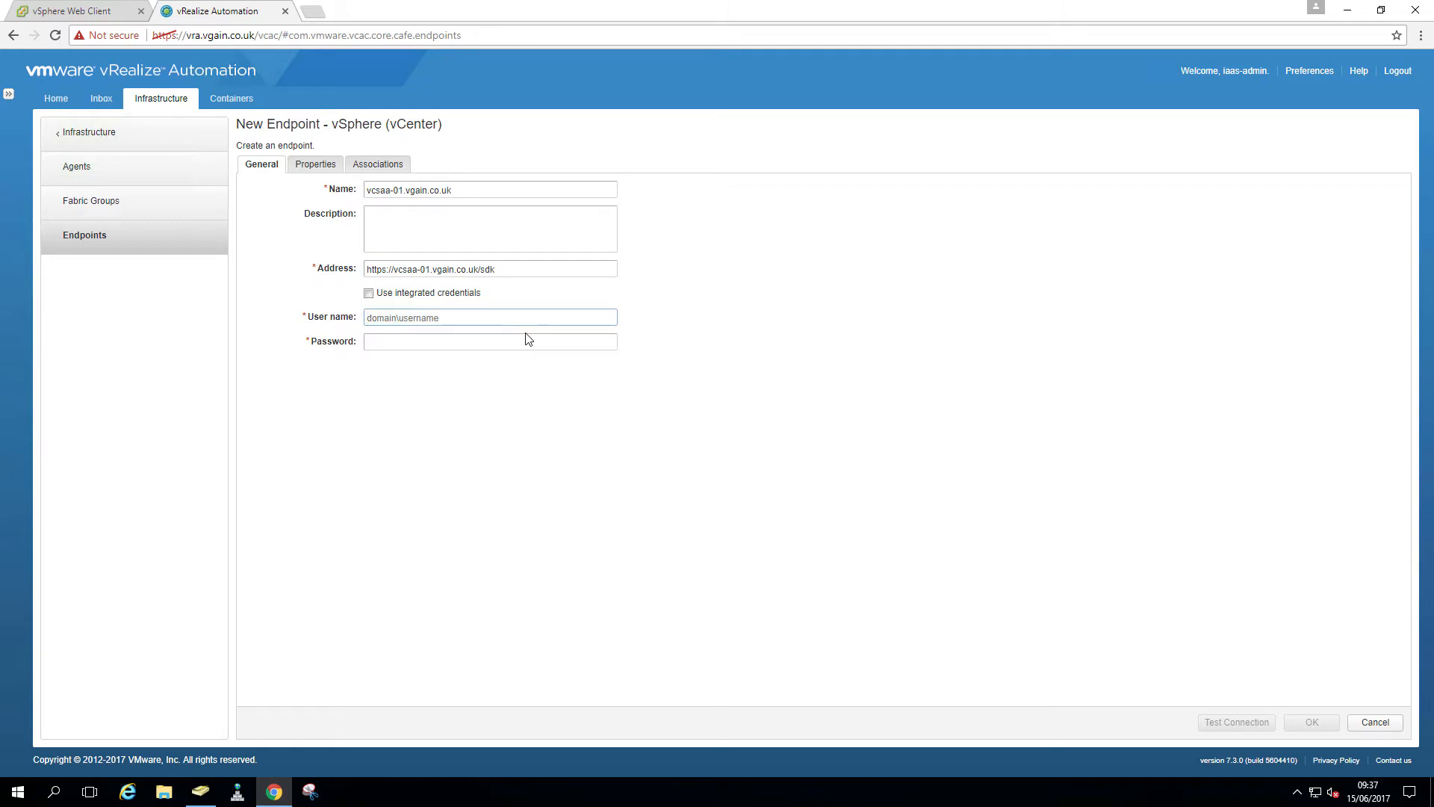
pyautogui.write('Administrator@')
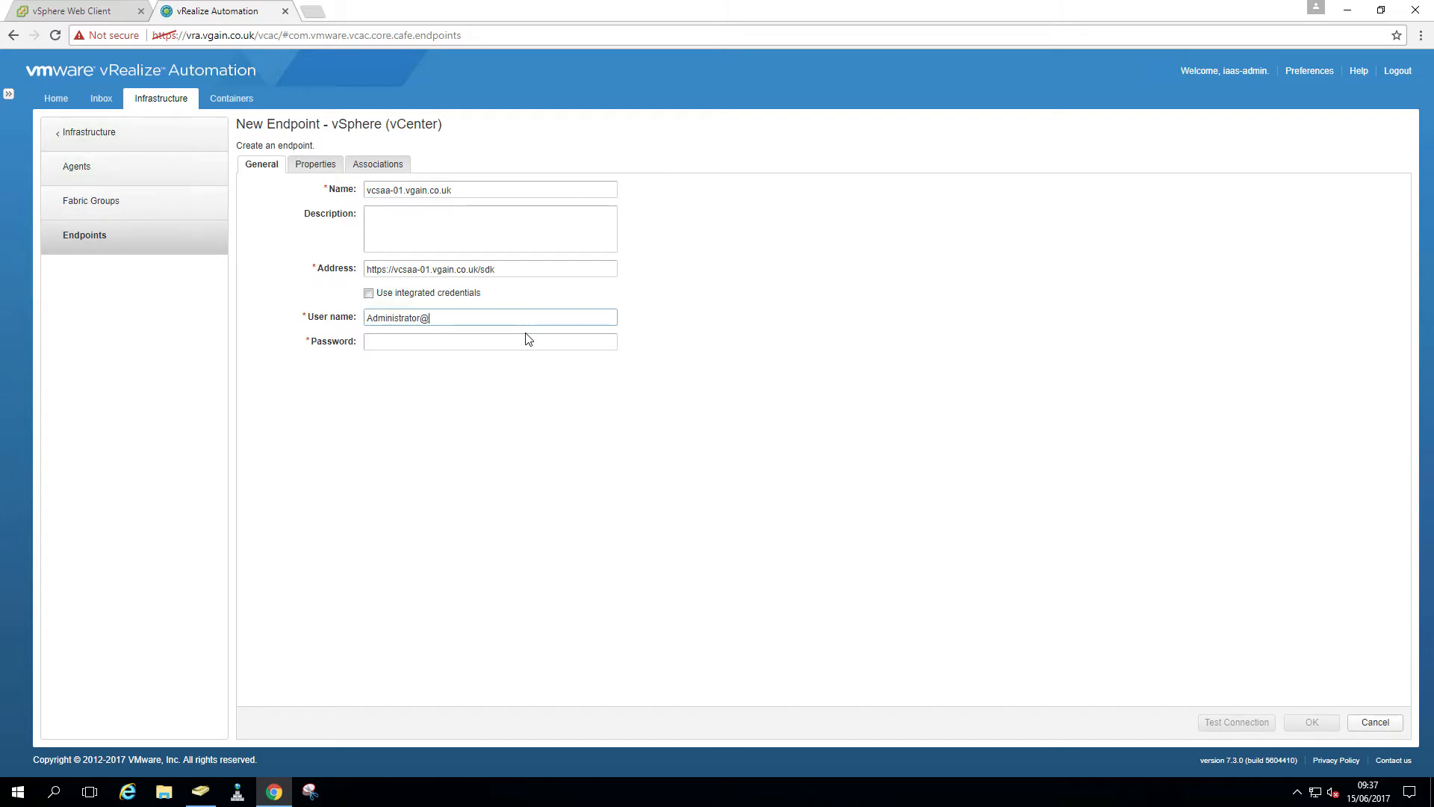
pyautogui.write('vsphere.local')
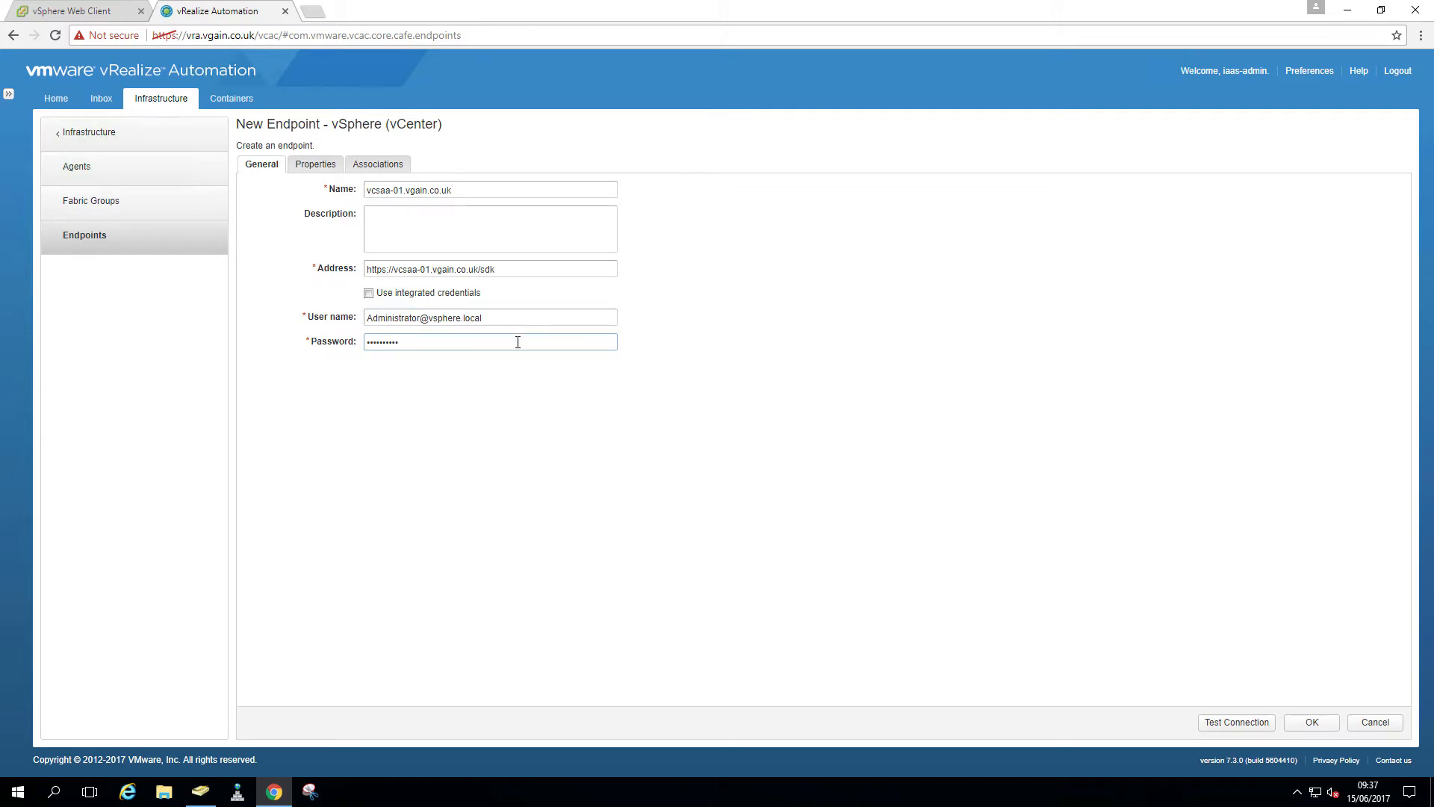
pyautogui.click(1235, 721)
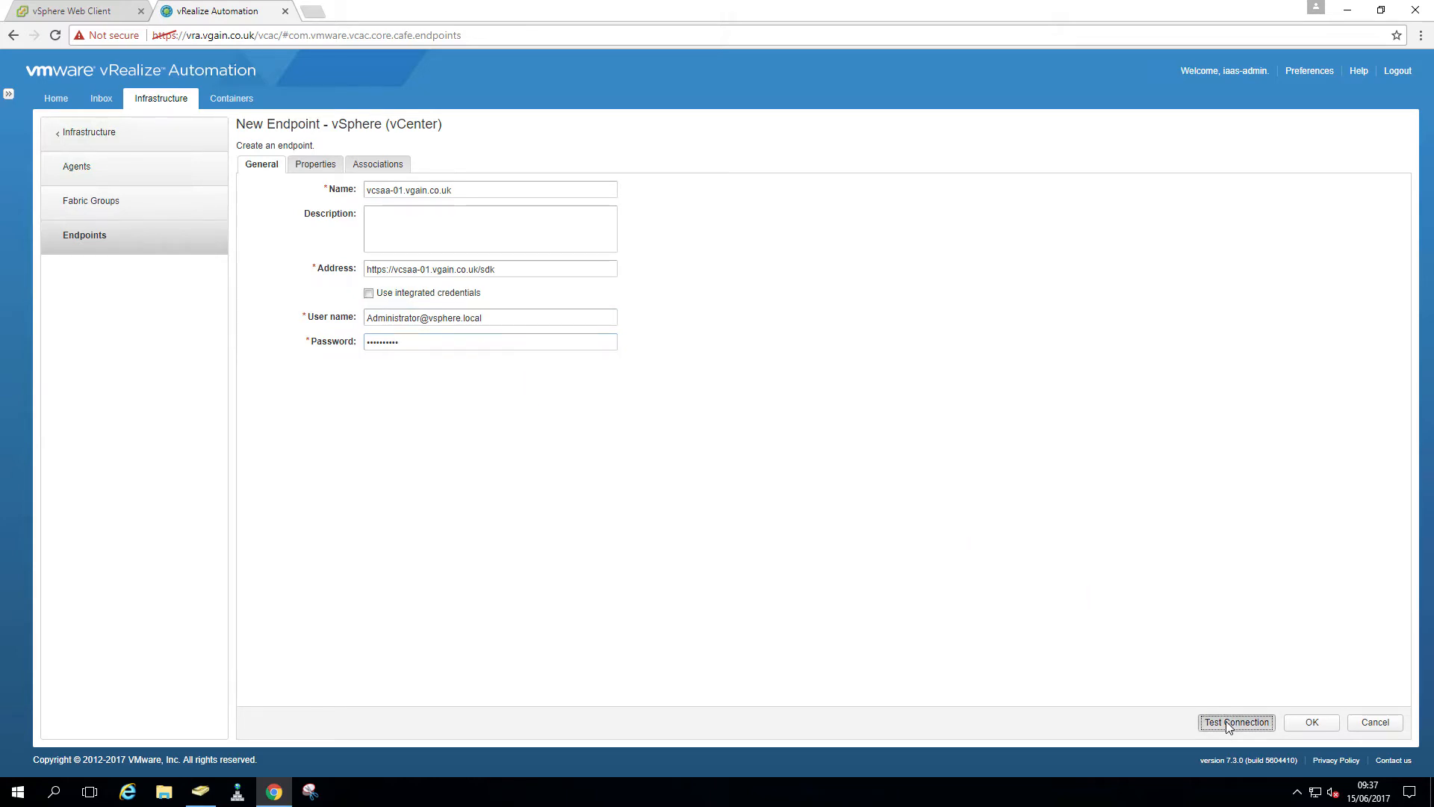
# Test the vcsaa-01 connection, accept the certificate, and dismiss the Success message
pyautogui.click(1235, 721)
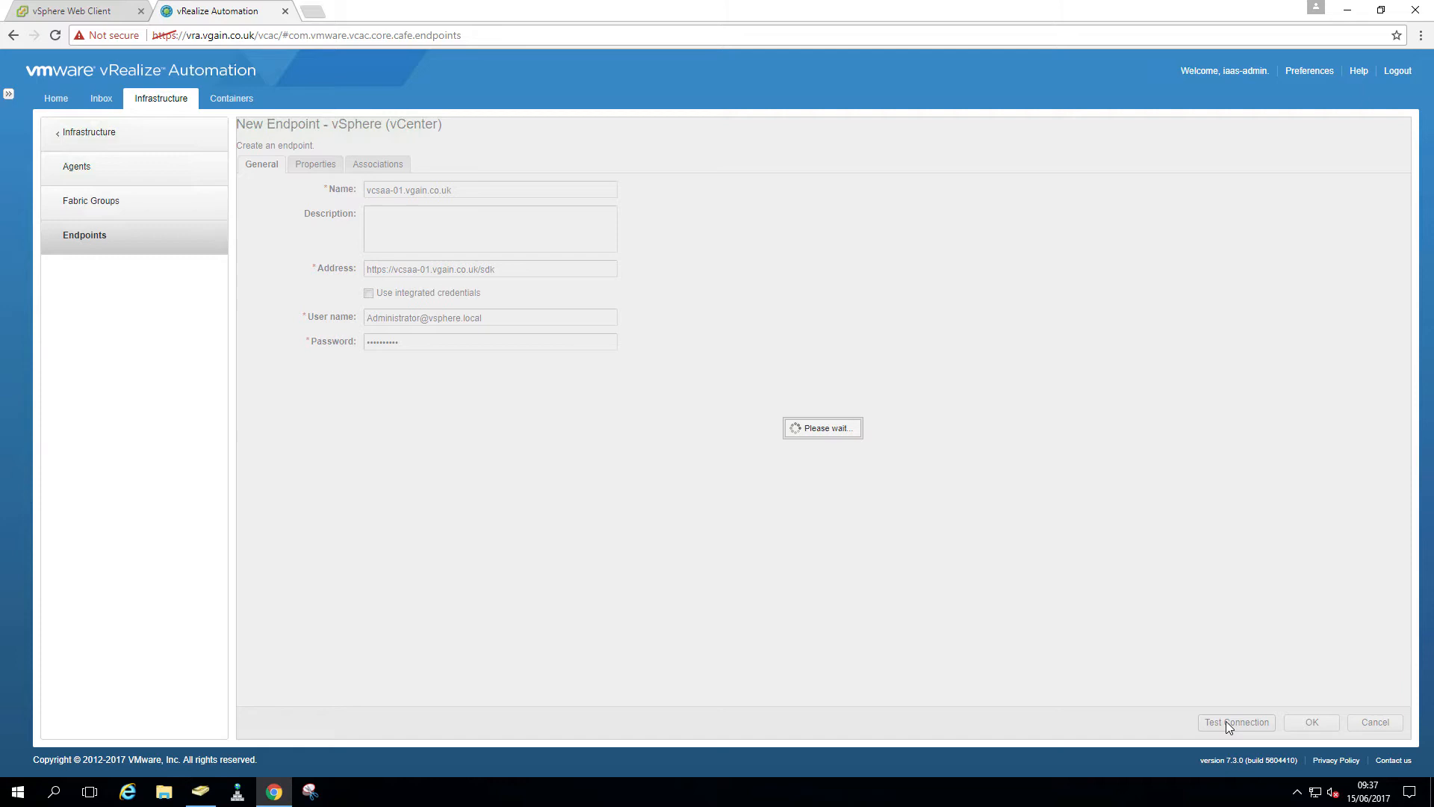
pyautogui.moveTo(592, 498)
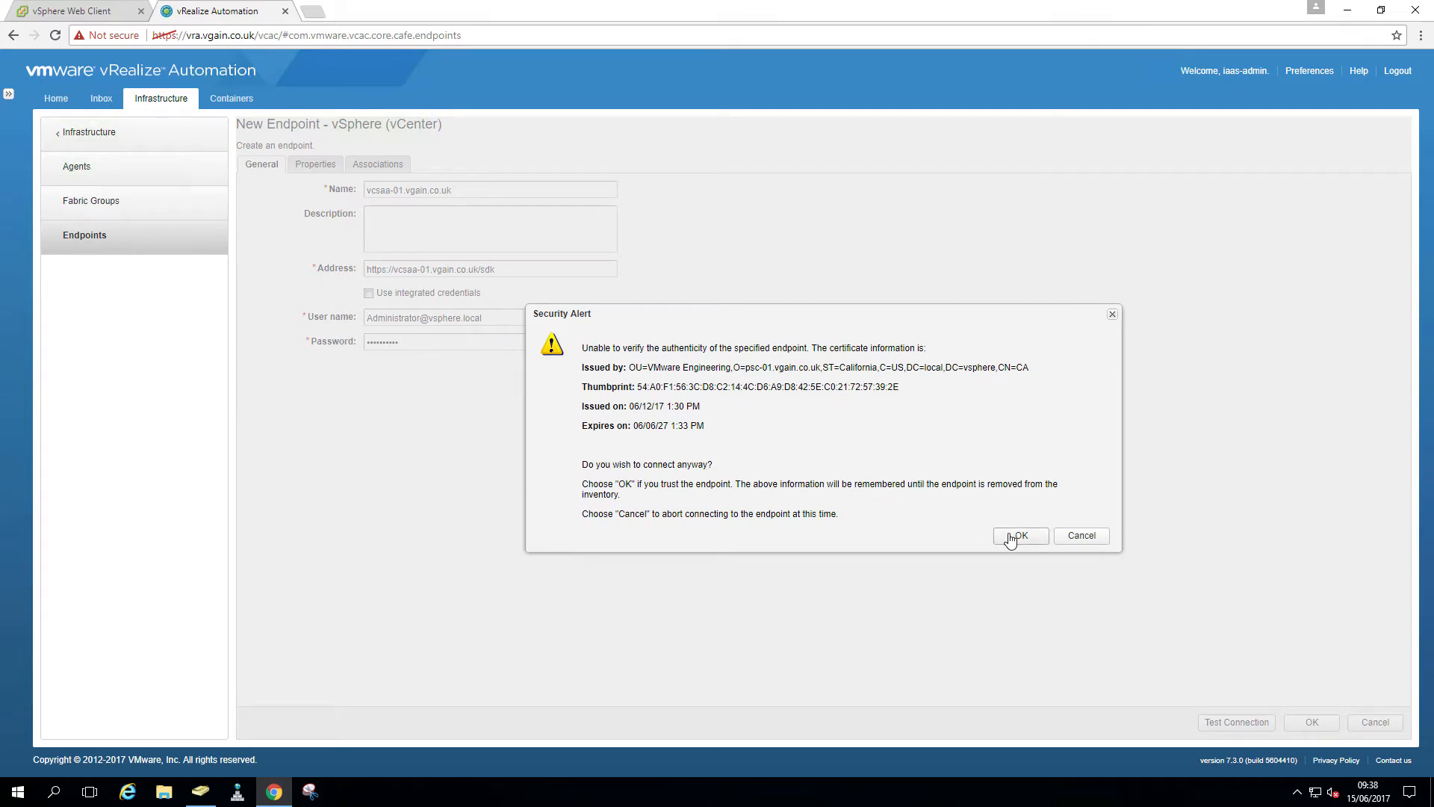
pyautogui.click(1019, 535)
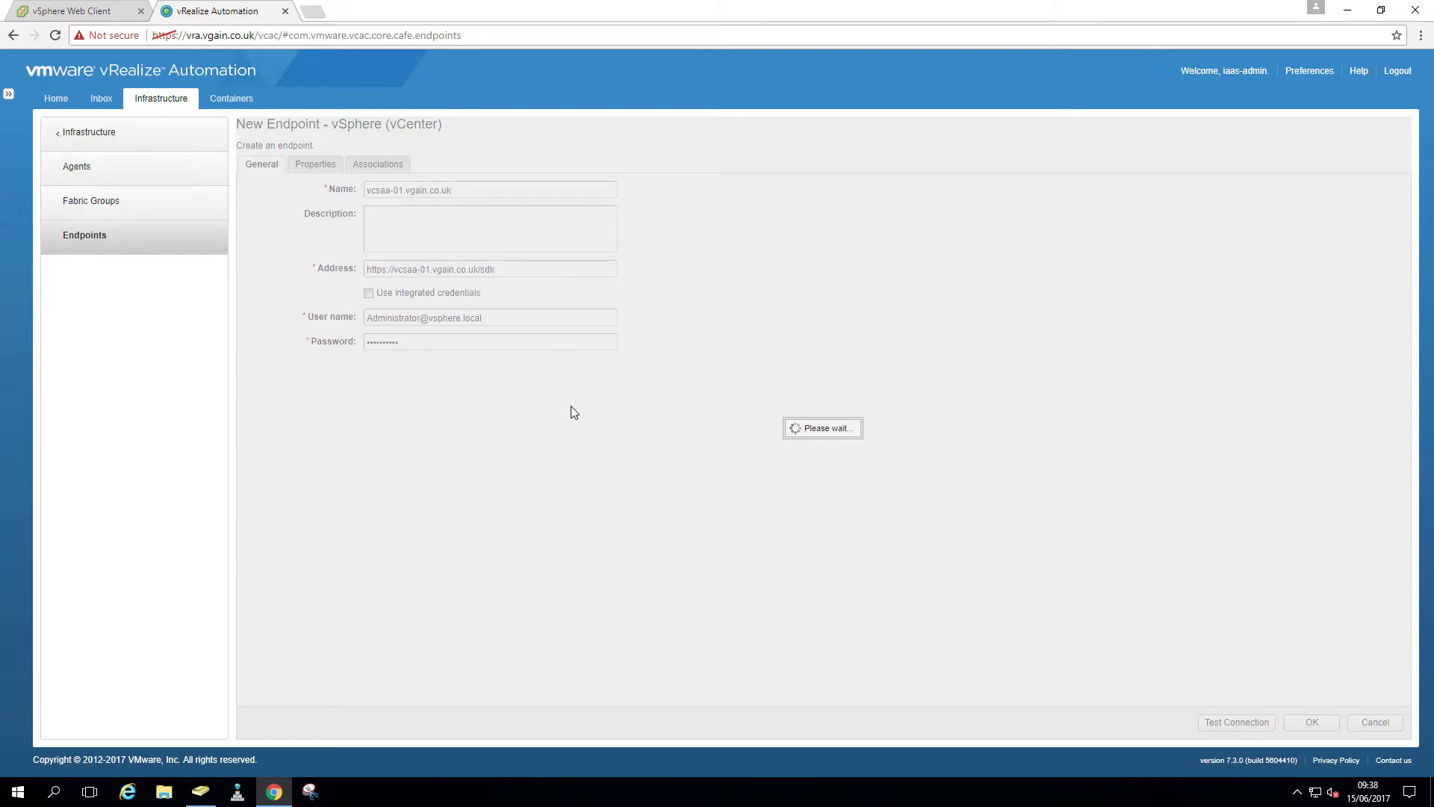
pyautogui.click(1236, 722)
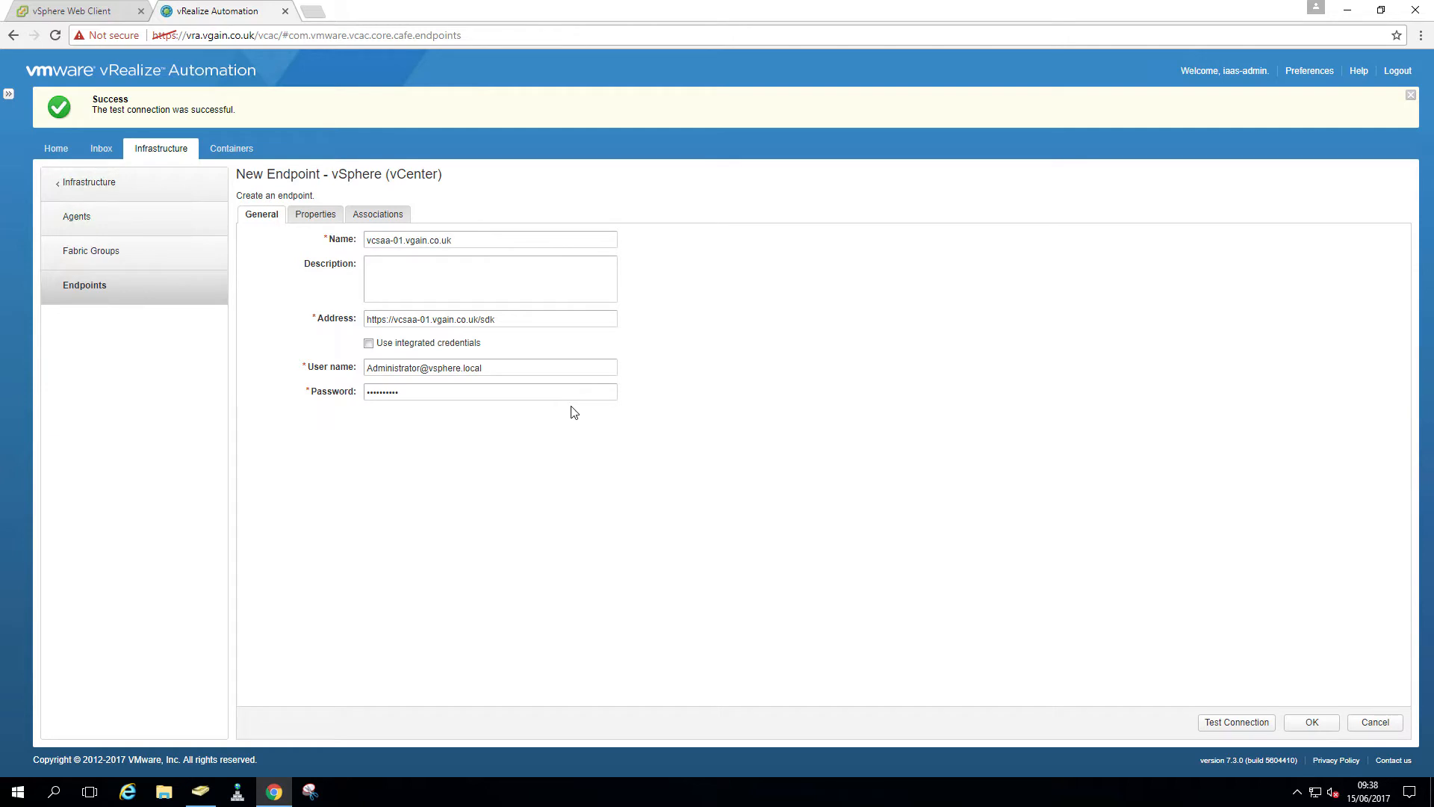
pyautogui.click(1411, 94)
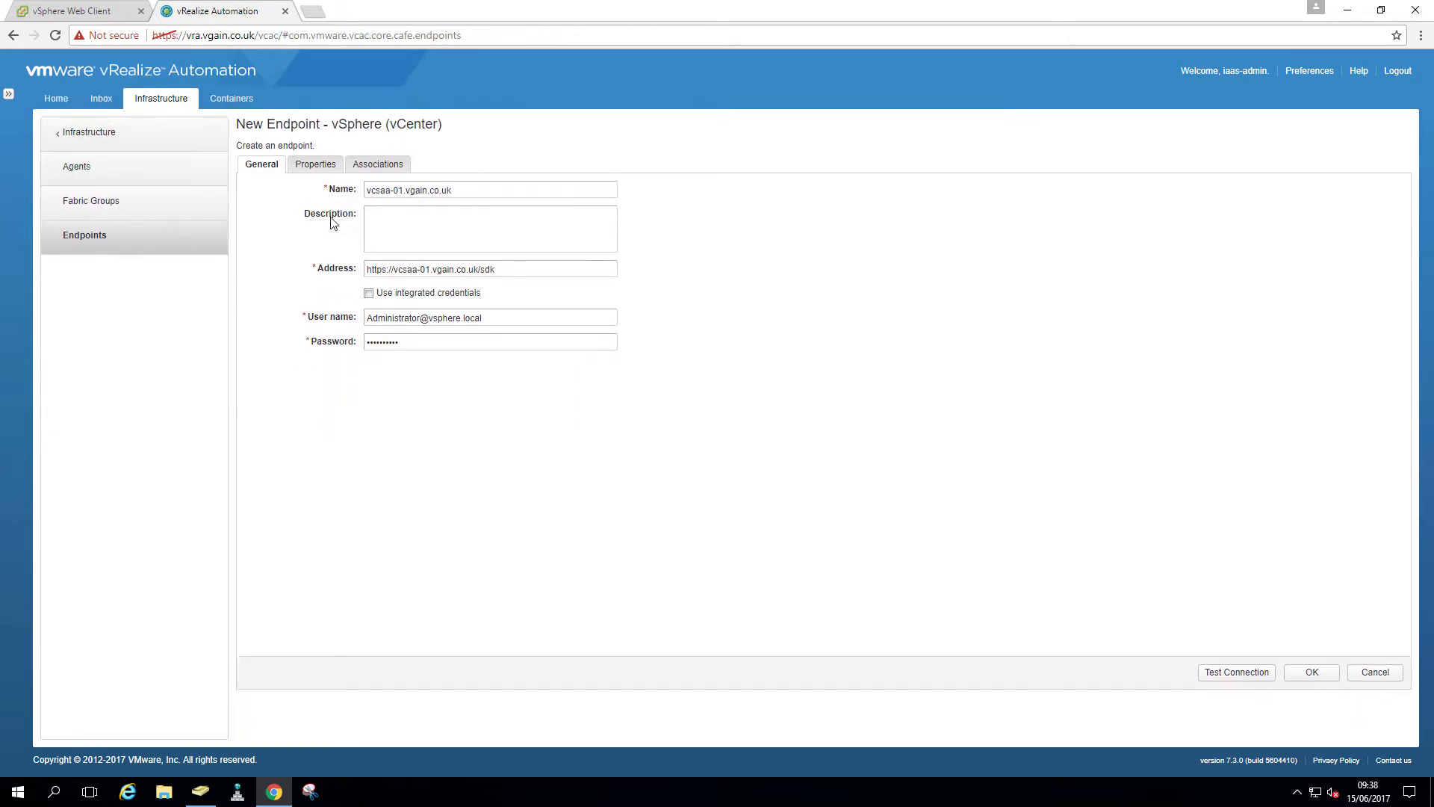
# Review Properties and Associations, then save the vcsaa-01.vgain.co.uk endpoint
pyautogui.click(314, 164)
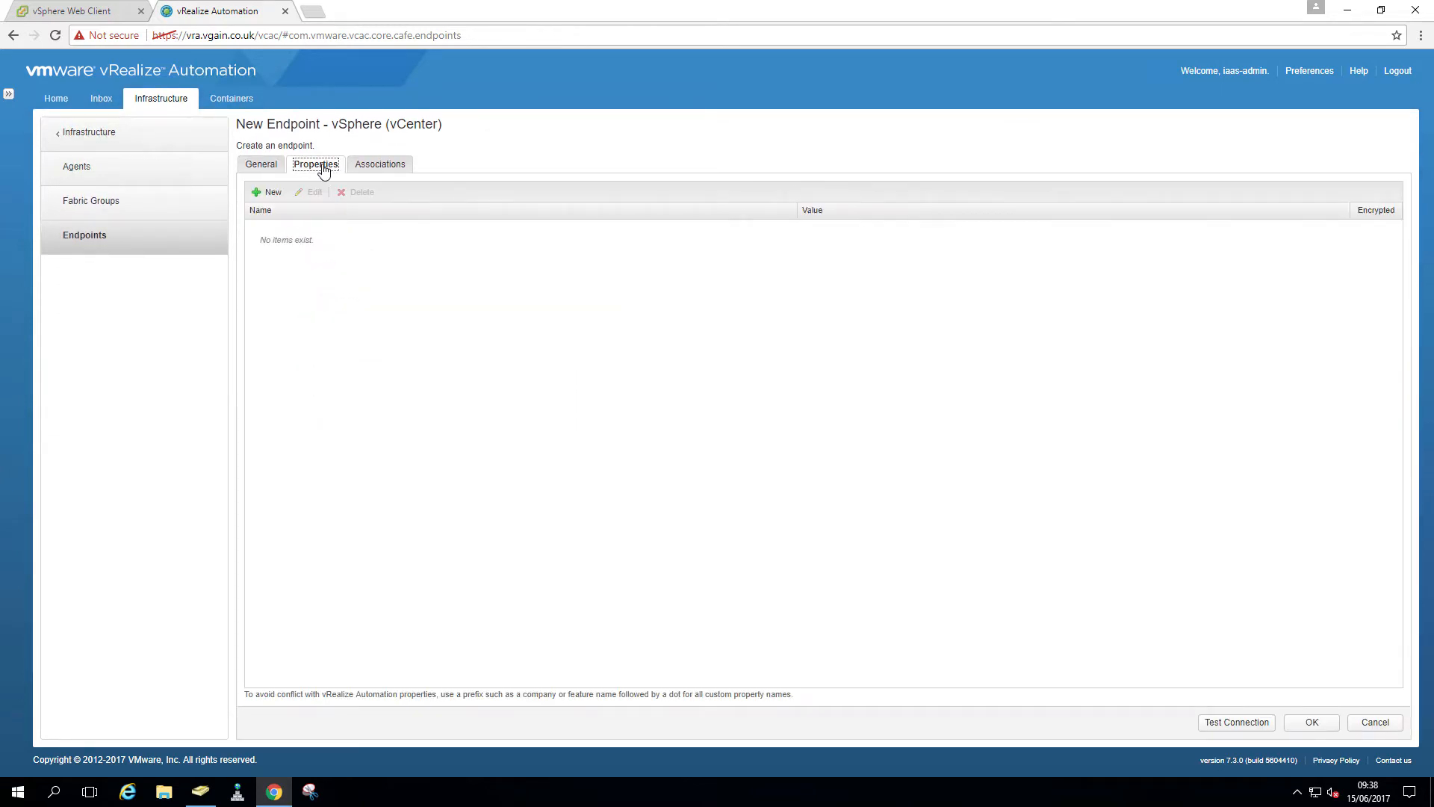
pyautogui.click(379, 164)
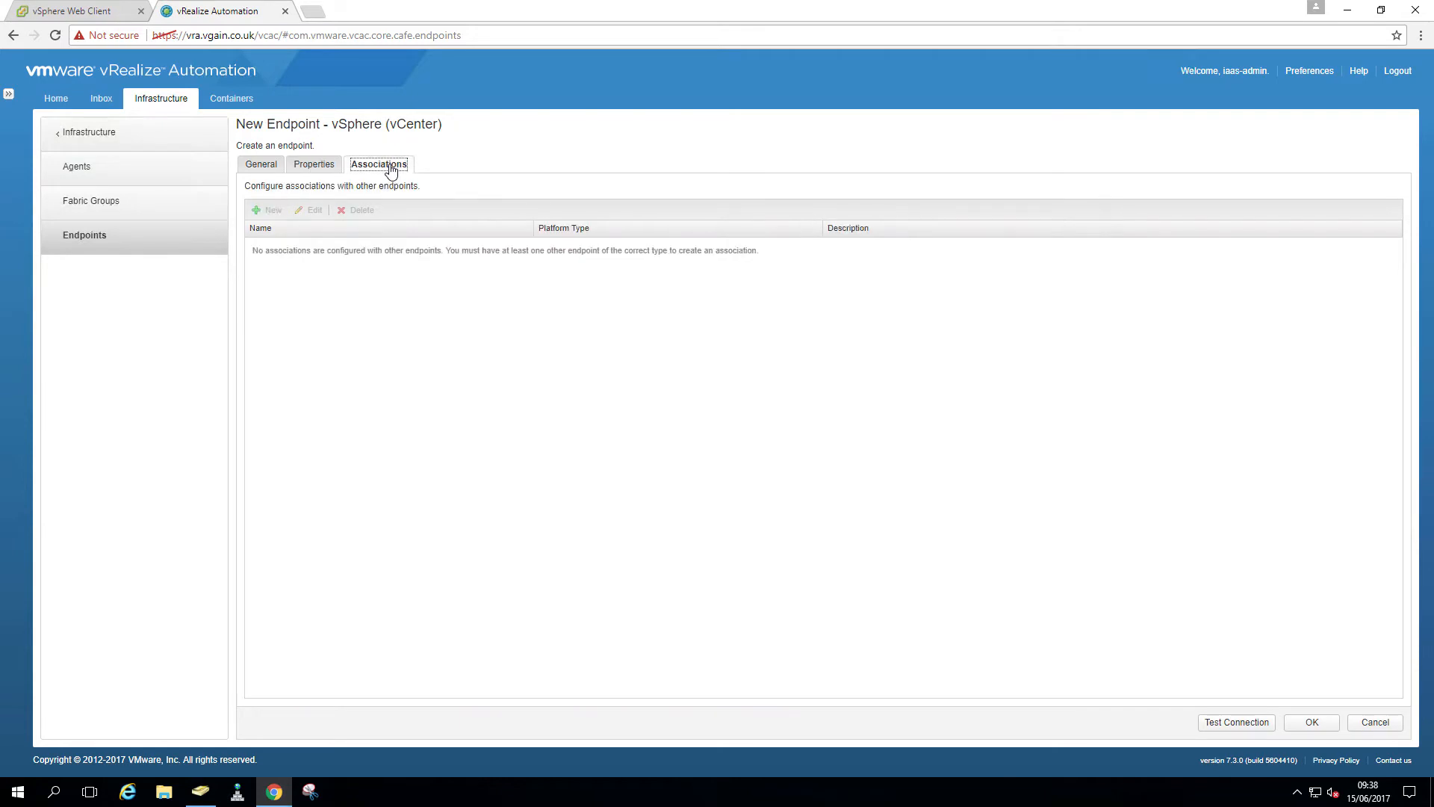
pyautogui.moveTo(423, 437)
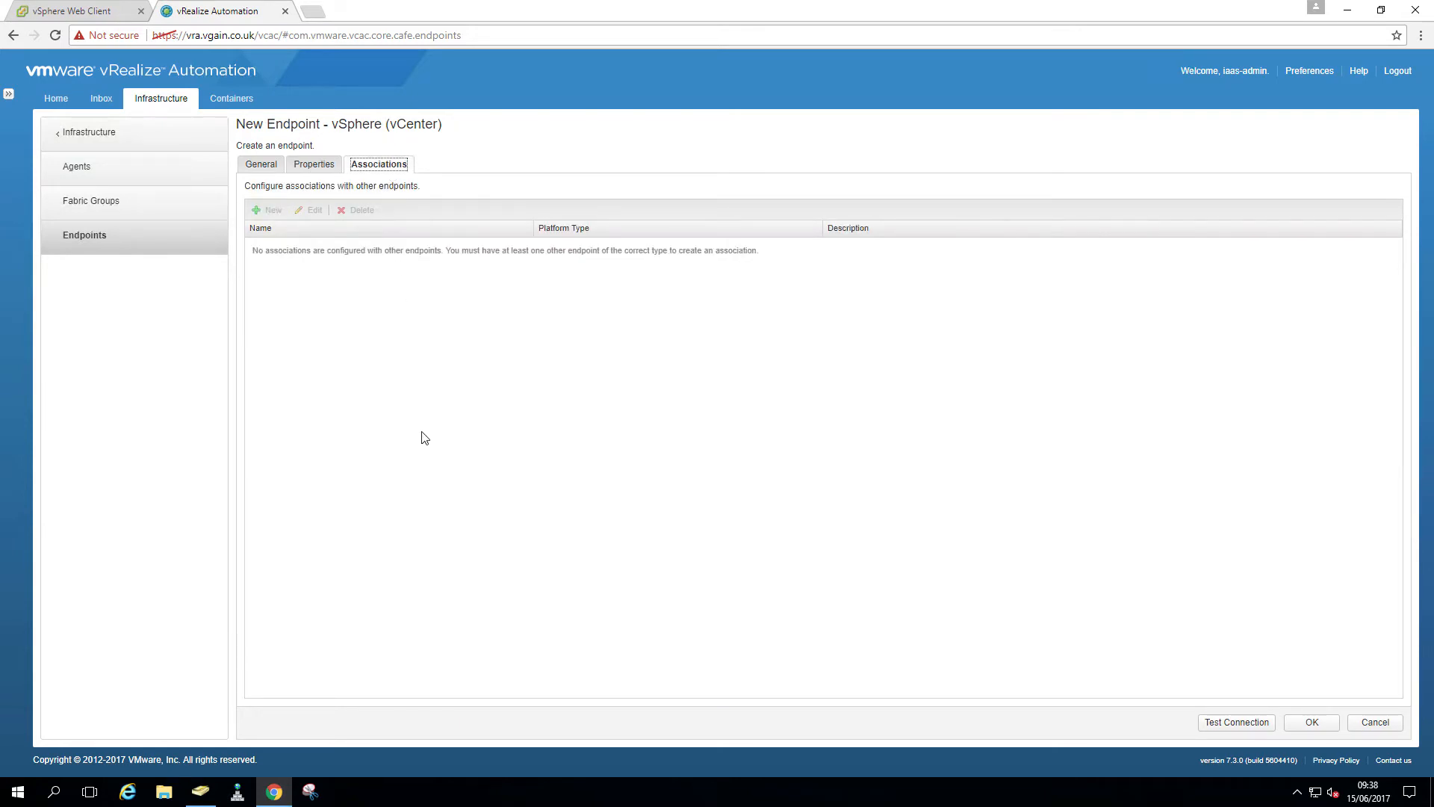
pyautogui.moveTo(1155, 604)
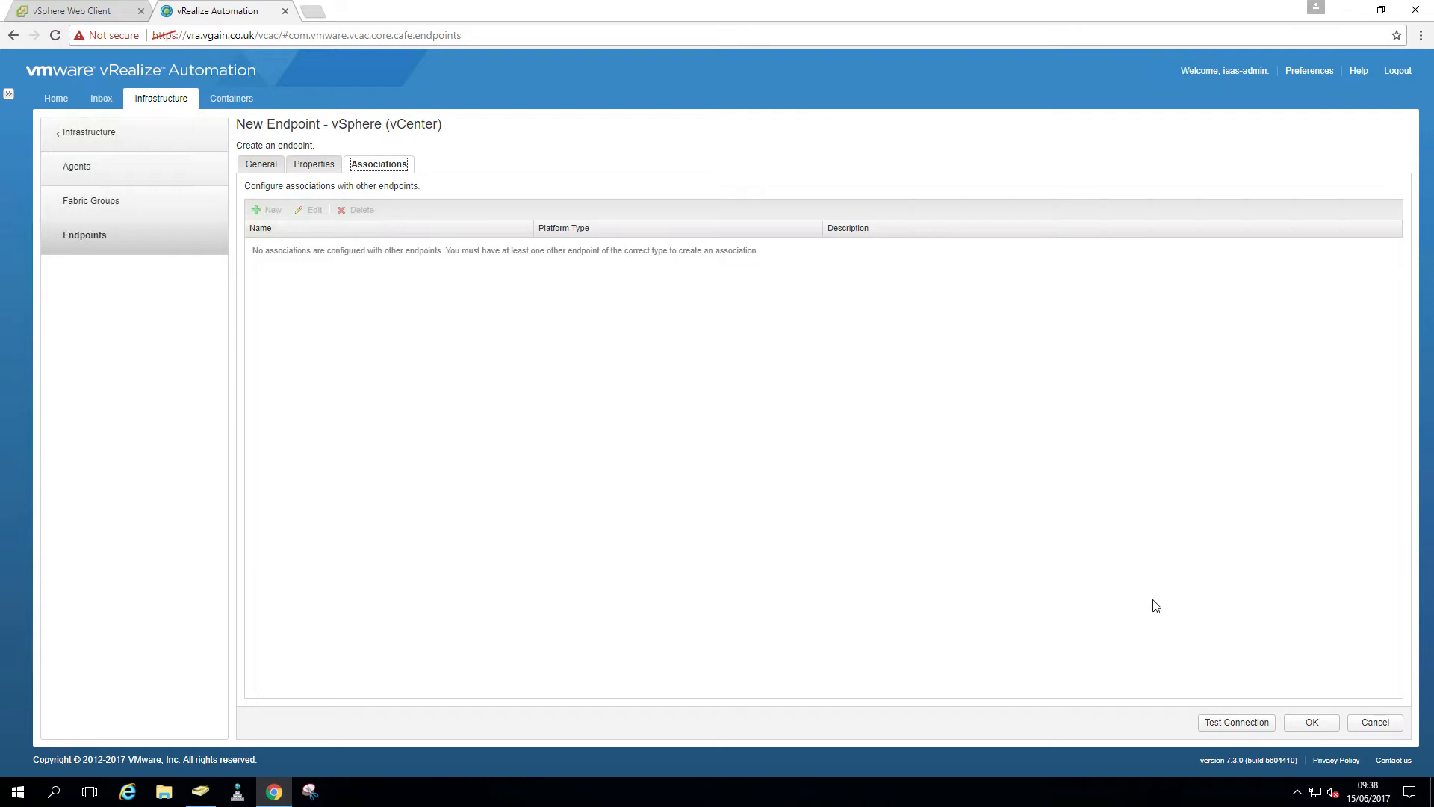
pyautogui.click(1311, 722)
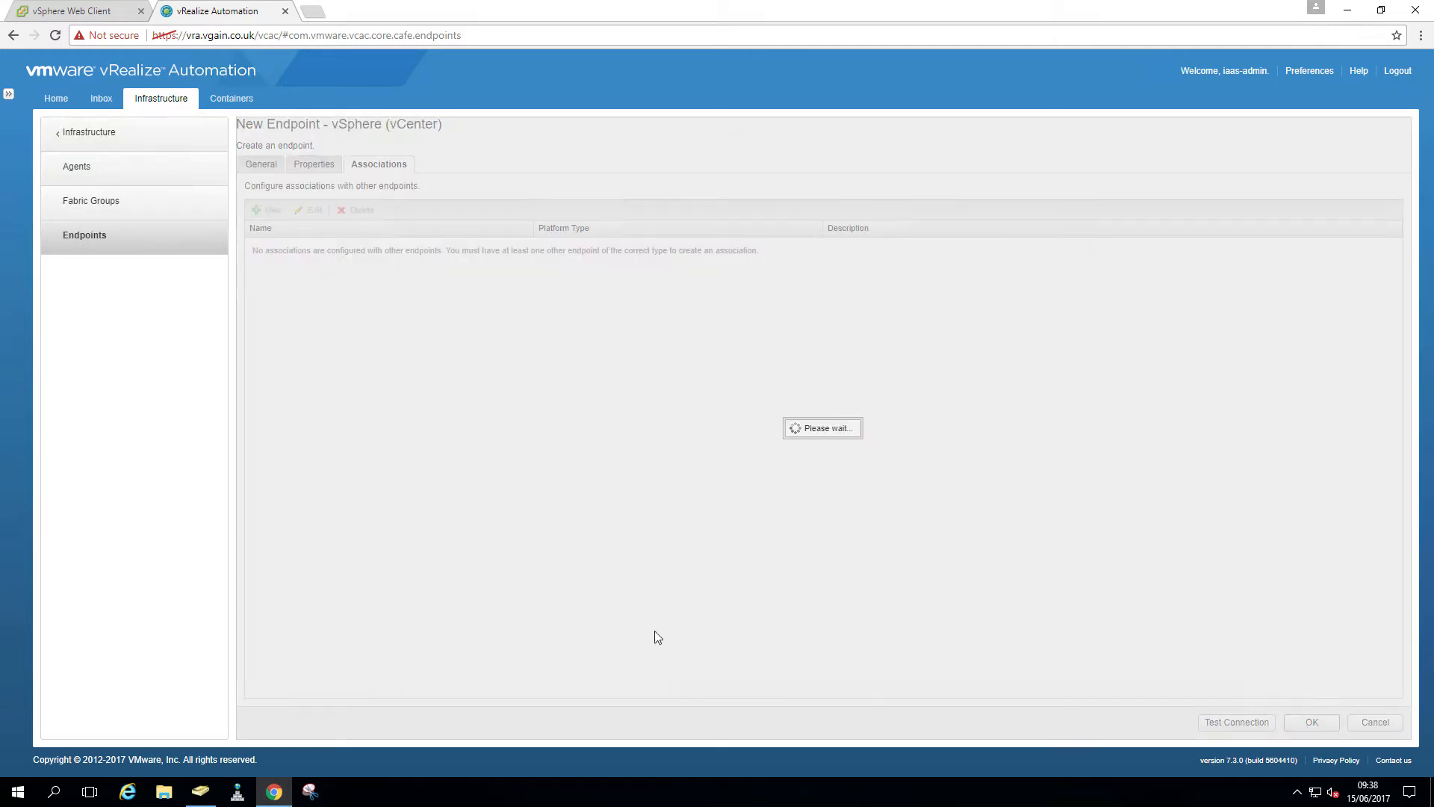
pyautogui.click(1309, 723)
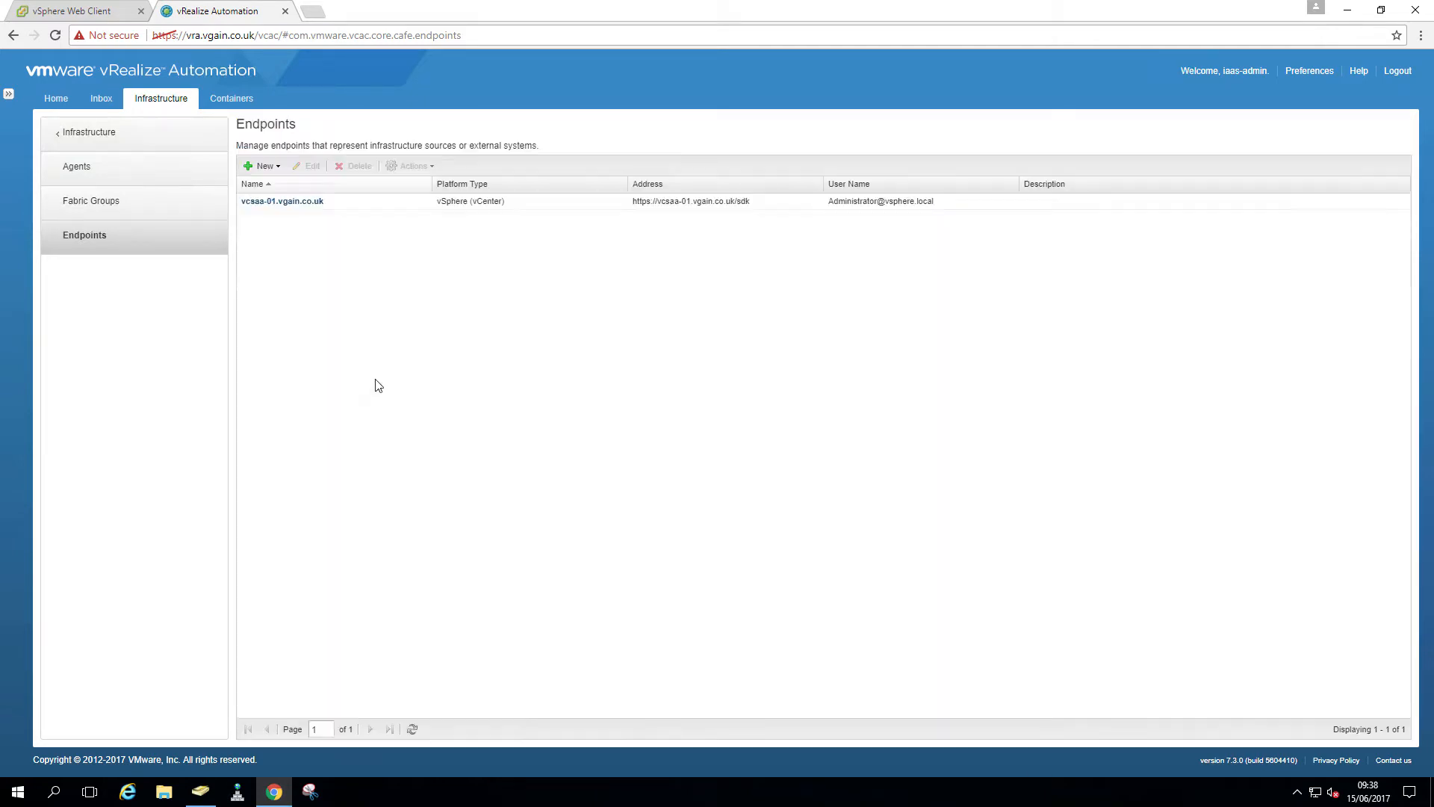
pyautogui.moveTo(359, 405)
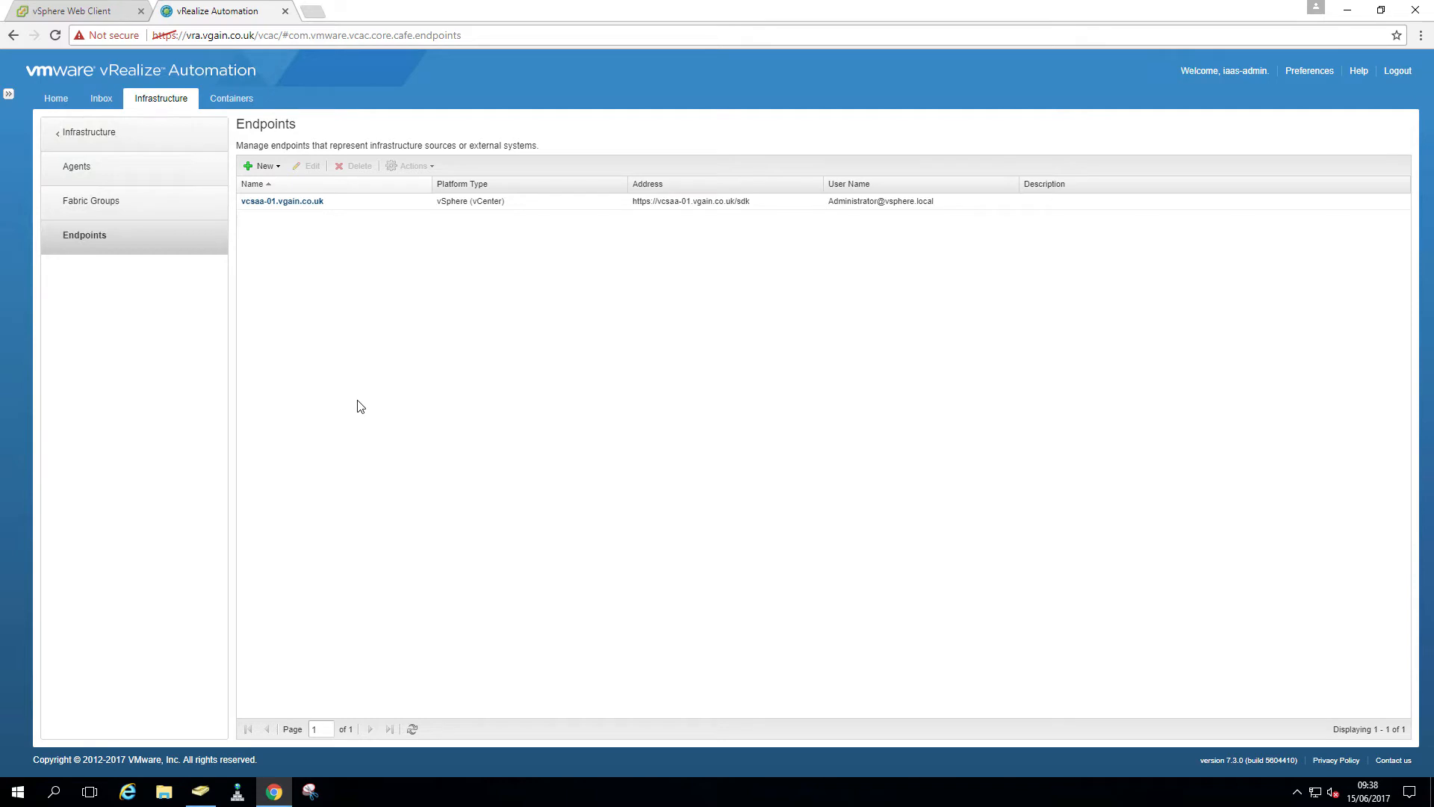
pyautogui.moveTo(262, 166)
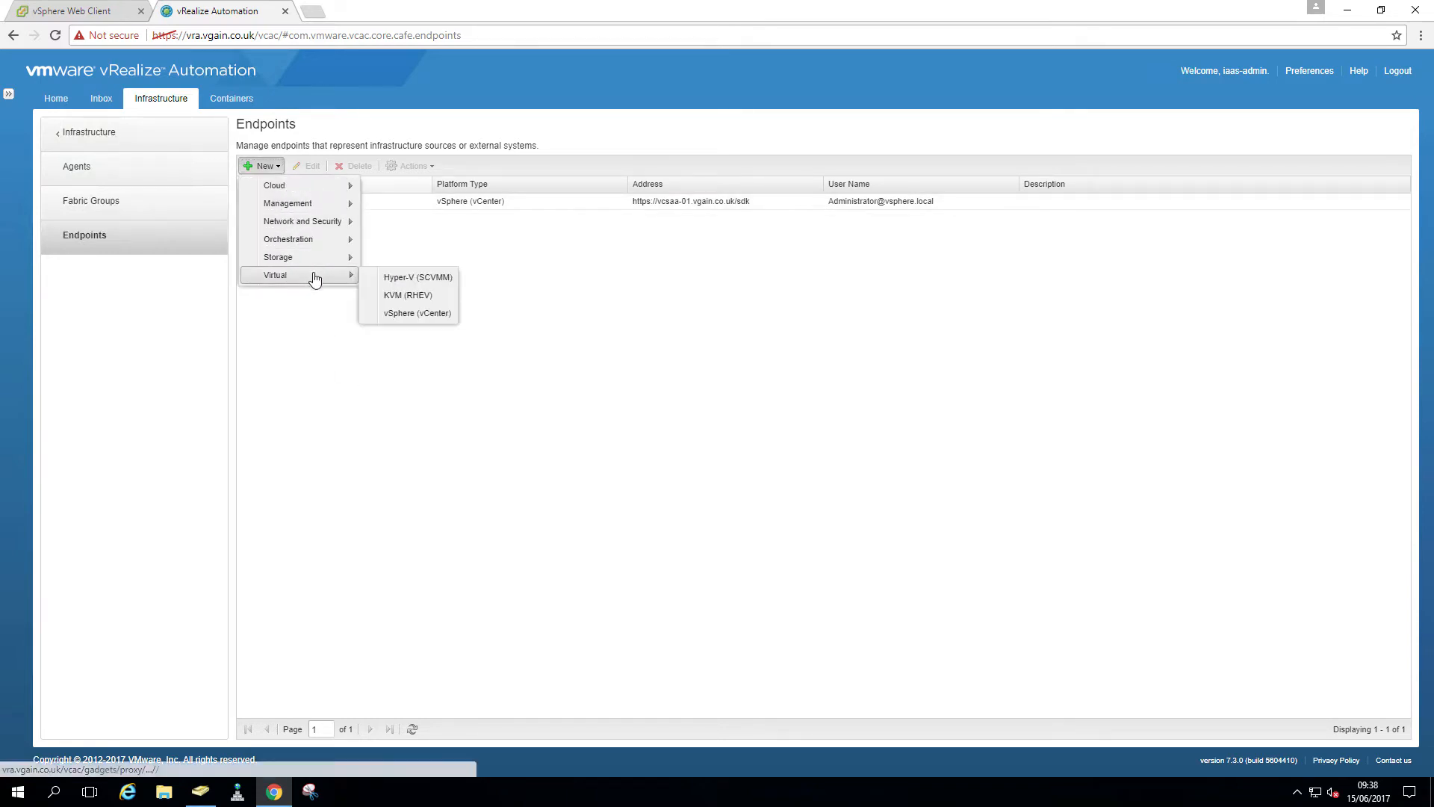
# Create vSphere endpoint vcsab-01.vgain.co.uk with /sdk address and administrator credentials, and test it
pyautogui.click(417, 313)
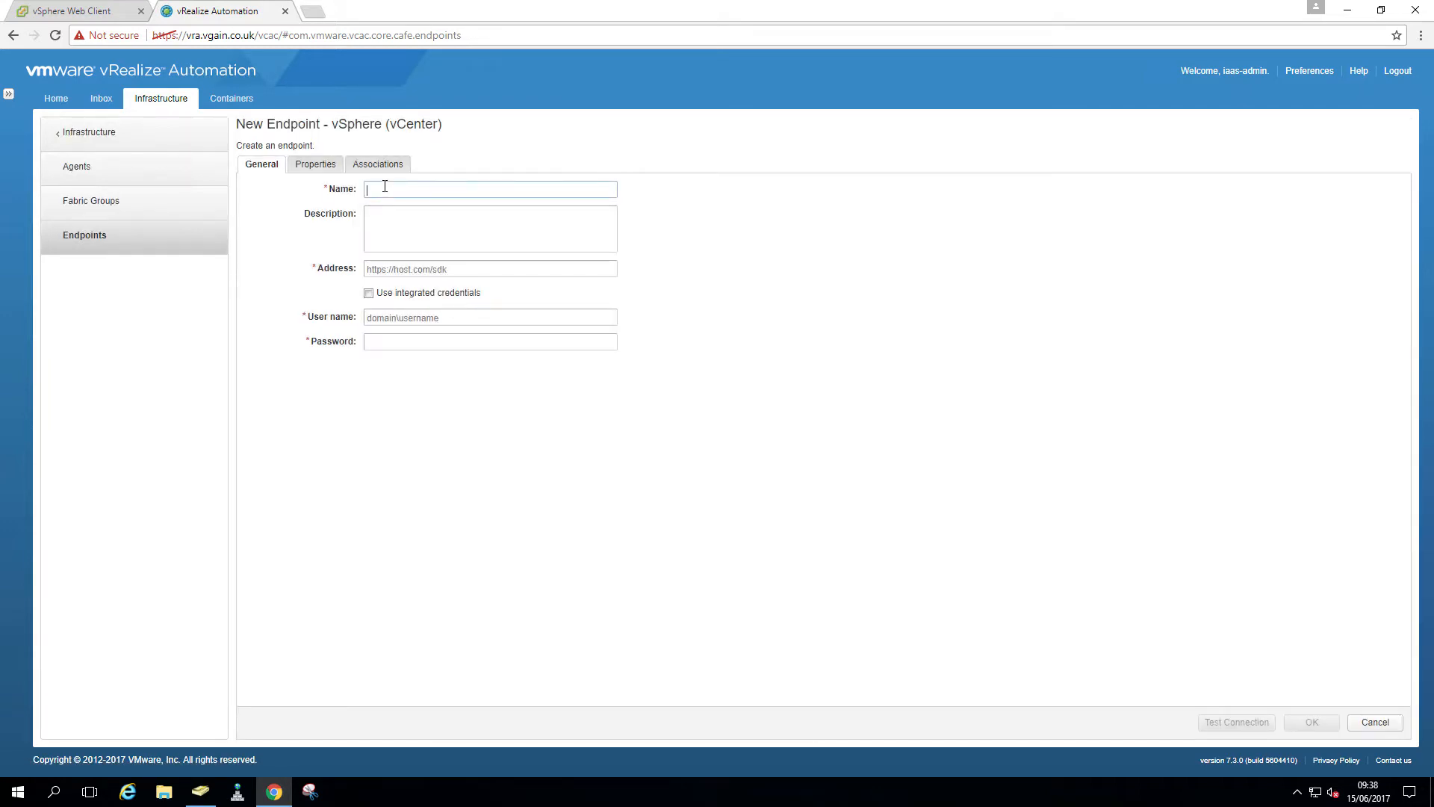
pyautogui.write('vcsab-01')
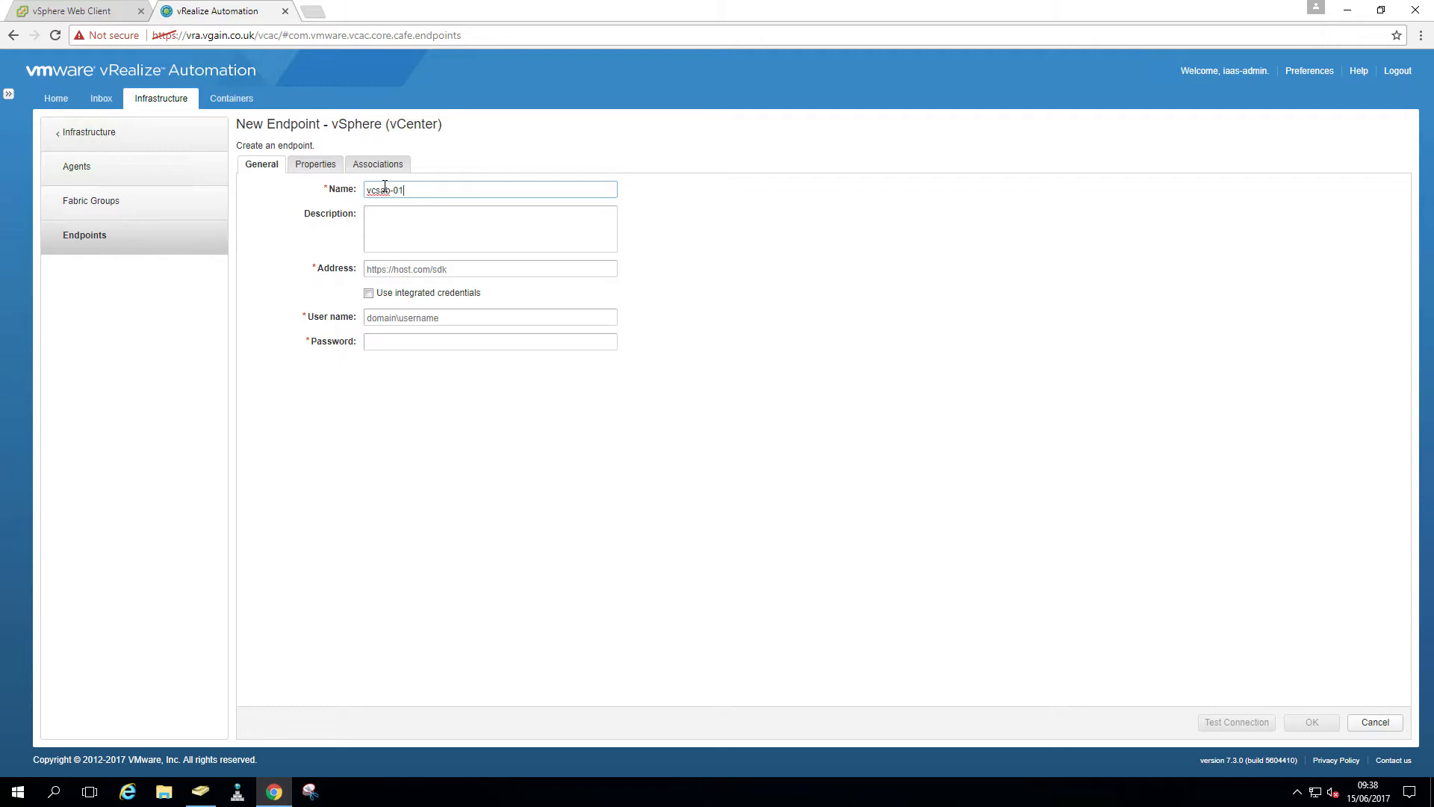
pyautogui.write('.vgain.co.uk')
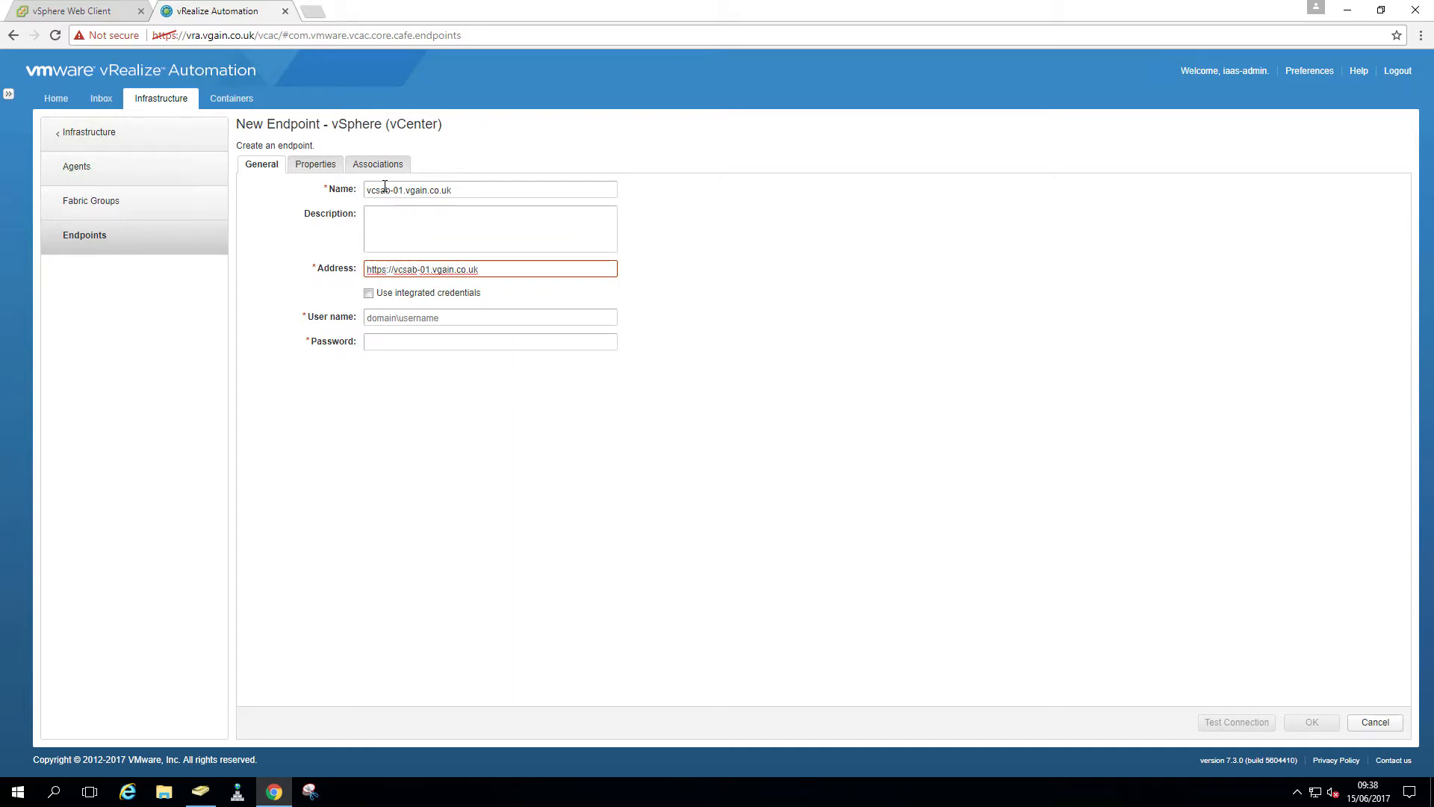
pyautogui.write('/sdk')
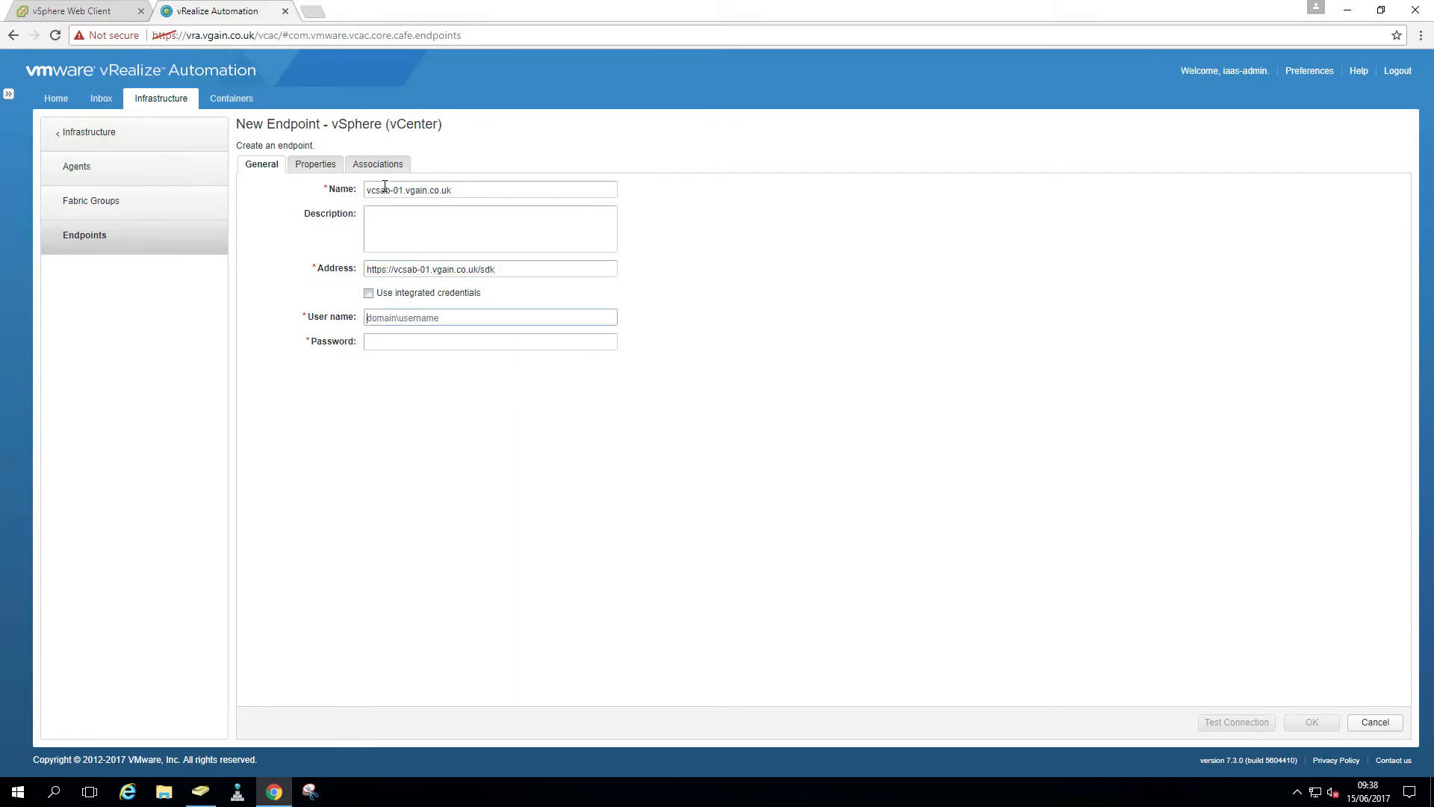
pyautogui.write('administrator@vsphere.local')
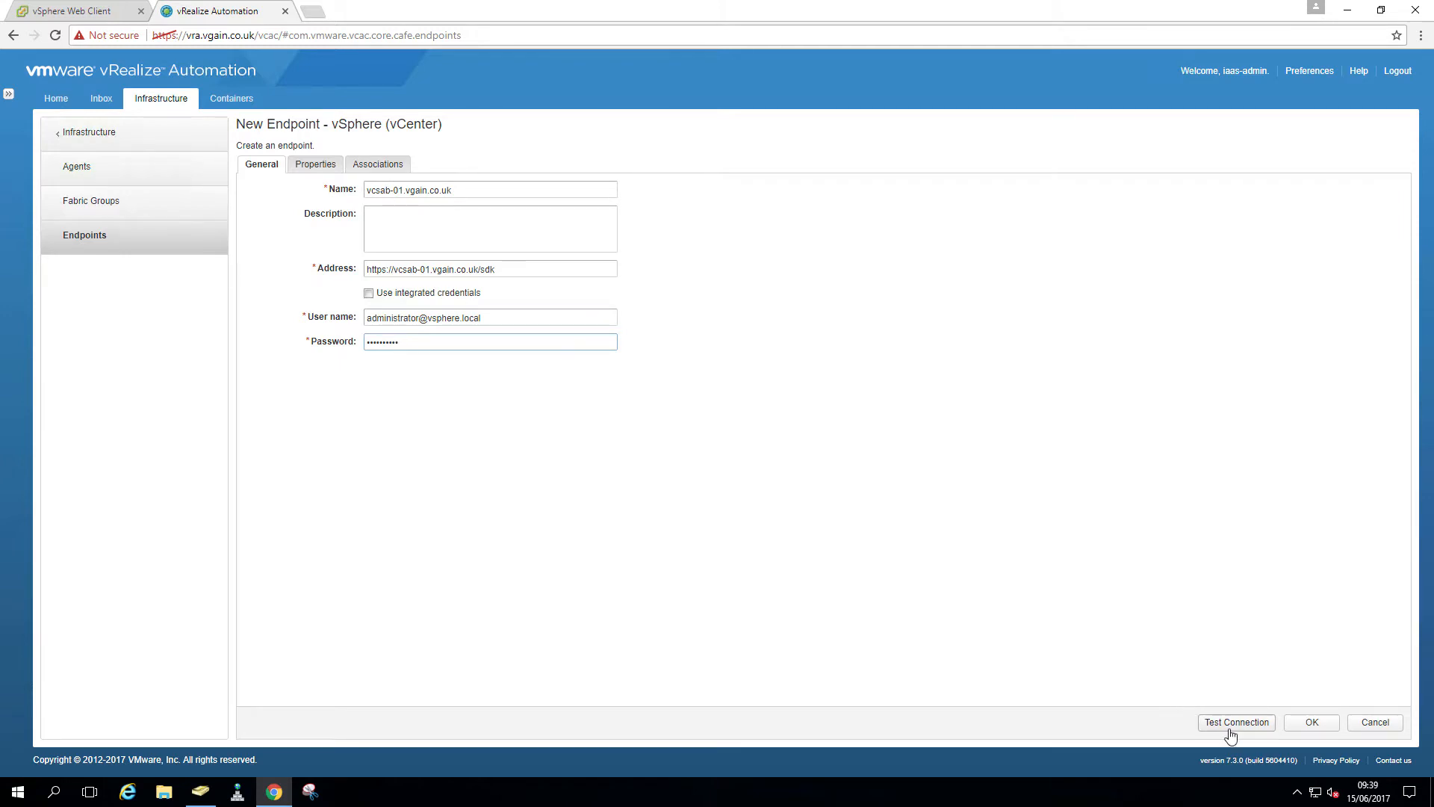
pyautogui.click(1235, 722)
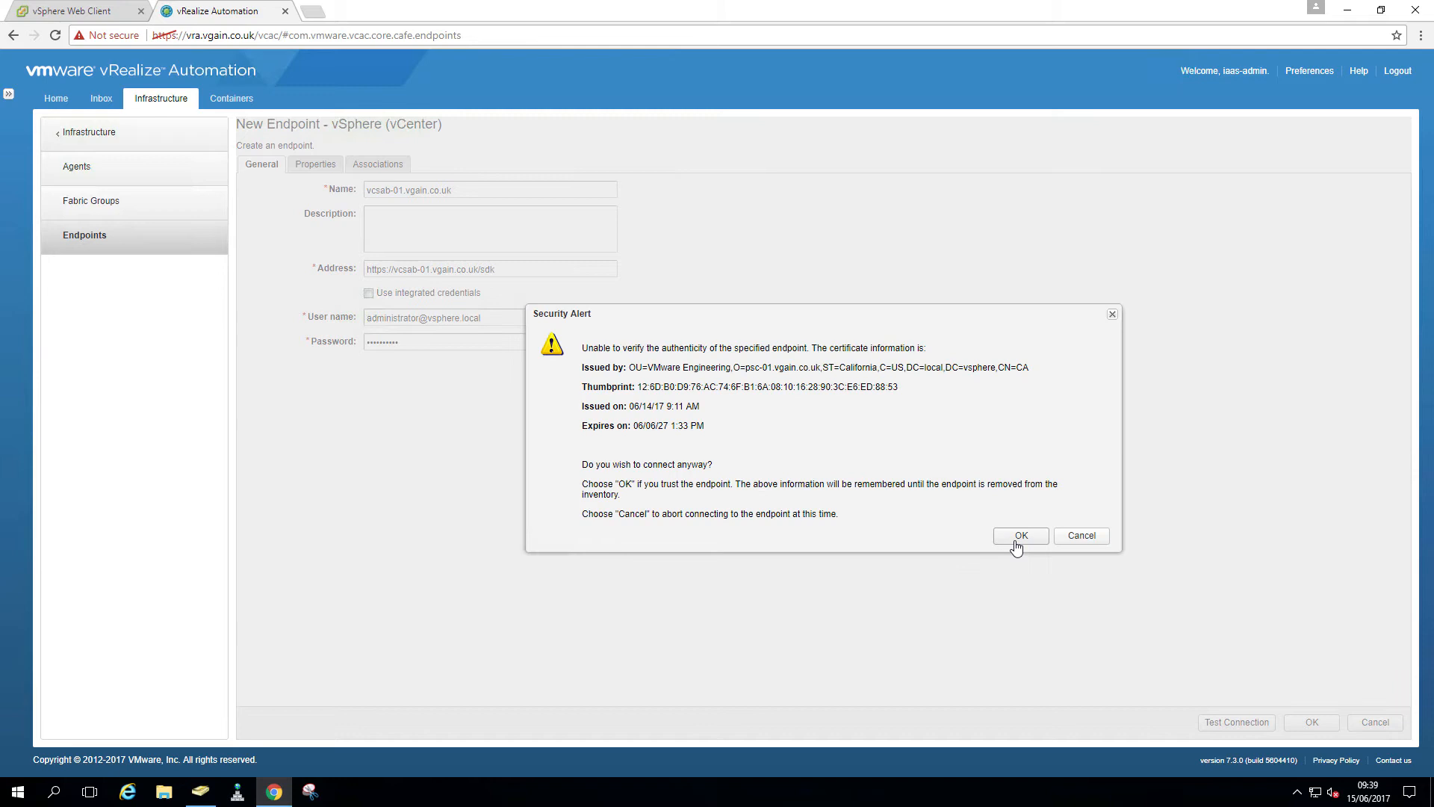
# Accept the vcsab-01 certificate, pass the connection test, and save the endpoint
pyautogui.click(1019, 535)
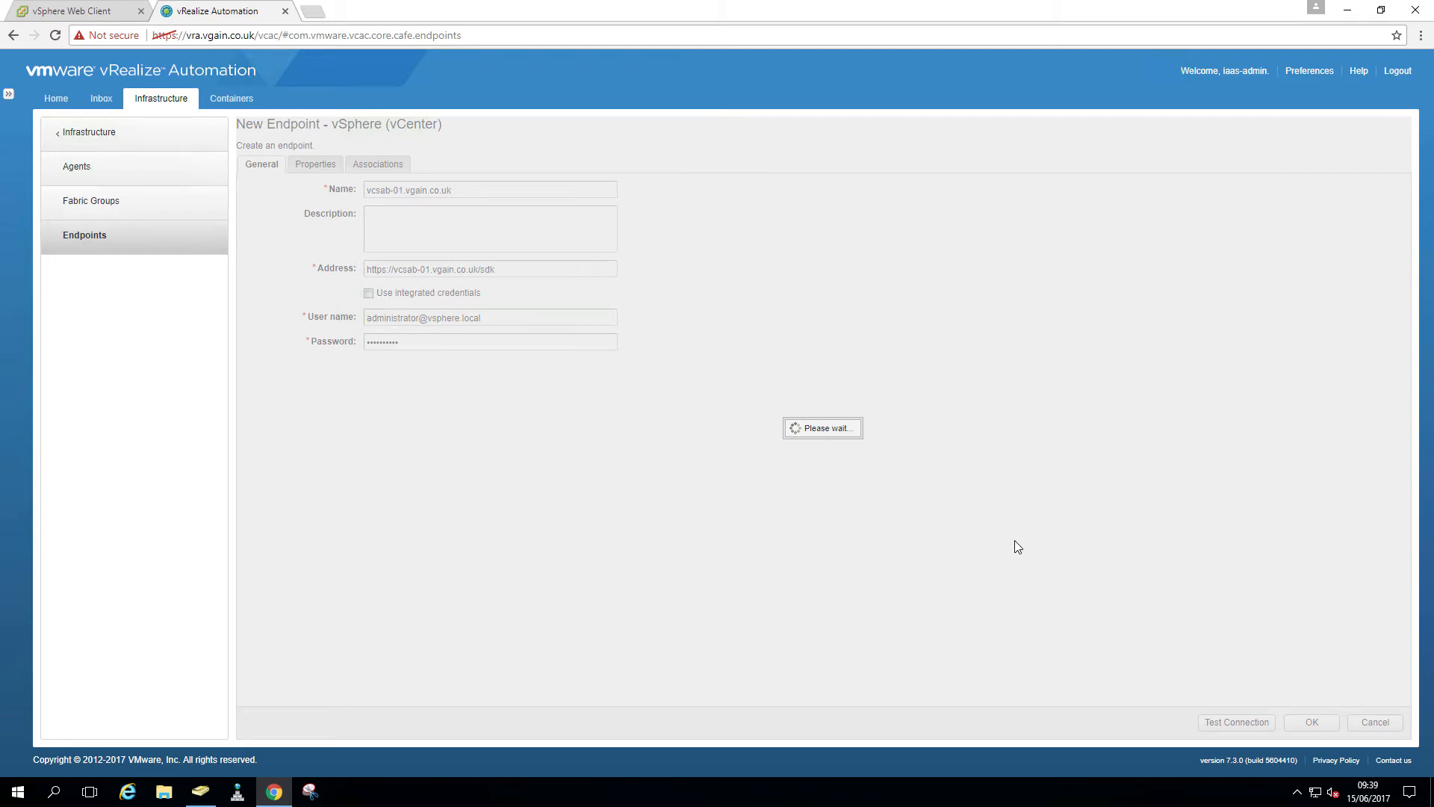
pyautogui.click(1235, 722)
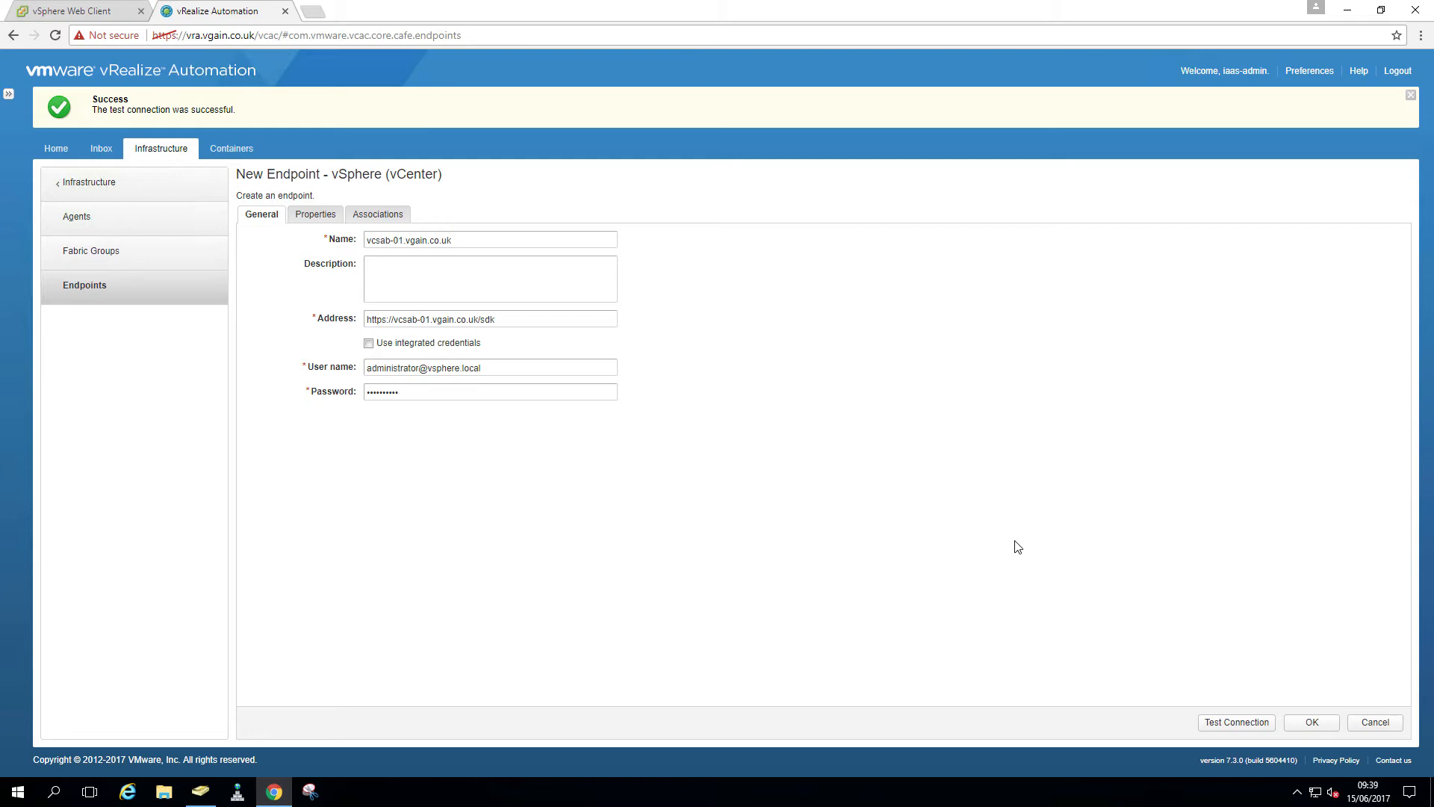
pyautogui.click(1311, 721)
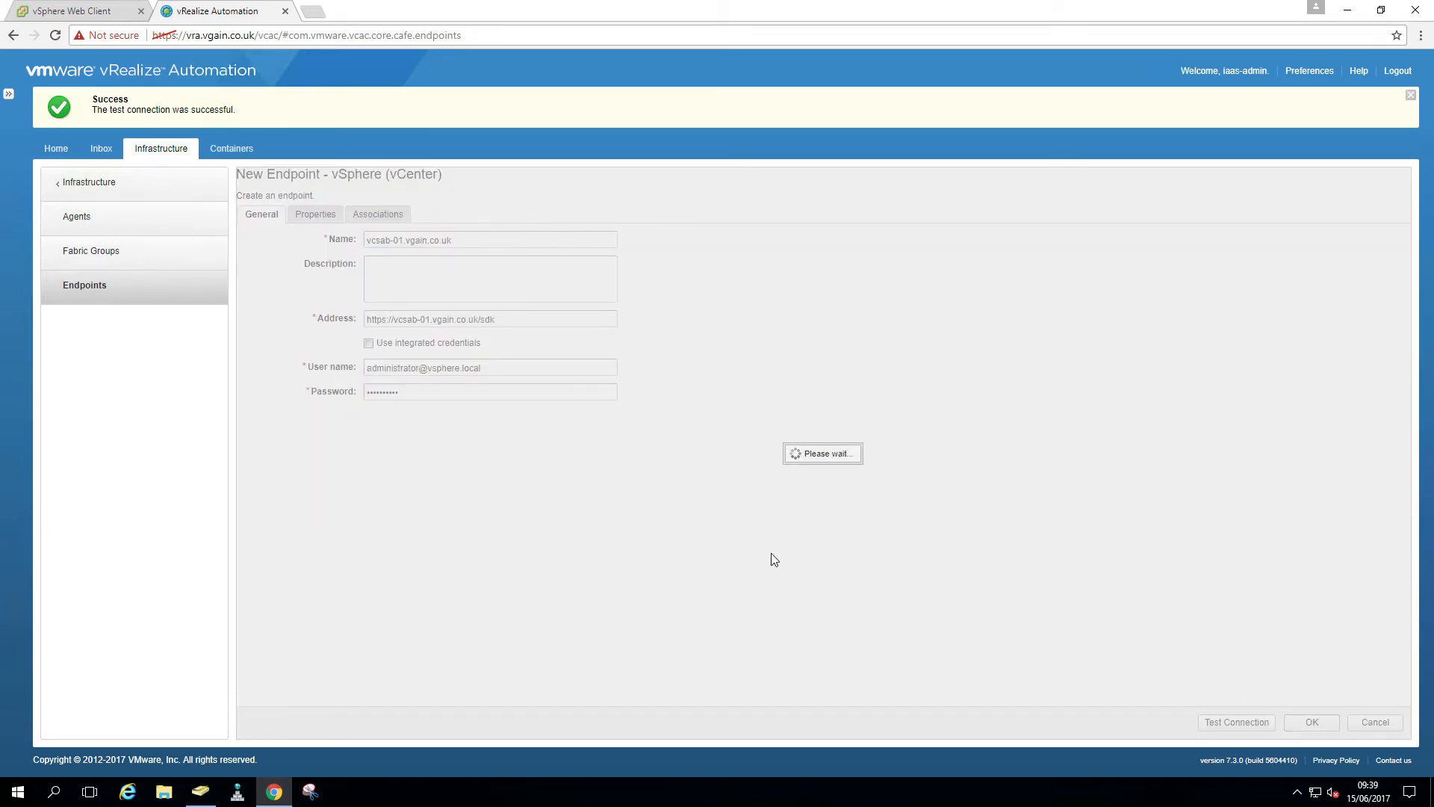
pyautogui.click(1311, 721)
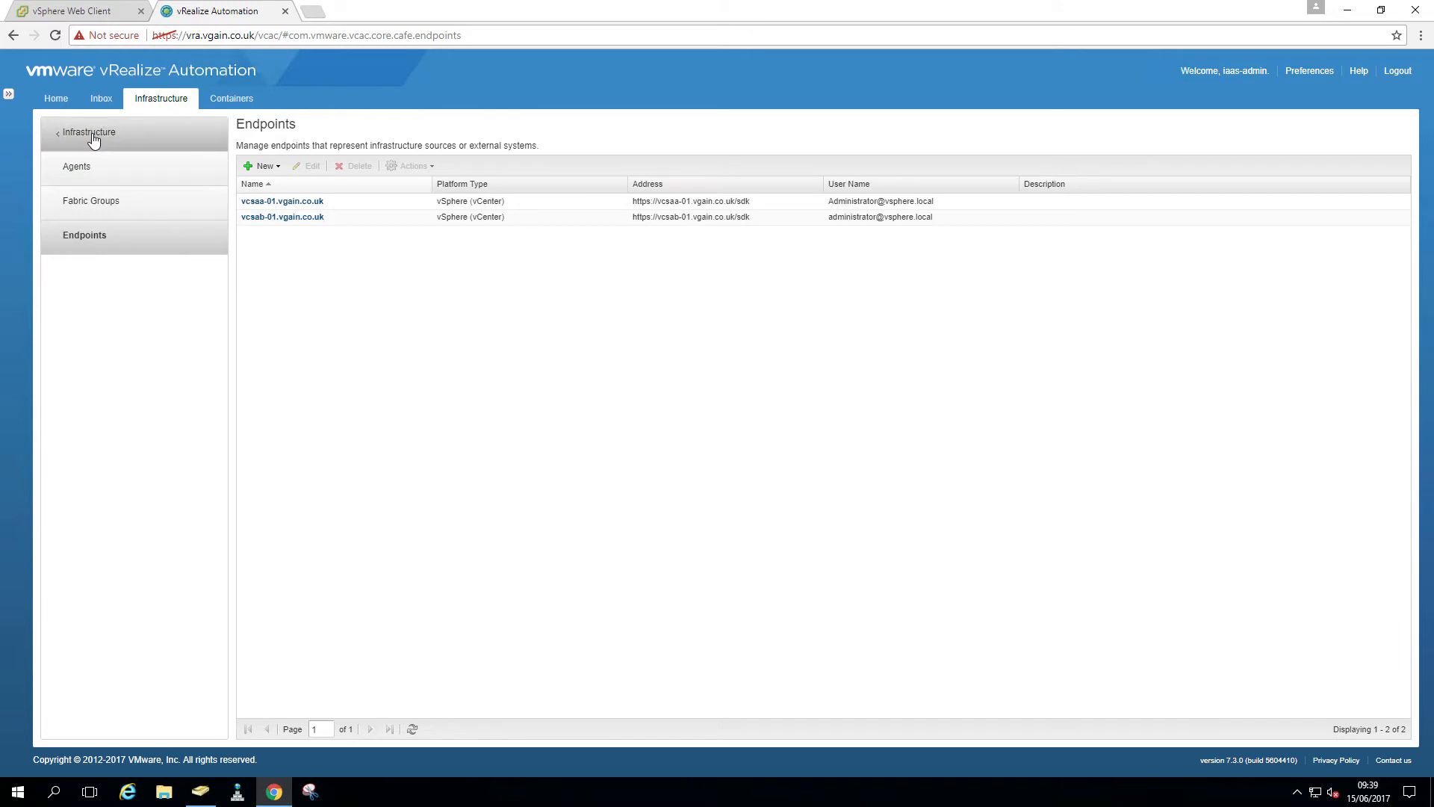
pyautogui.click(89, 132)
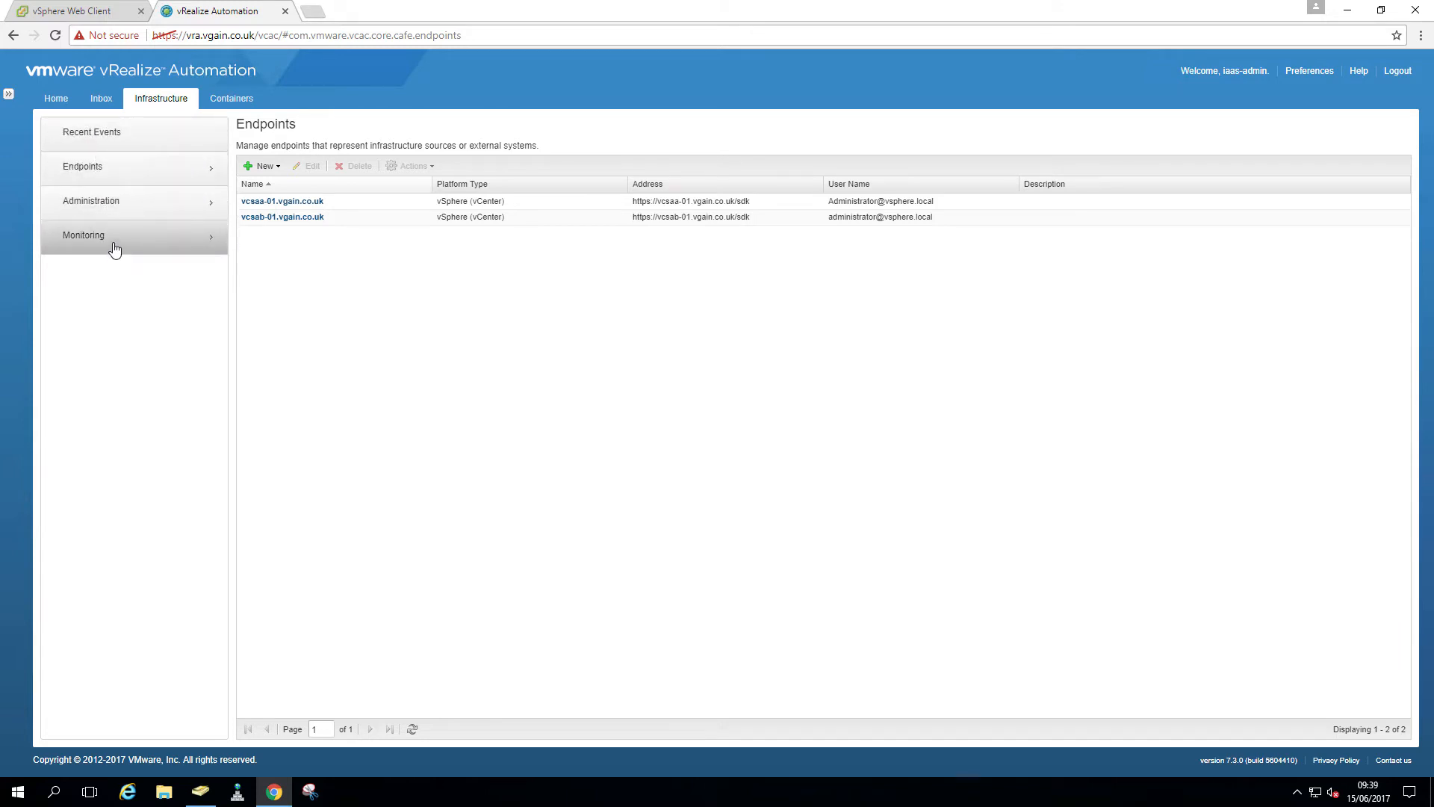
pyautogui.click(83, 235)
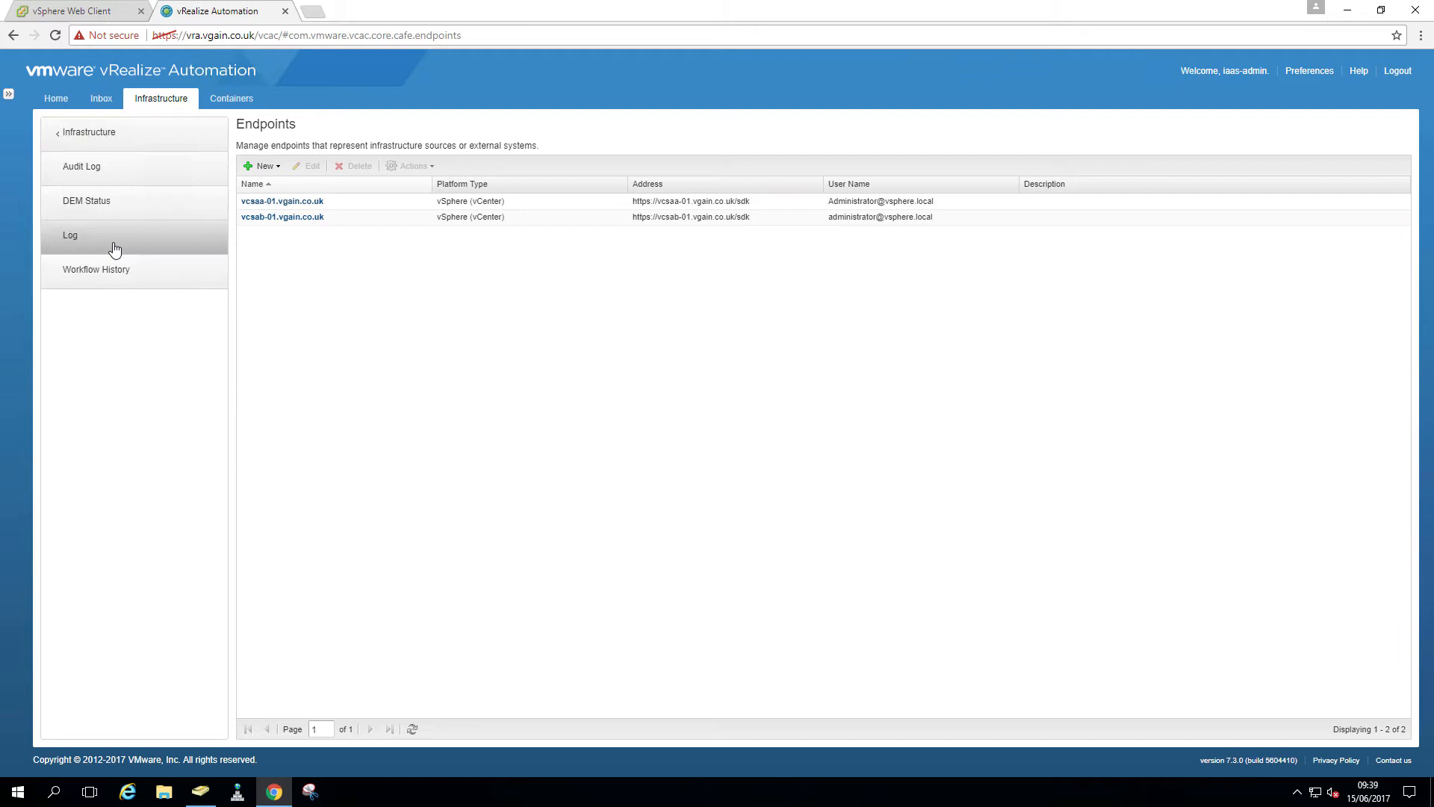
pyautogui.click(70, 236)
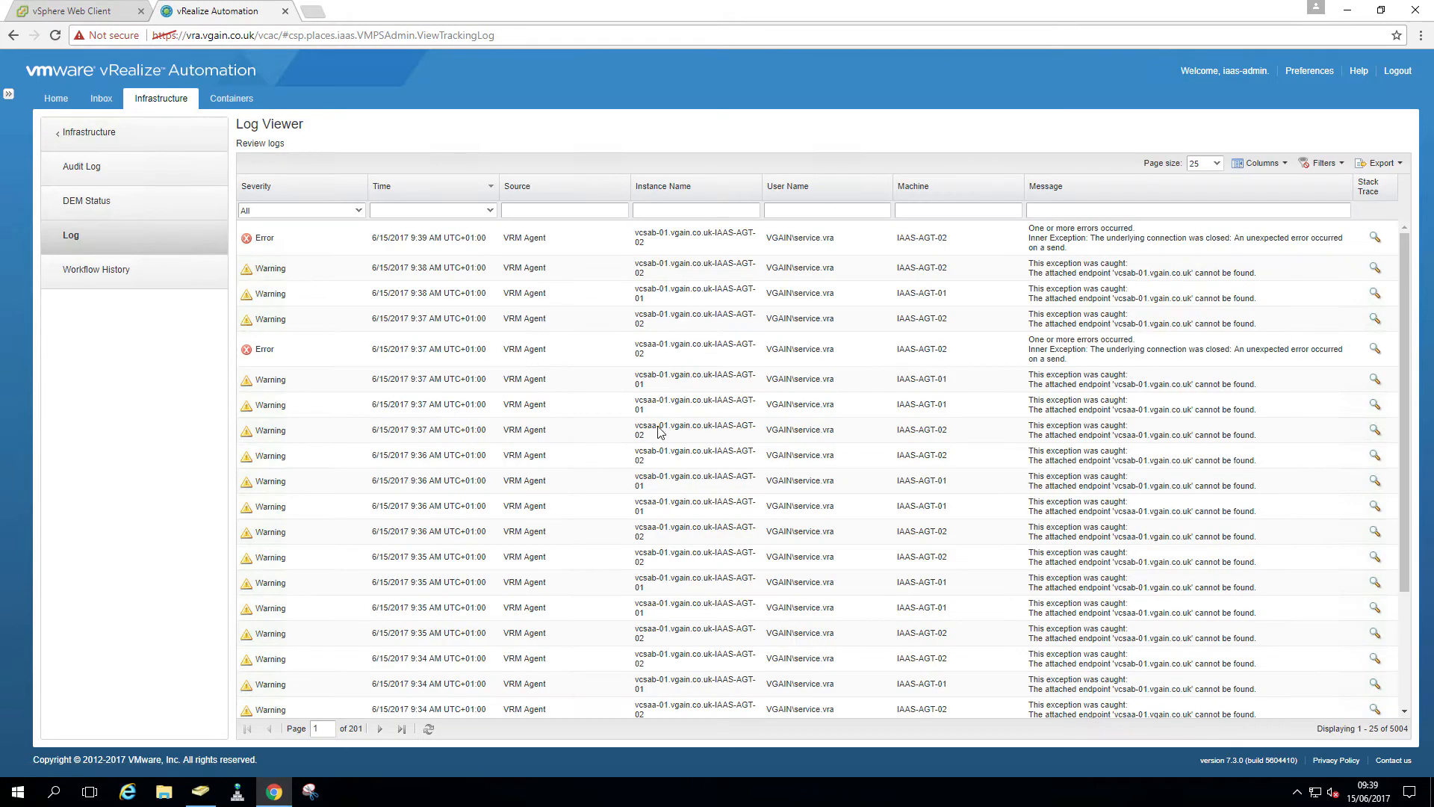
pyautogui.moveTo(831, 352)
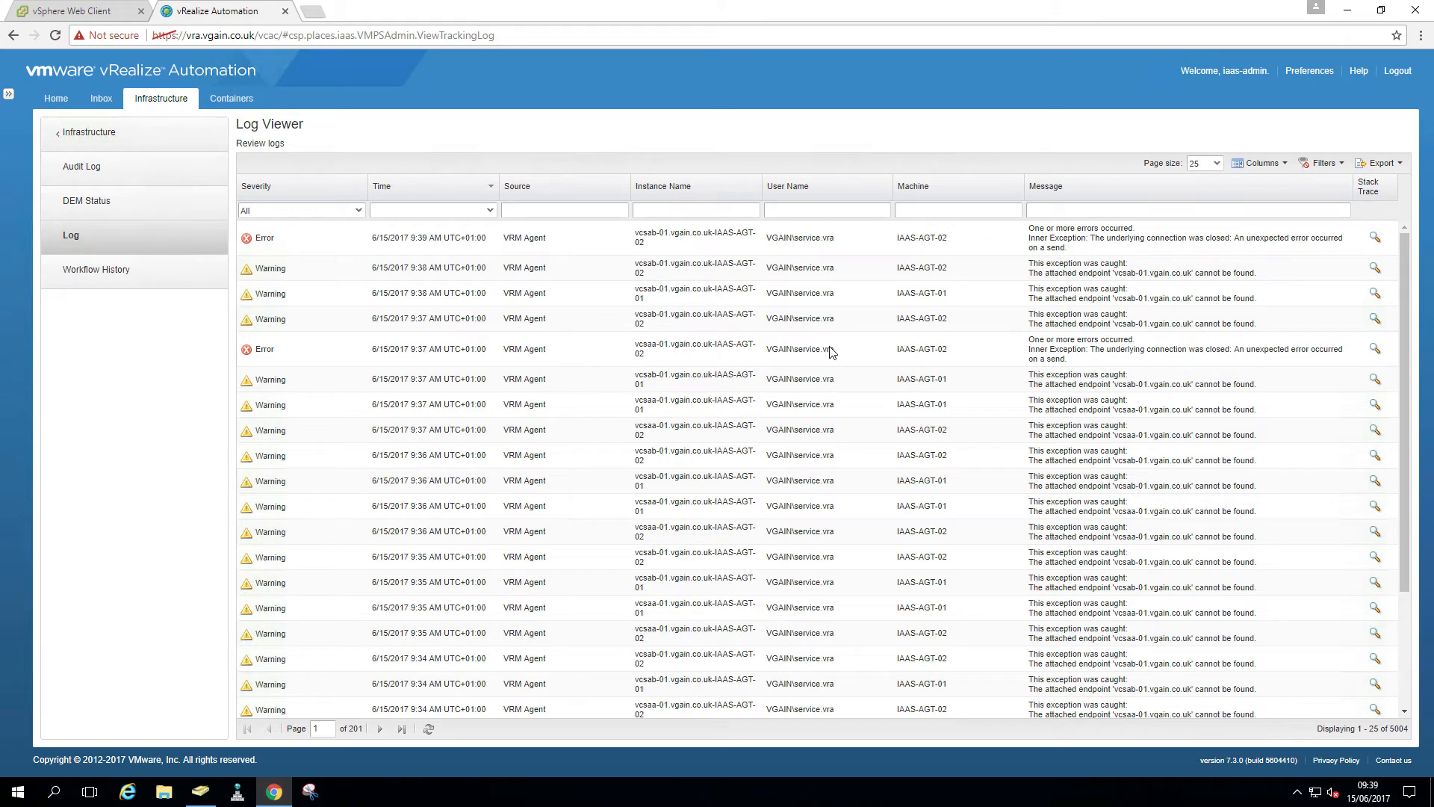
pyautogui.moveTo(800, 346)
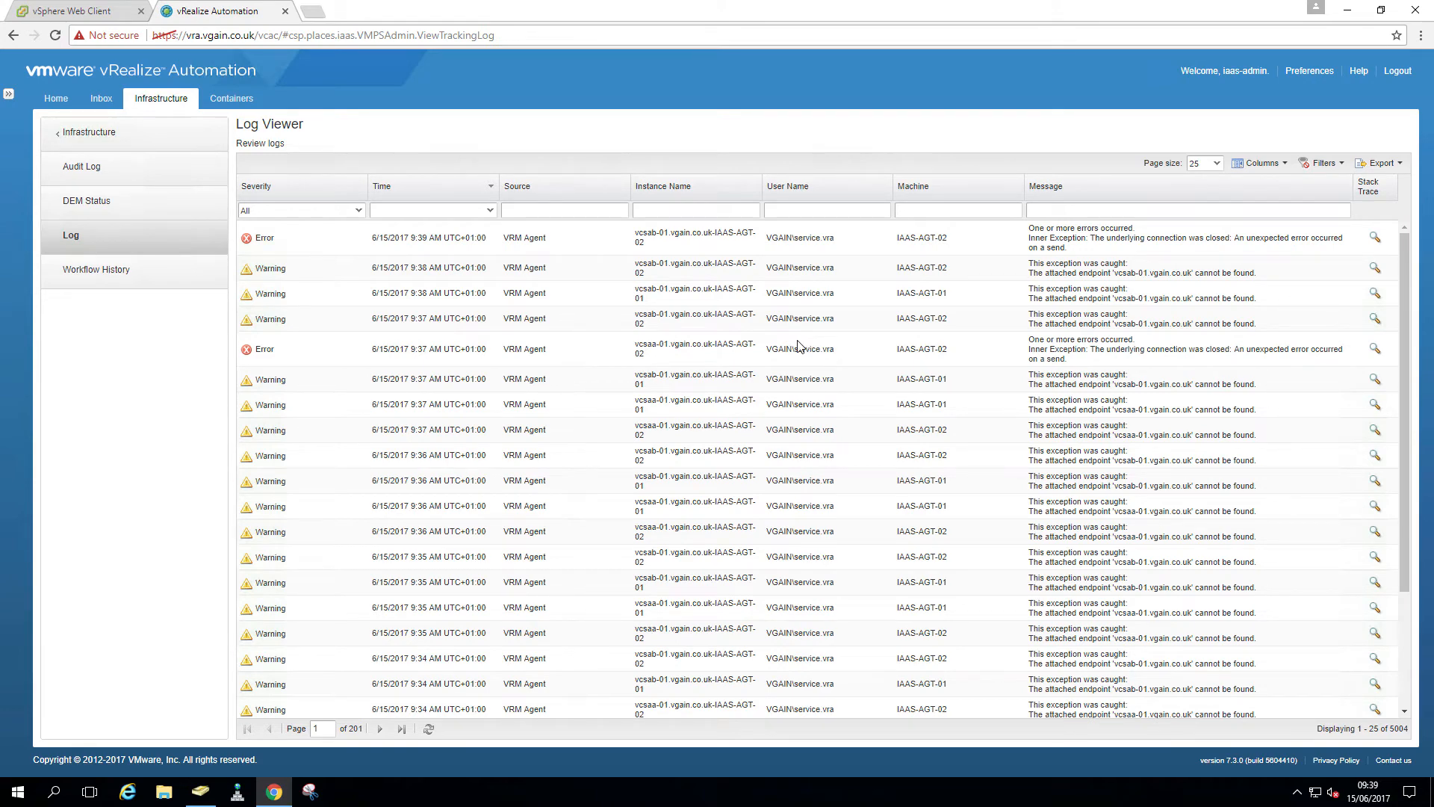
pyautogui.moveTo(697, 322)
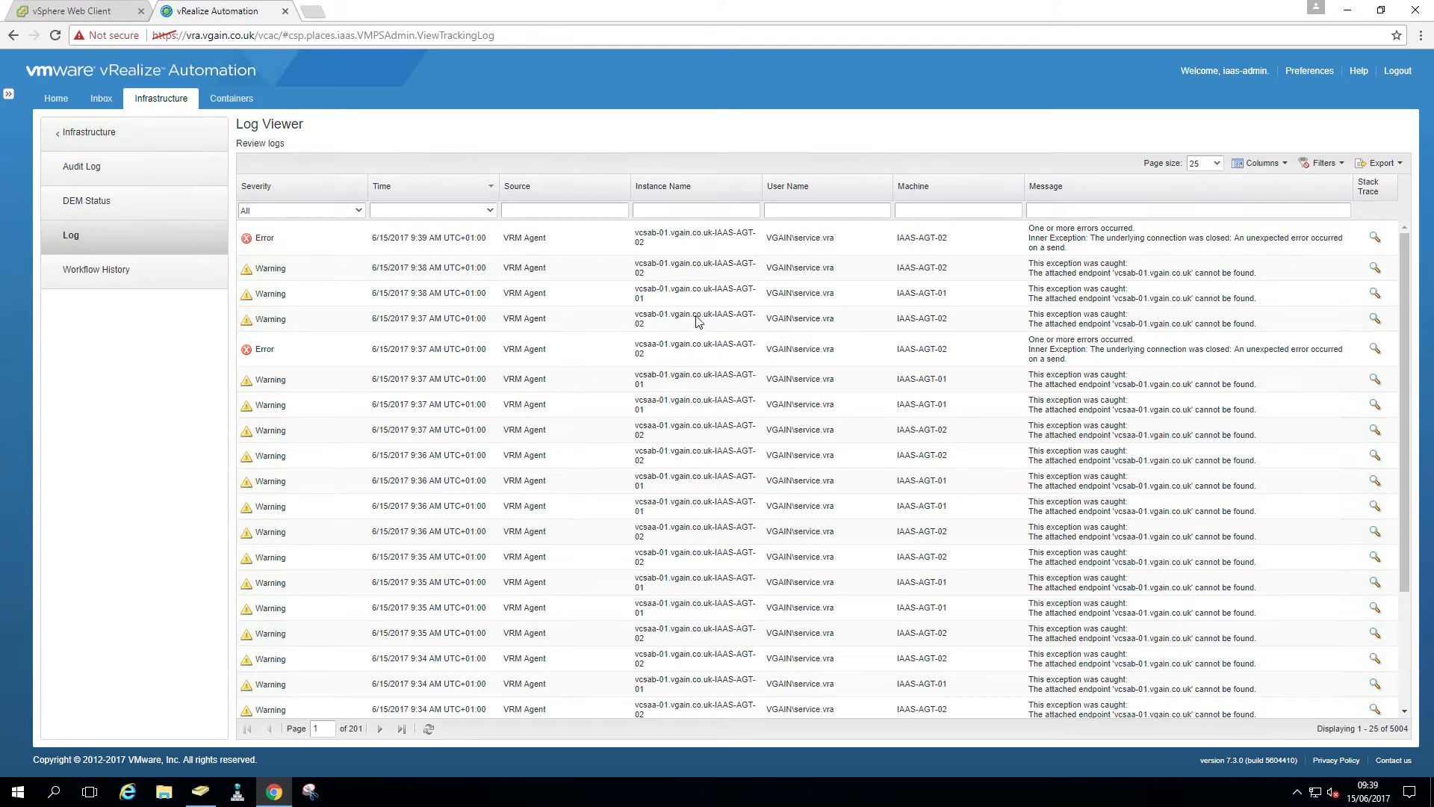
pyautogui.scroll(-3)
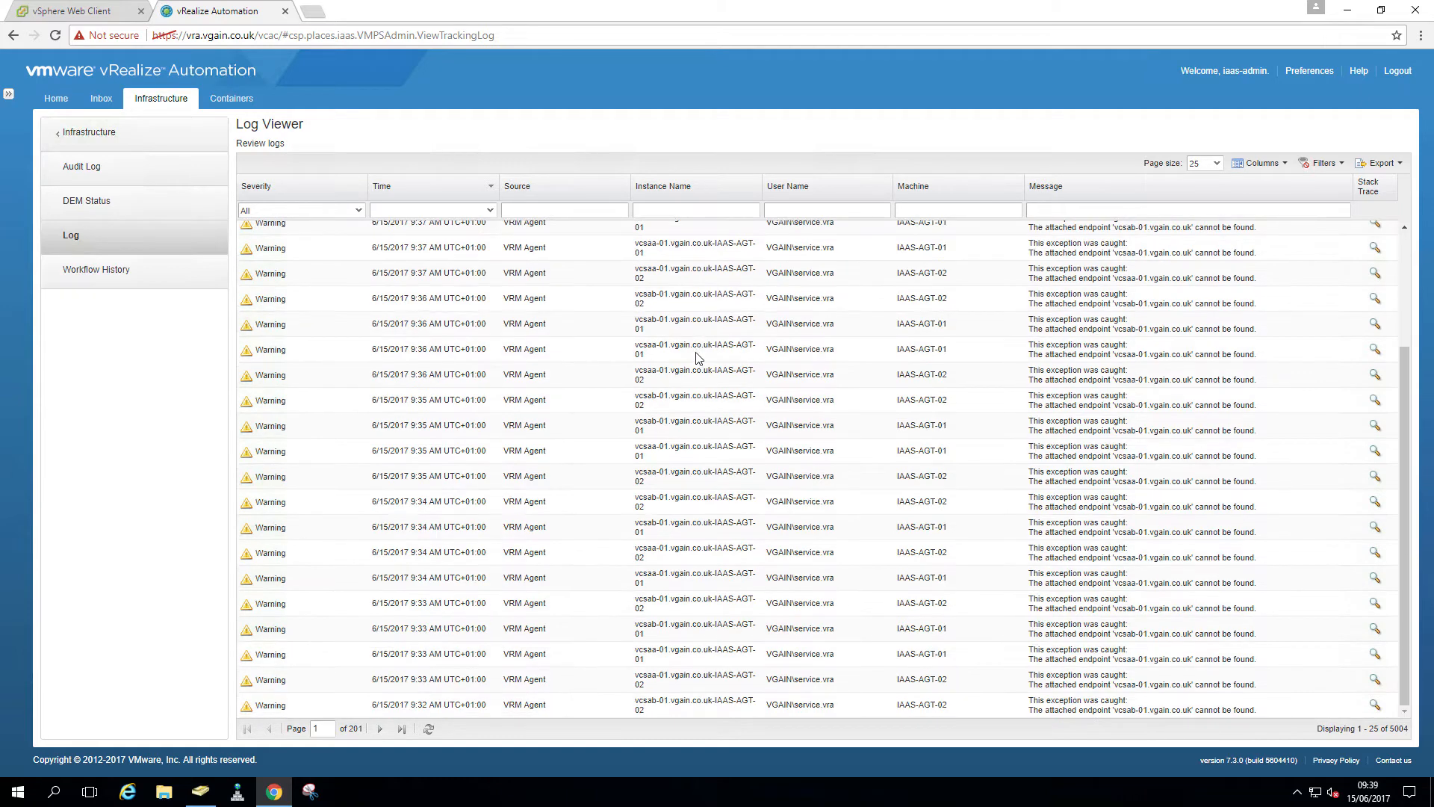
pyautogui.click(428, 729)
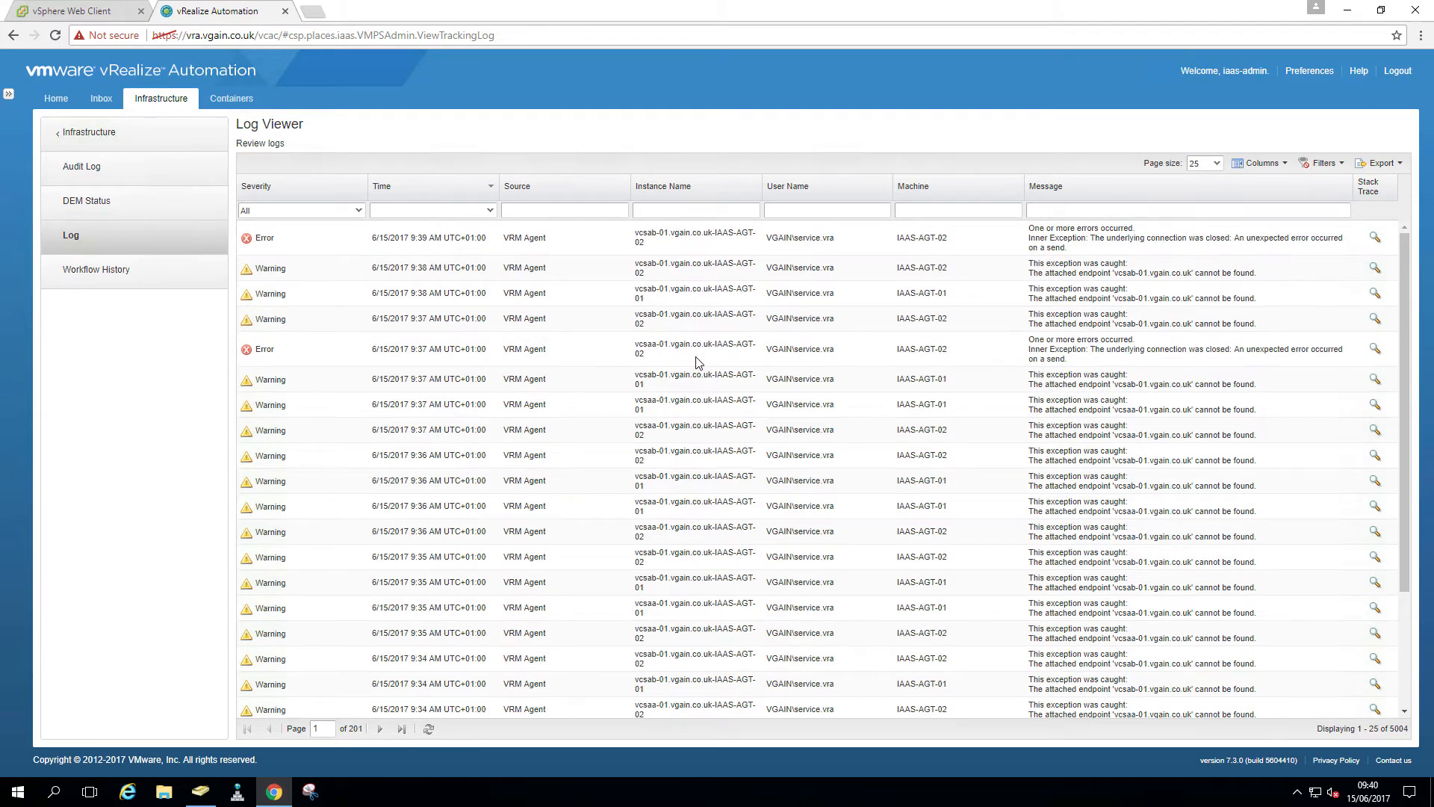
pyautogui.moveTo(195, 219)
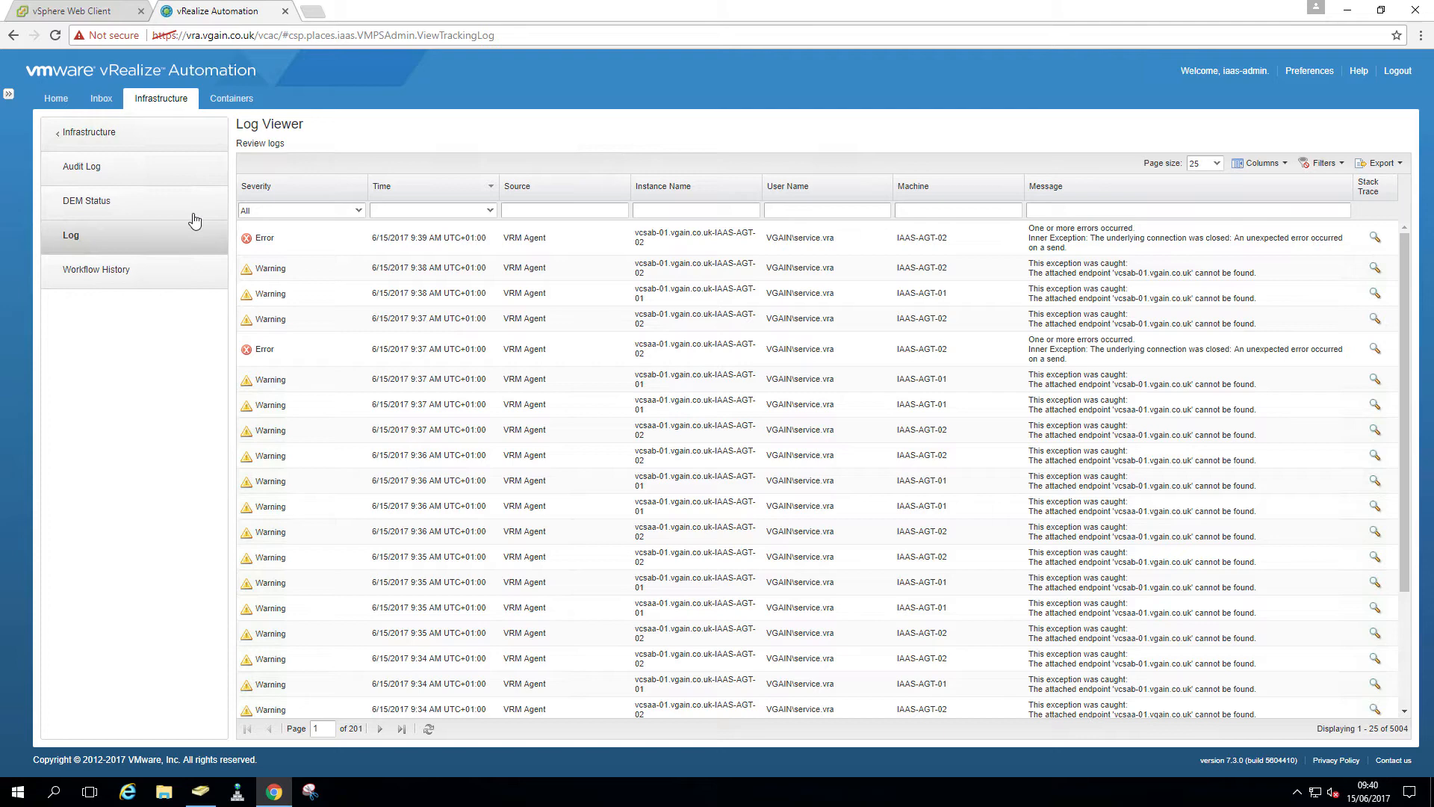
pyautogui.moveTo(1231, 195)
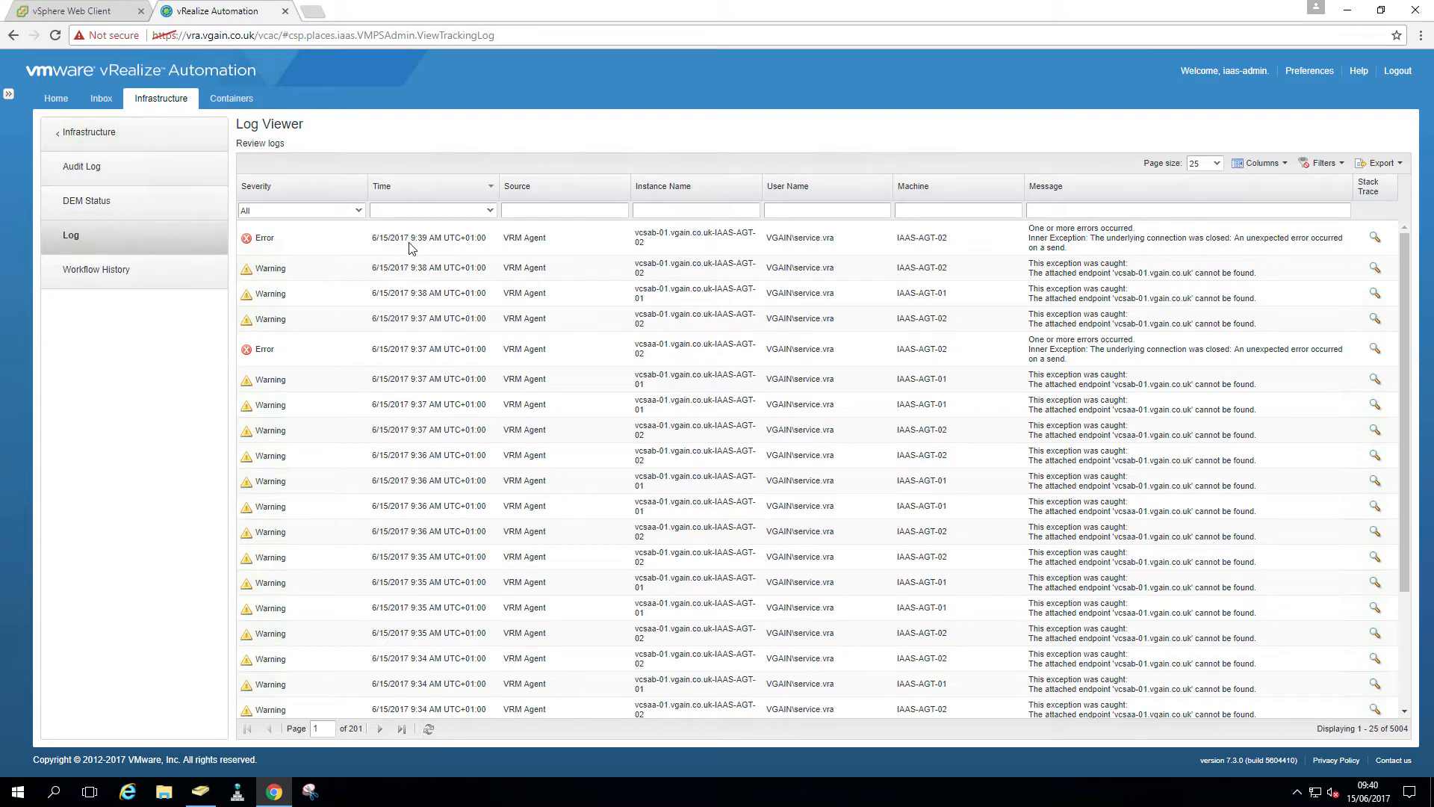
pyautogui.moveTo(432, 629)
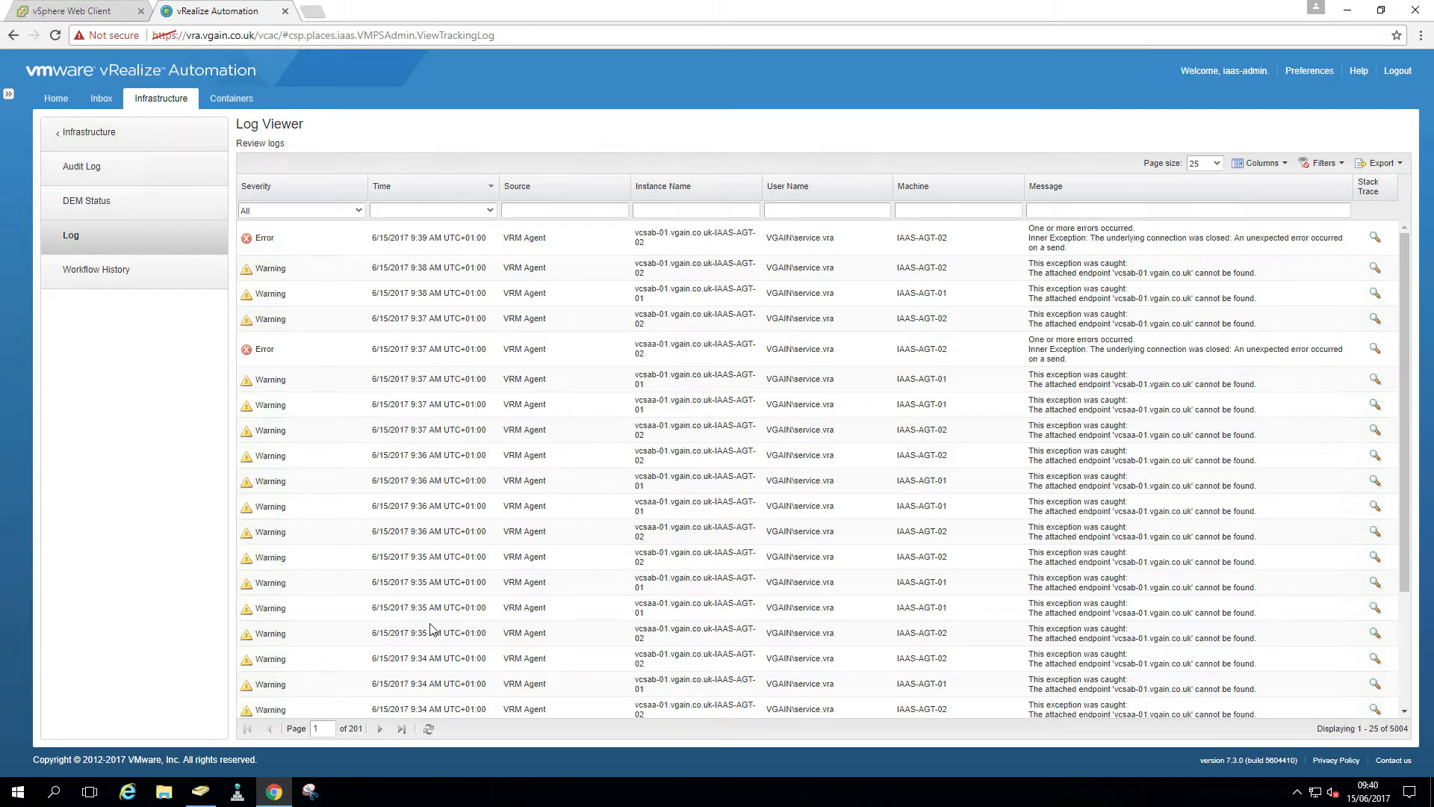
pyautogui.moveTo(431, 579)
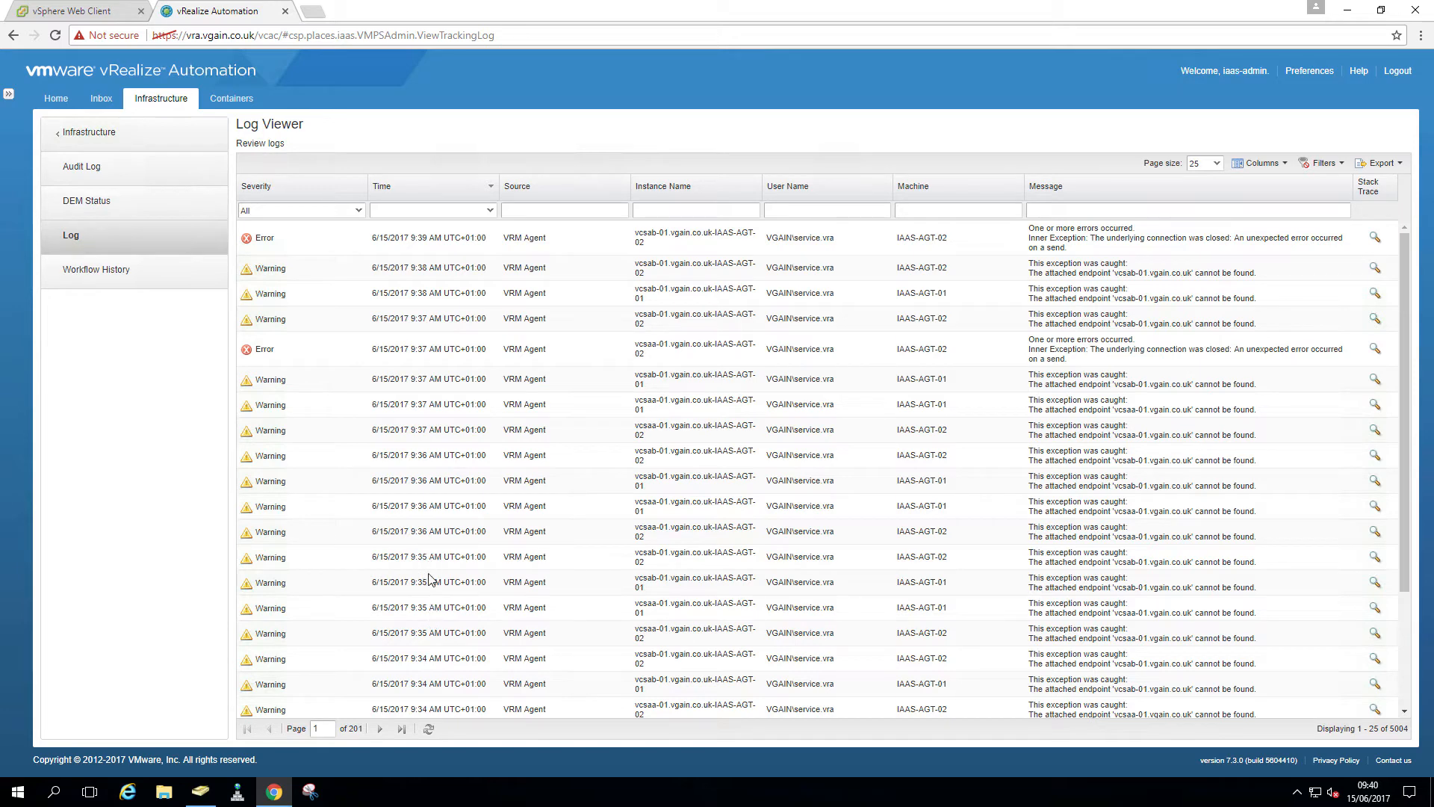
pyautogui.moveTo(427, 619)
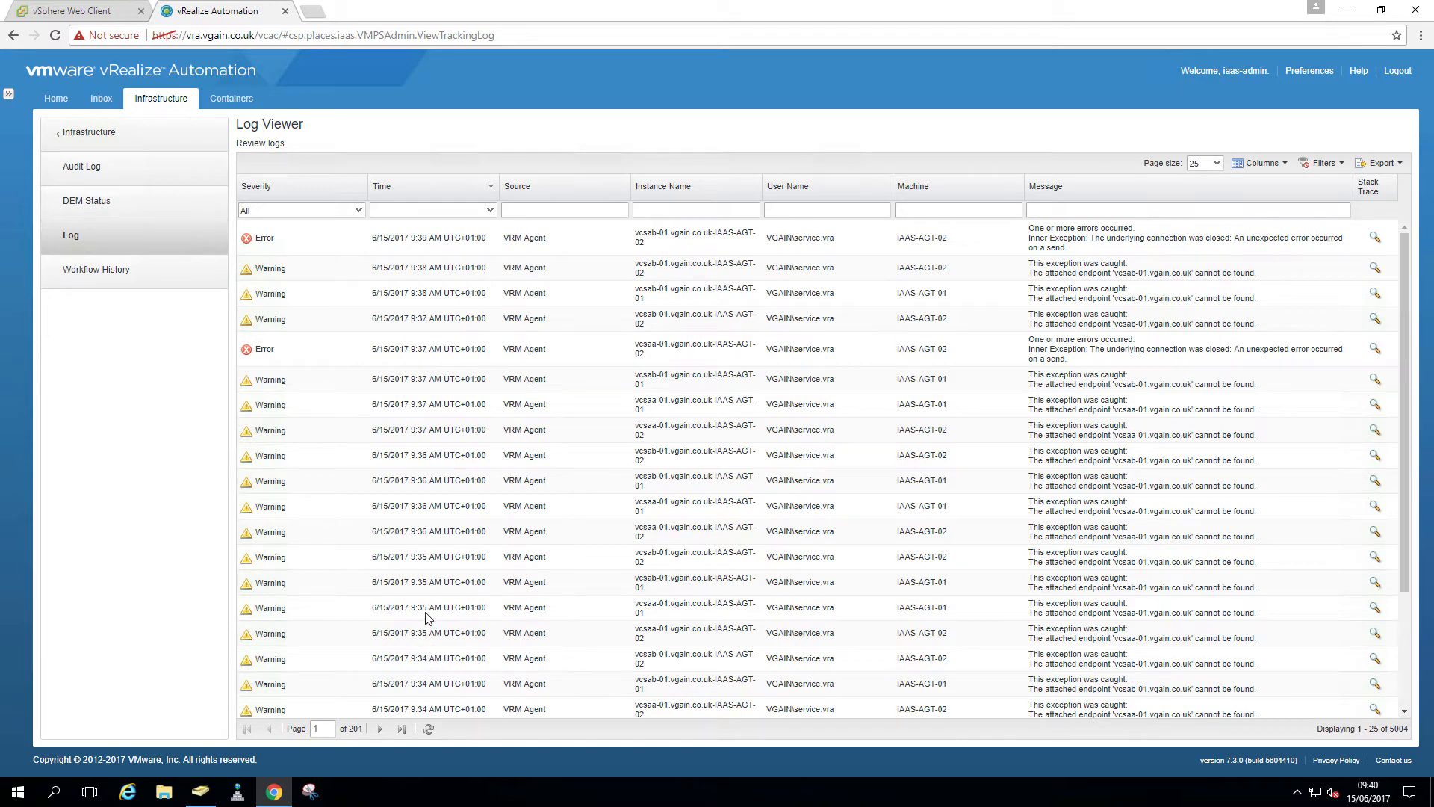
pyautogui.moveTo(424, 569)
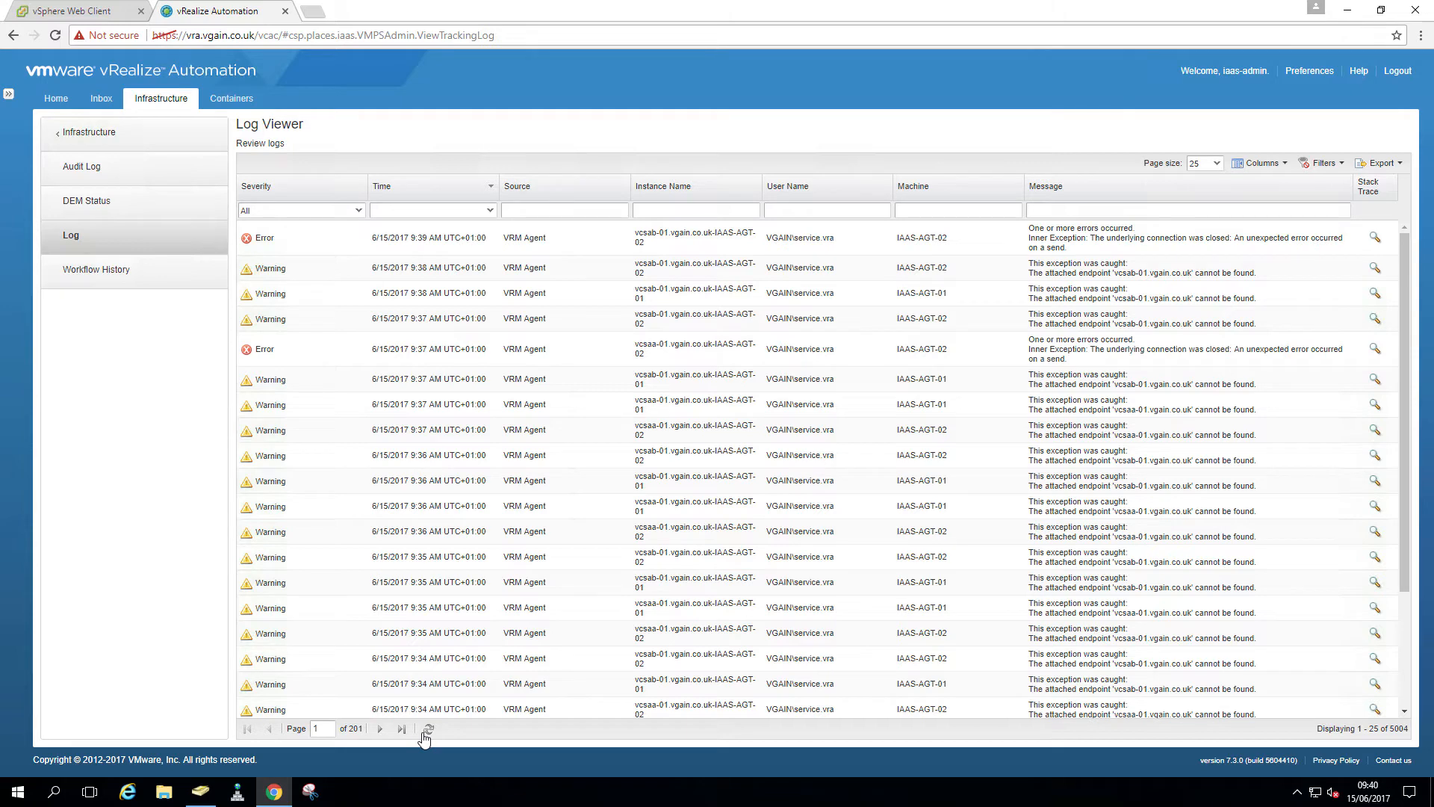
pyautogui.moveTo(102, 133)
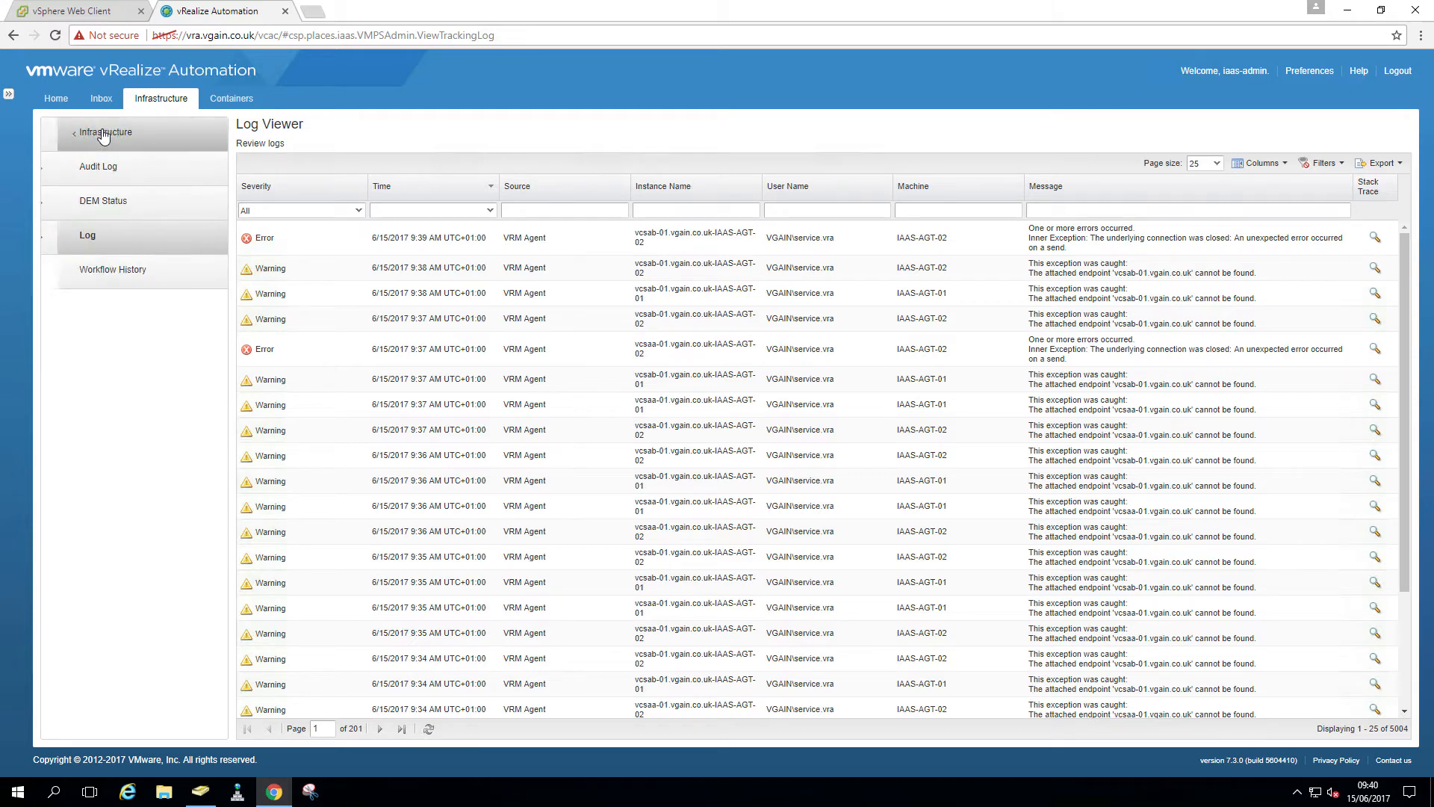
# Go to Infrastructure > Administration > Fabric Groups to start a new fabric group
pyautogui.click(105, 131)
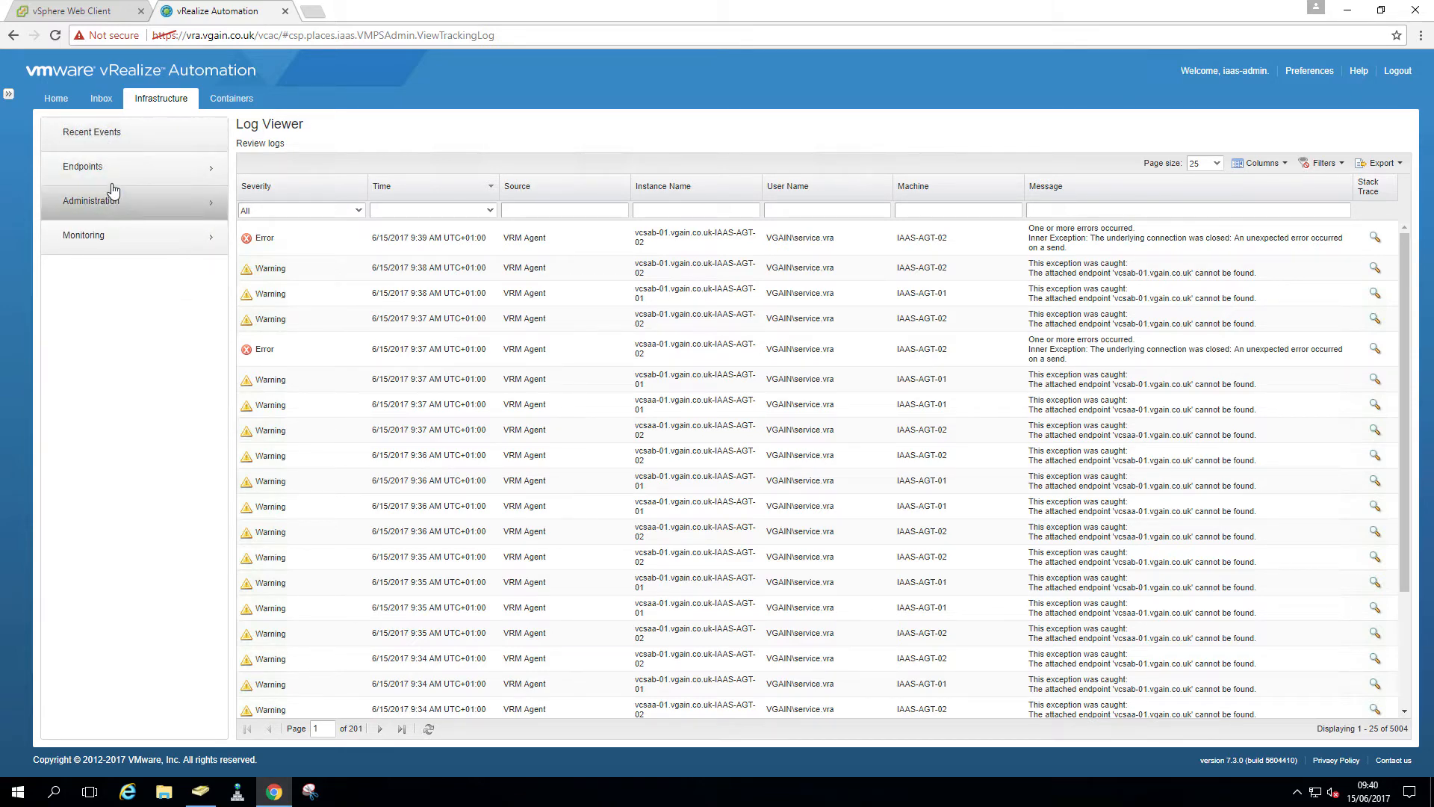
pyautogui.click(90, 199)
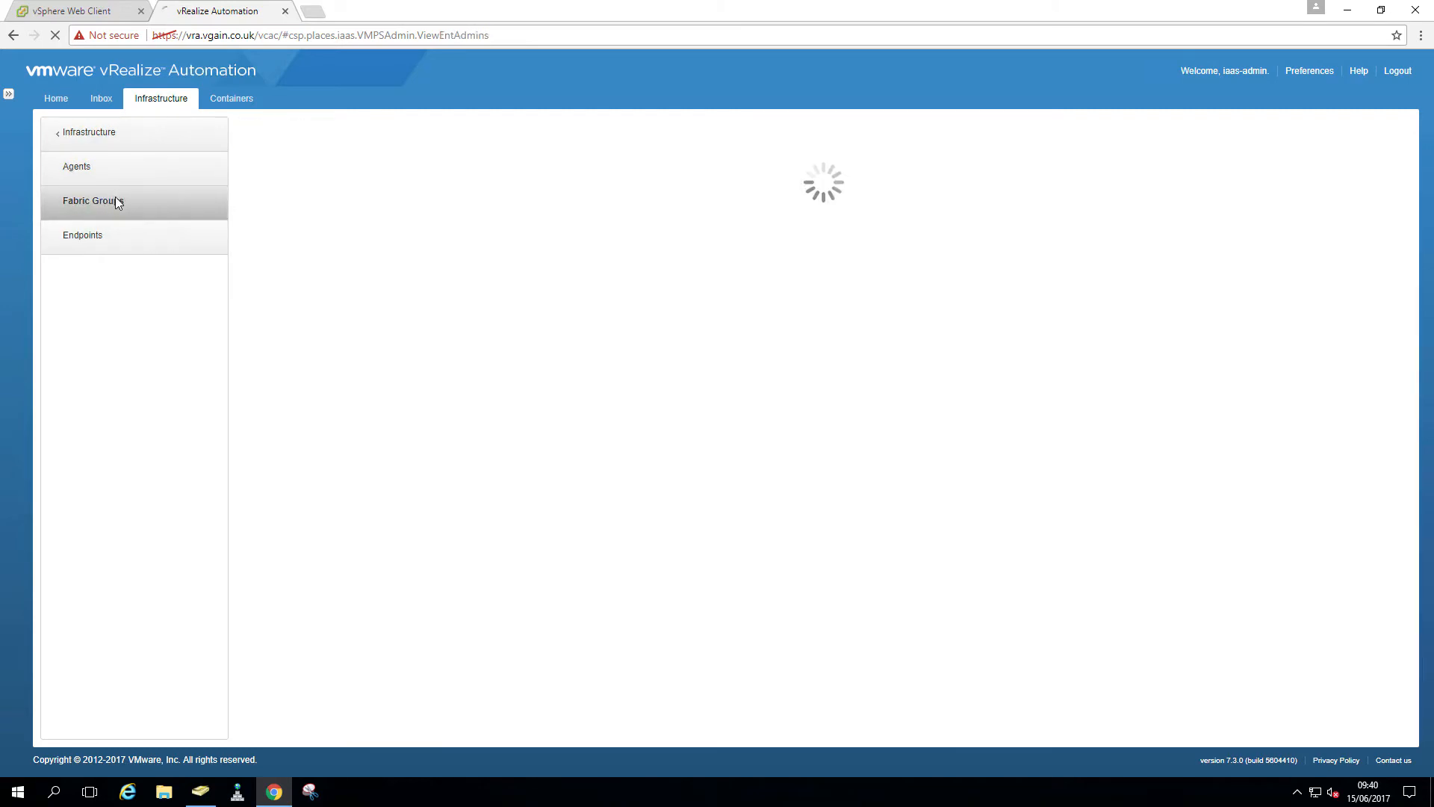
pyautogui.click(90, 200)
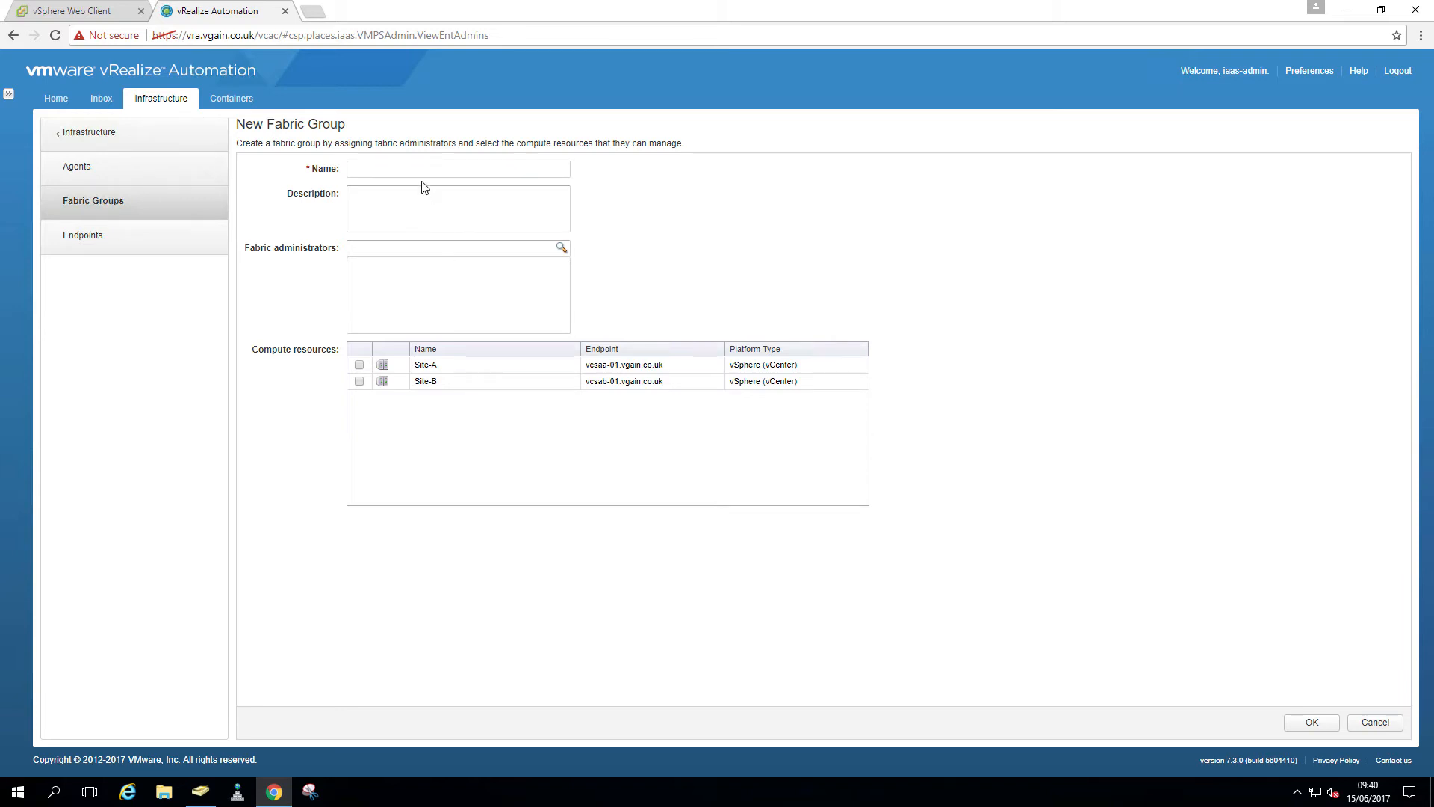
# Name the group 'Fabric Group' and add fabric-admin, vra-adm and adm administrator accounts
pyautogui.write('Fab')
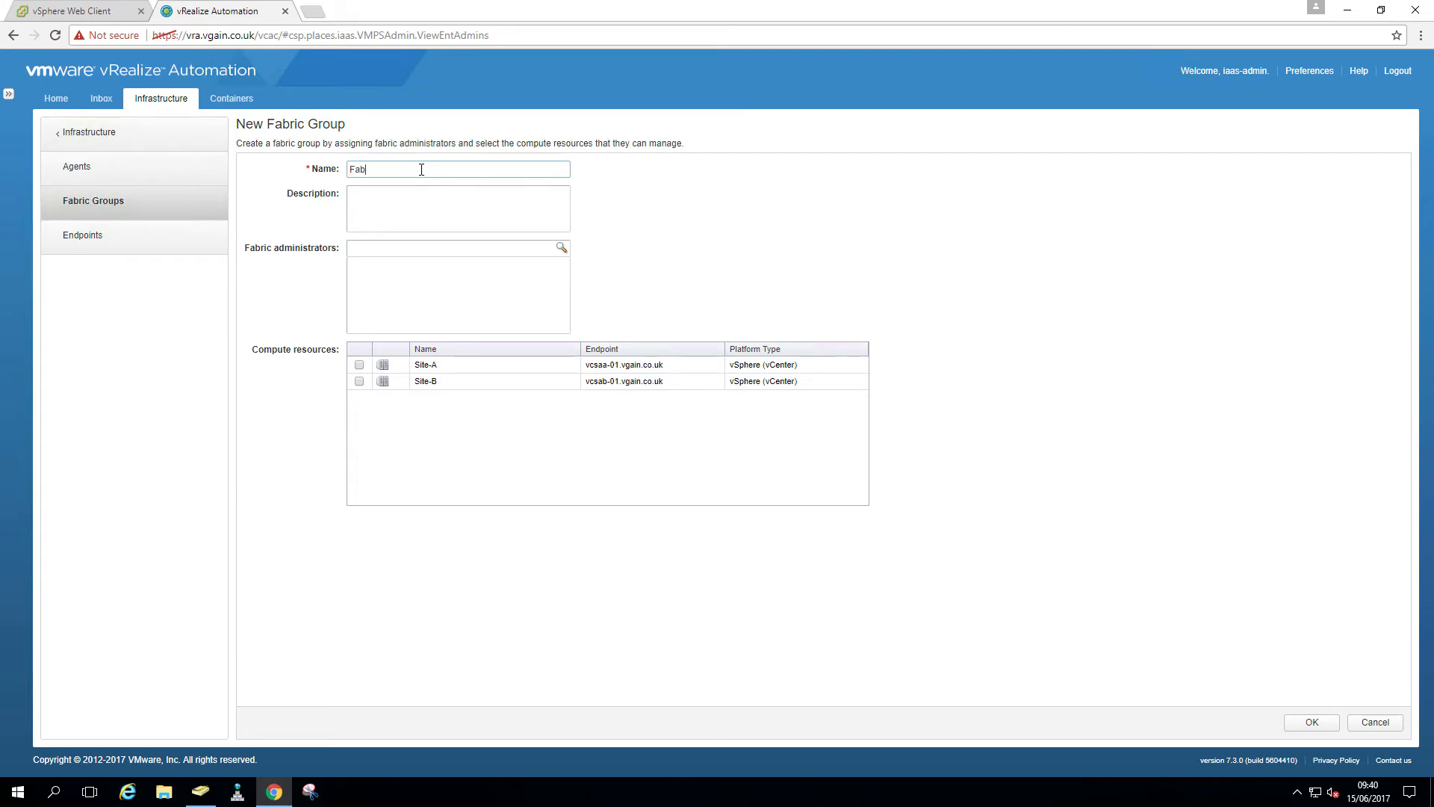
pyautogui.write('ric Group')
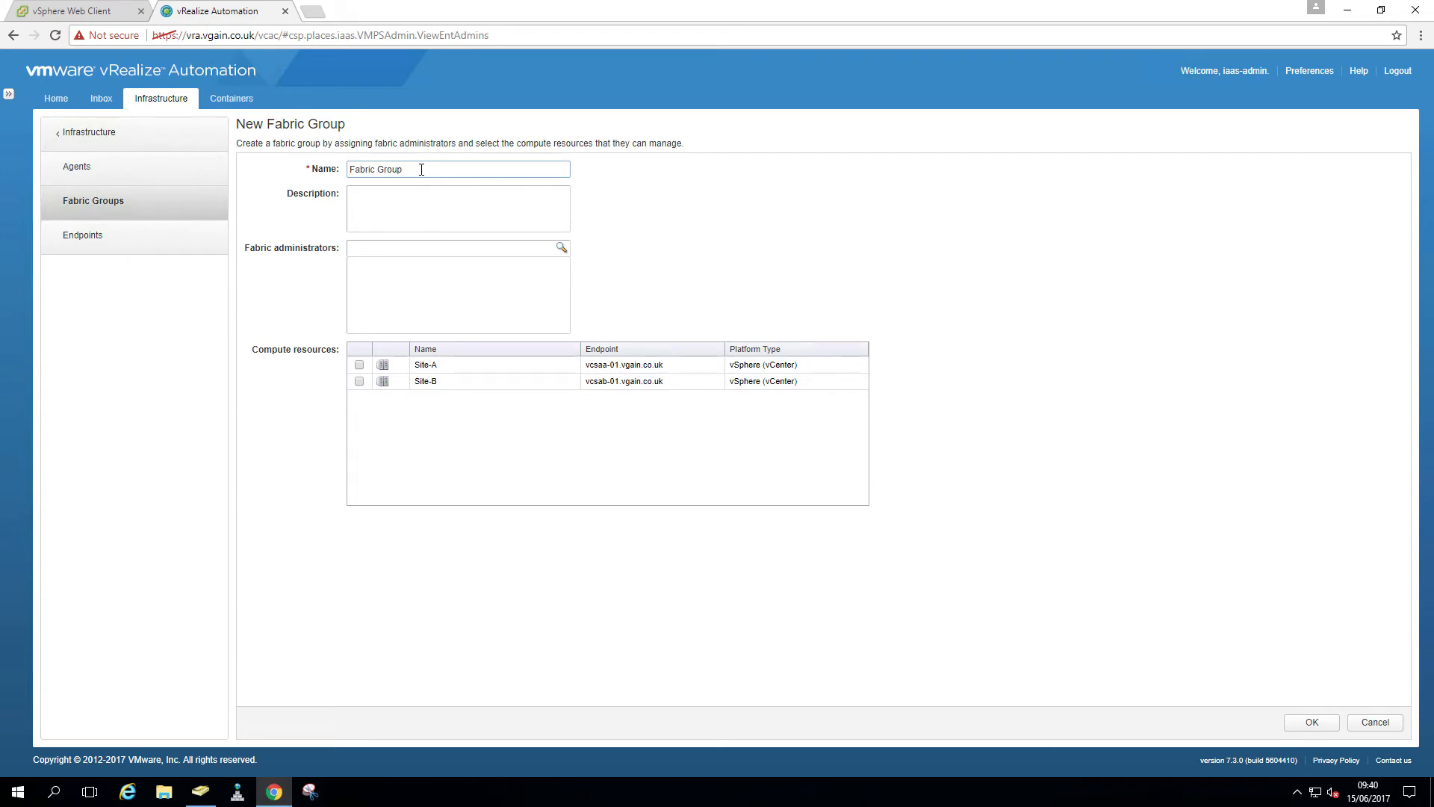
pyautogui.click(448, 247)
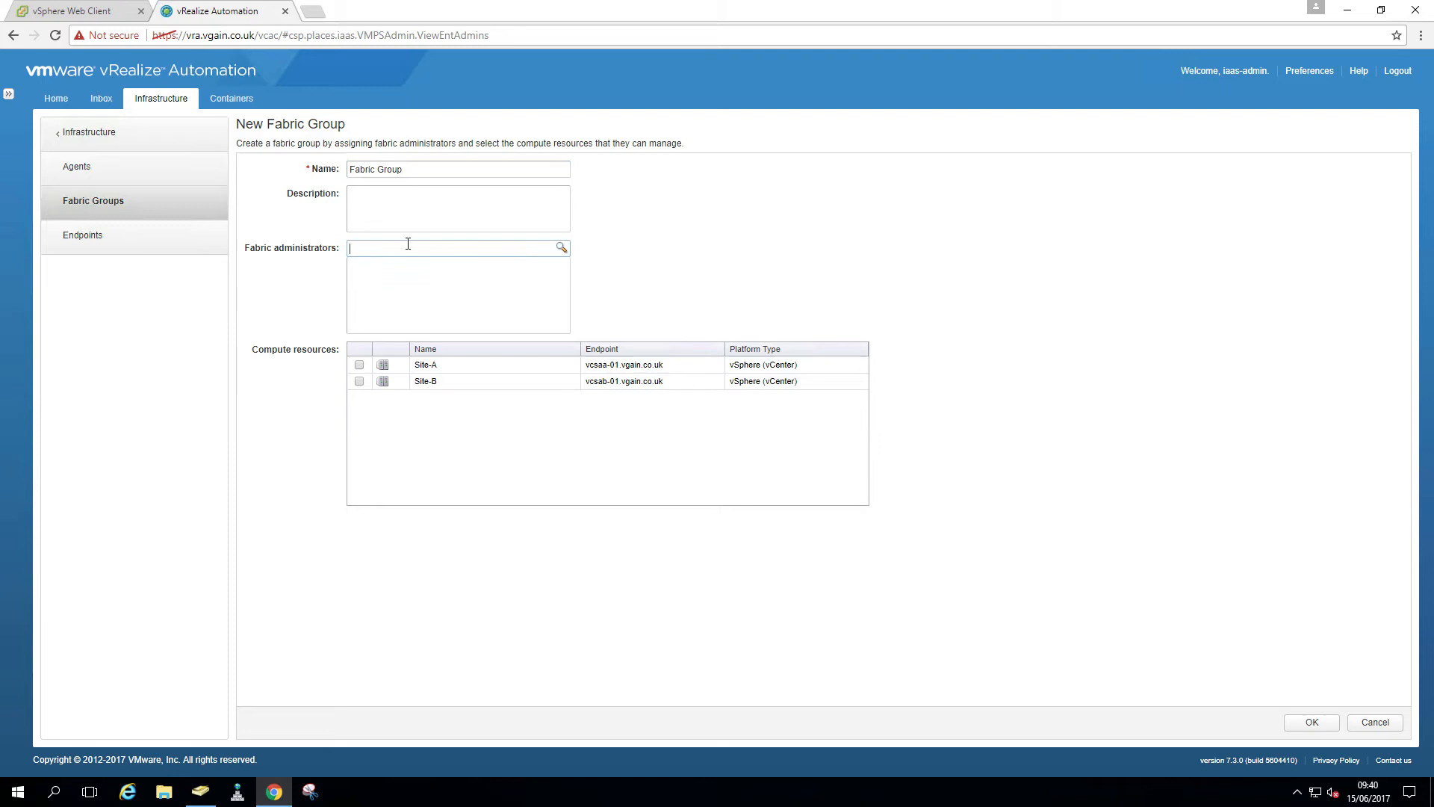
pyautogui.write('fabric-')
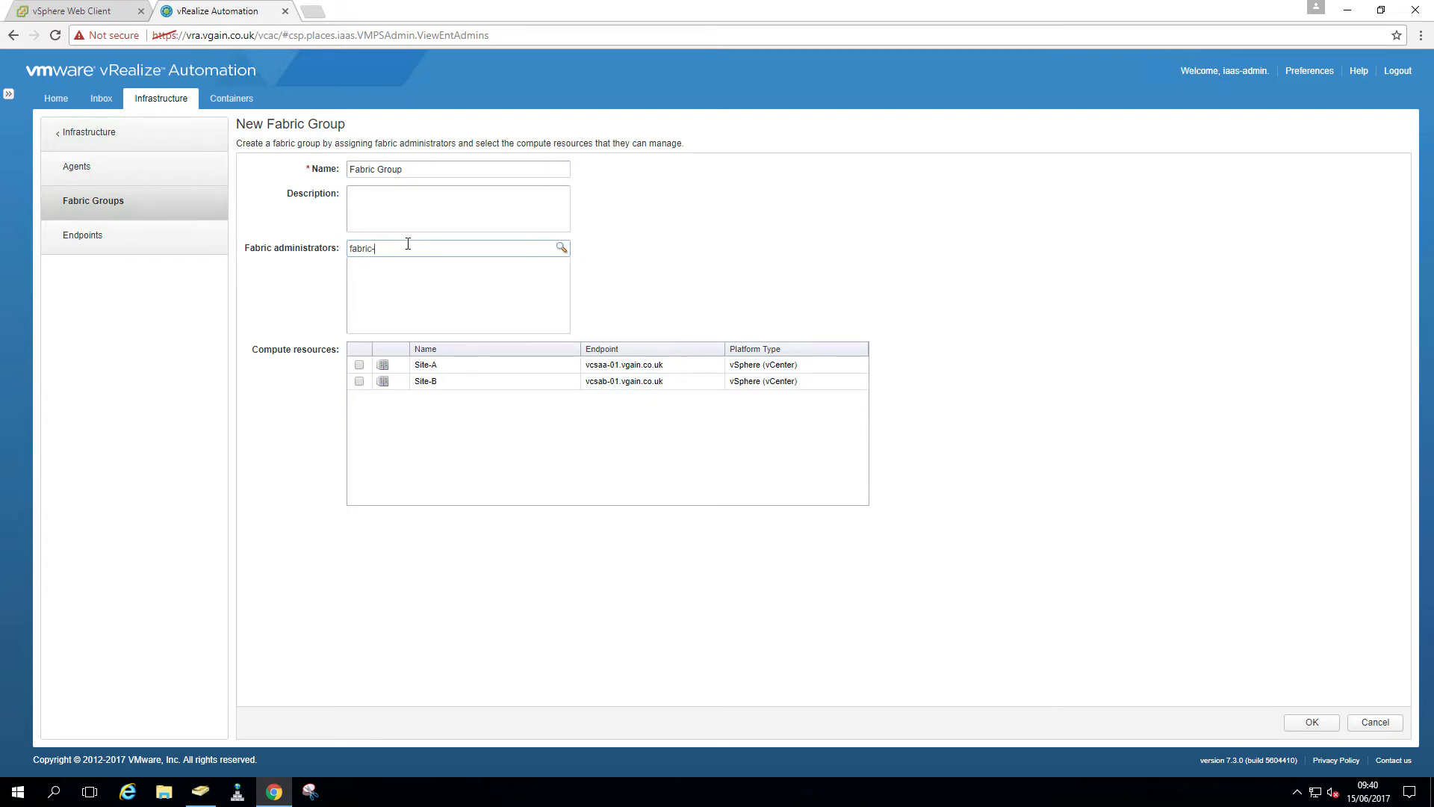
pyautogui.write('admin')
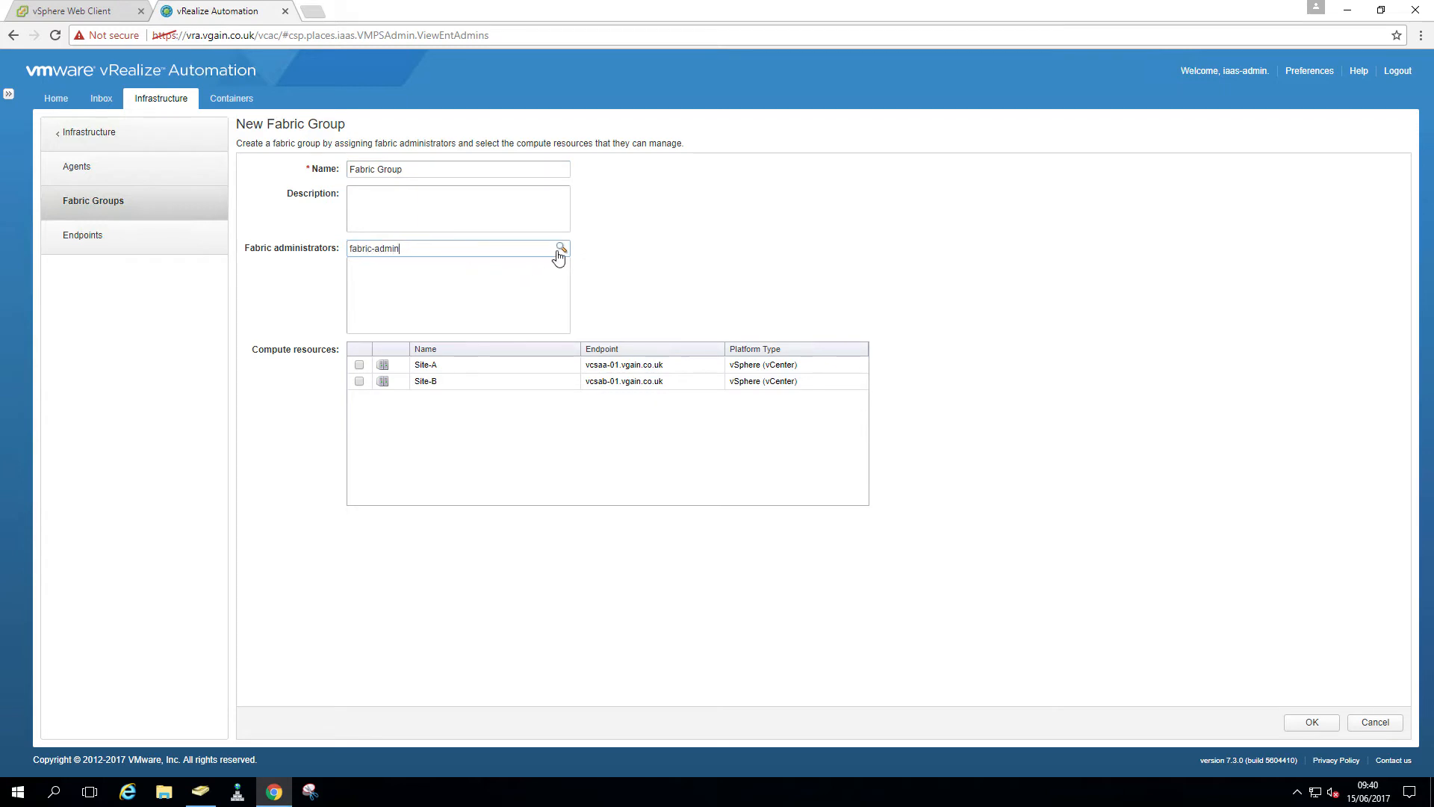
pyautogui.click(561, 248)
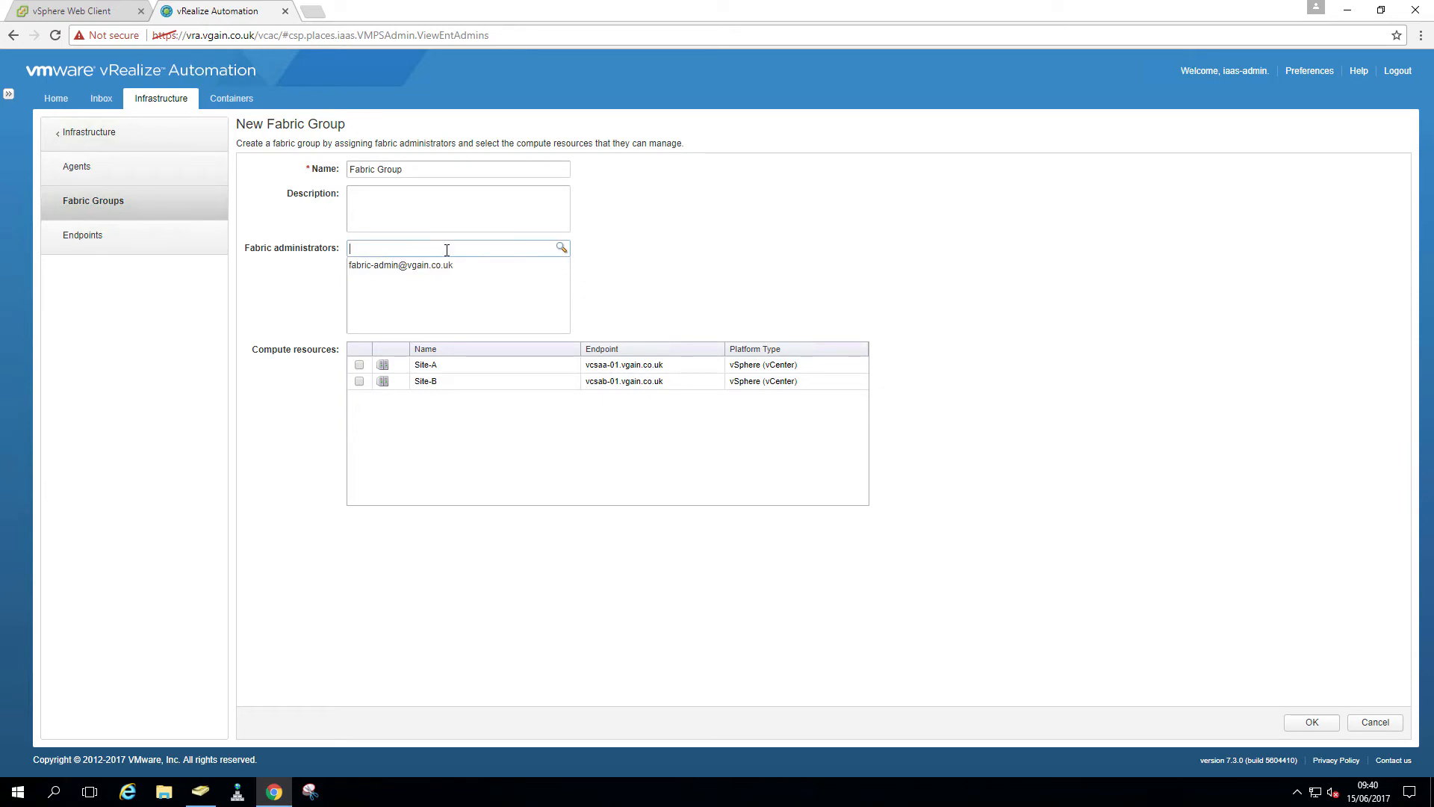
pyautogui.write('vra-adm')
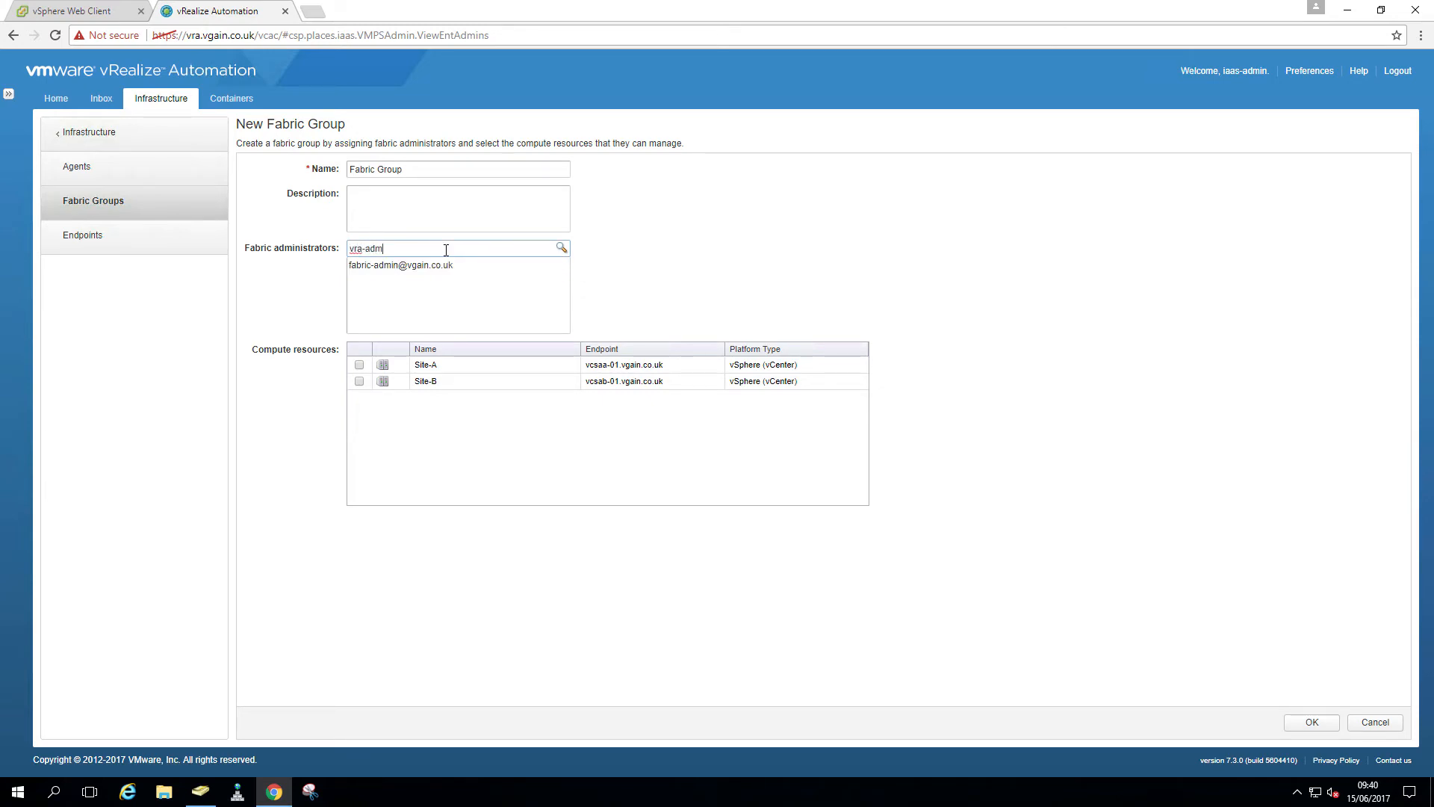
pyautogui.click(562, 248)
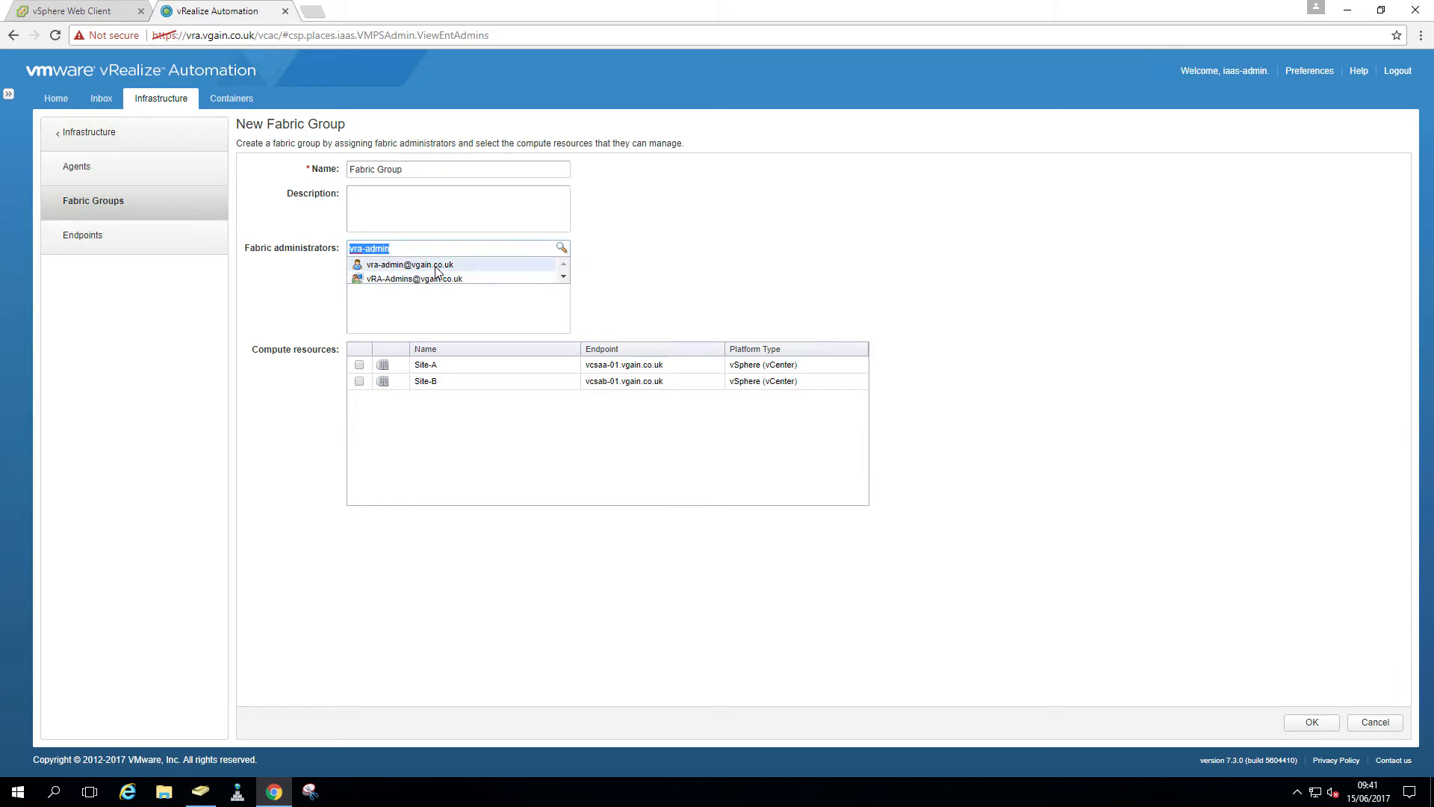
pyautogui.write('adm')
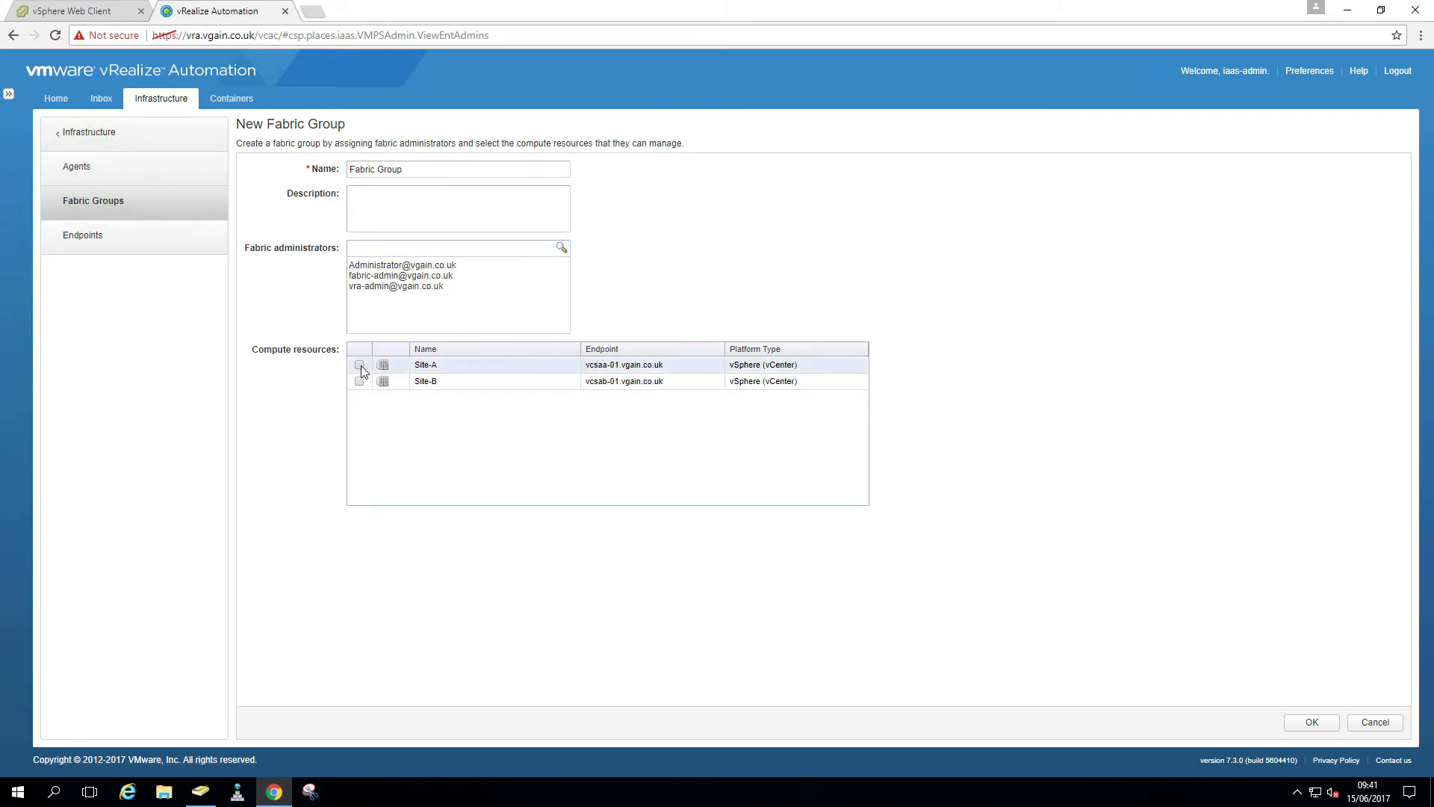
# Include Site-A and Site-B as compute resources and save the fabric group
pyautogui.click(360, 351)
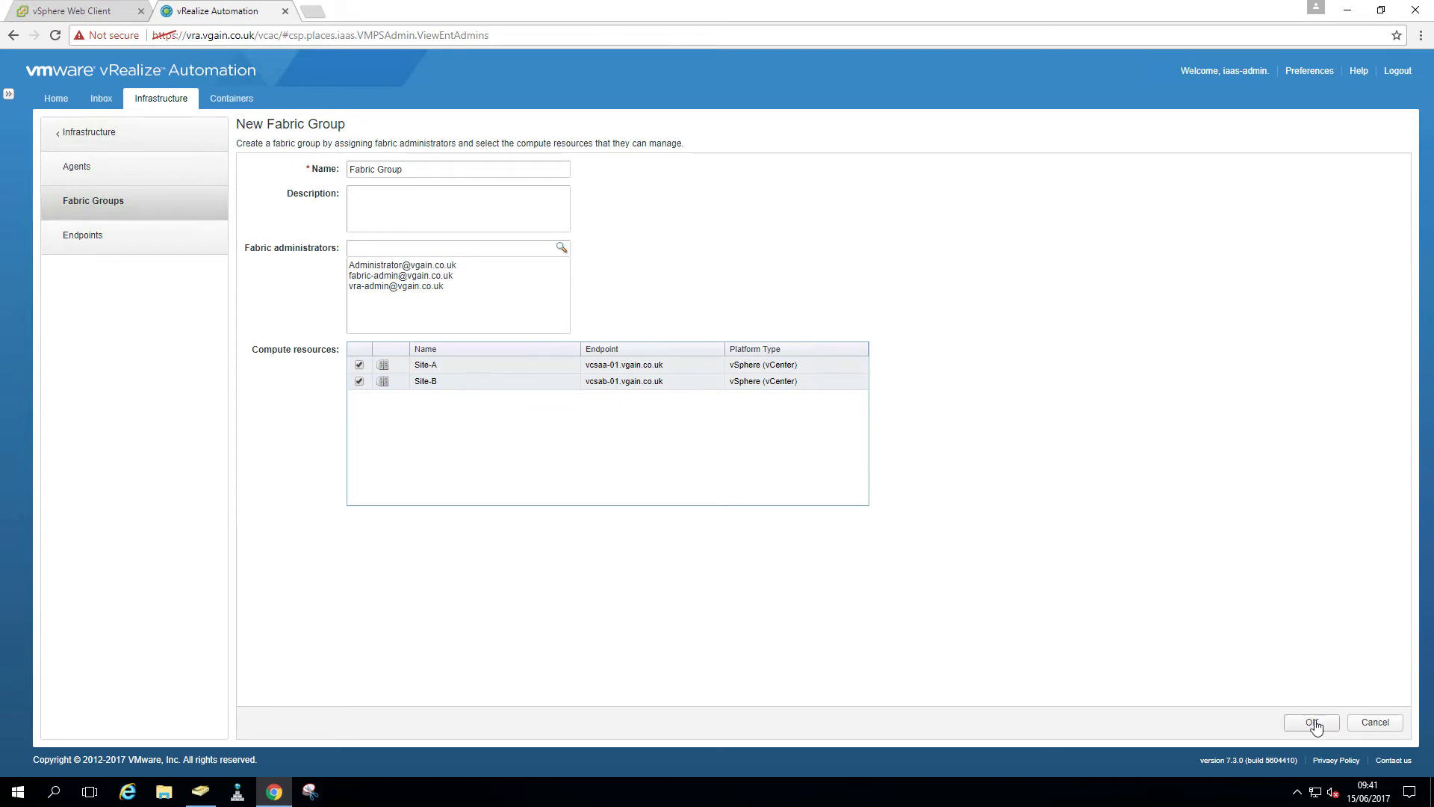
pyautogui.click(1310, 721)
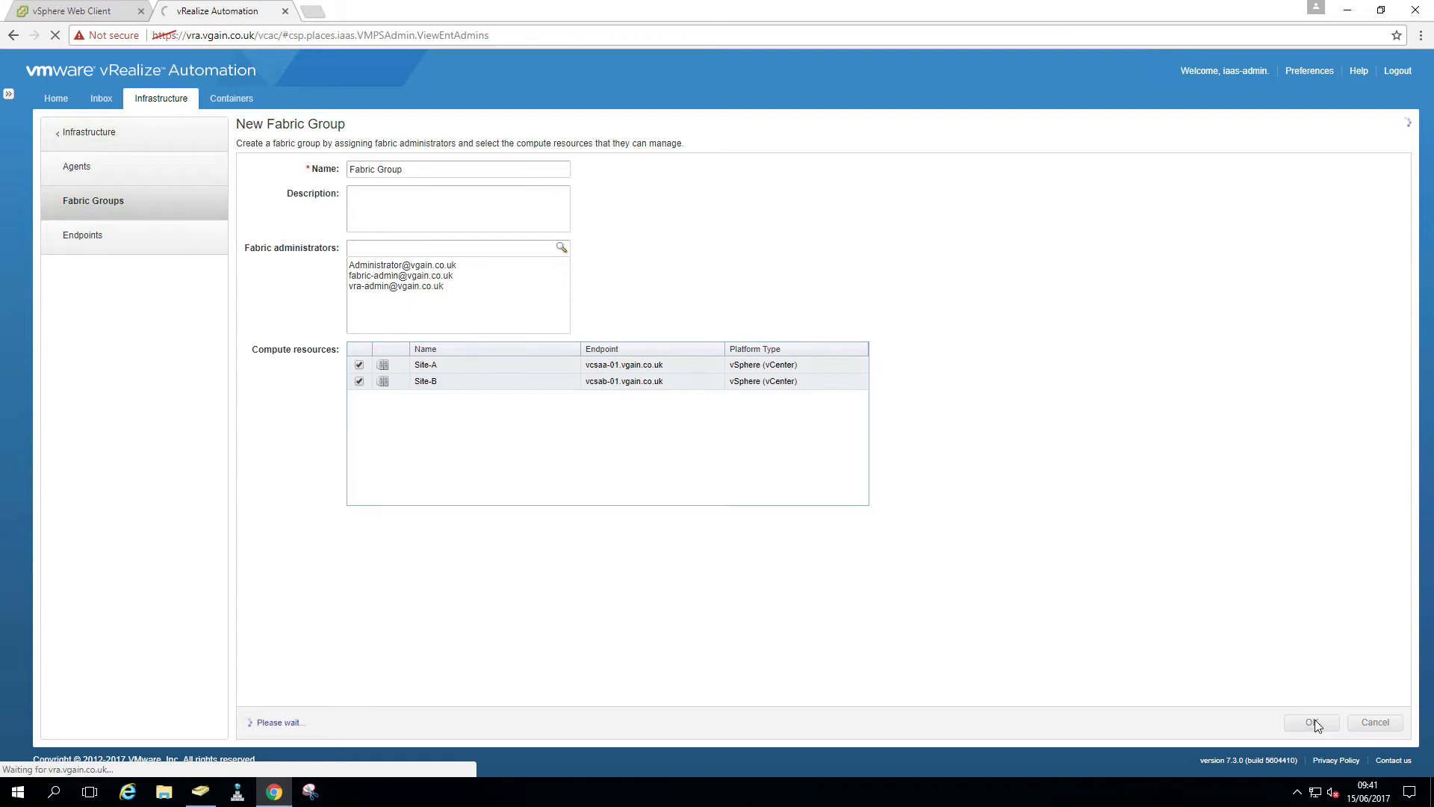
pyautogui.click(1311, 722)
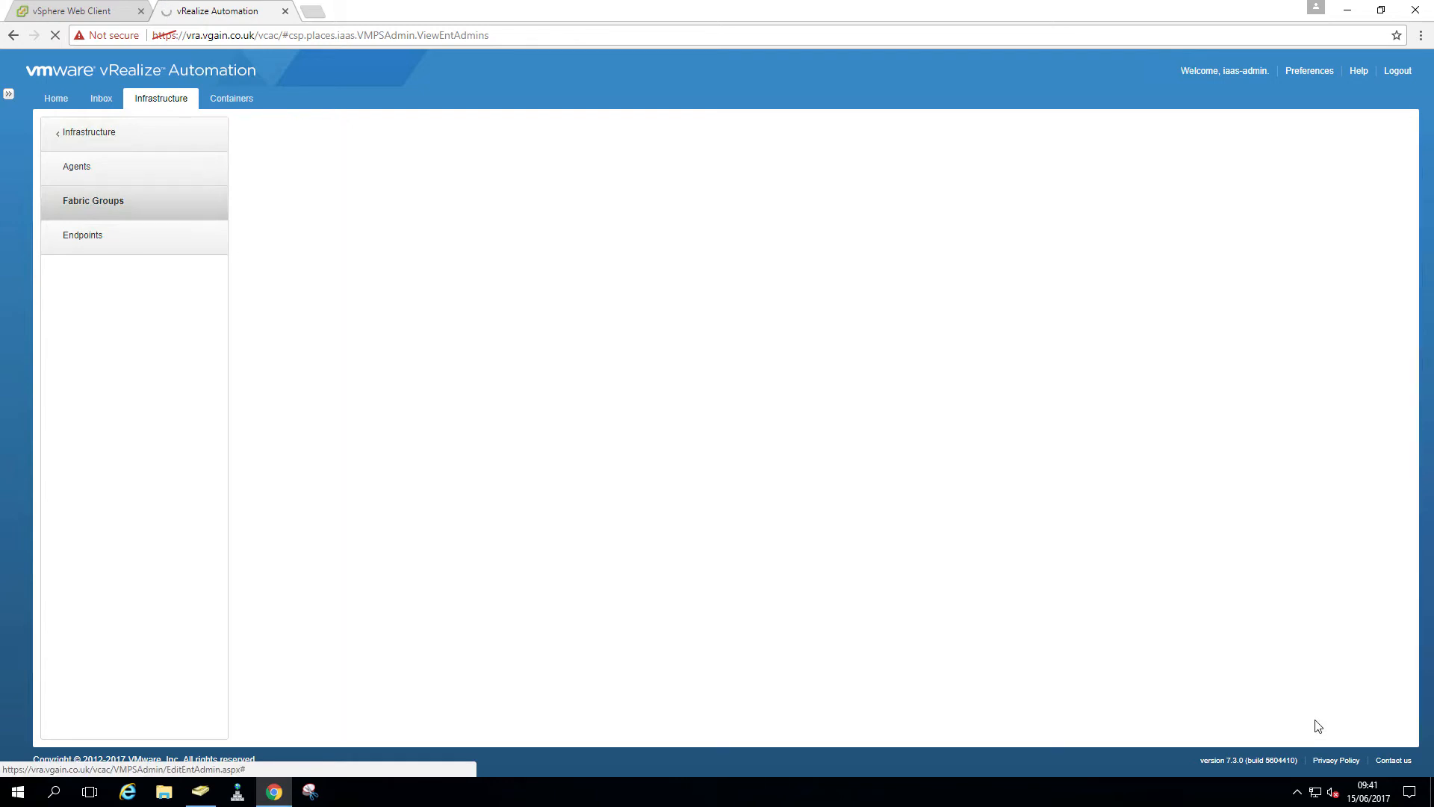
pyautogui.click(92, 200)
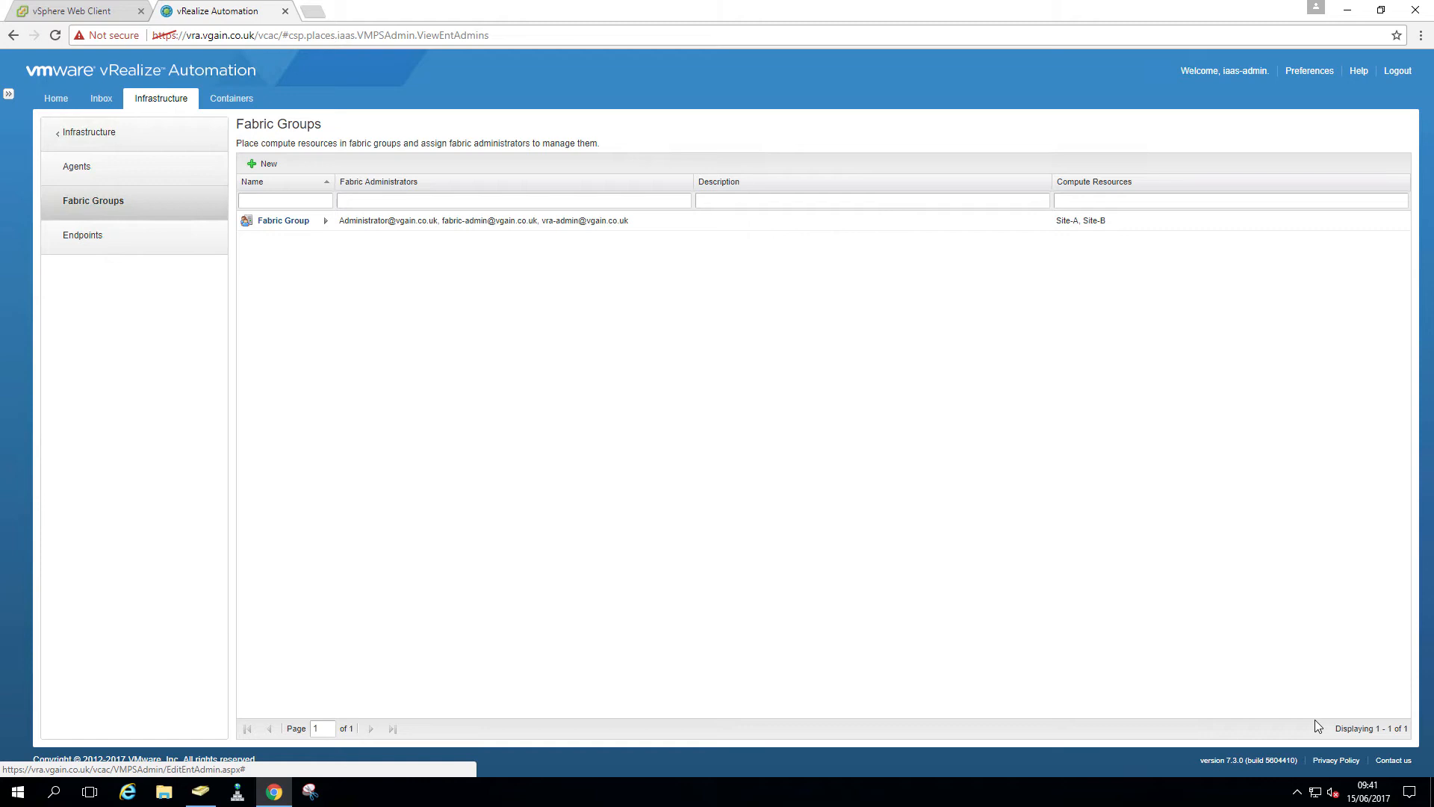
pyautogui.moveTo(146, 286)
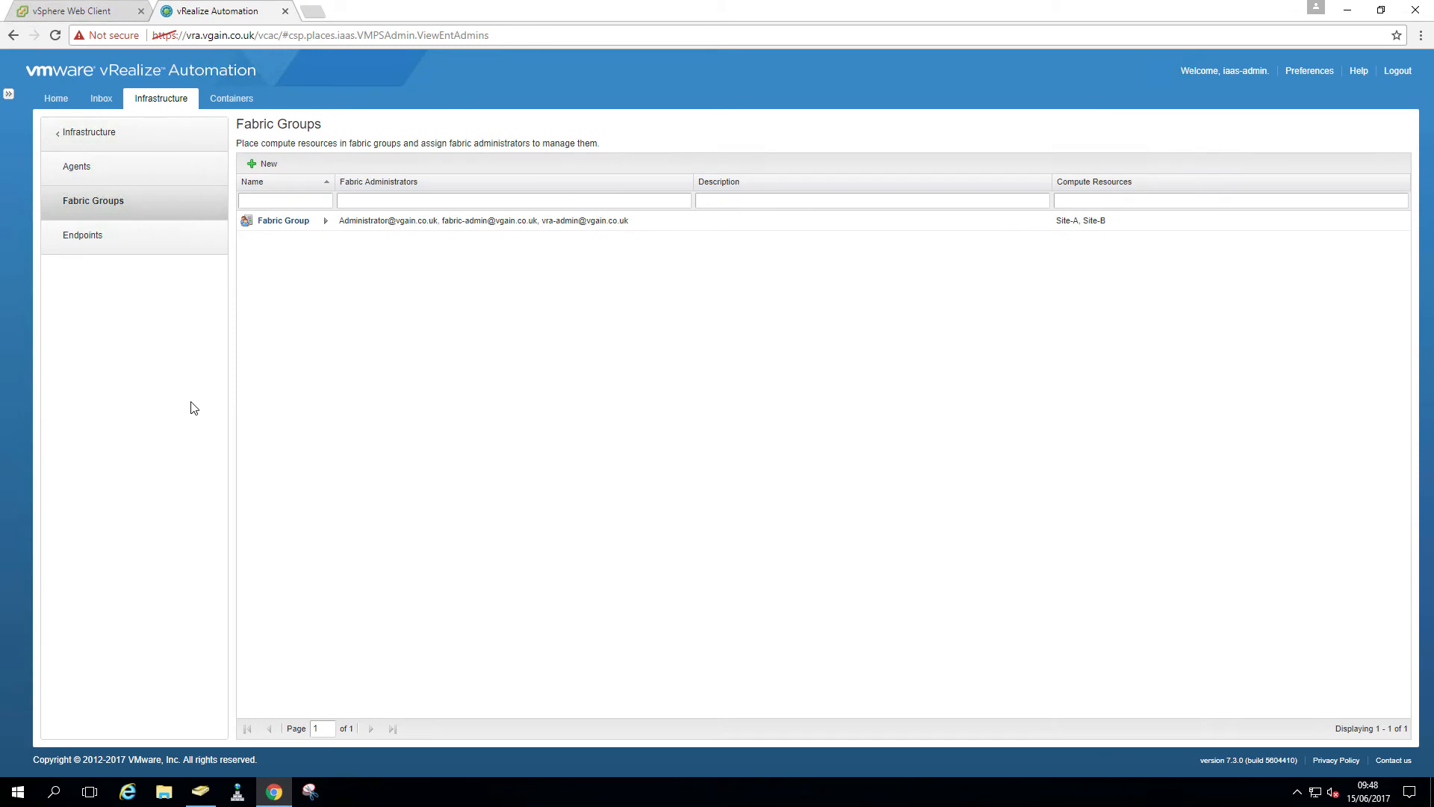
pyautogui.moveTo(82, 236)
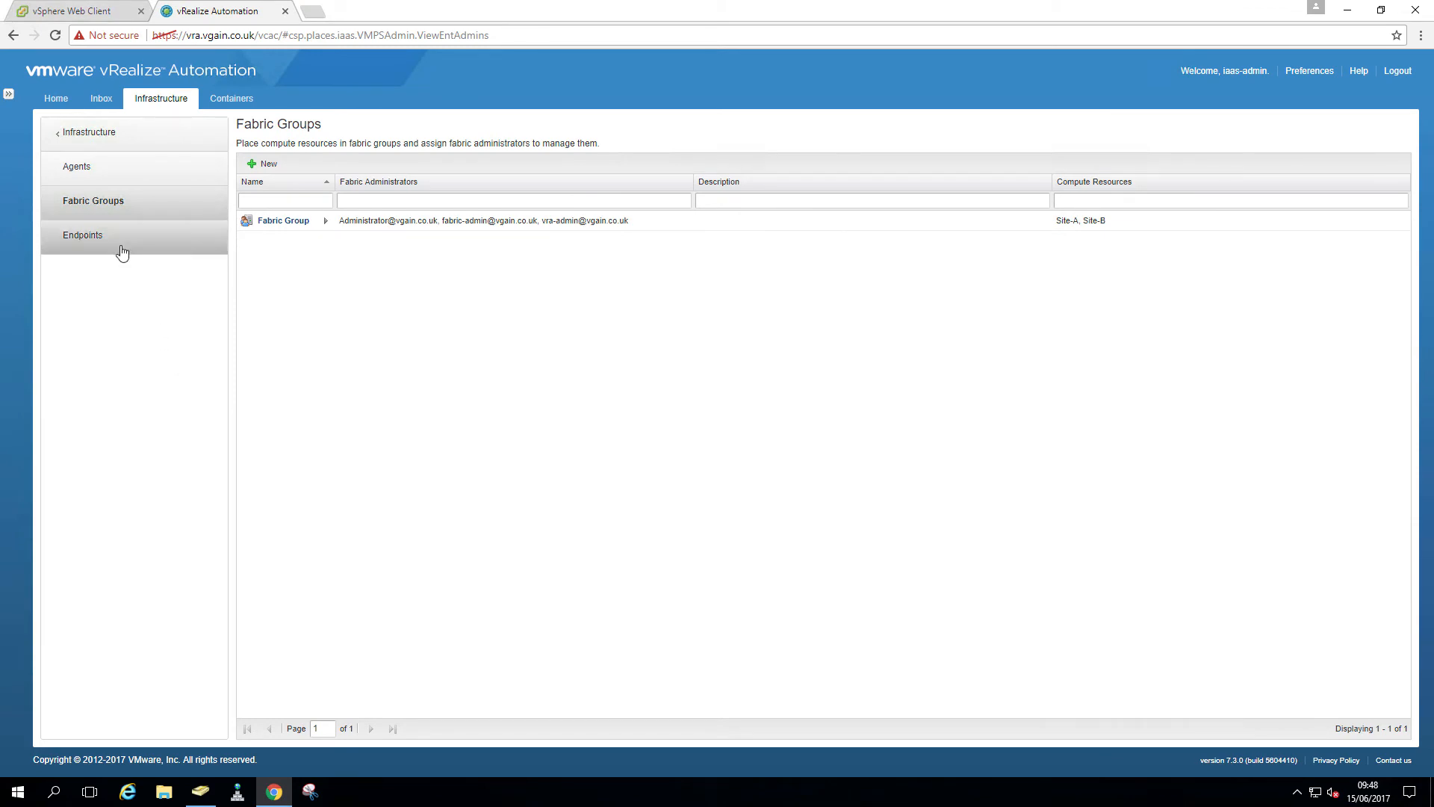
# Start a new vRealize Orchestrator endpoint named 'vRealize Orchestrator'
pyautogui.click(82, 235)
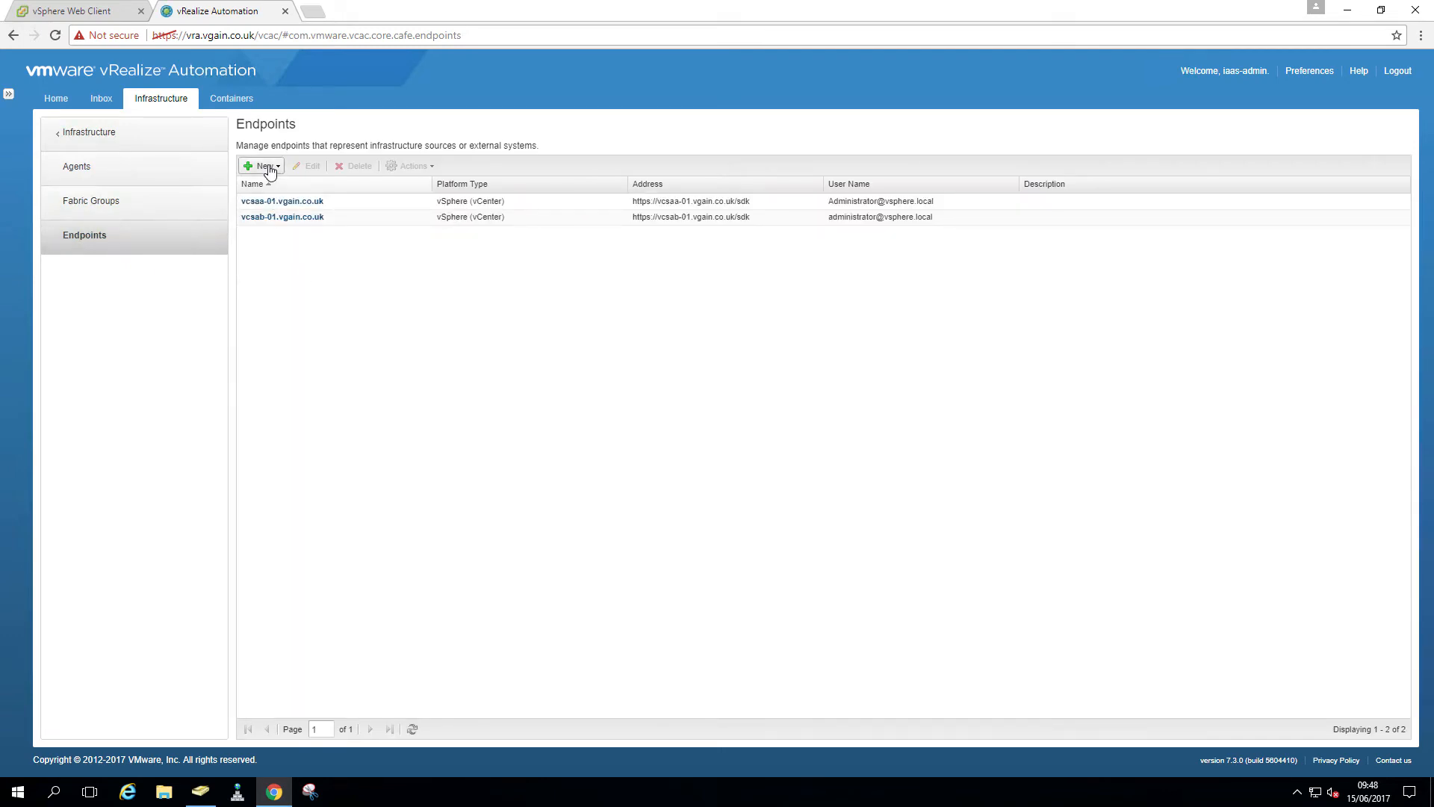
pyautogui.click(260, 166)
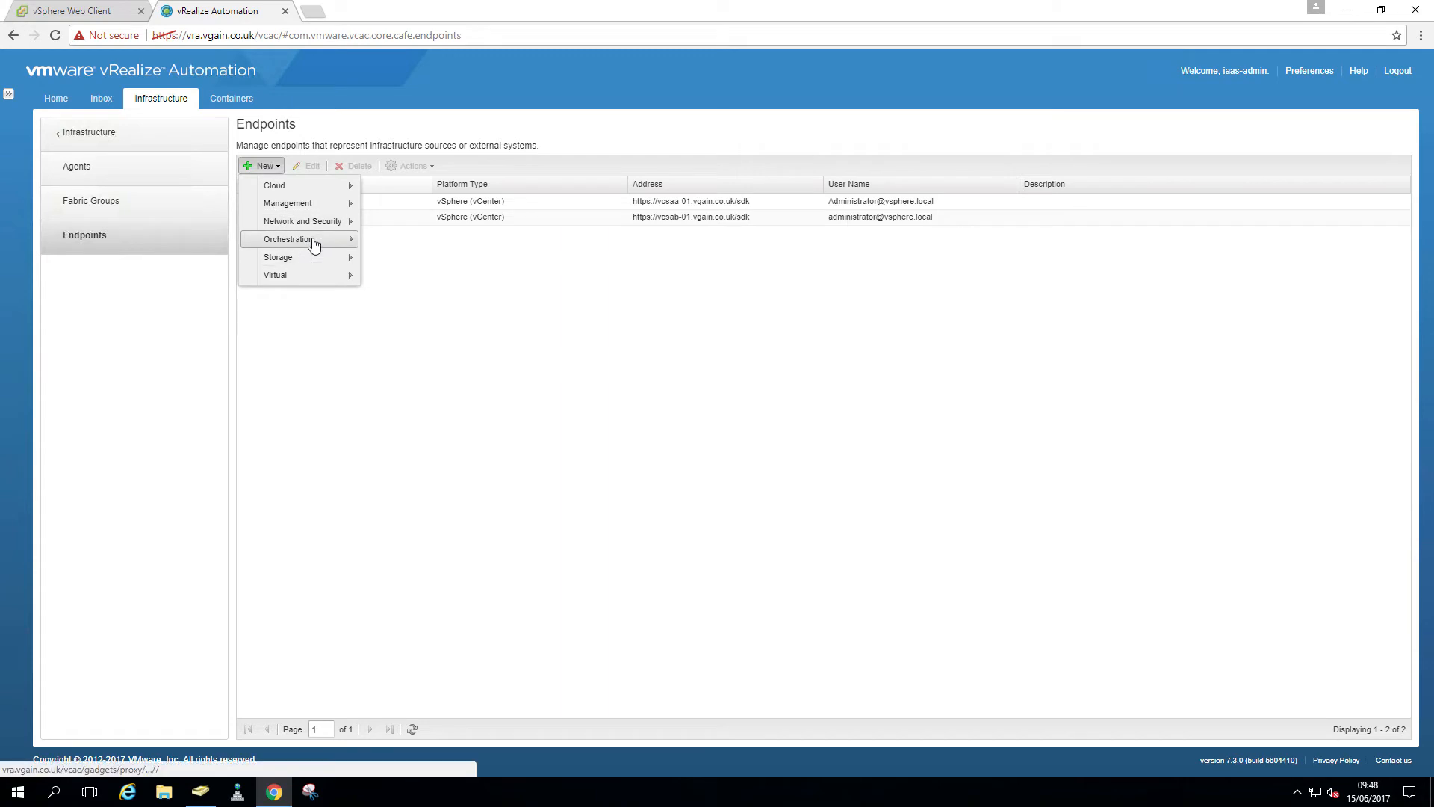
pyautogui.click(289, 239)
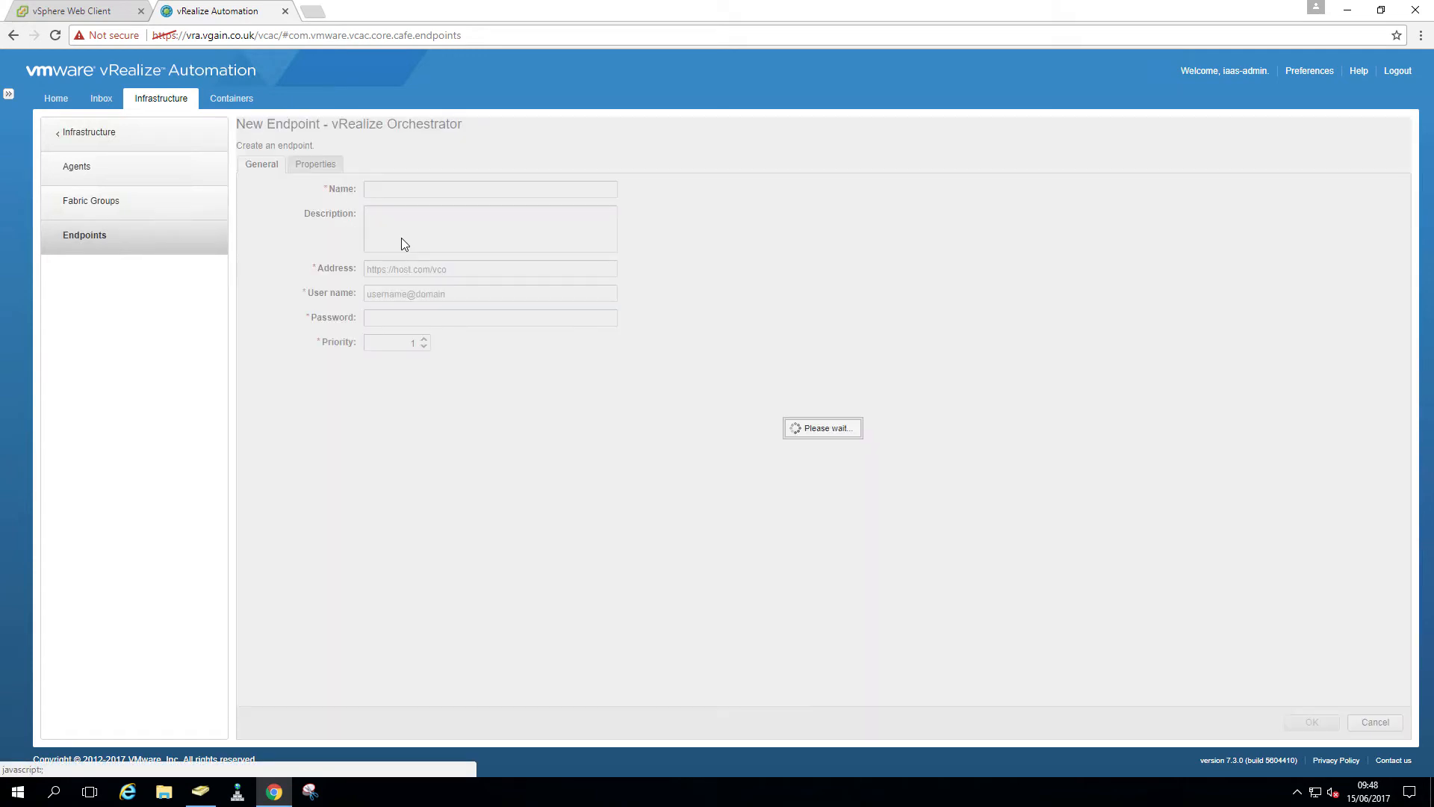
pyautogui.click(489, 189)
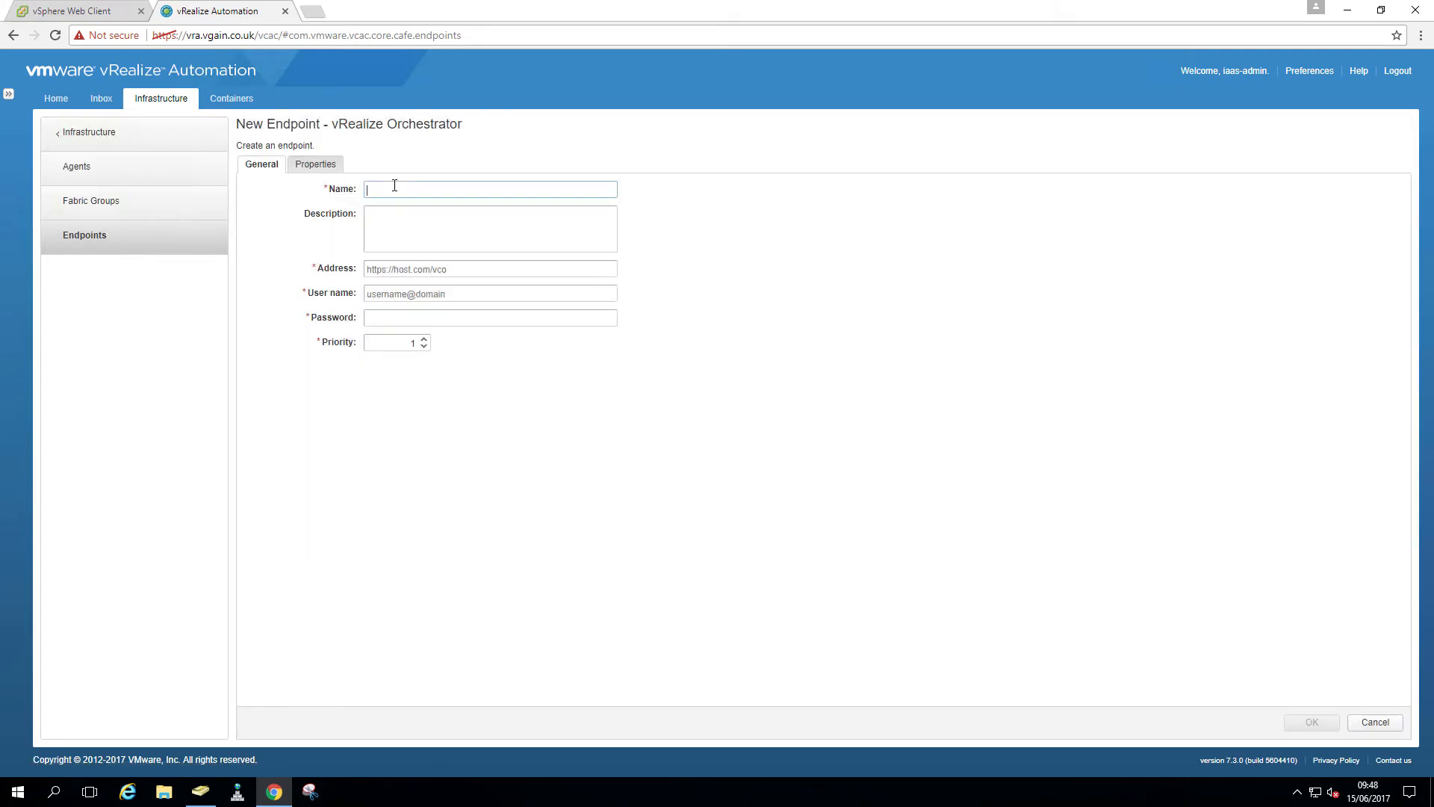
pyautogui.write('vRealize Orchestr')
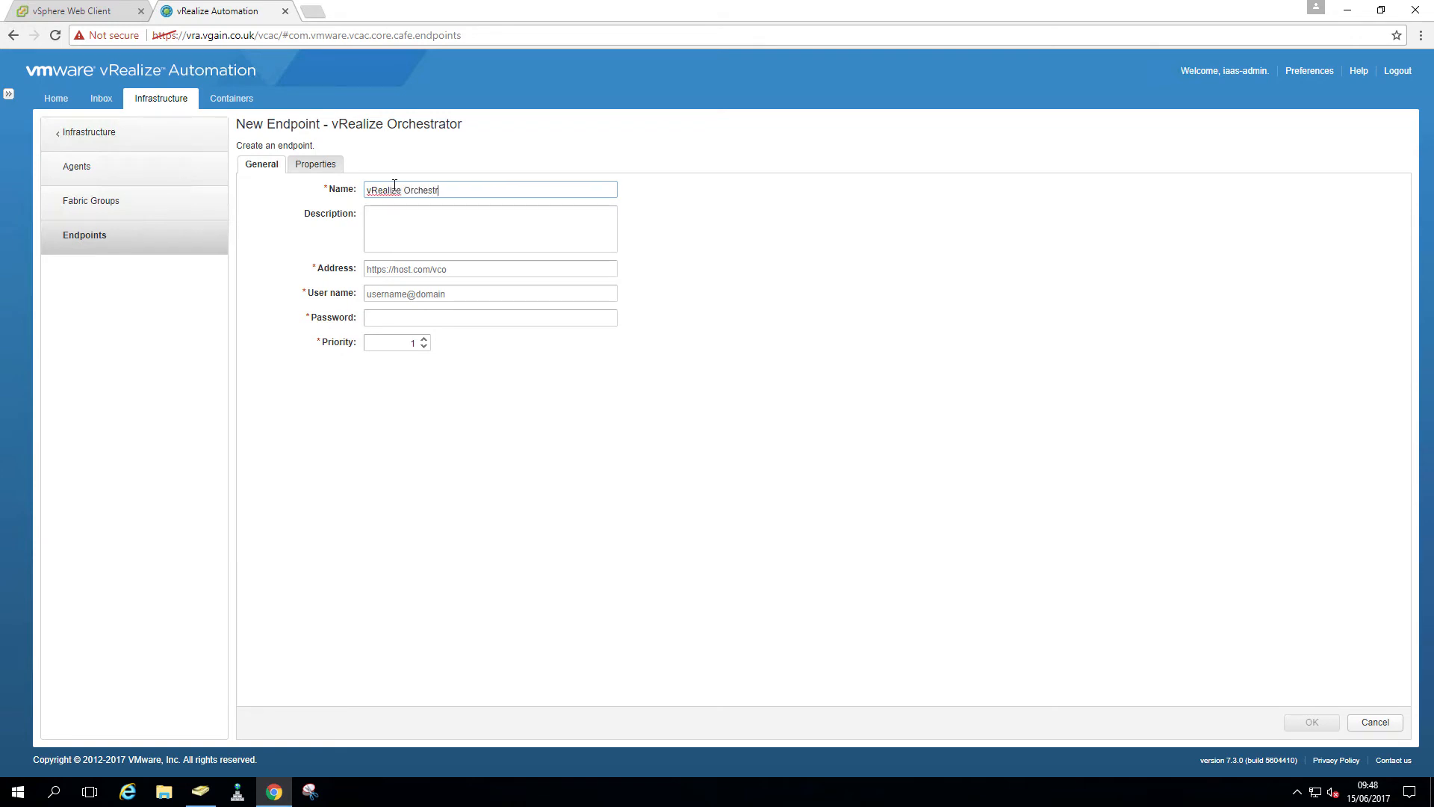
pyautogui.write('ator')
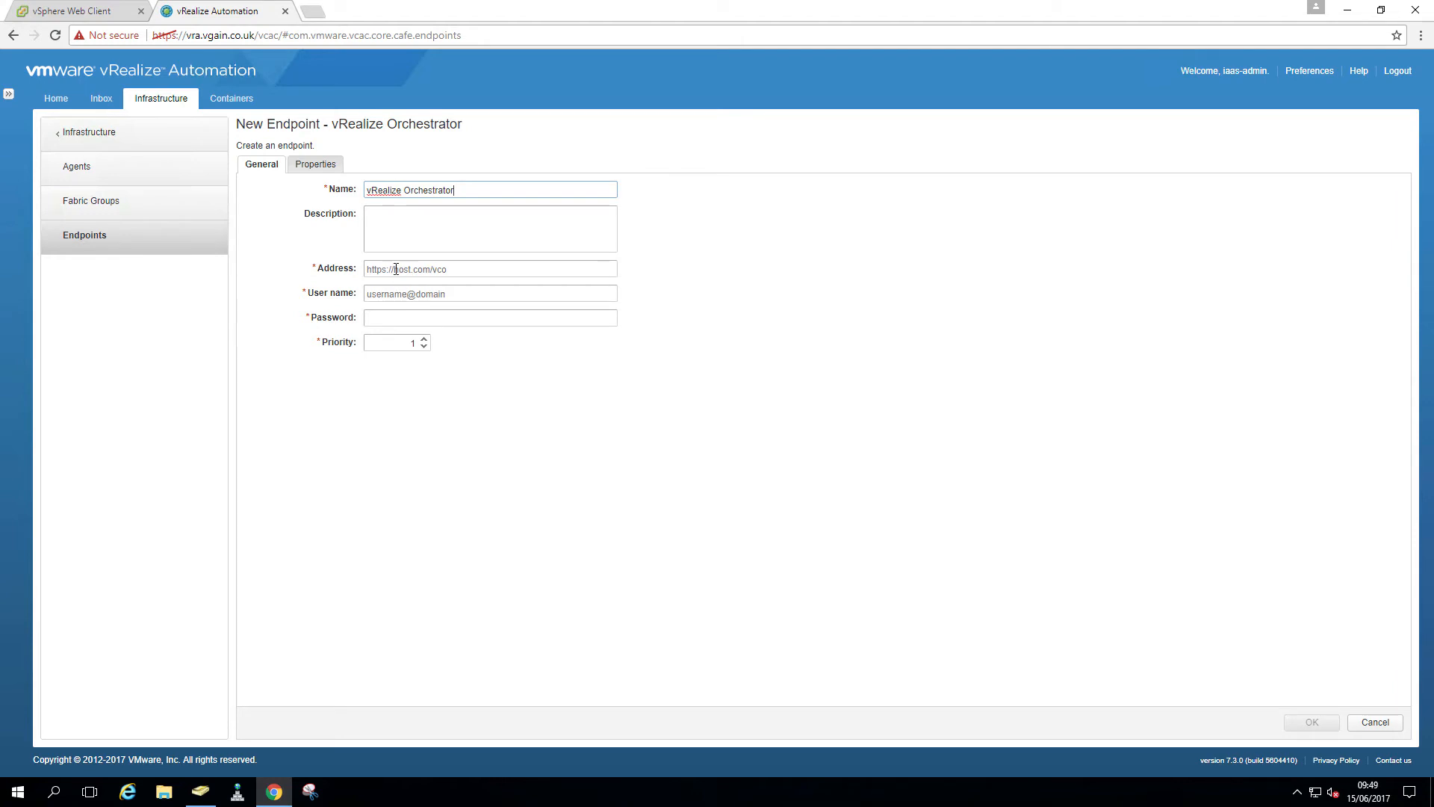
pyautogui.click(490, 268)
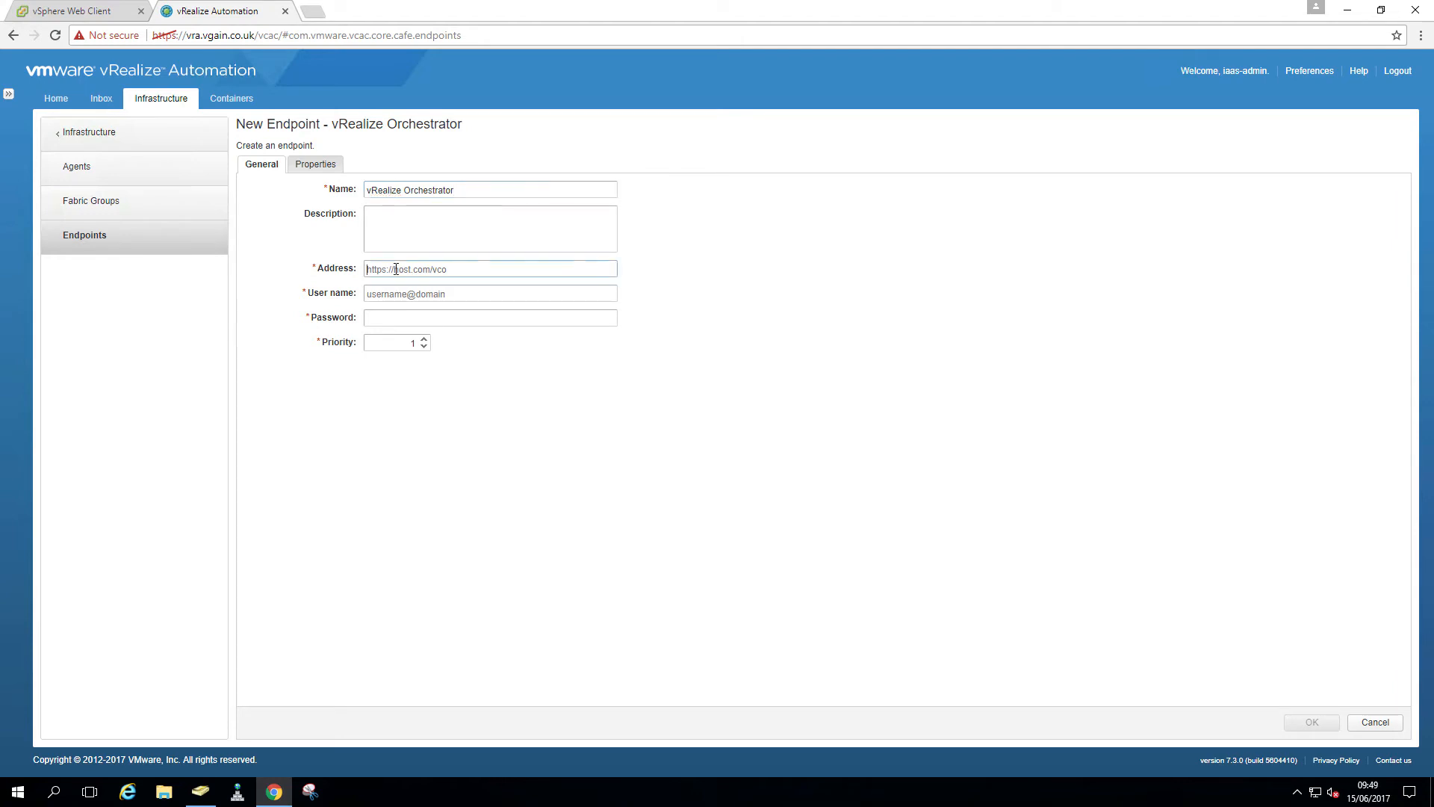
pyautogui.write('https')
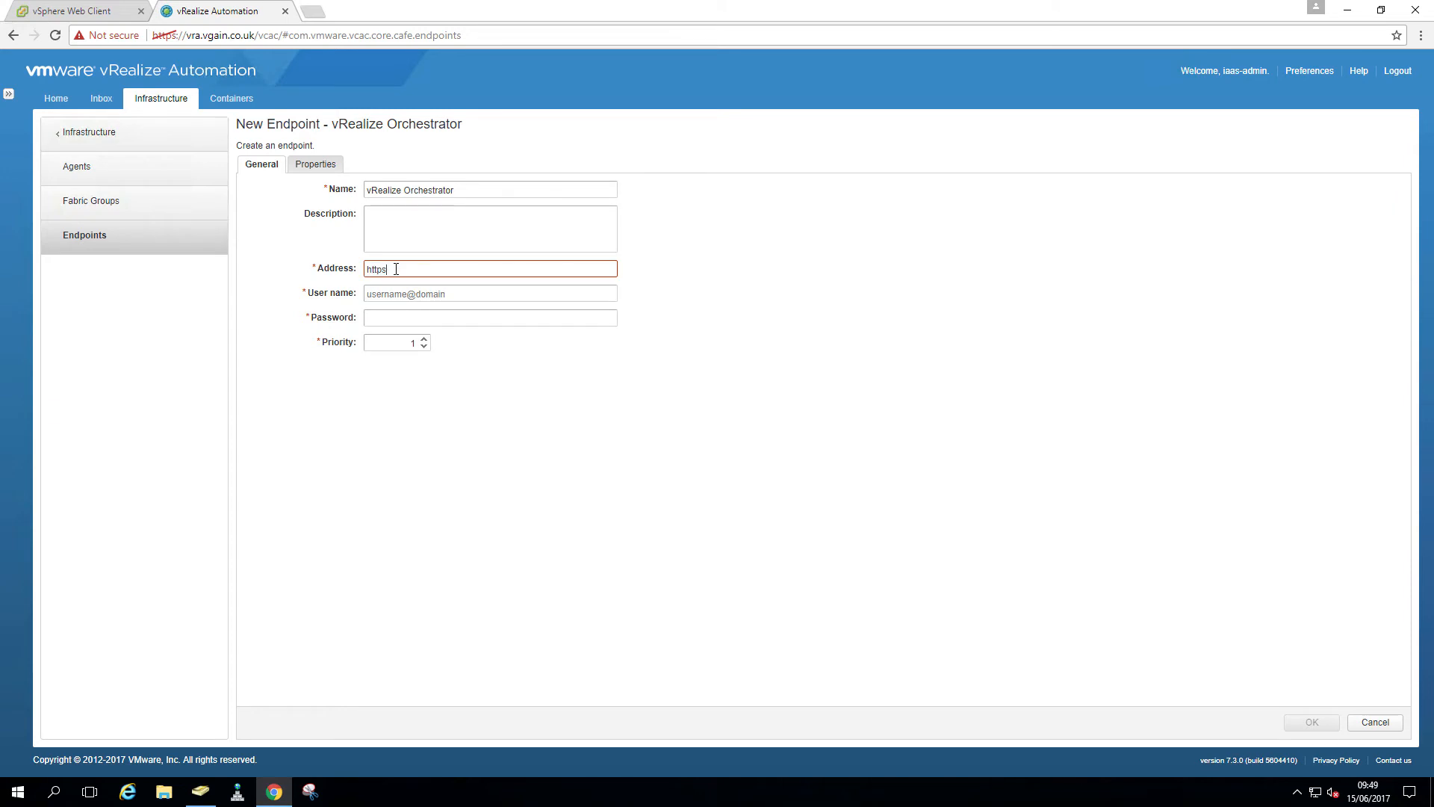
pyautogui.write('://vra.vgain.co.uk')
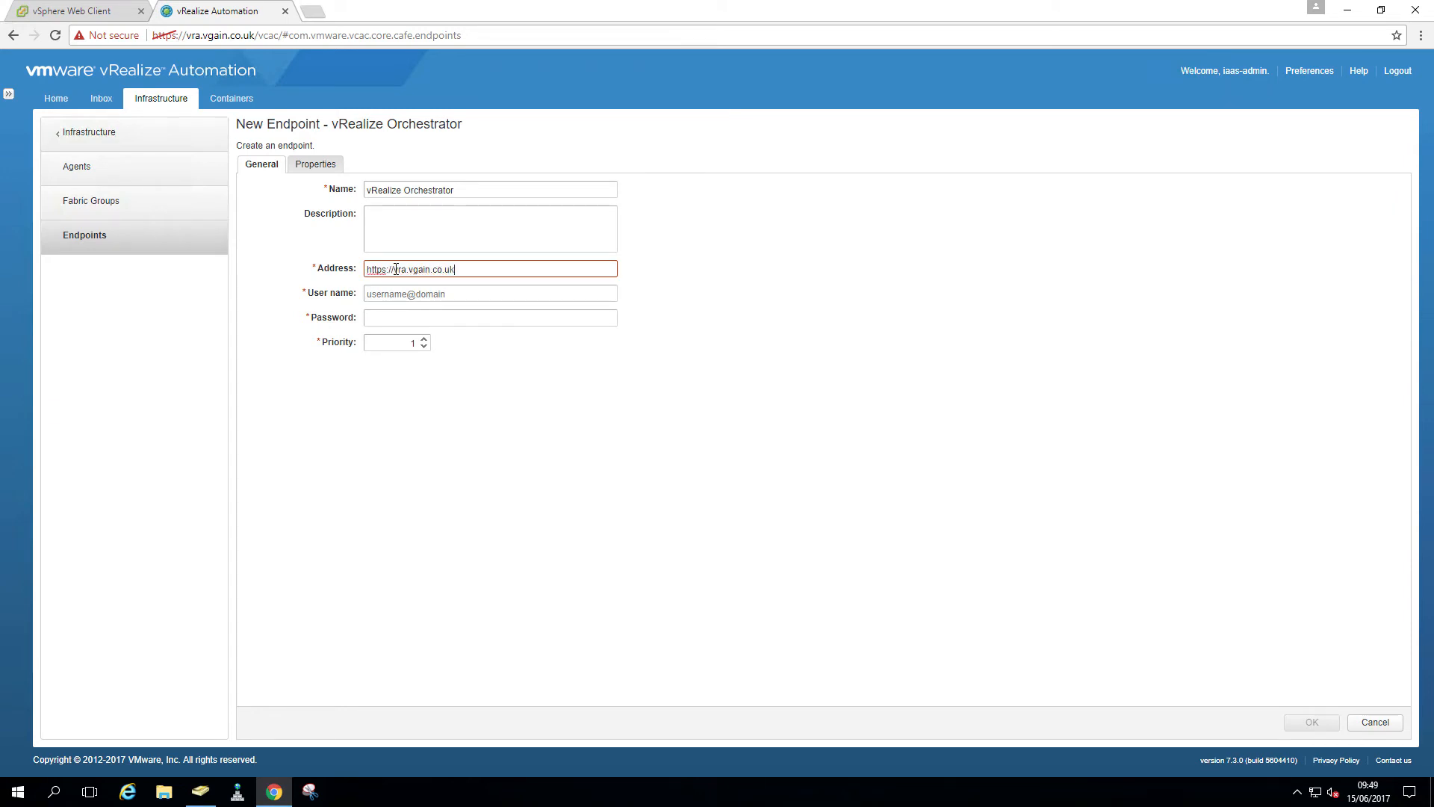
pyautogui.write('/v')
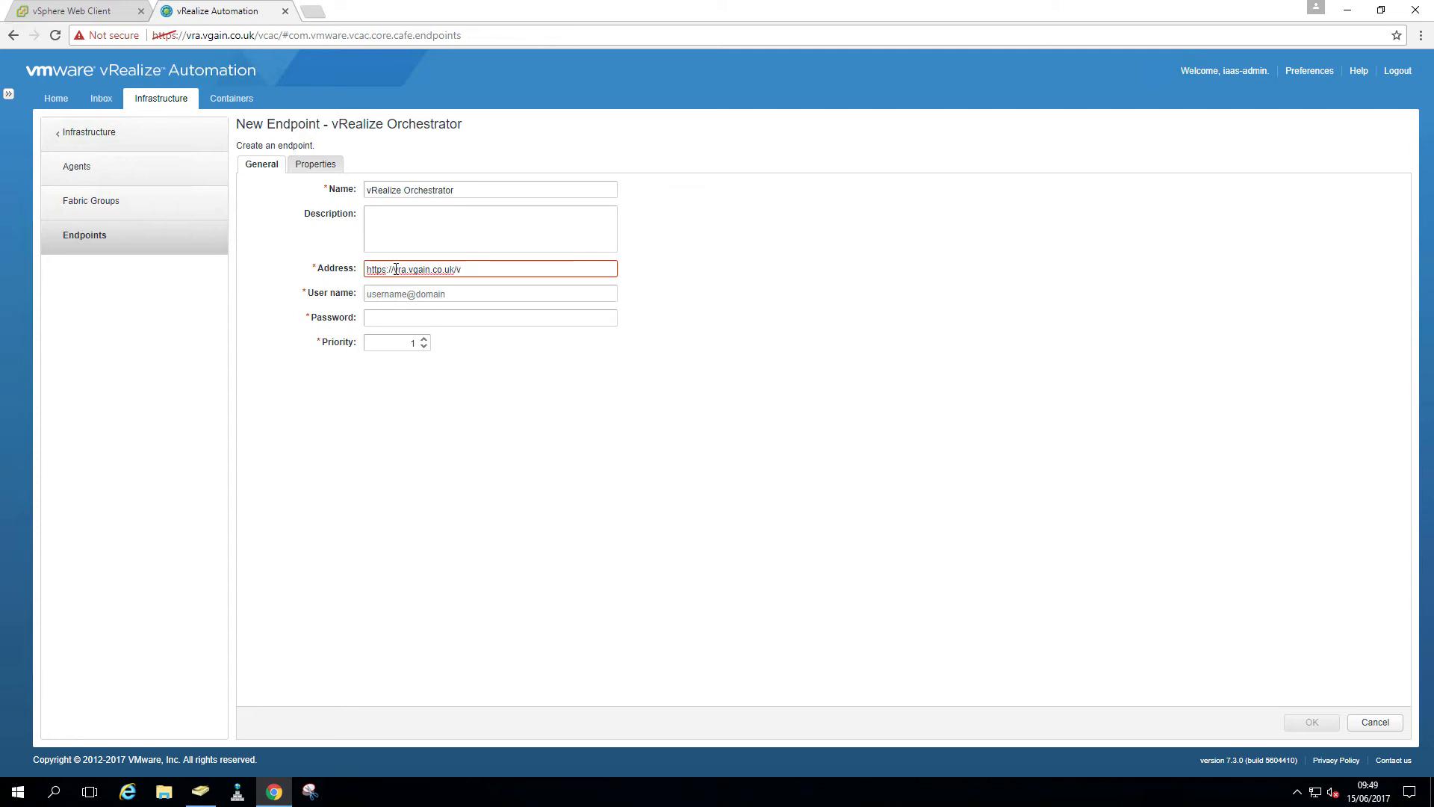
pyautogui.write('administrator@')
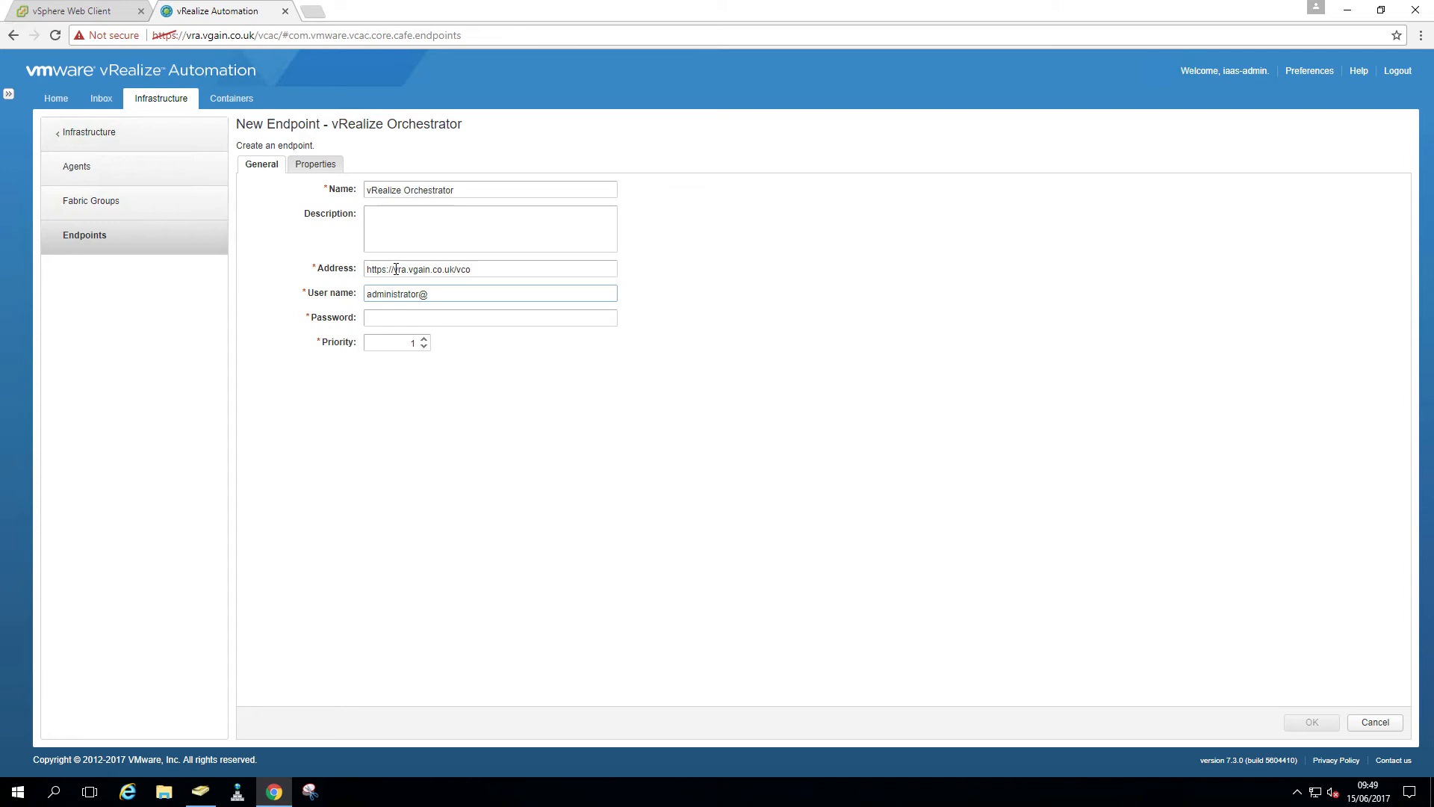
pyautogui.write('vsphere.local')
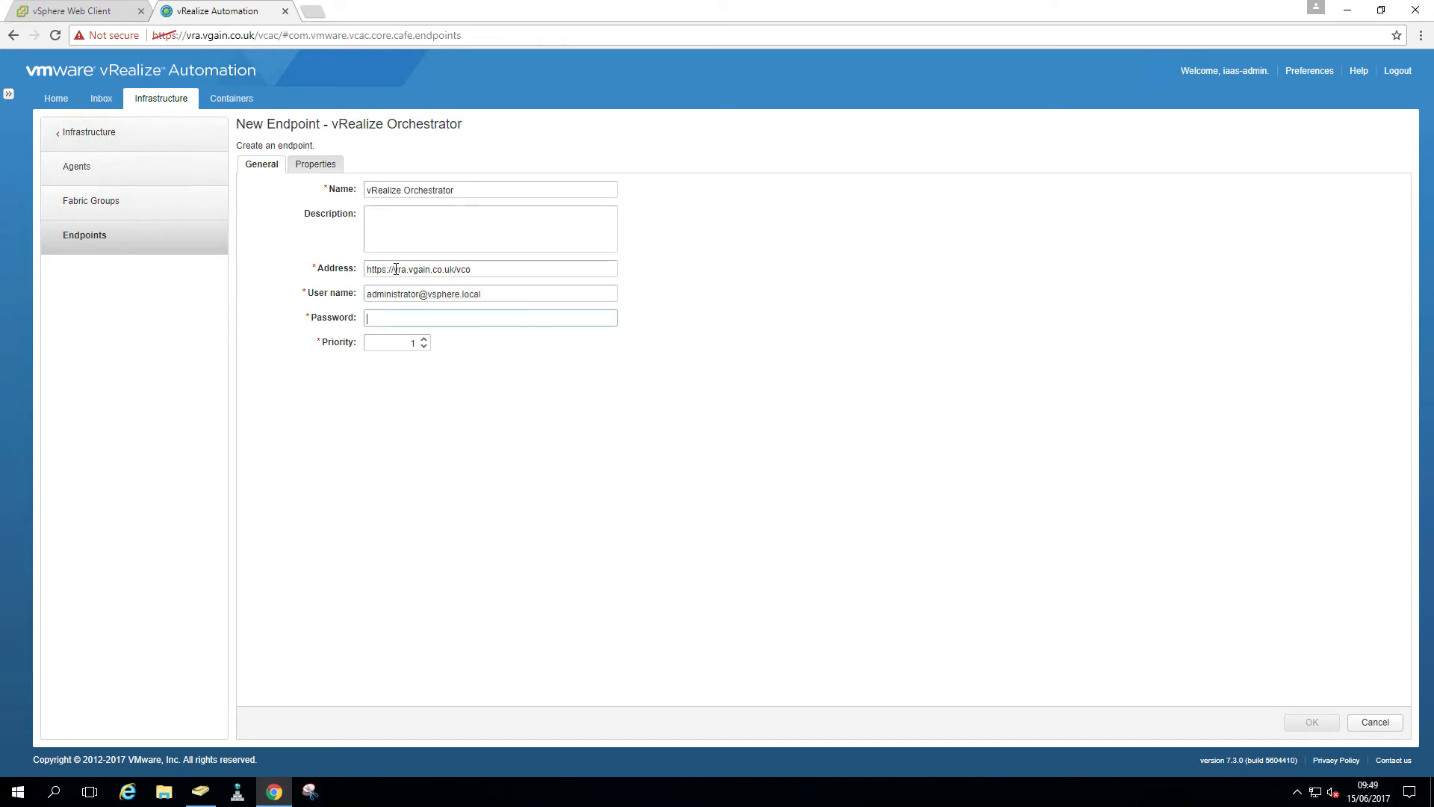
pyautogui.write('password')
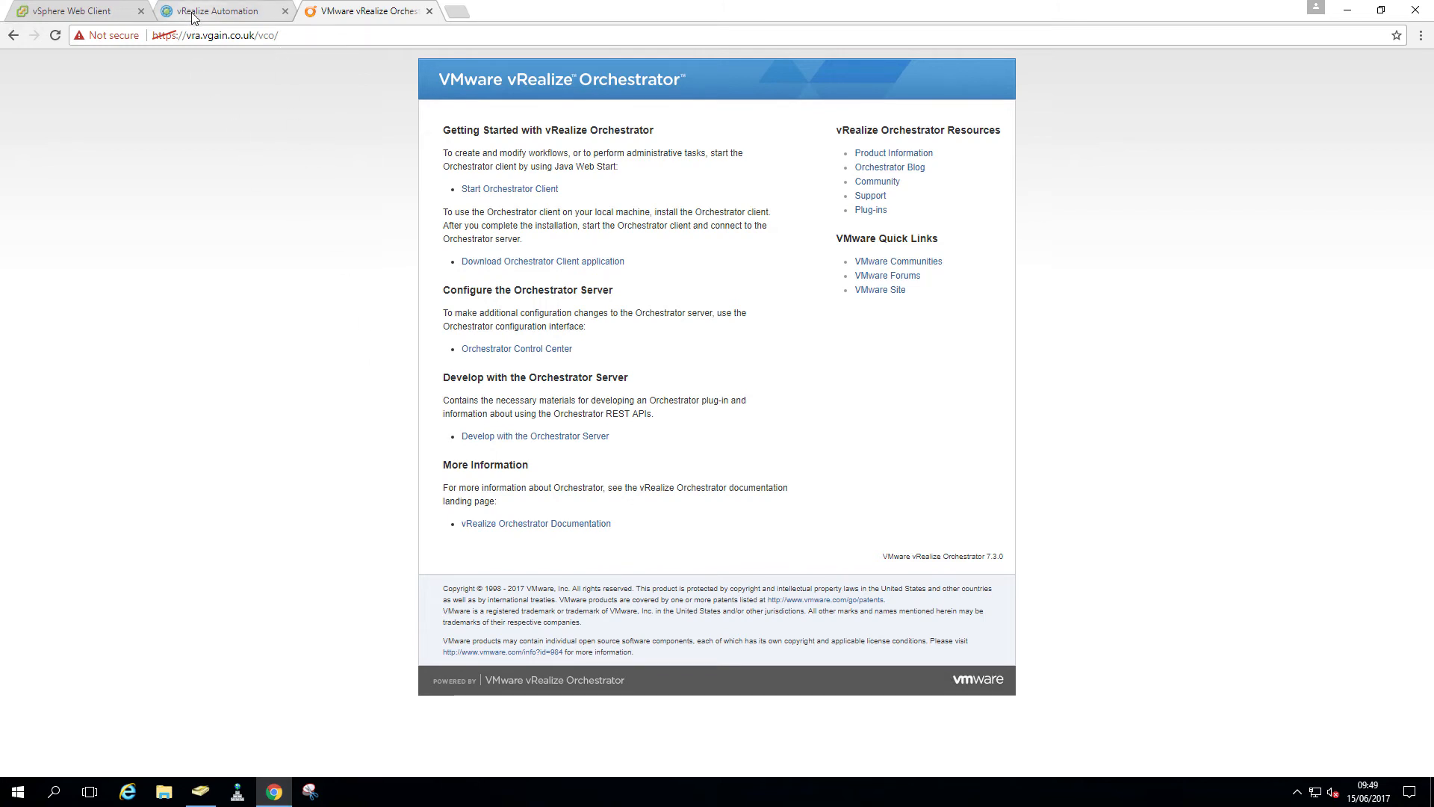
# Return to the endpoint form and save the vRealize Orchestrator endpoint
pyautogui.click(220, 10)
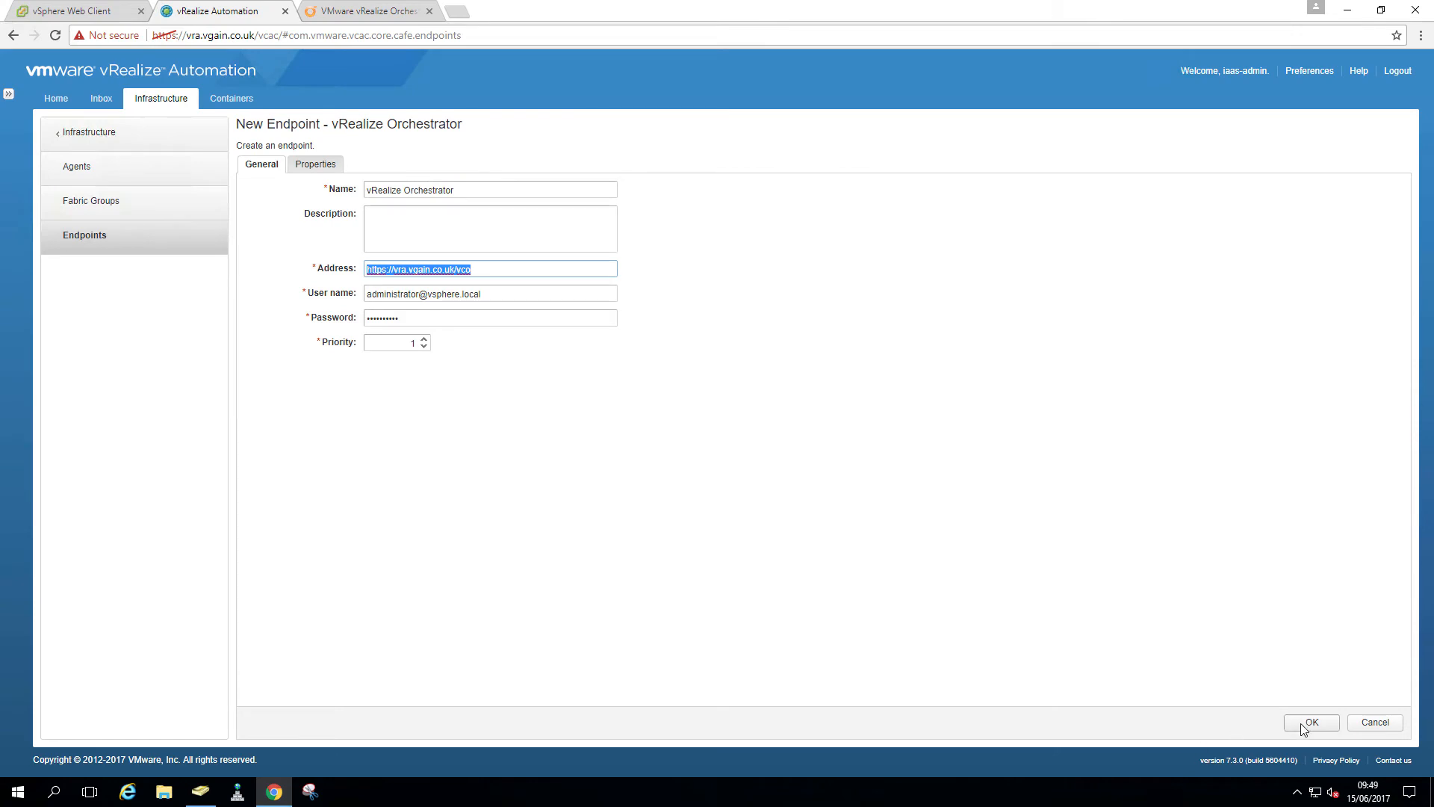
pyautogui.click(1310, 721)
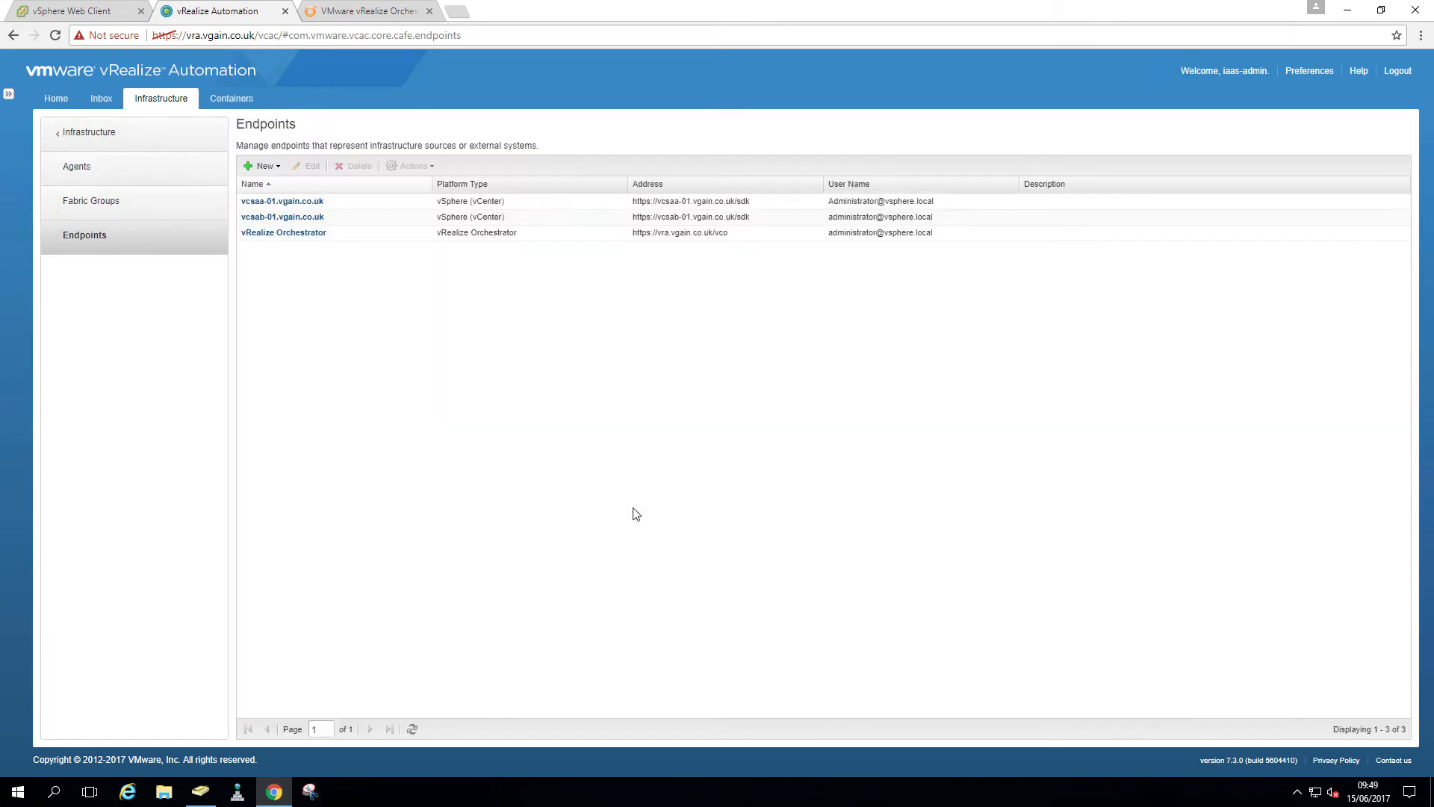
pyautogui.moveTo(410, 408)
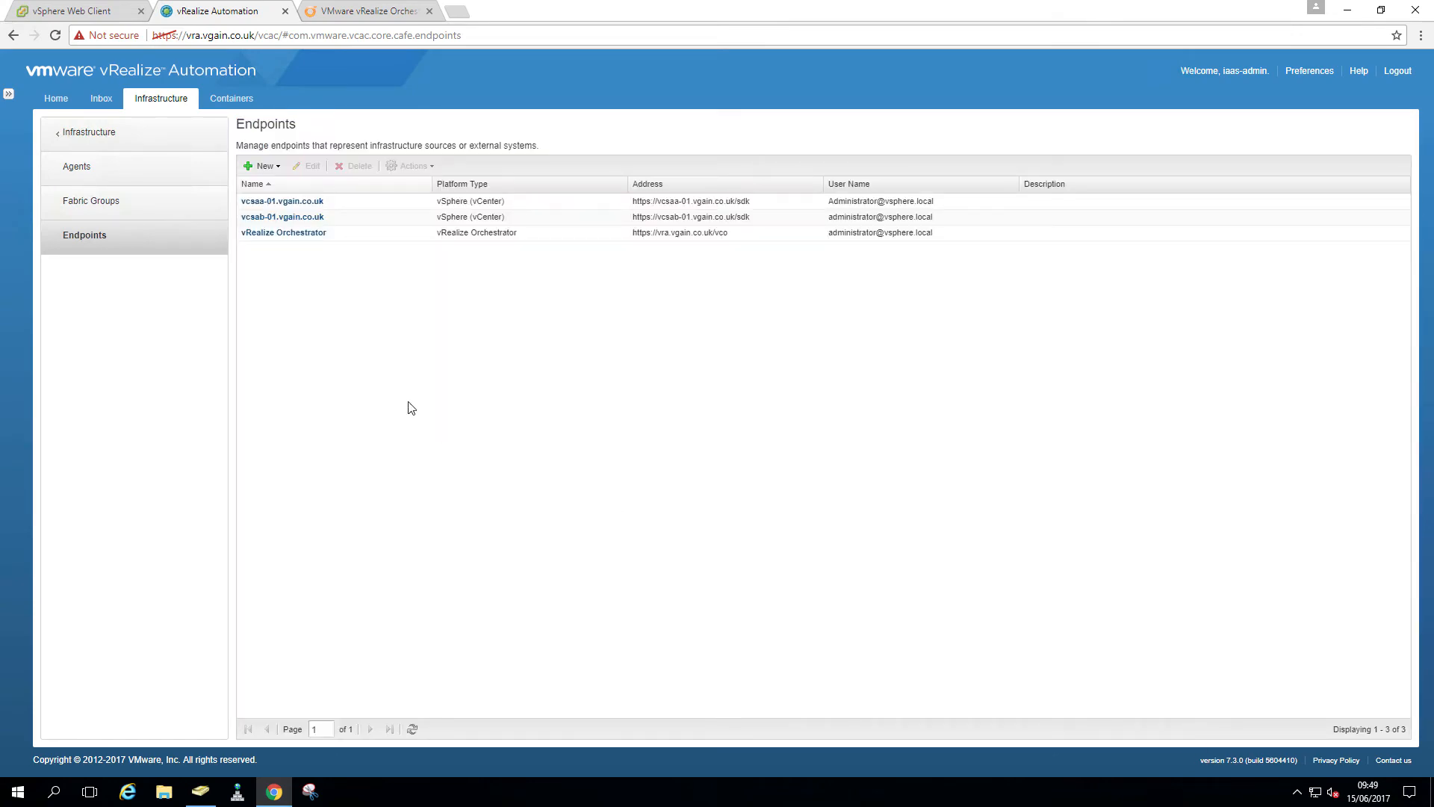
pyautogui.moveTo(284, 233)
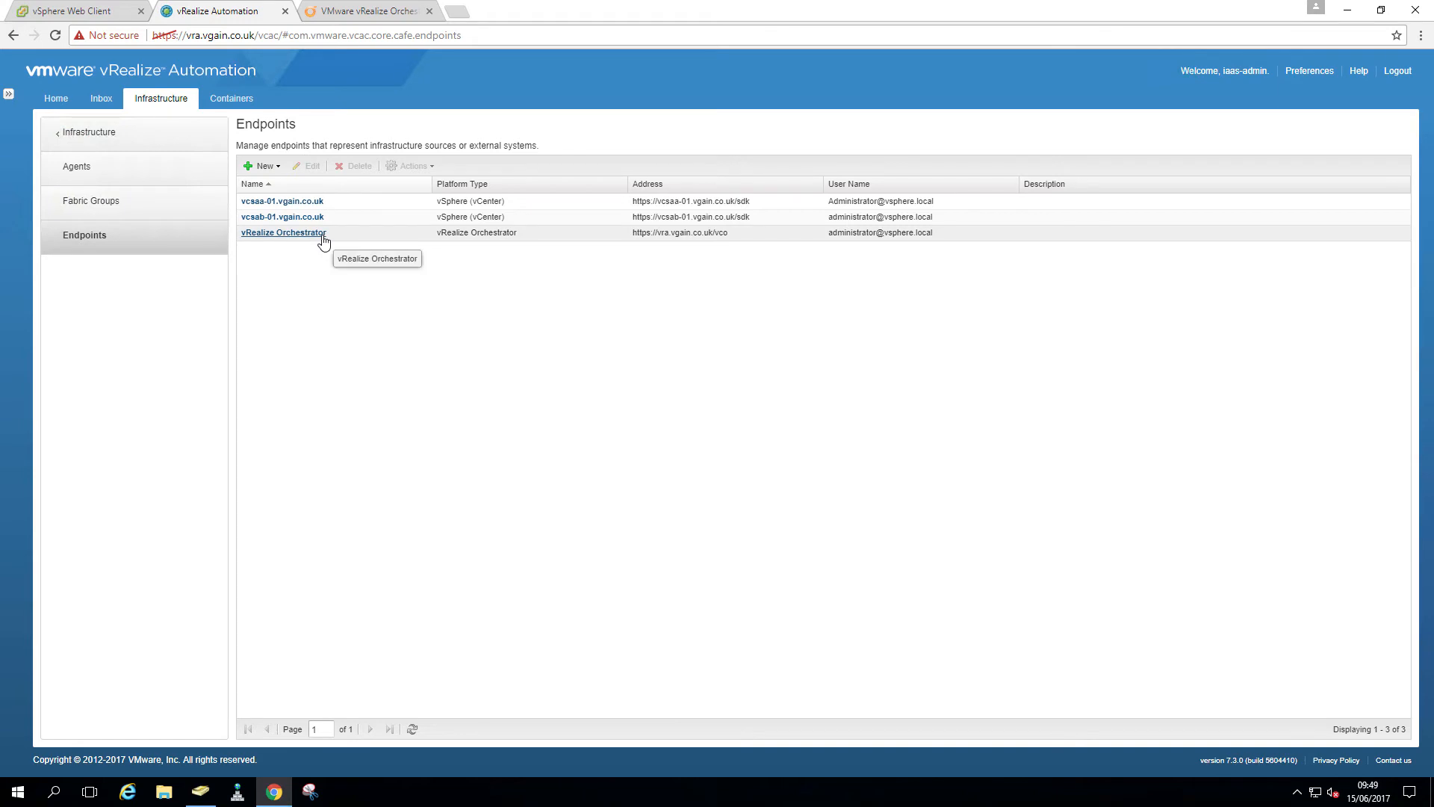
pyautogui.moveTo(182, 183)
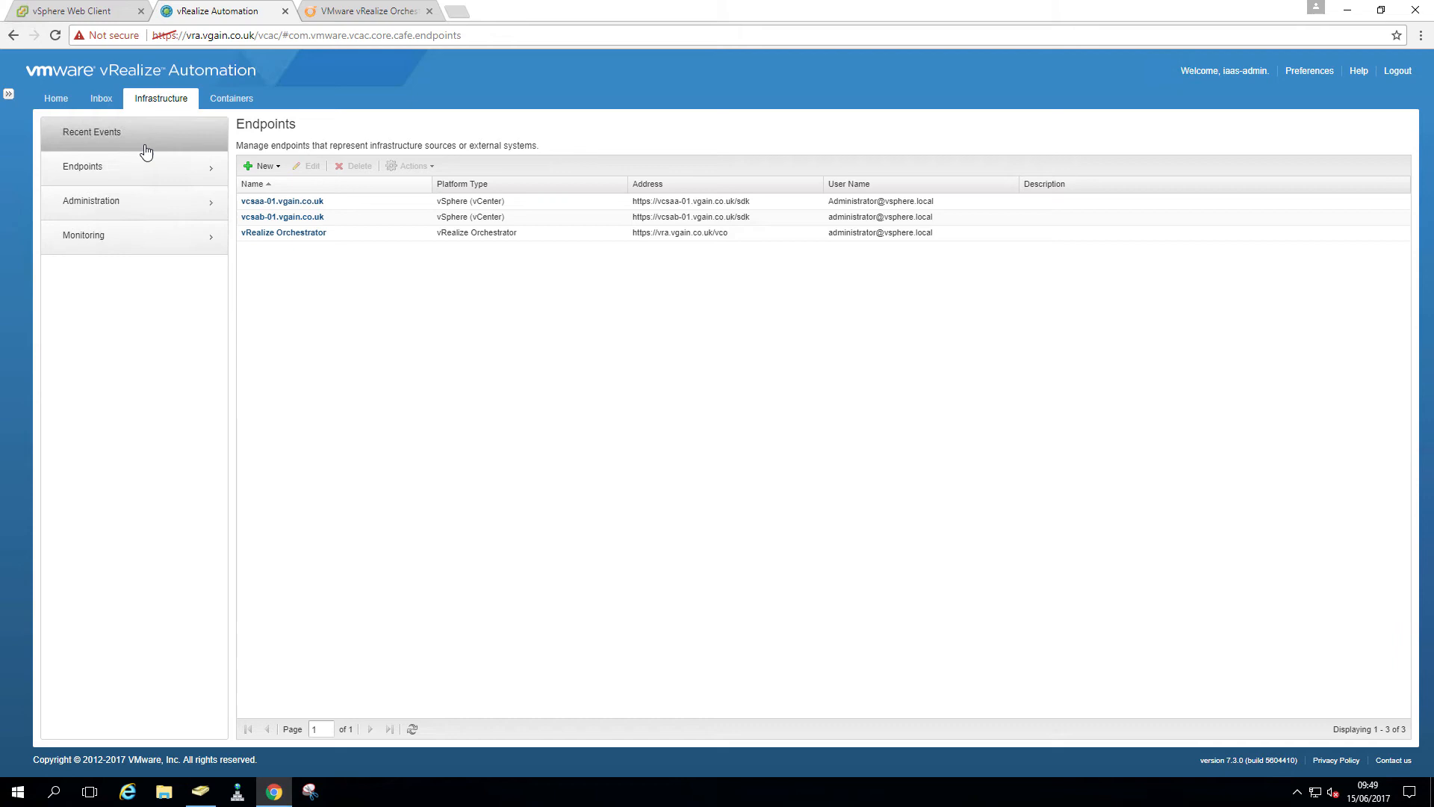
pyautogui.moveTo(370, 386)
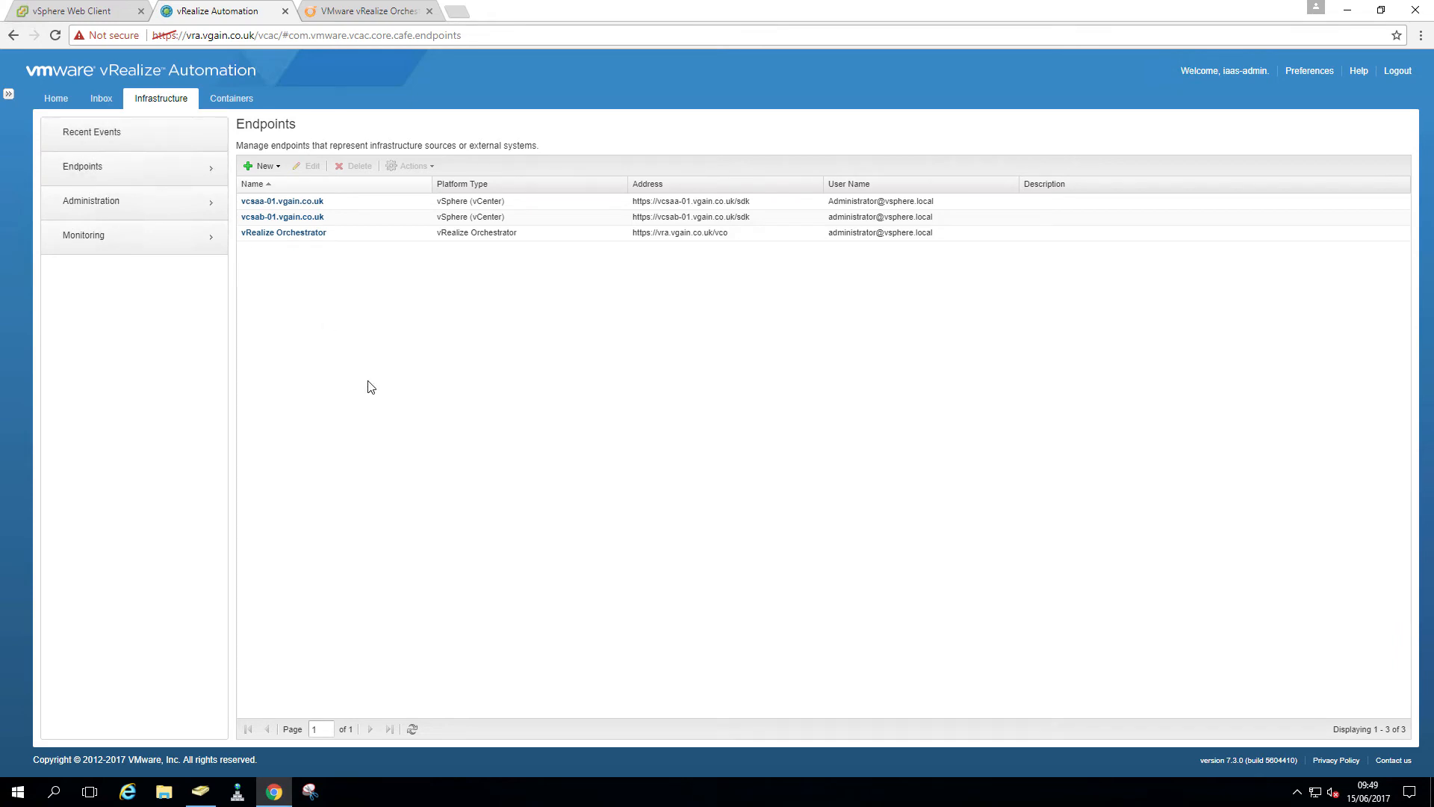
pyautogui.moveTo(340, 384)
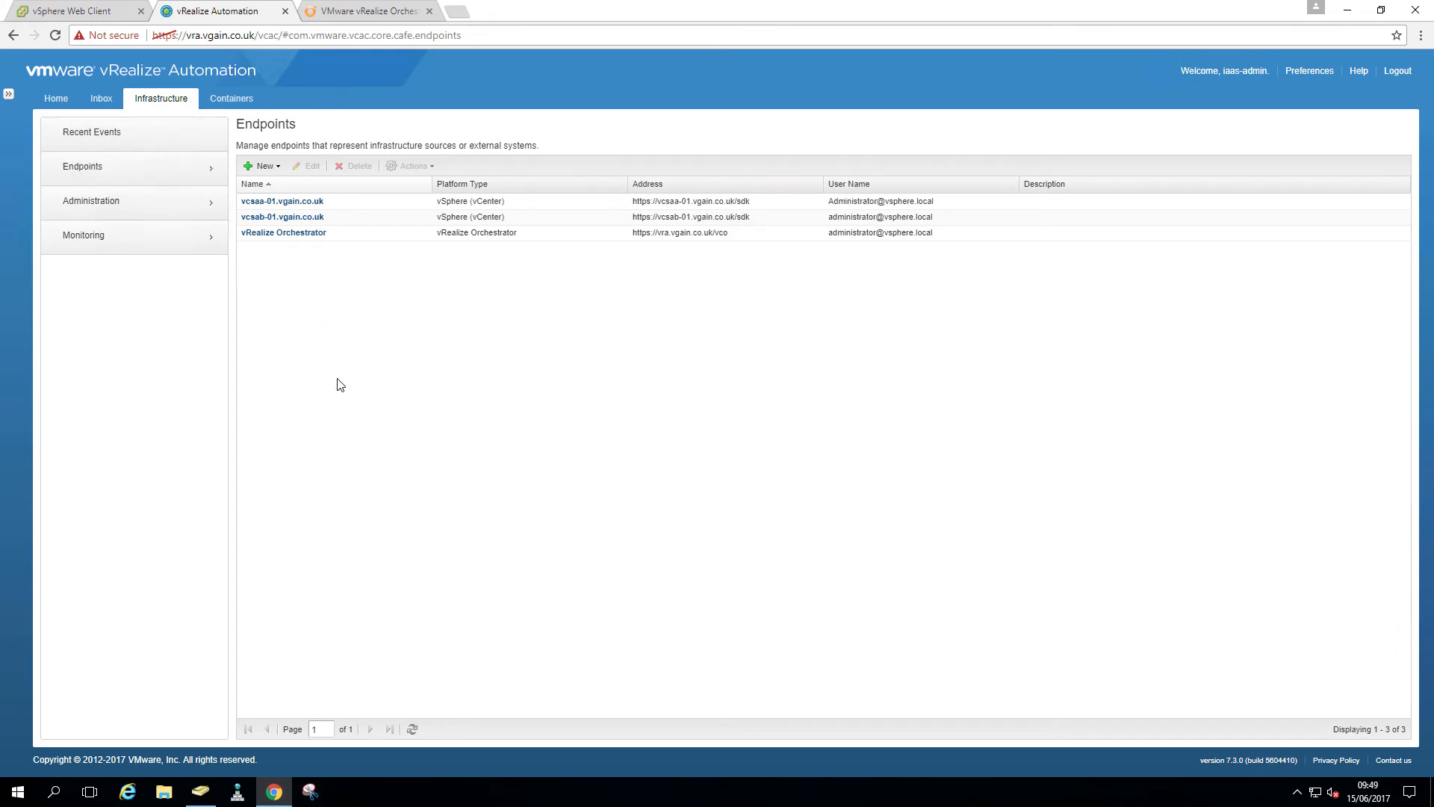
pyautogui.moveTo(1398, 70)
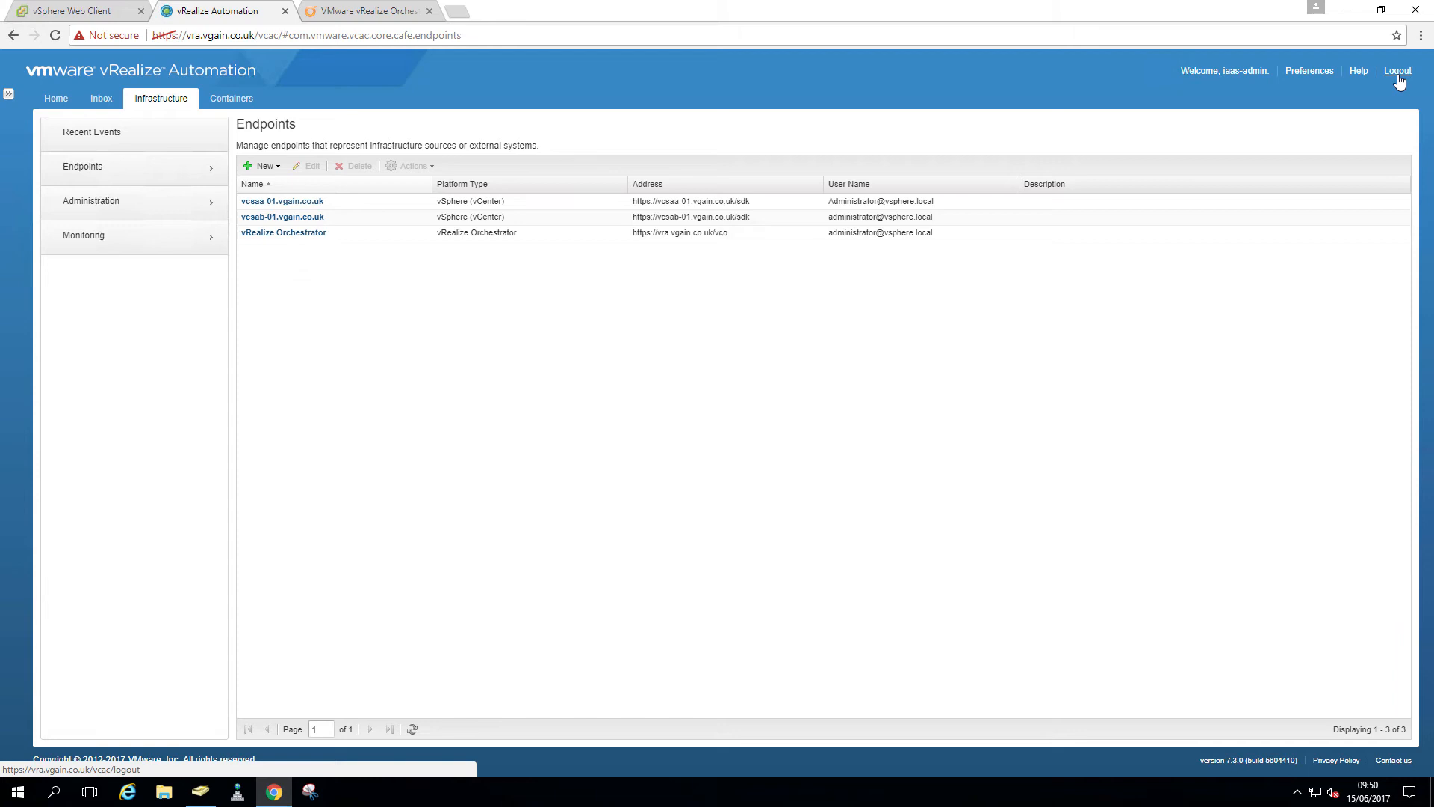
# Log out, sign back in as fabric-admin, and go to the Infrastructure area
pyautogui.click(1398, 70)
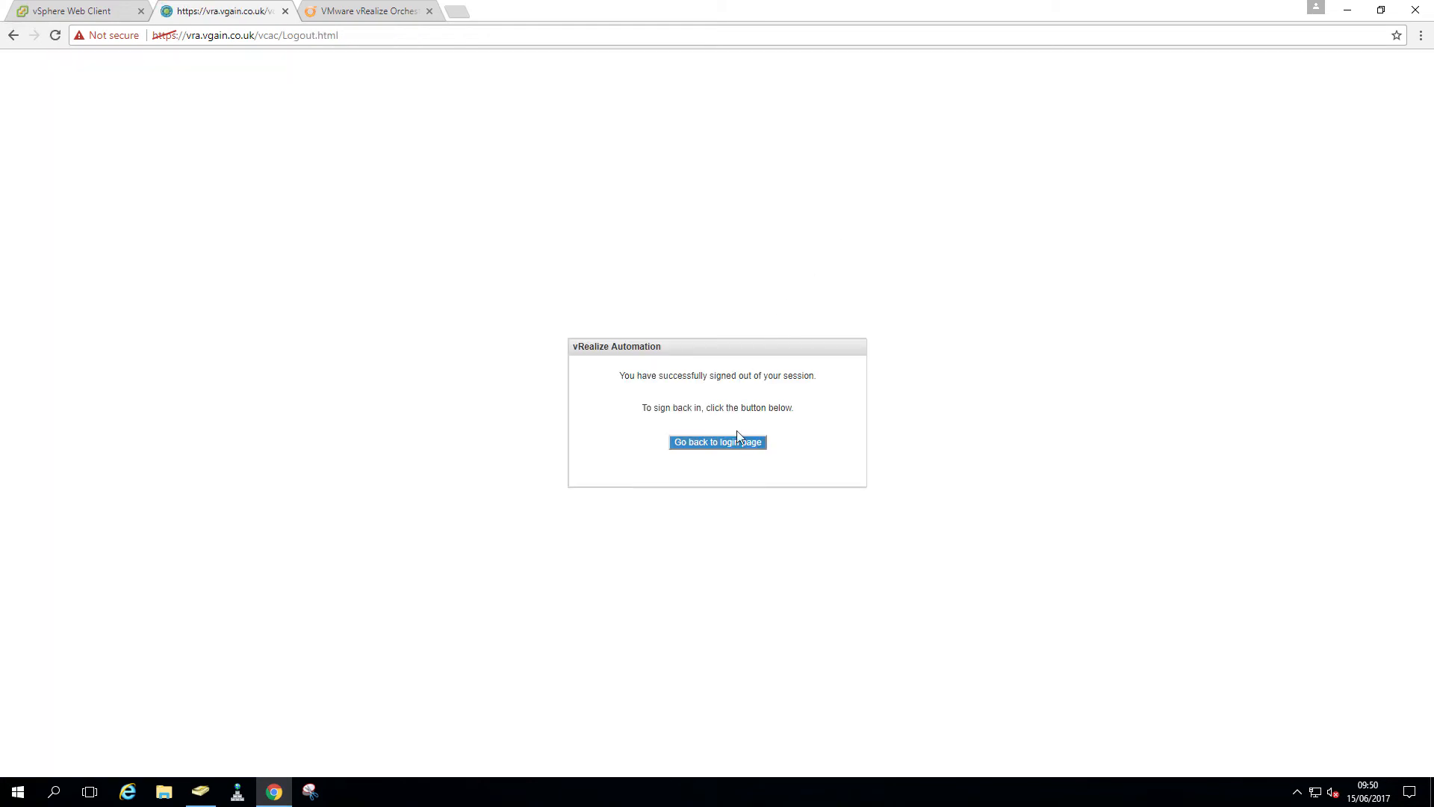
pyautogui.click(716, 442)
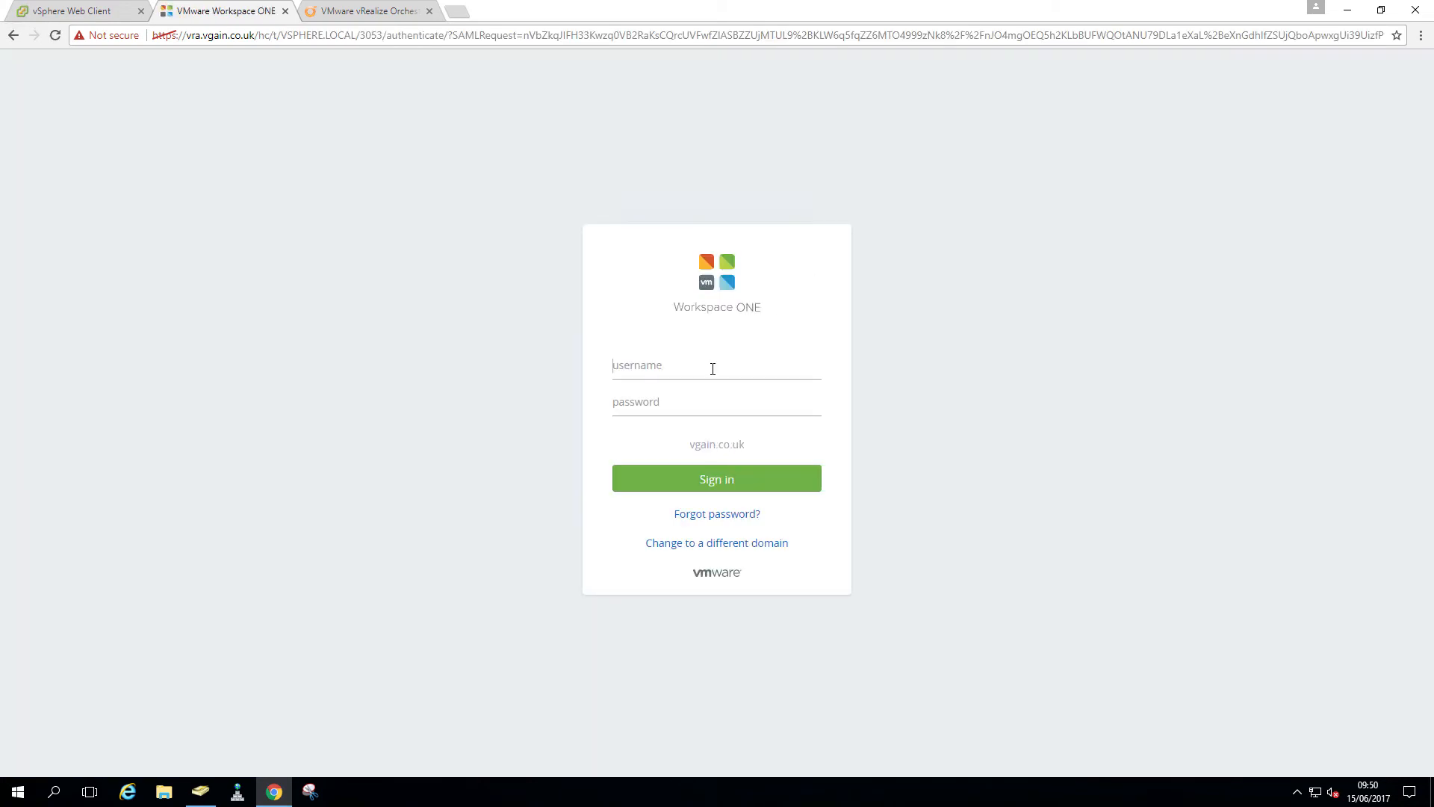
pyautogui.write('fabric-admin')
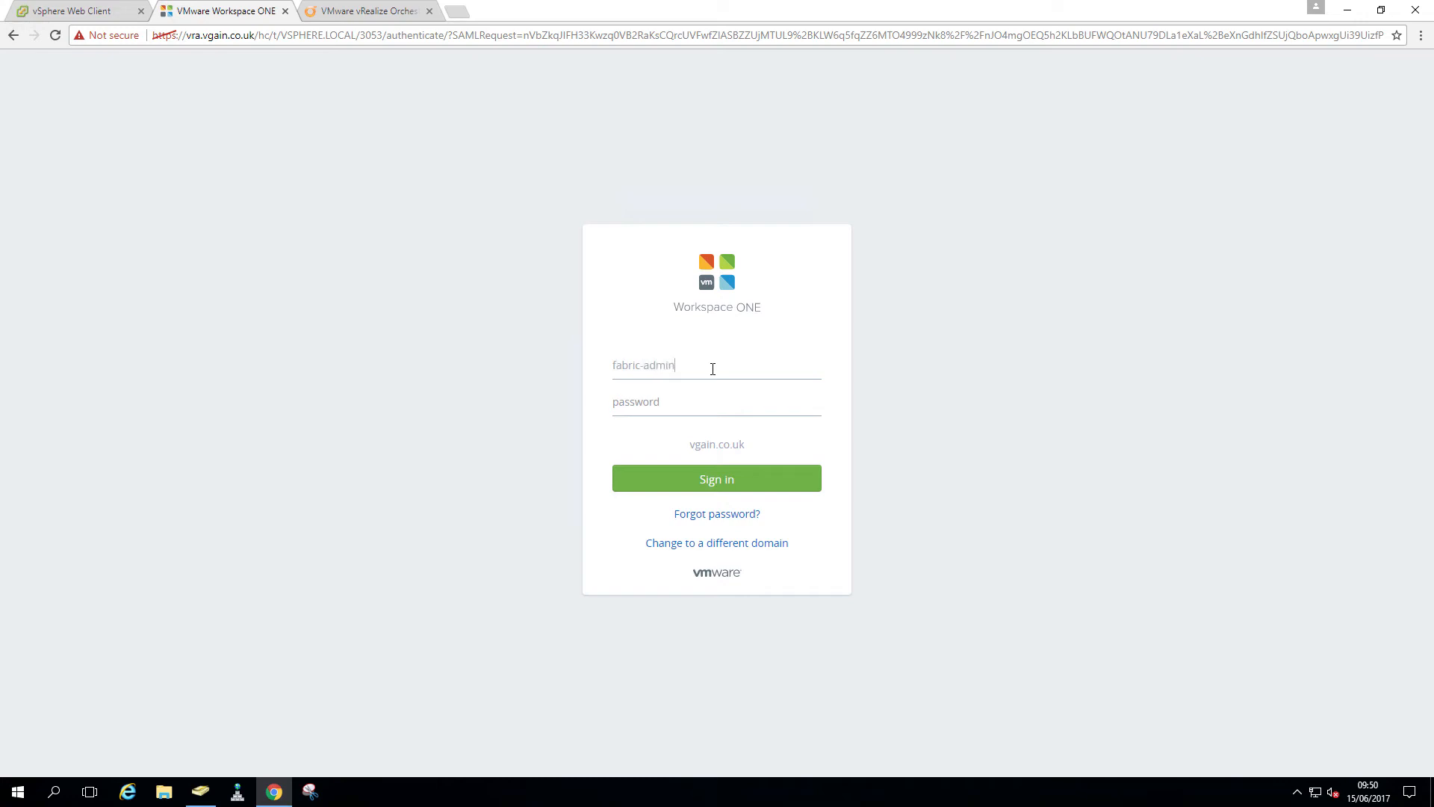
pyautogui.click(717, 478)
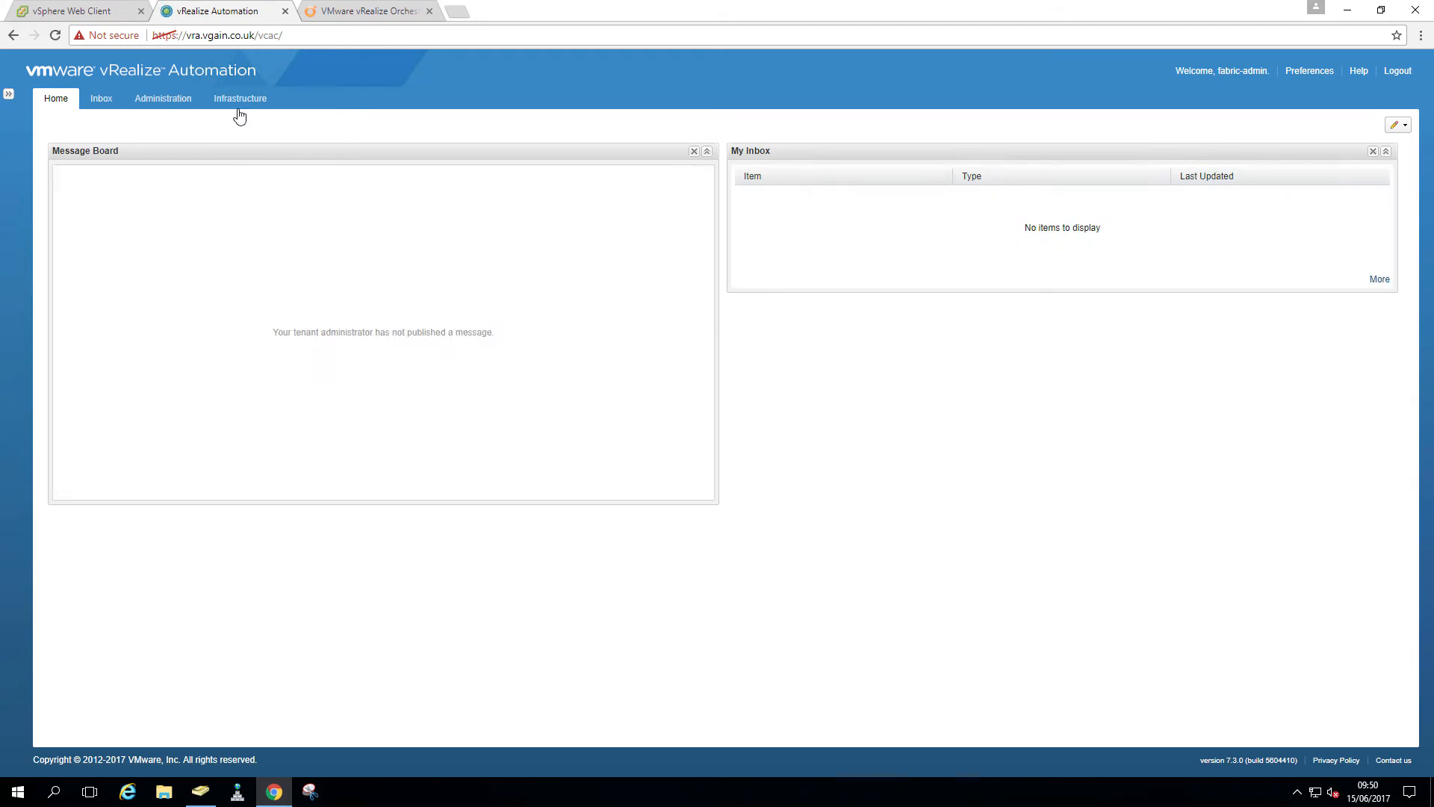
pyautogui.click(240, 98)
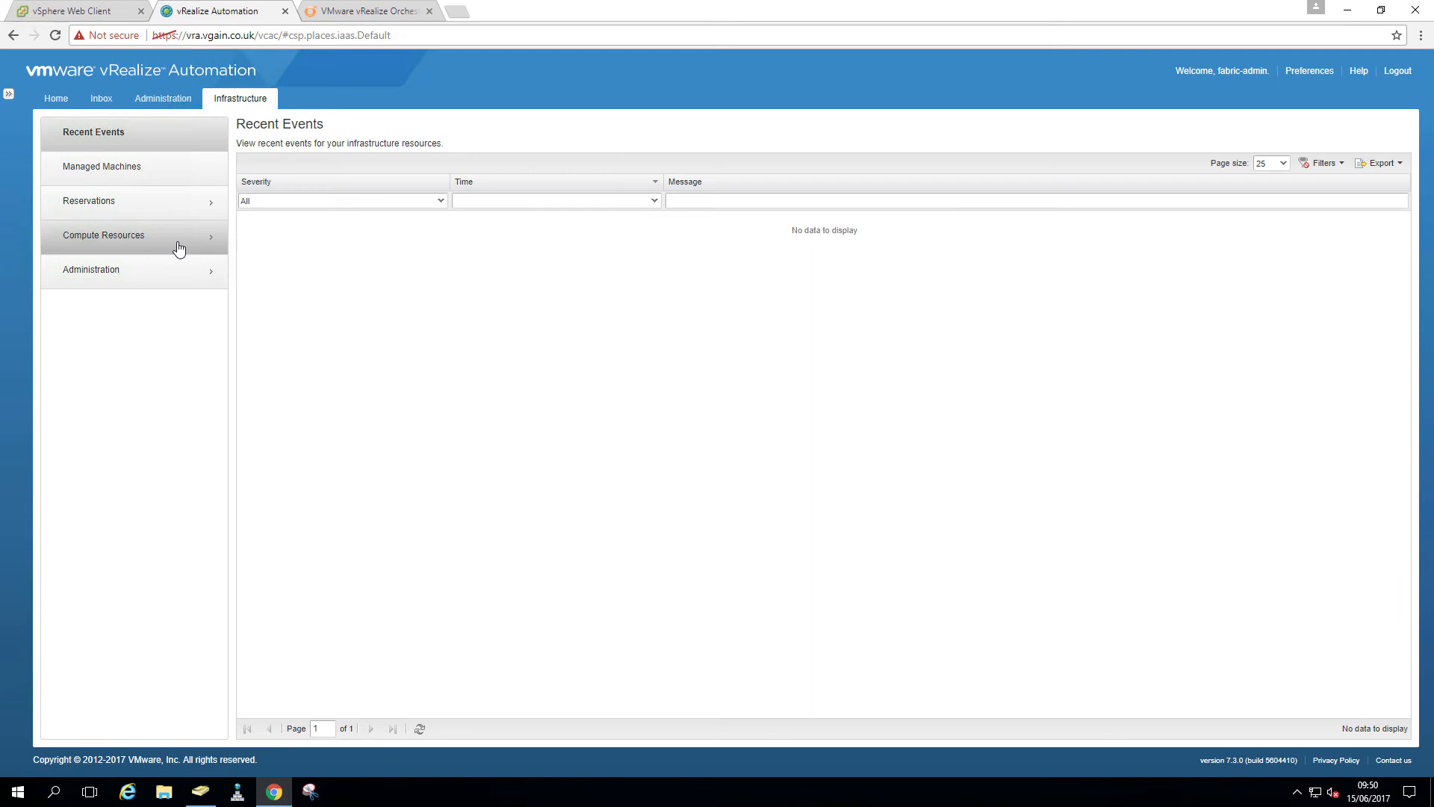
# From the Compute Resources list, choose Data Collection for Site-A
pyautogui.click(102, 235)
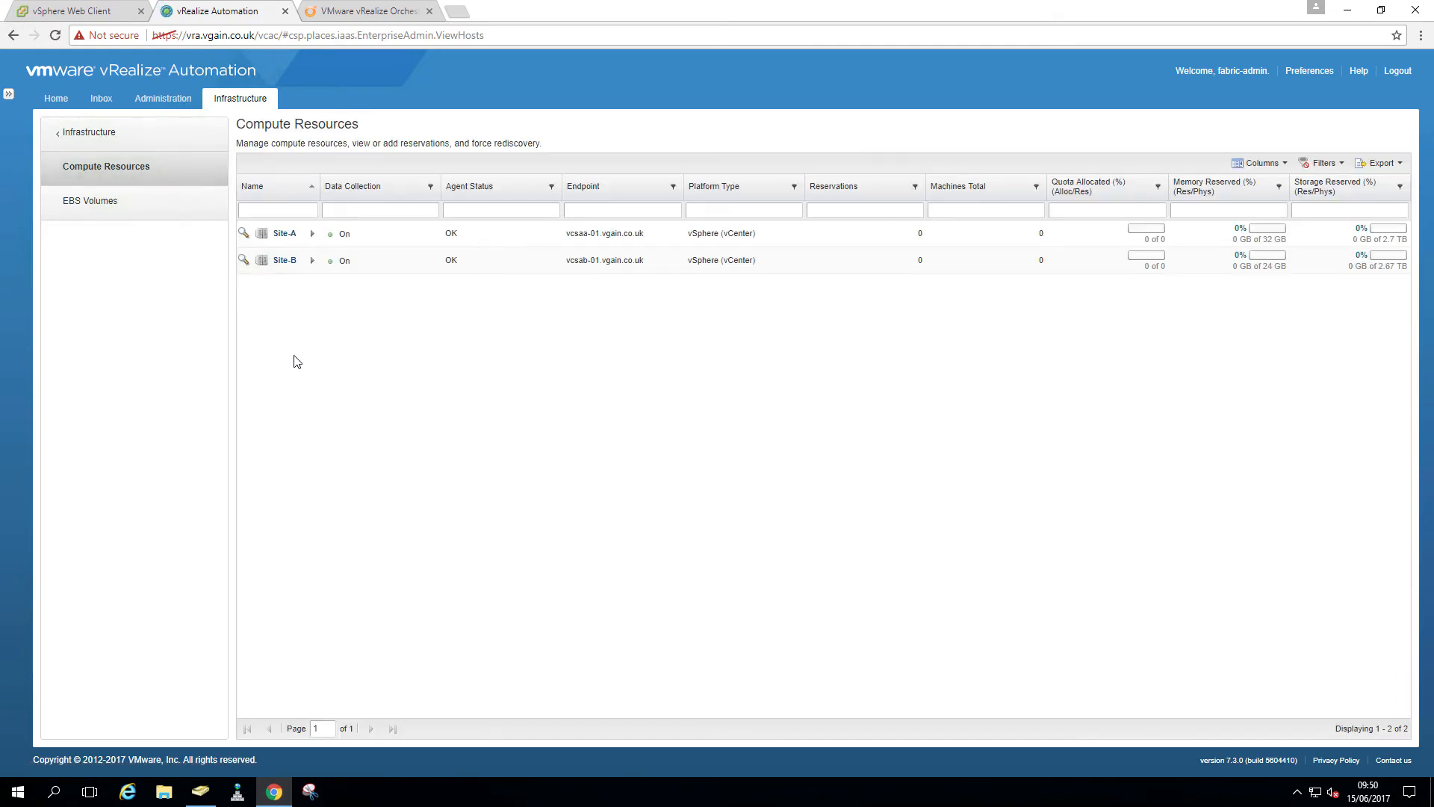
pyautogui.moveTo(602, 236)
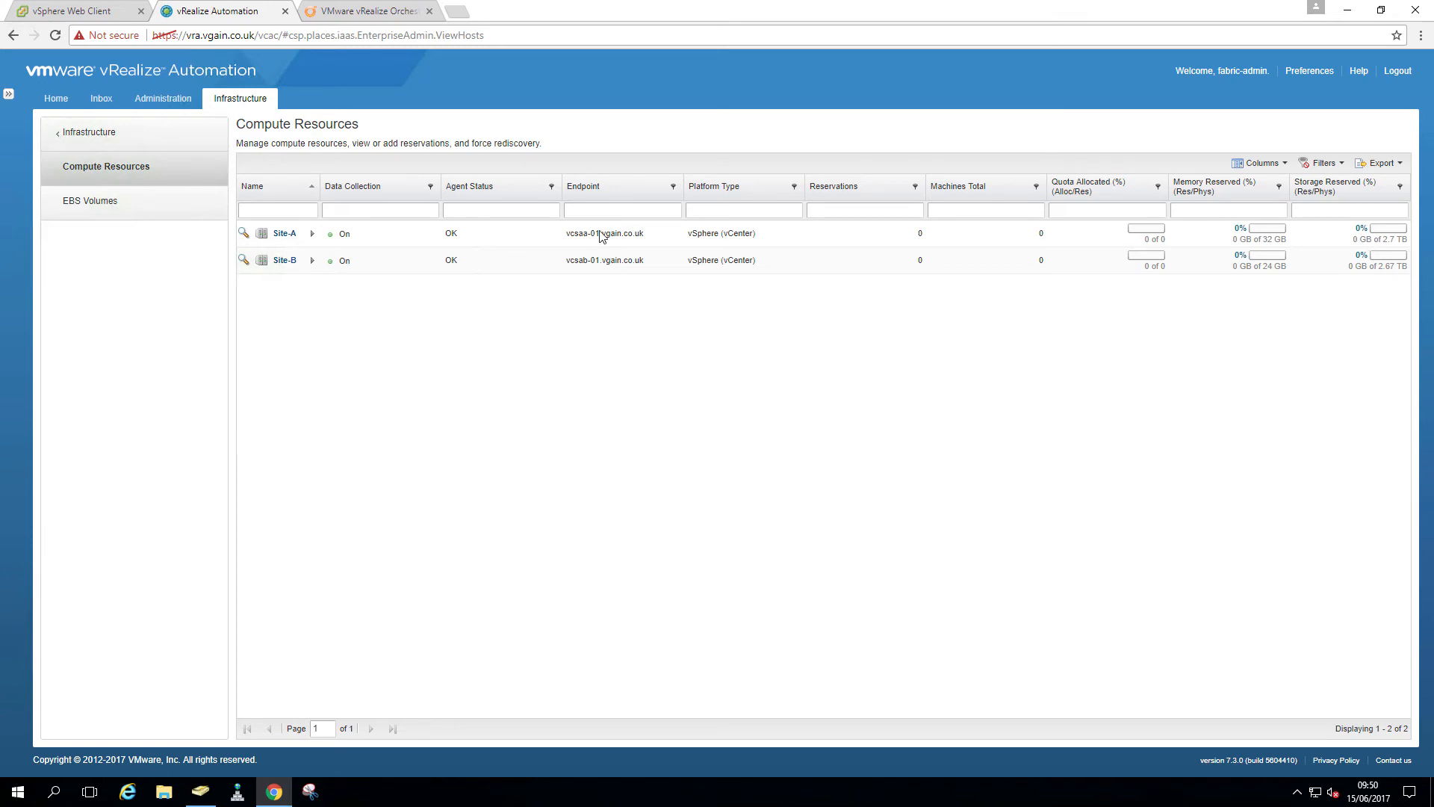
pyautogui.click(313, 232)
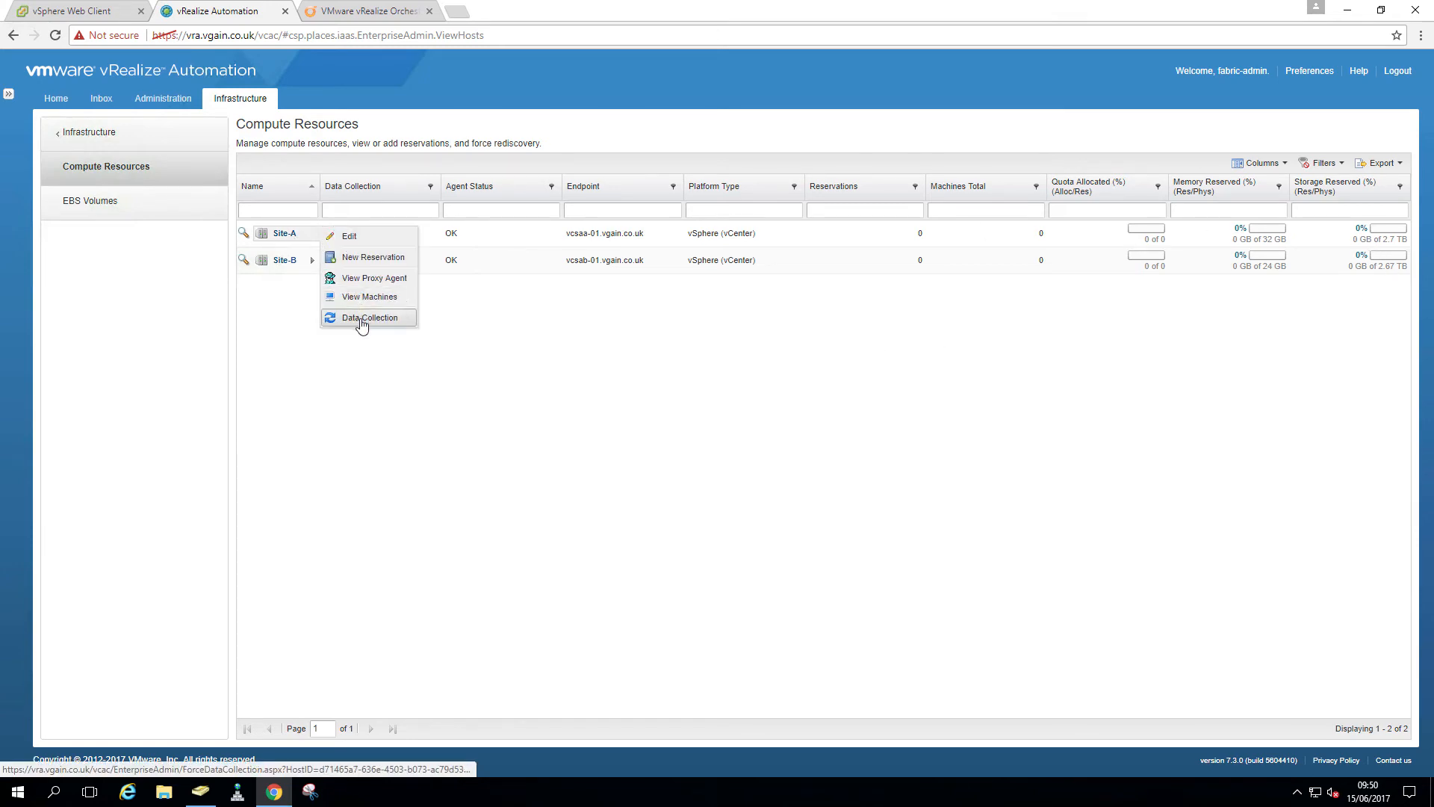
pyautogui.click(370, 318)
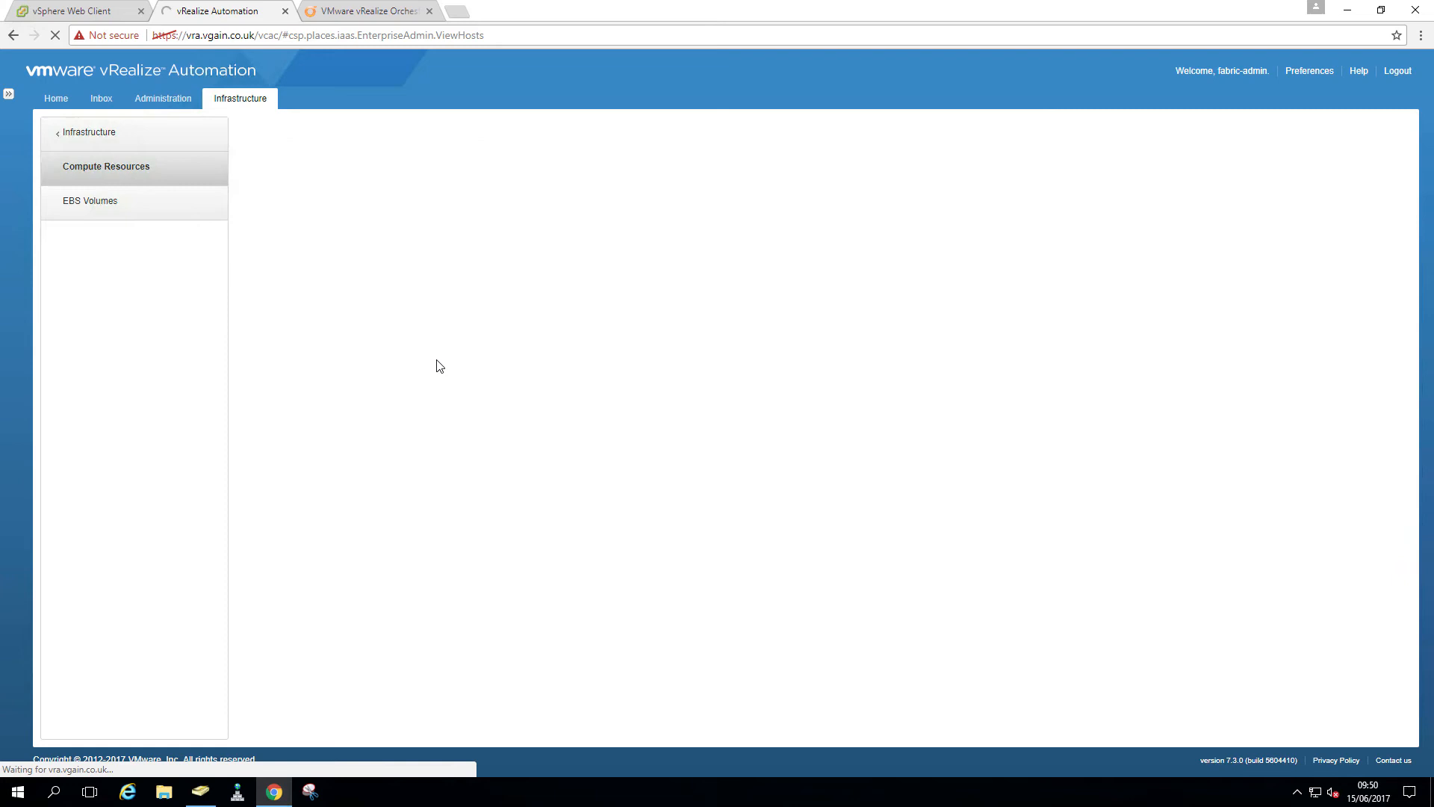
# Save Site-B's data collection settings and navigate back to the top-level Infrastructure menu
pyautogui.click(106, 166)
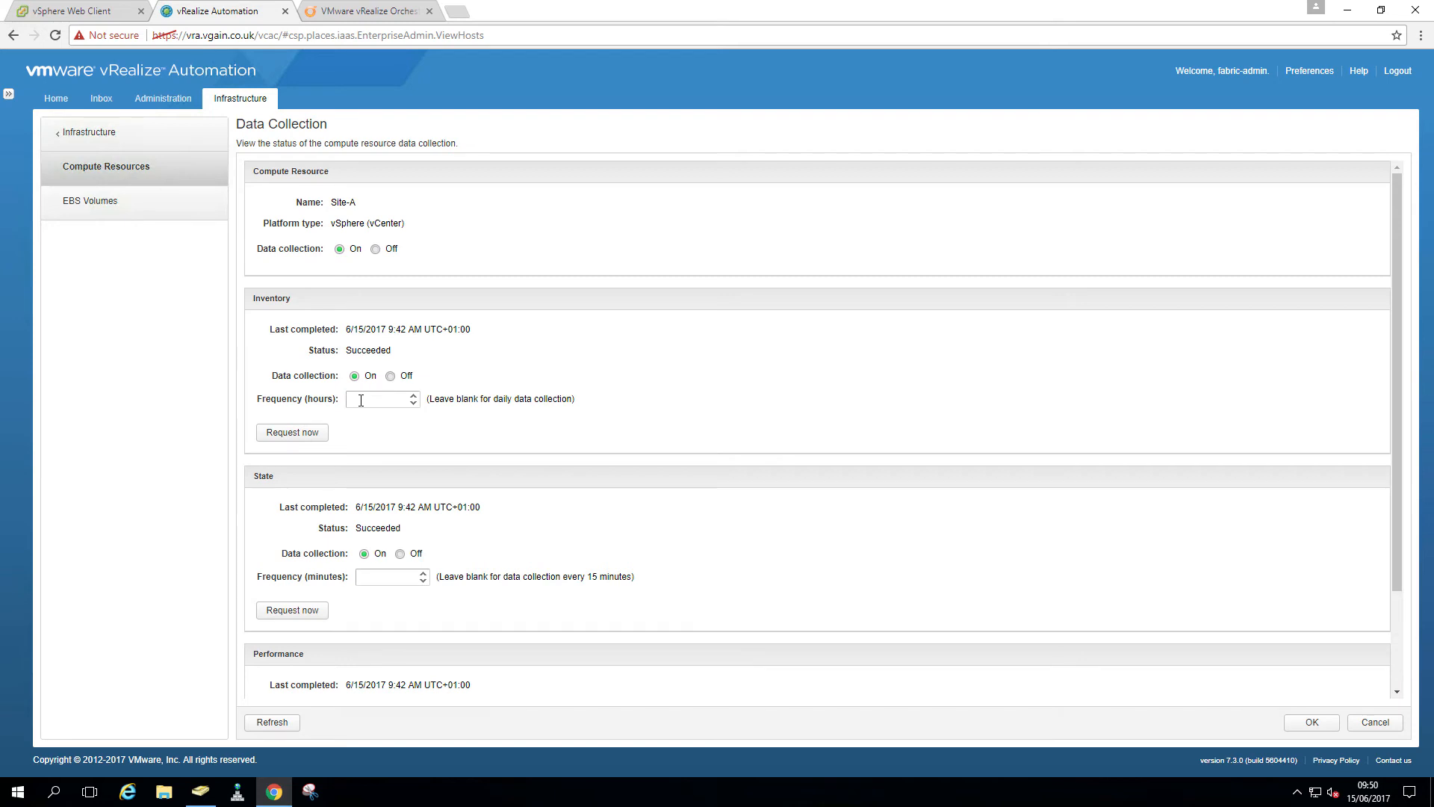
pyautogui.scroll(-3)
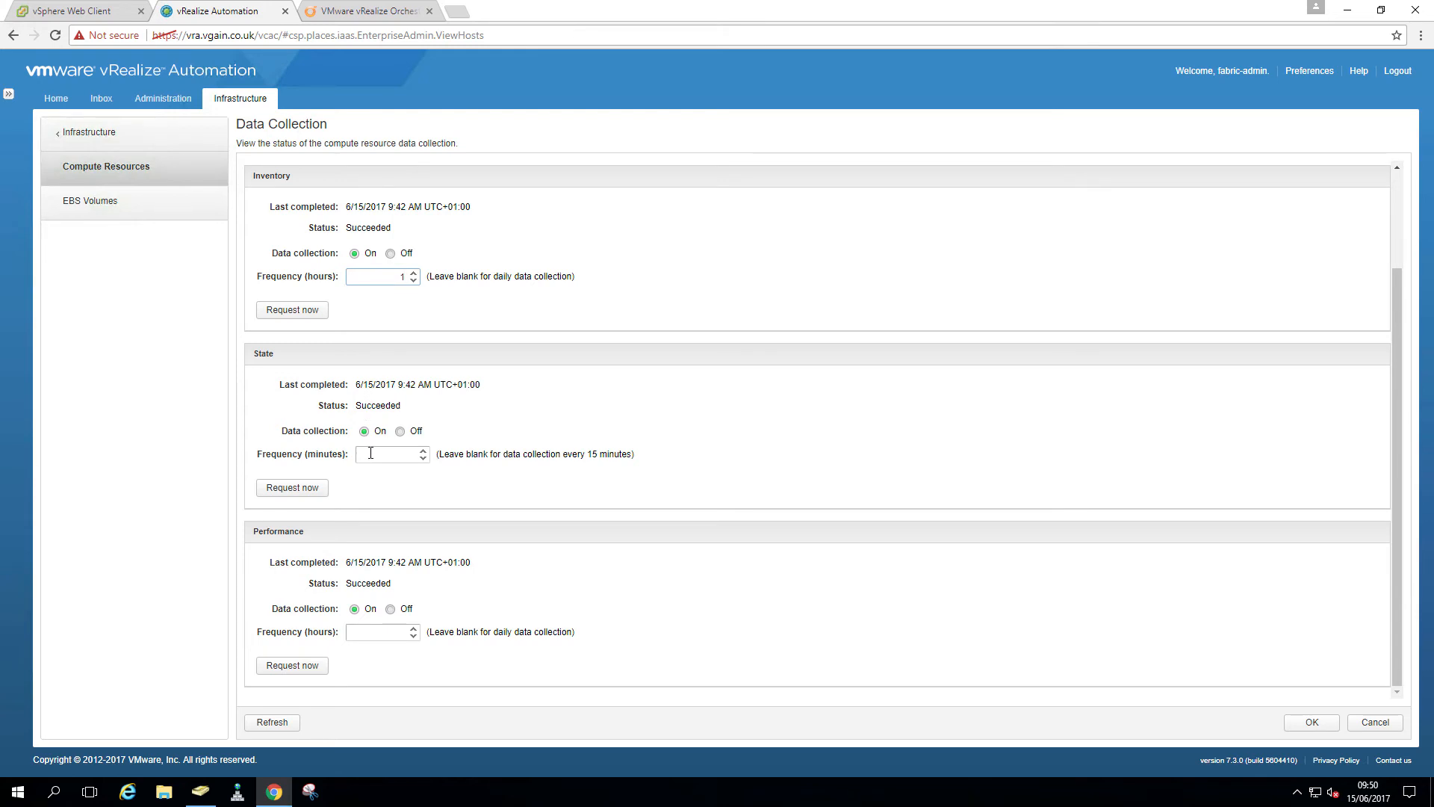
pyautogui.moveTo(372, 623)
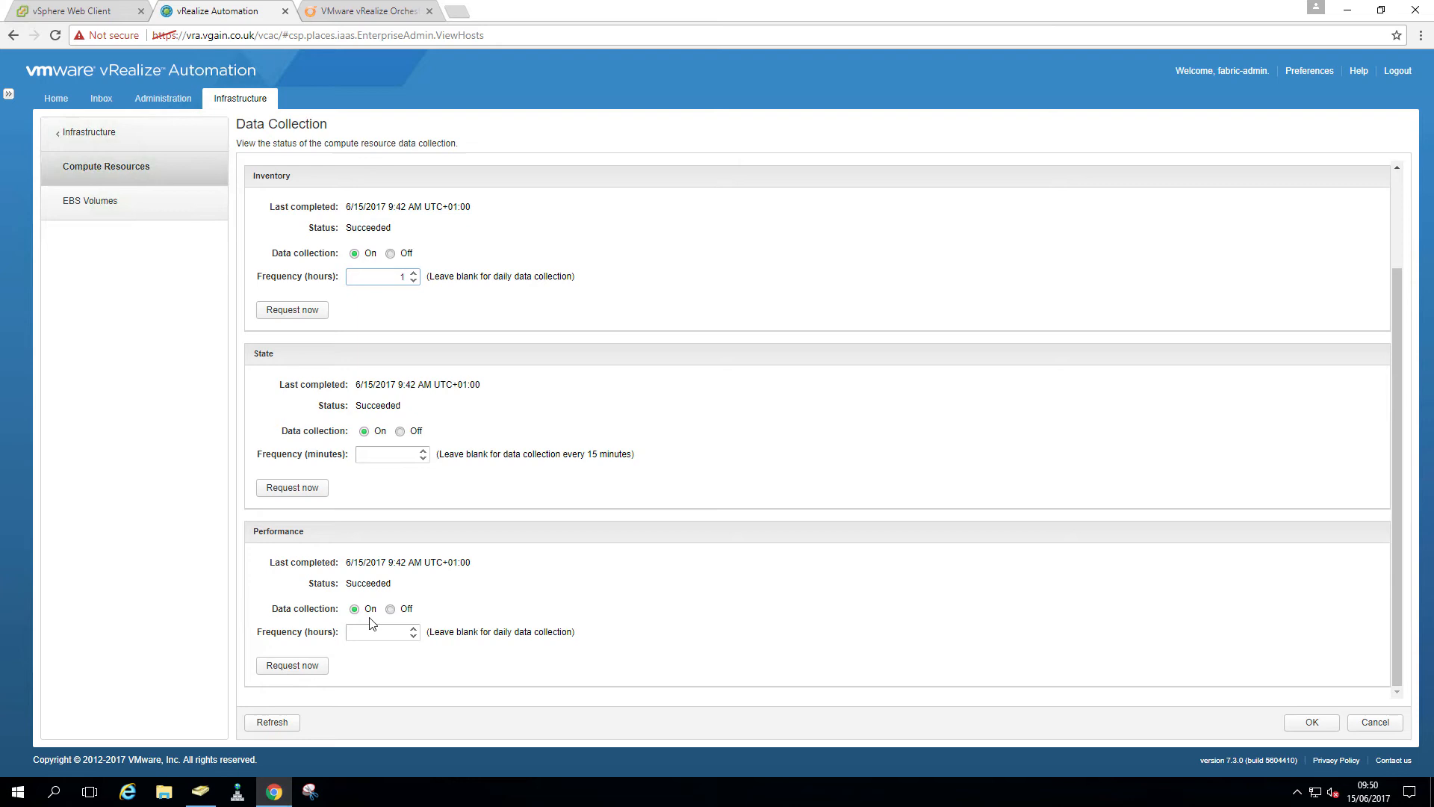
pyautogui.moveTo(1272, 733)
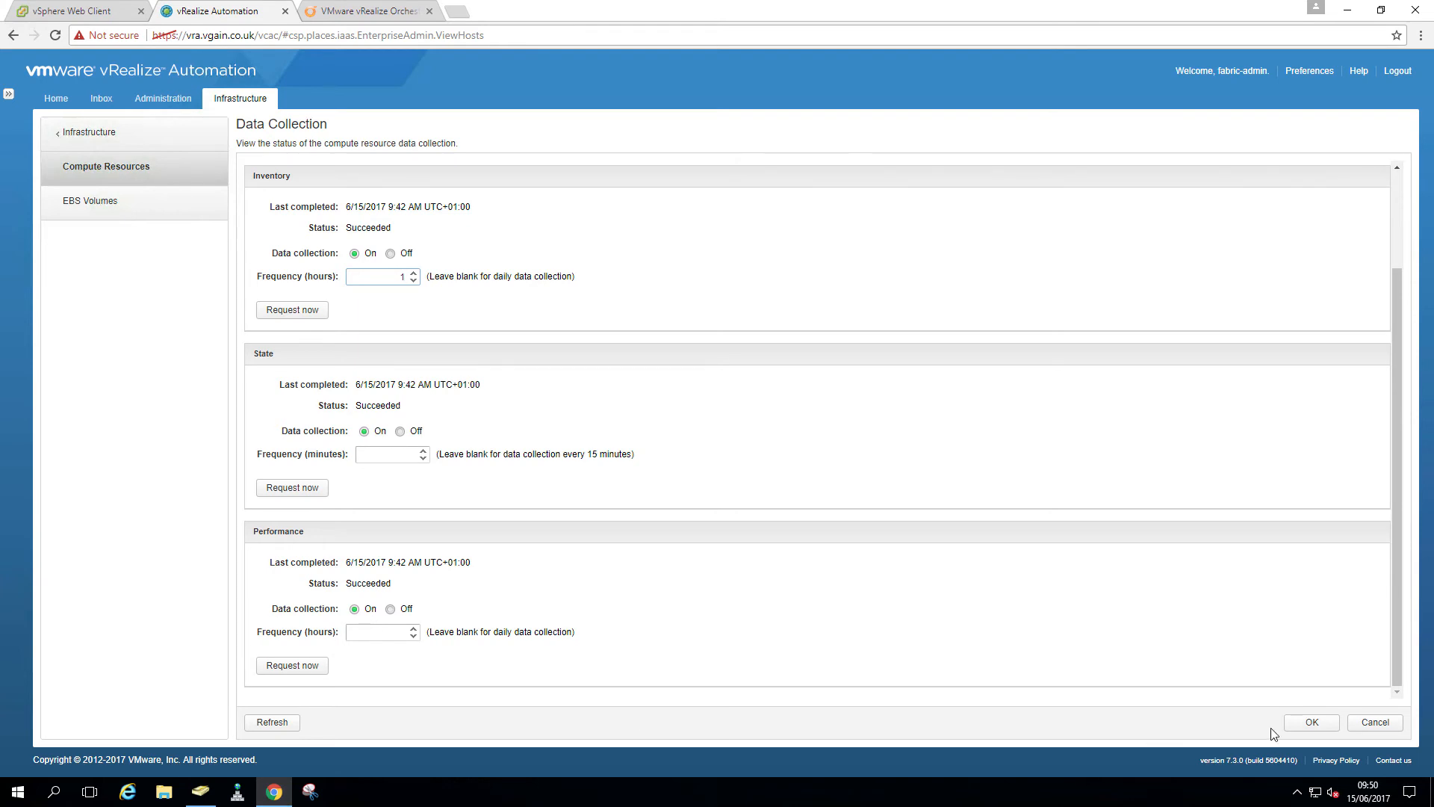
pyautogui.click(1309, 722)
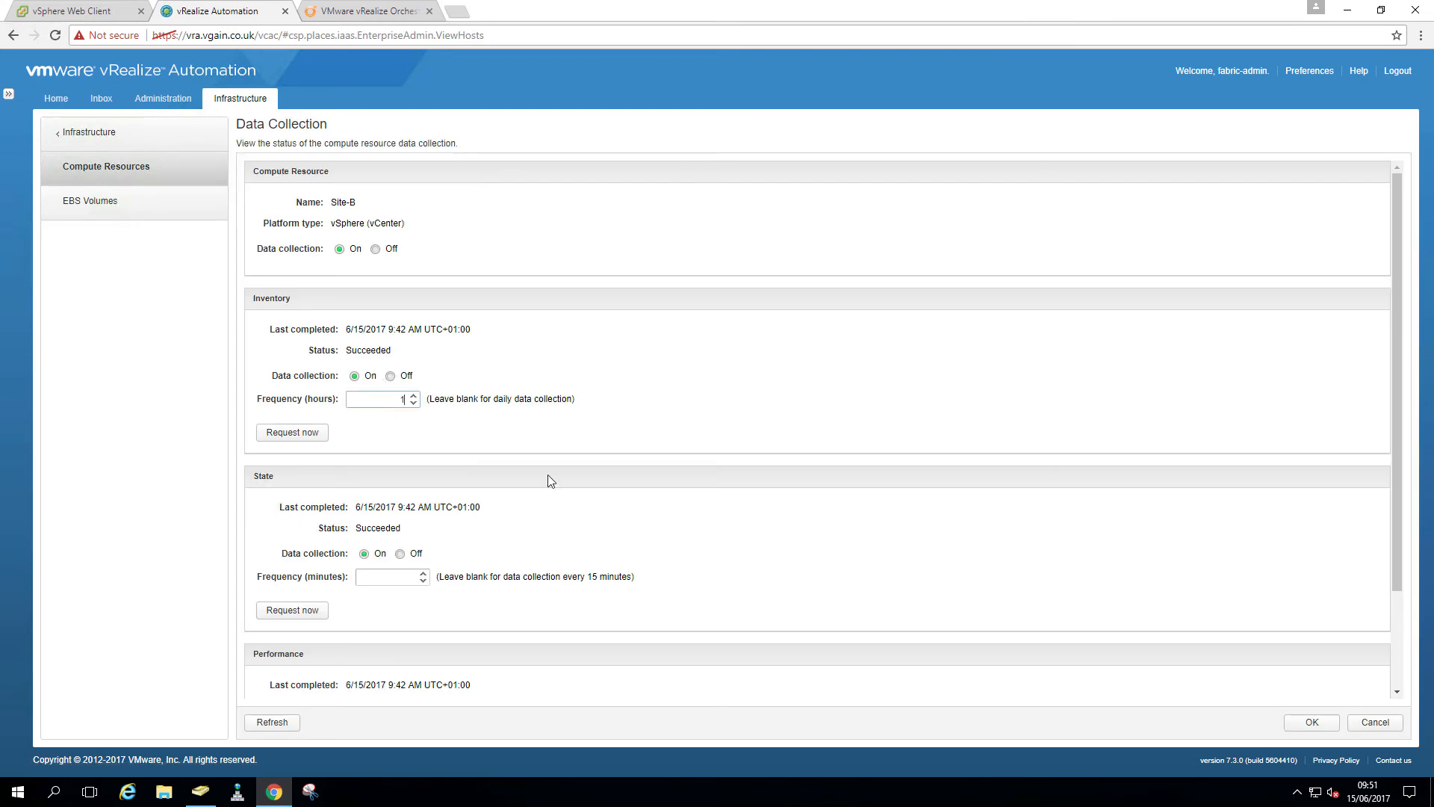
pyautogui.click(1309, 722)
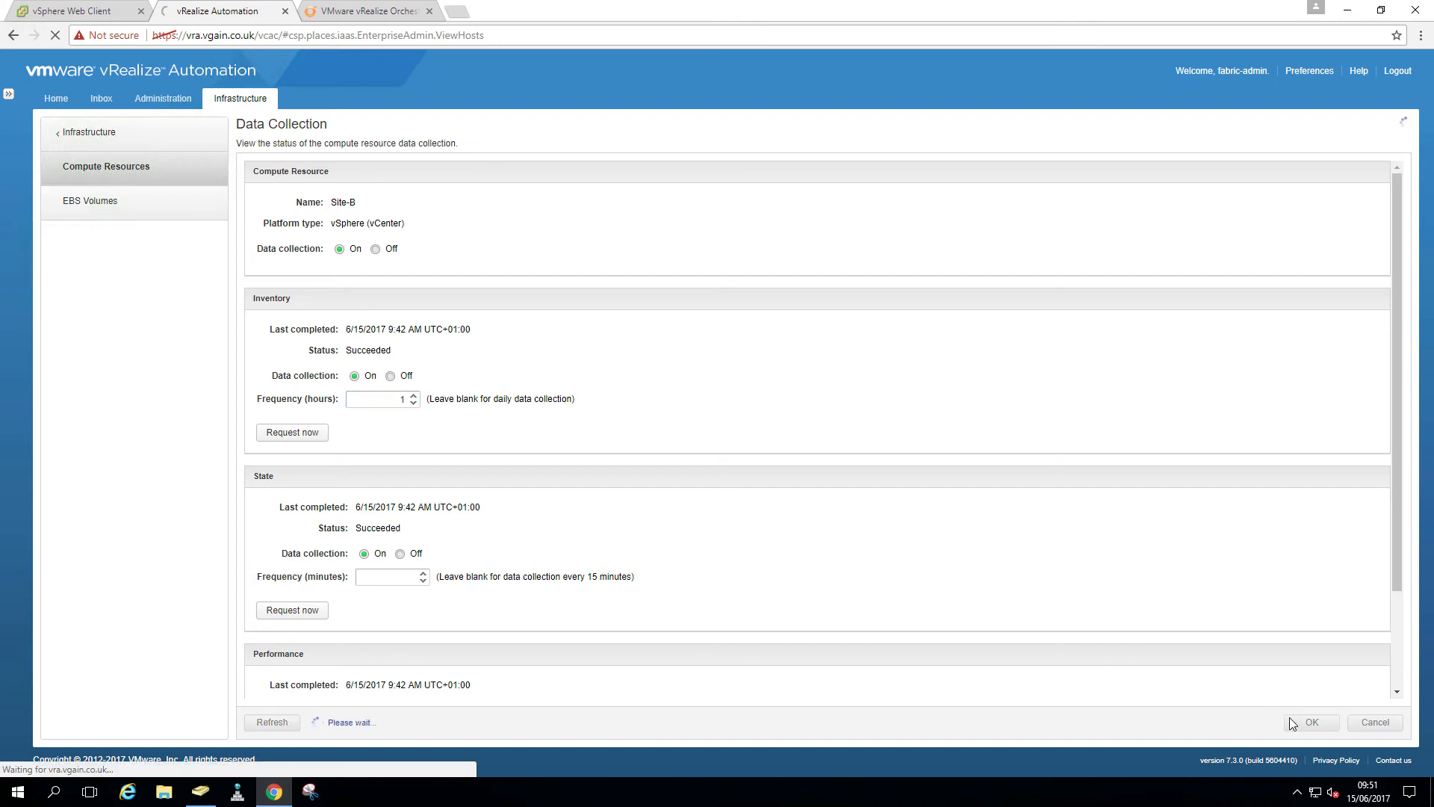
pyautogui.click(1310, 721)
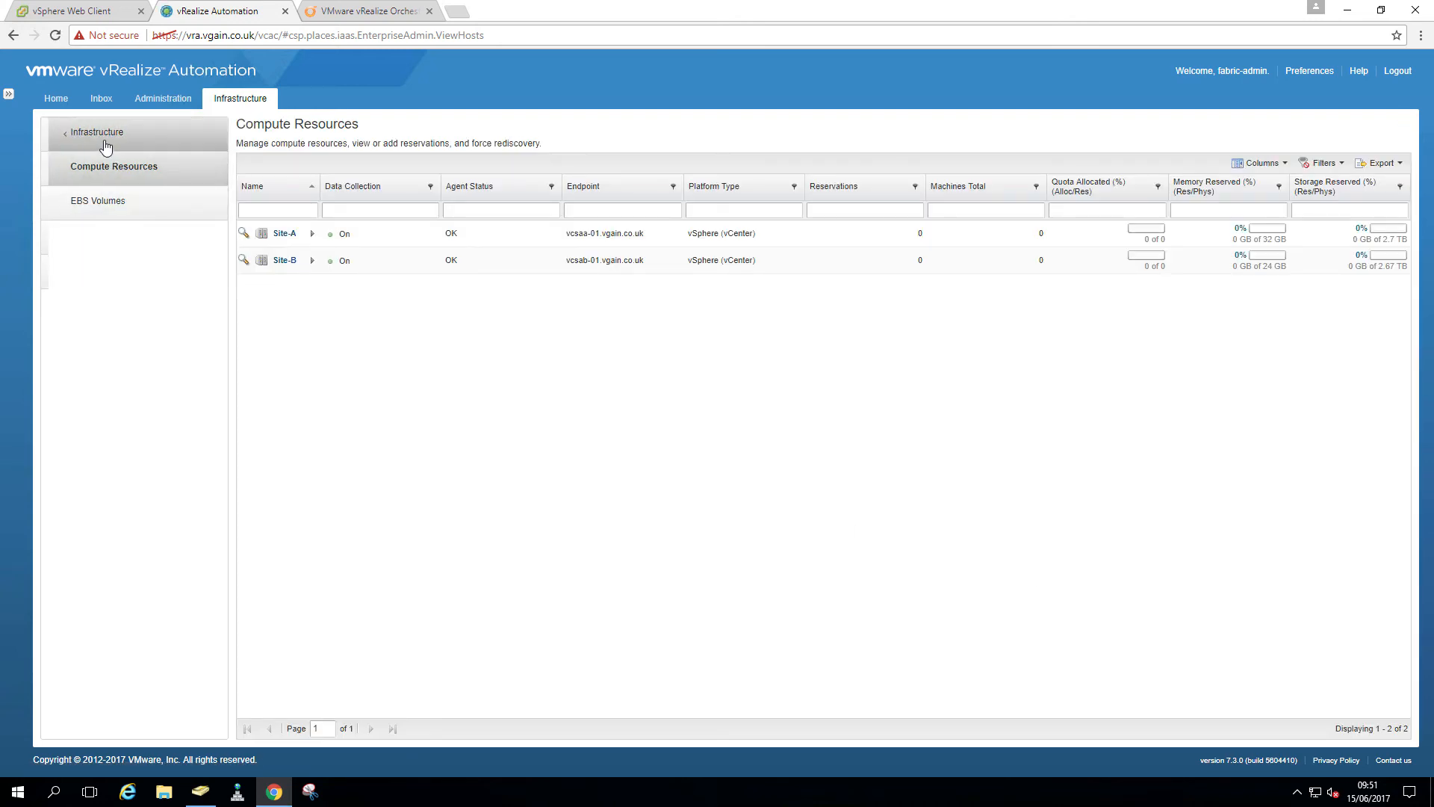
pyautogui.click(96, 132)
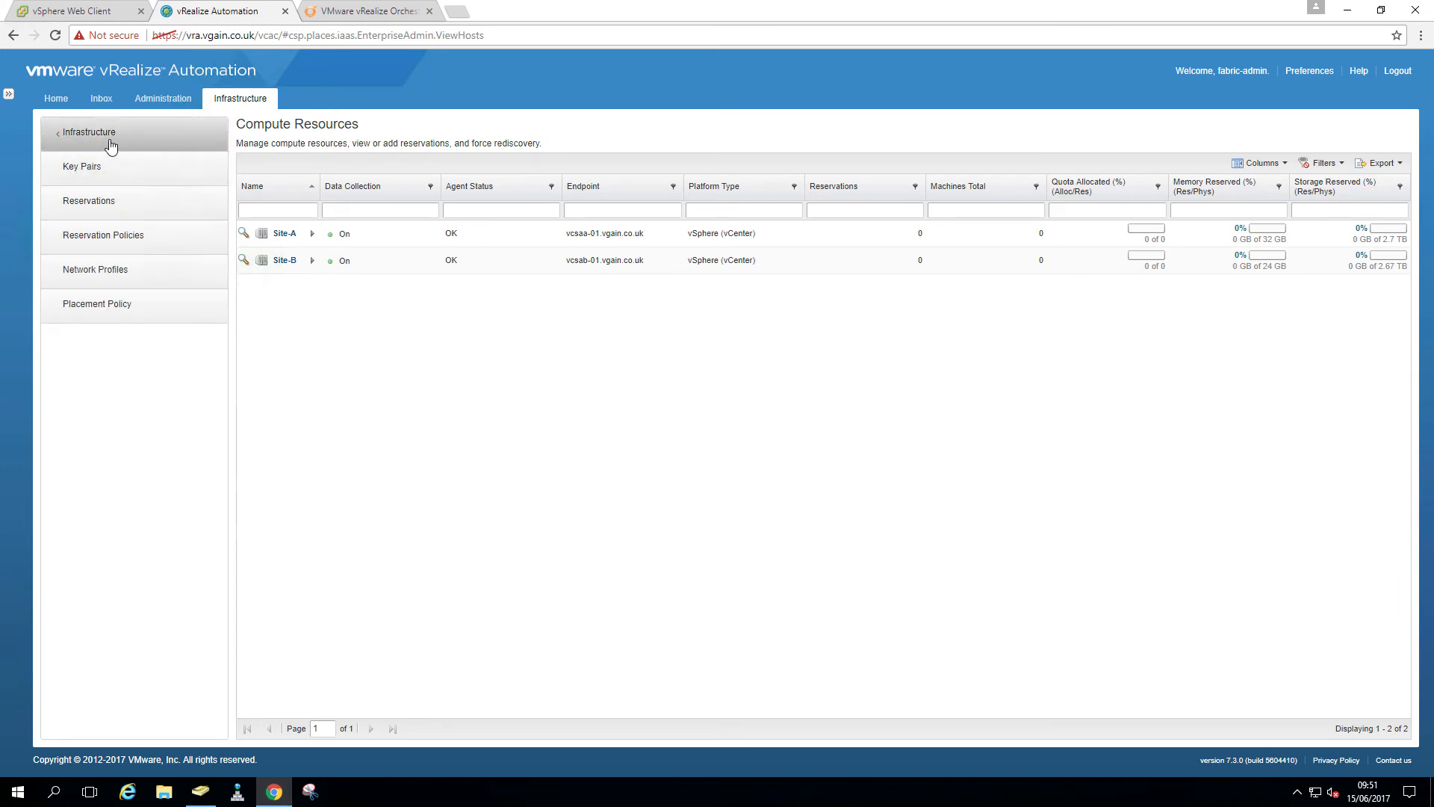
pyautogui.click(88, 132)
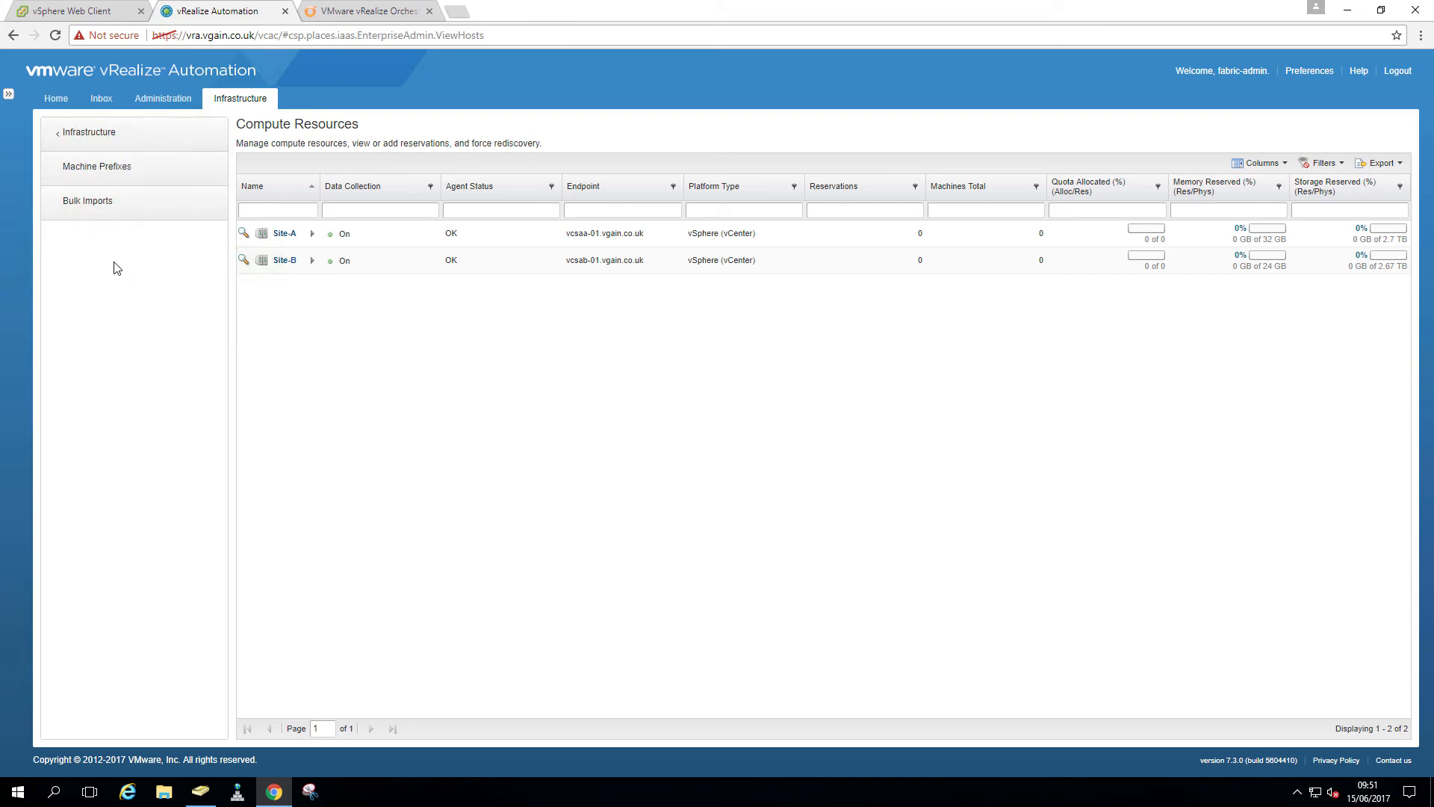
pyautogui.click(88, 132)
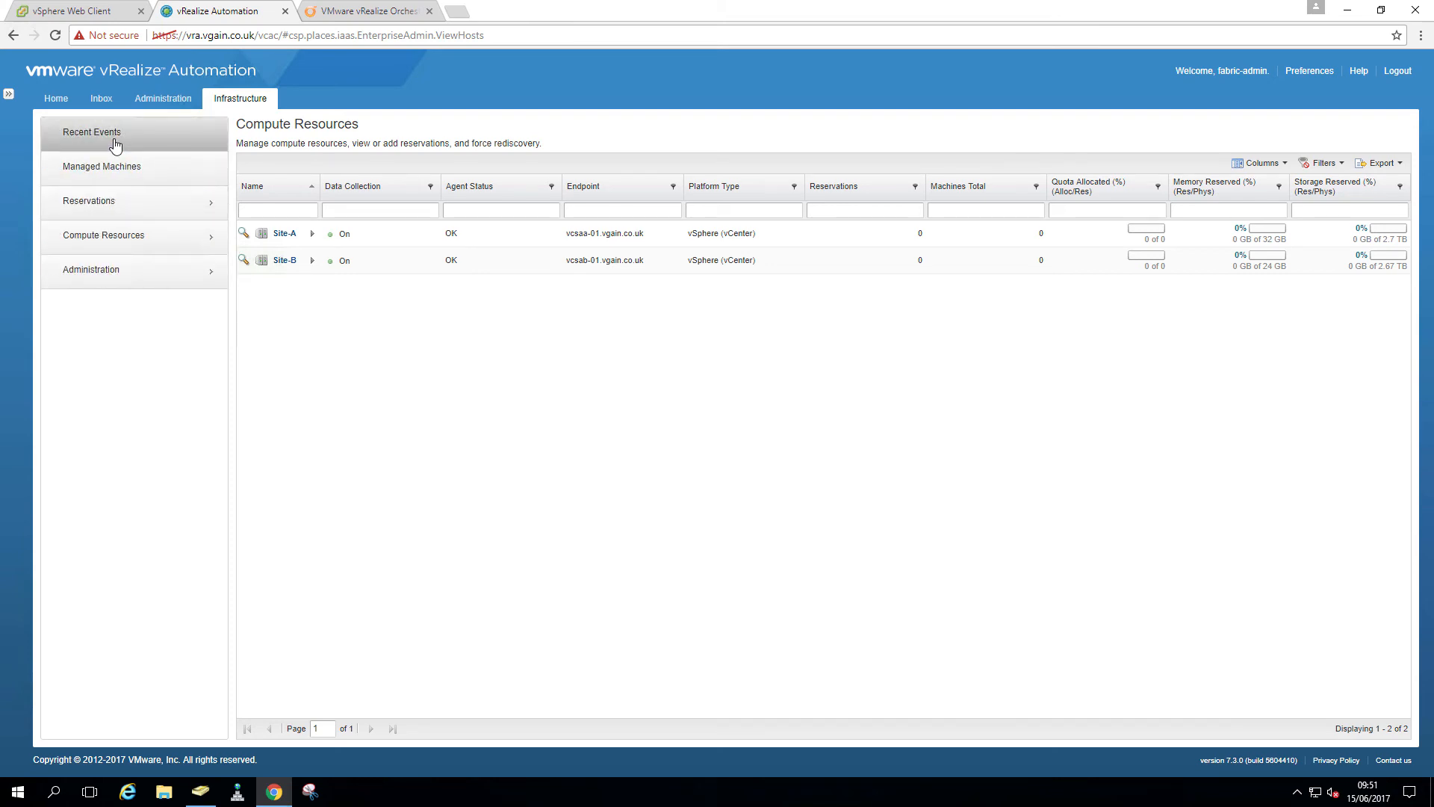
pyautogui.moveTo(1029, 199)
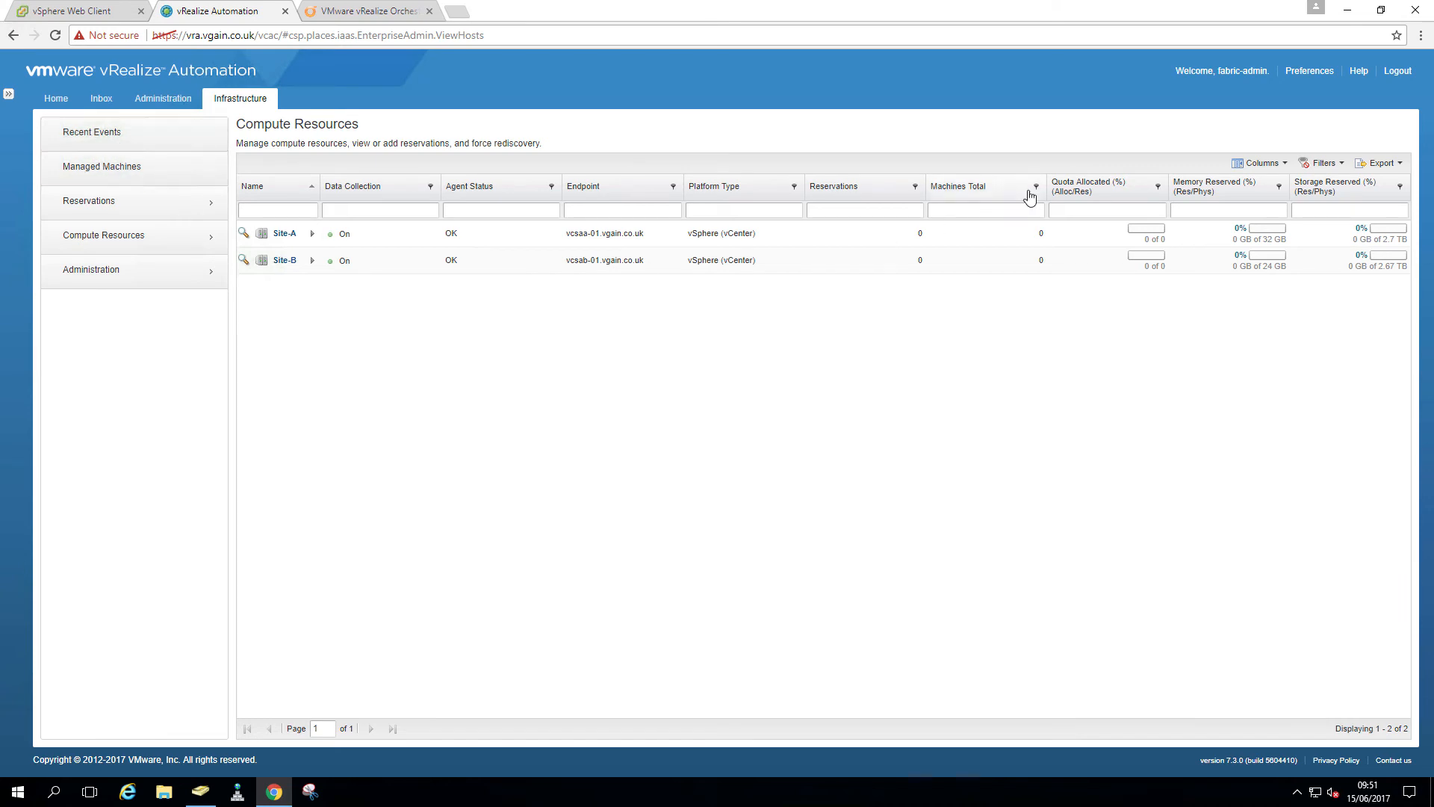
pyautogui.moveTo(163, 98)
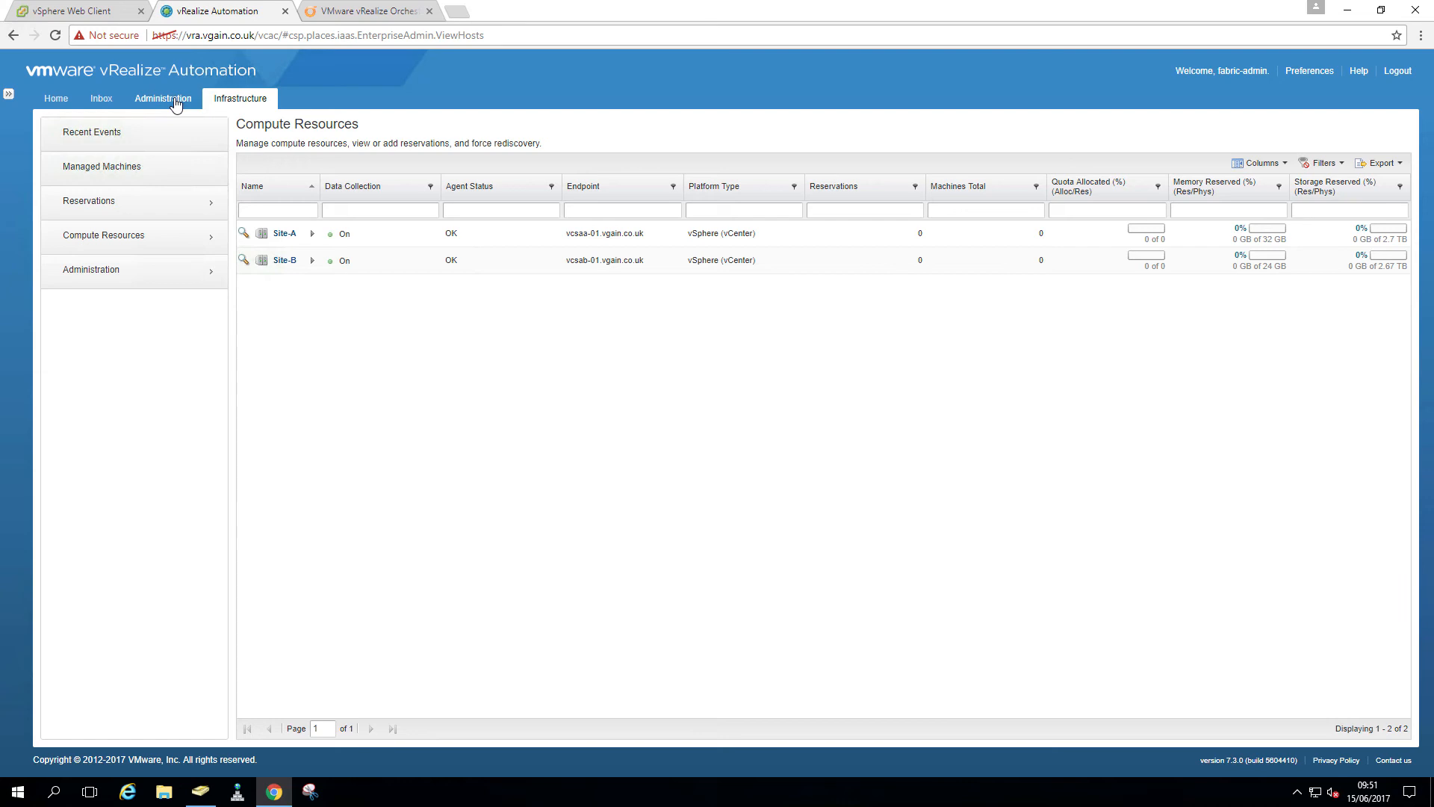
# Log out the fabric administrator, go full screen, and sign in as iaas-admin
pyautogui.click(1398, 71)
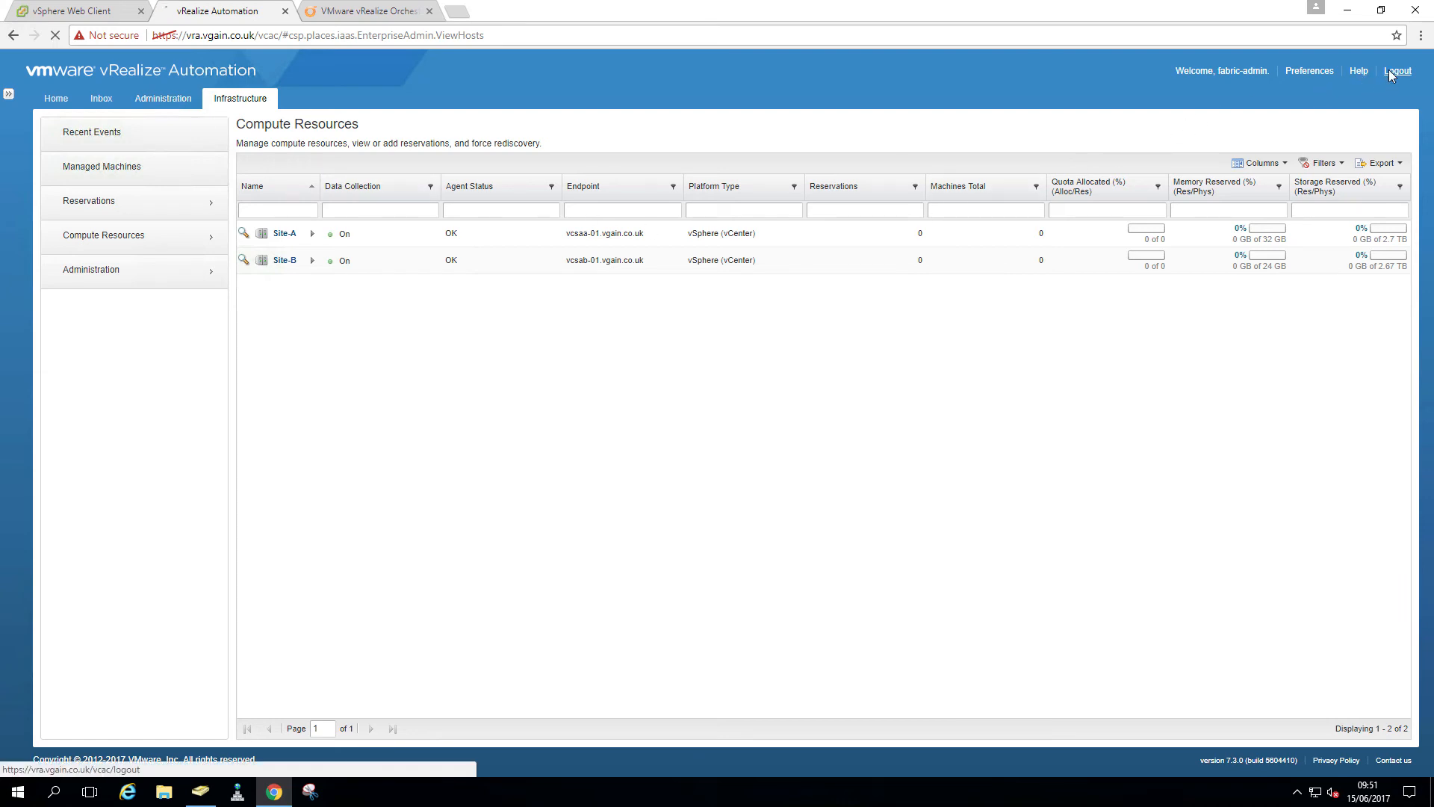
pyautogui.click(1397, 70)
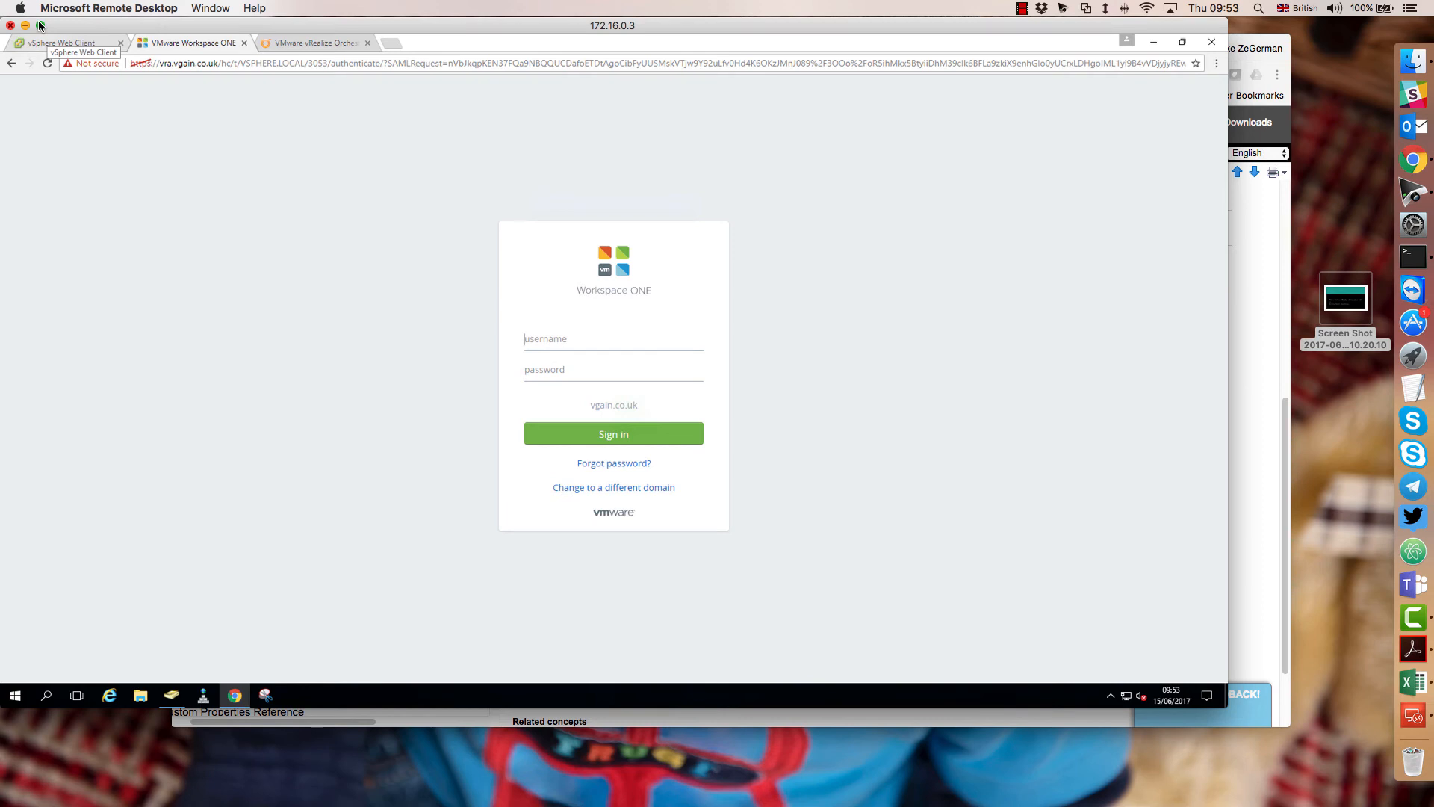
pyautogui.click(1181, 42)
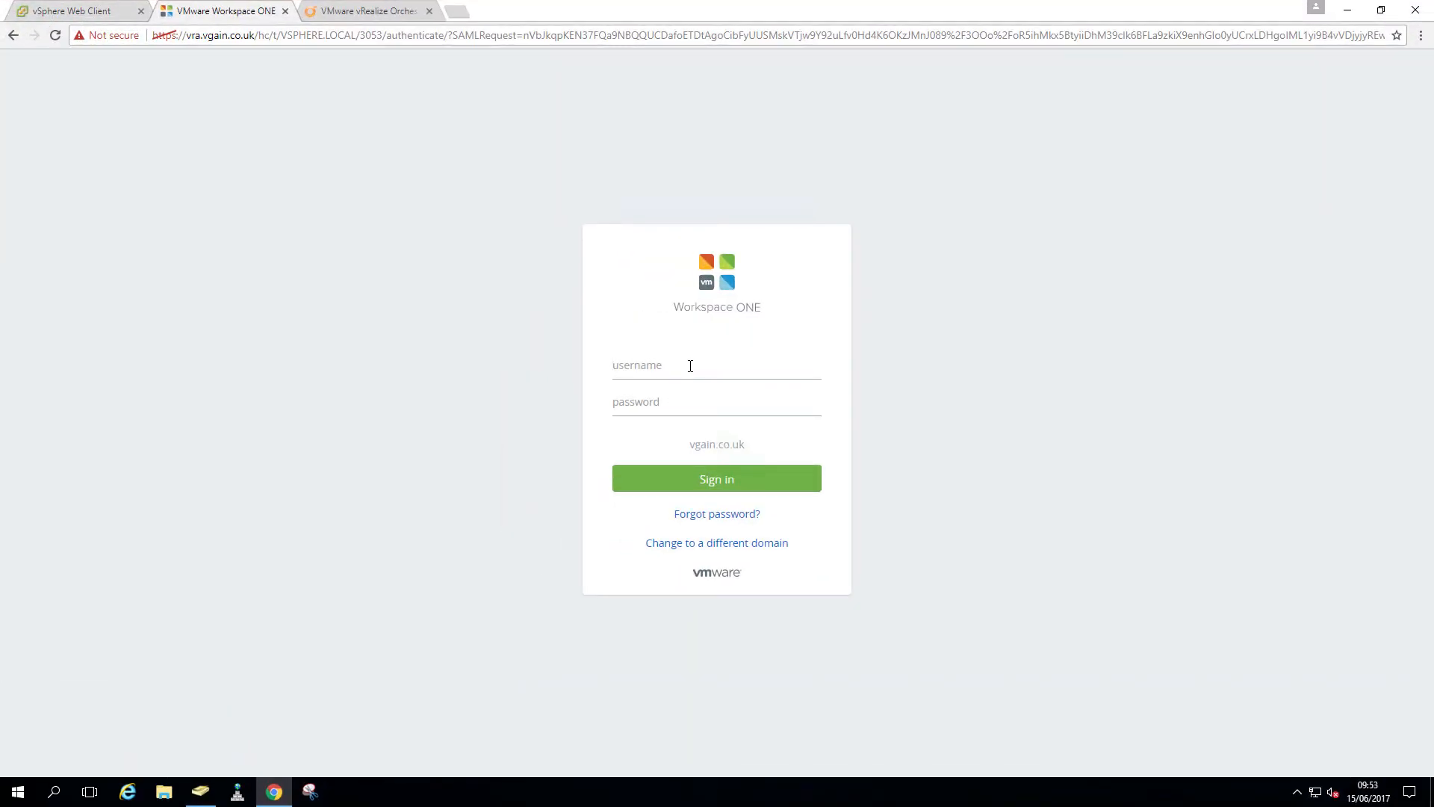
pyautogui.write('iaas-admin')
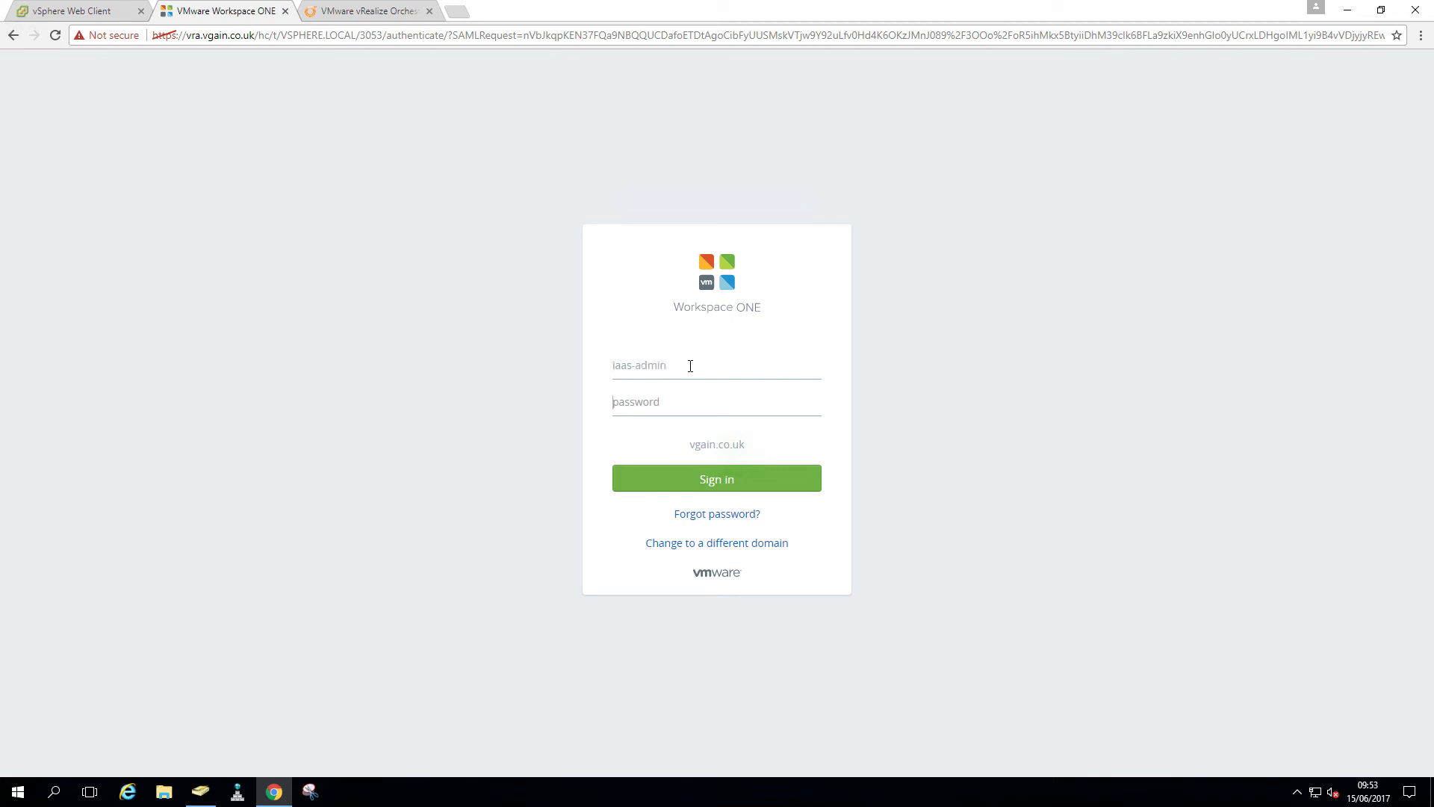
pyautogui.click(717, 478)
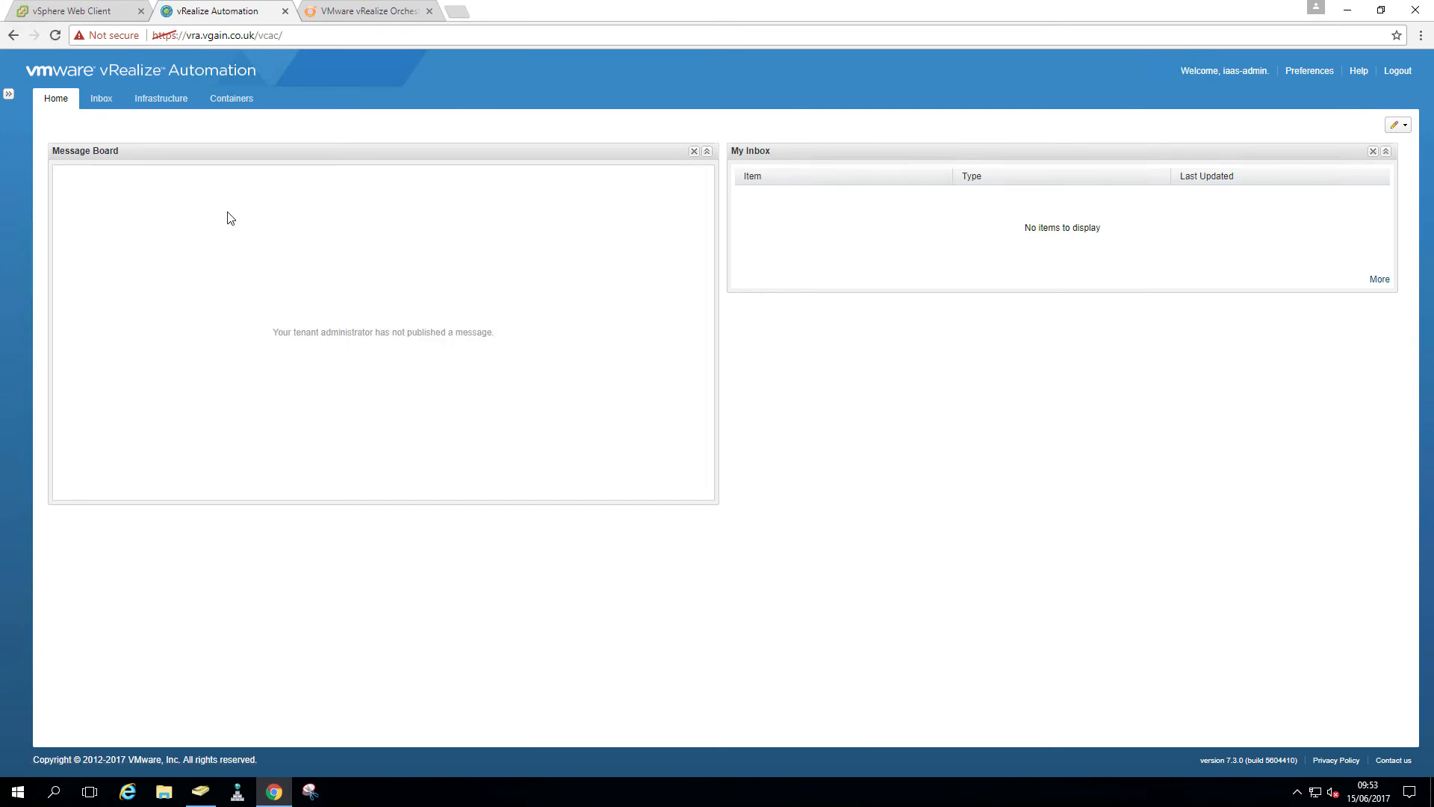
pyautogui.moveTo(161, 98)
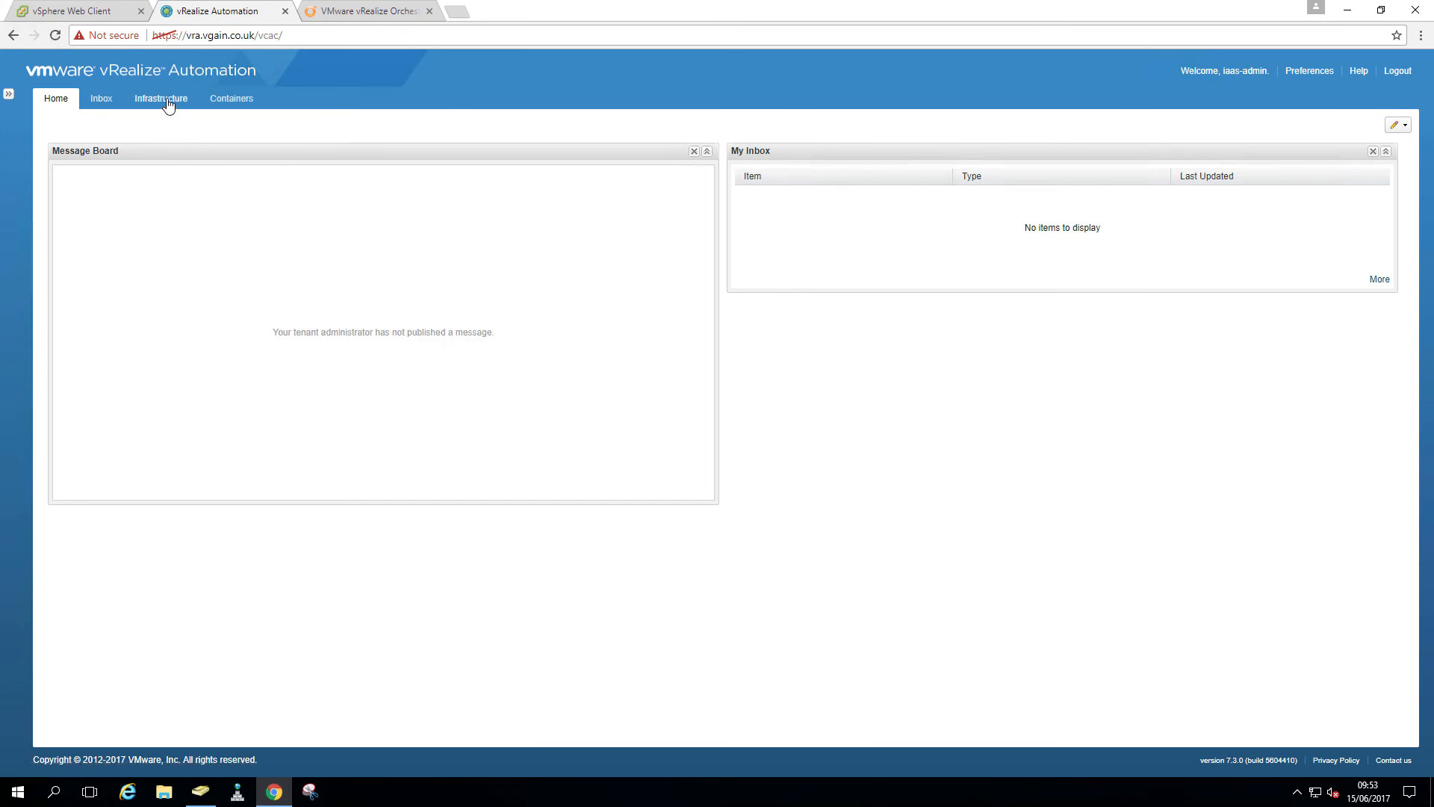
# Review the vRealize Orchestrator endpoint's data collection status under Endpoints, then cancel
pyautogui.click(161, 98)
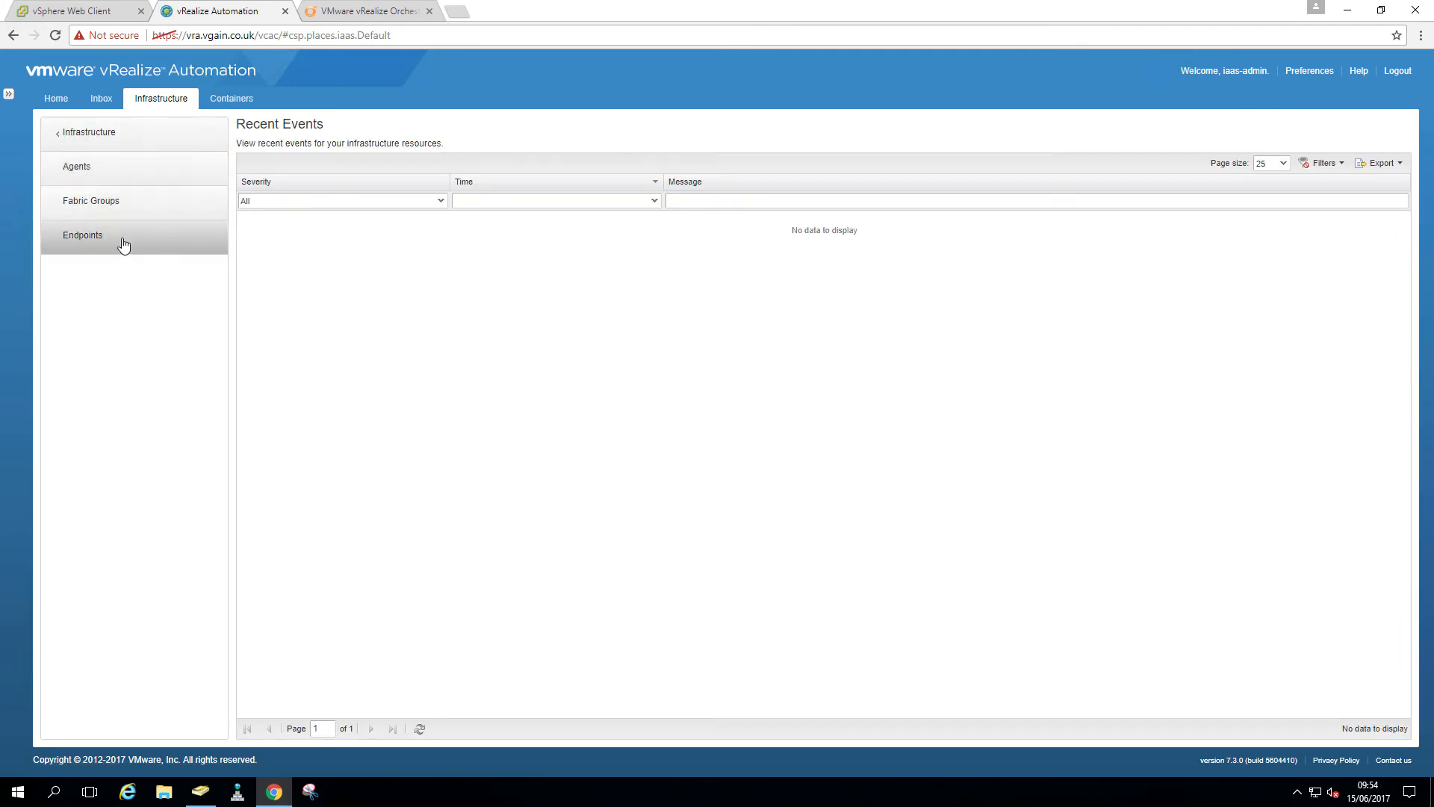
pyautogui.click(83, 234)
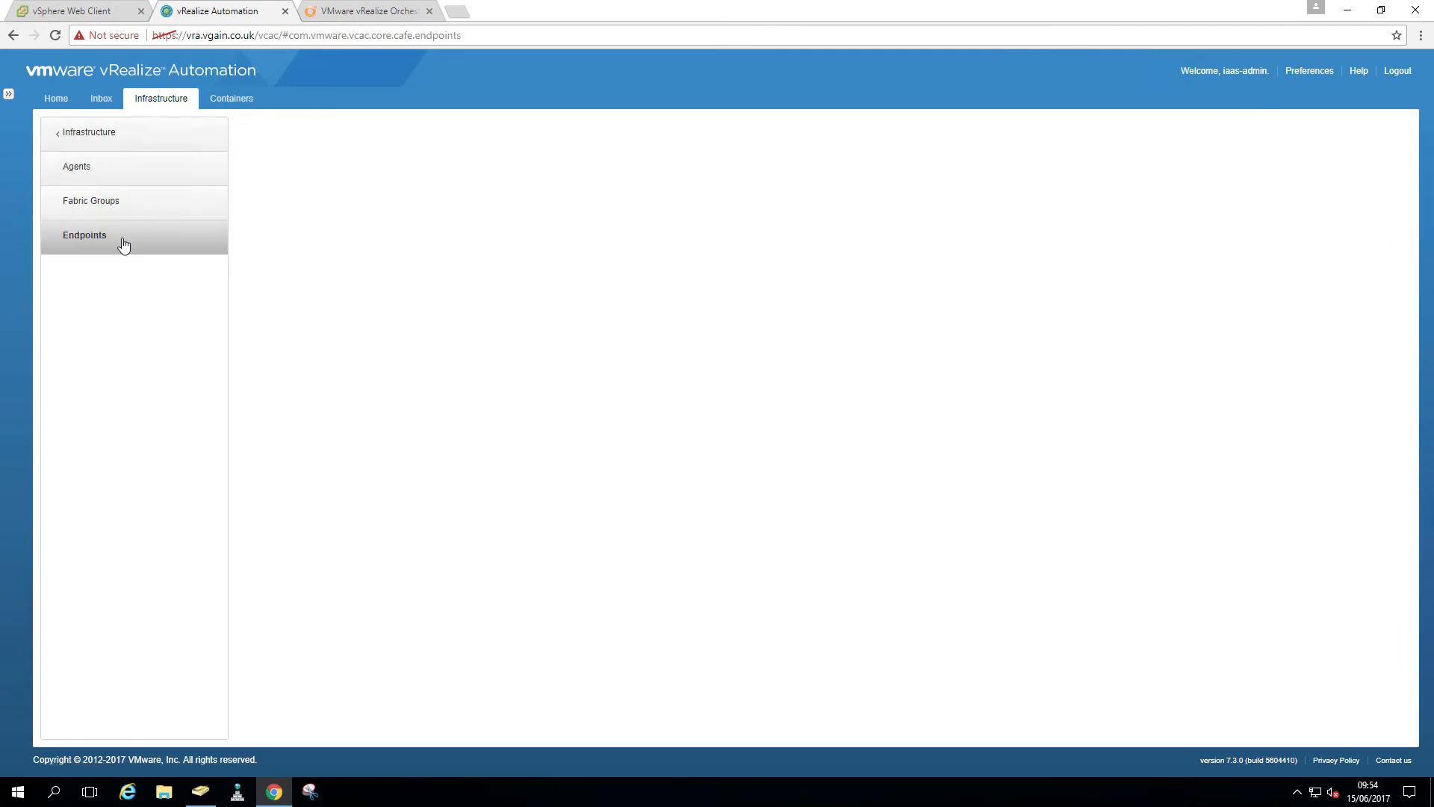
pyautogui.click(85, 234)
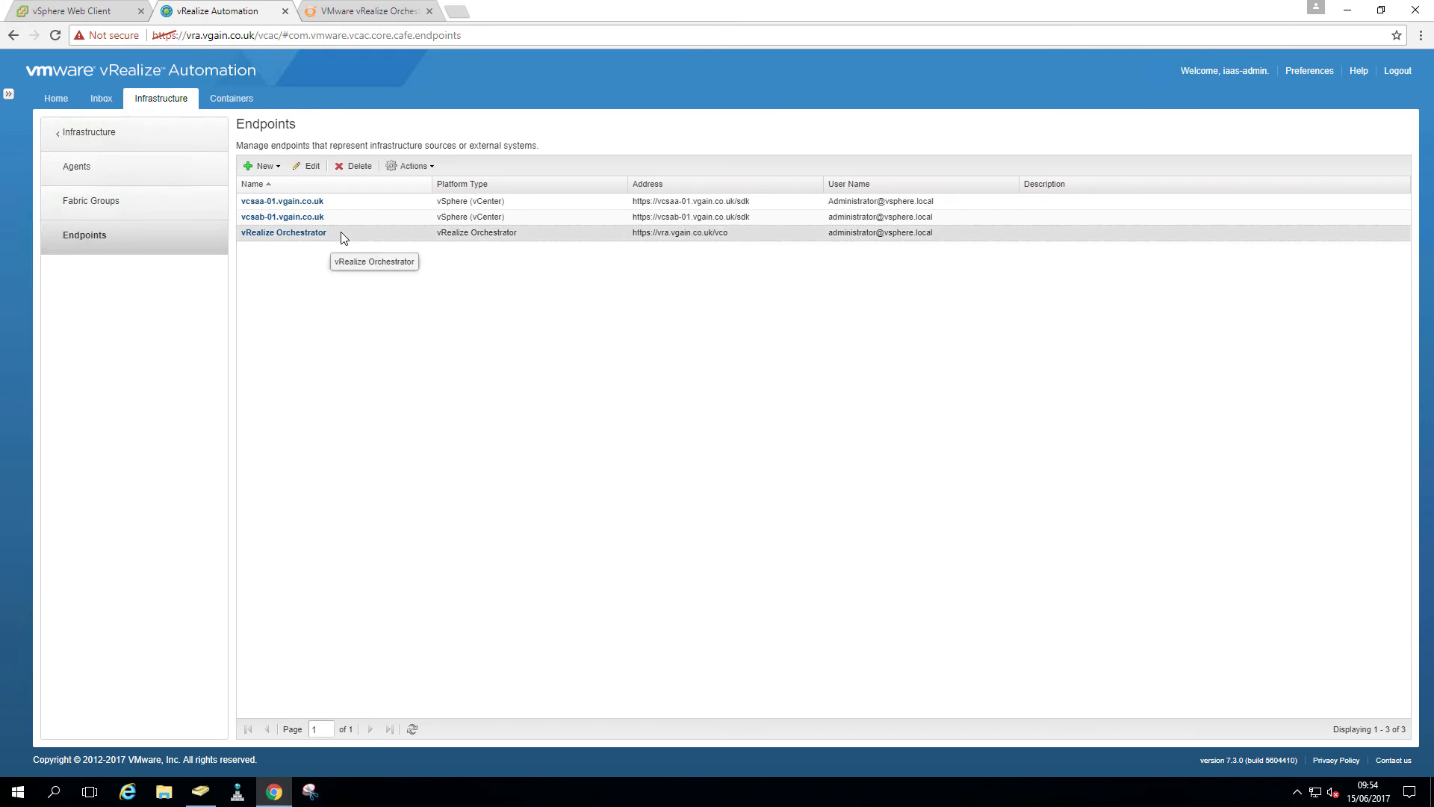
pyautogui.click(410, 166)
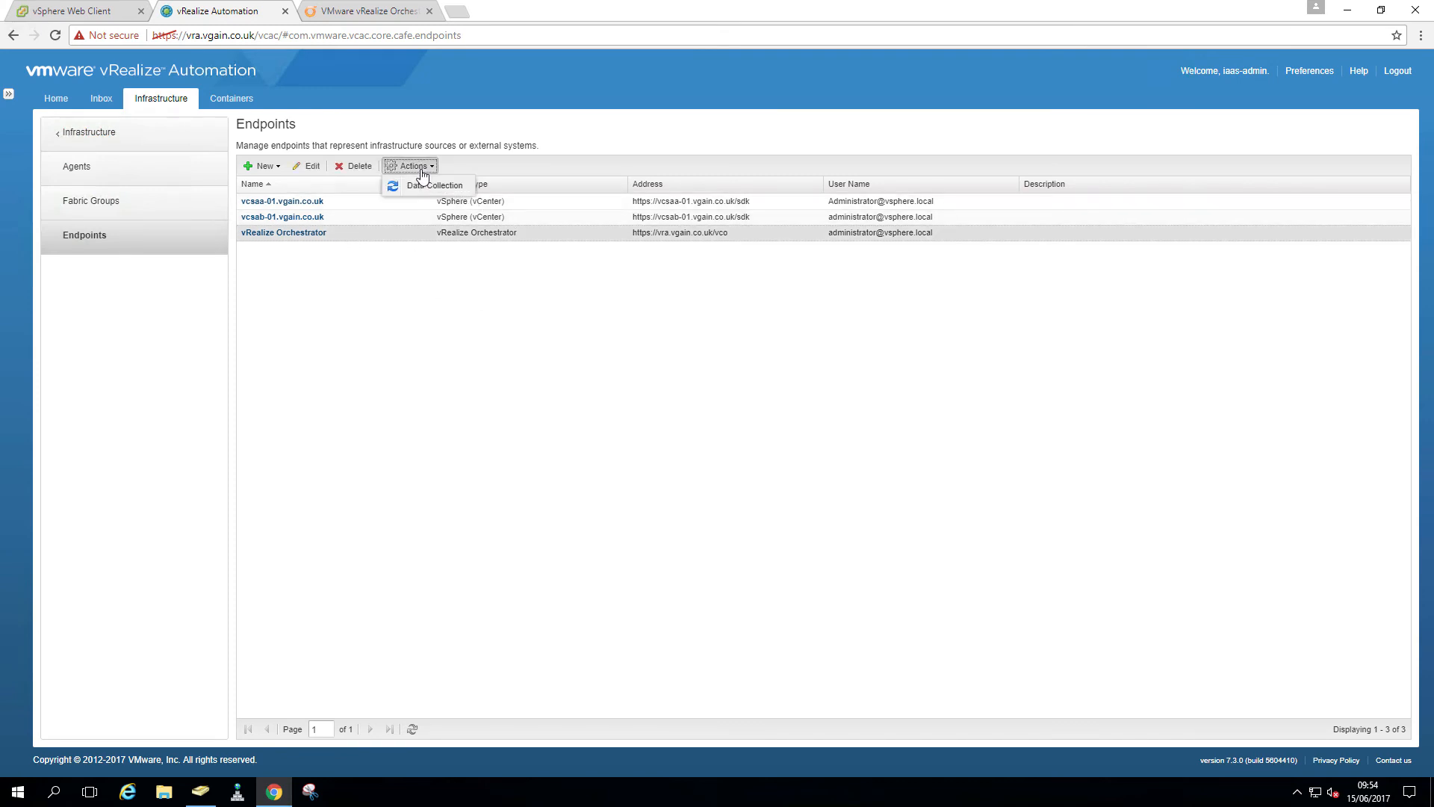
pyautogui.click(433, 185)
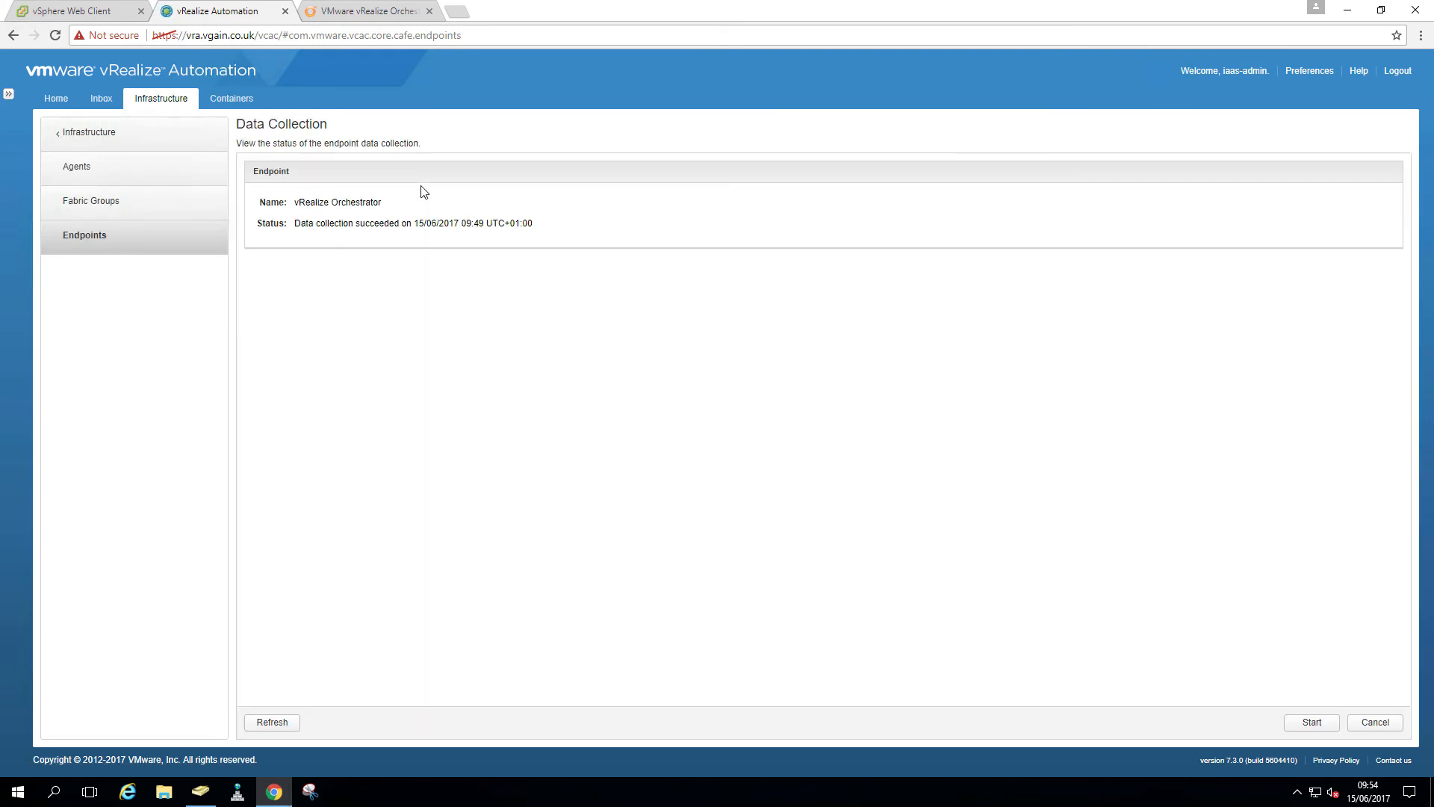
pyautogui.moveTo(628, 276)
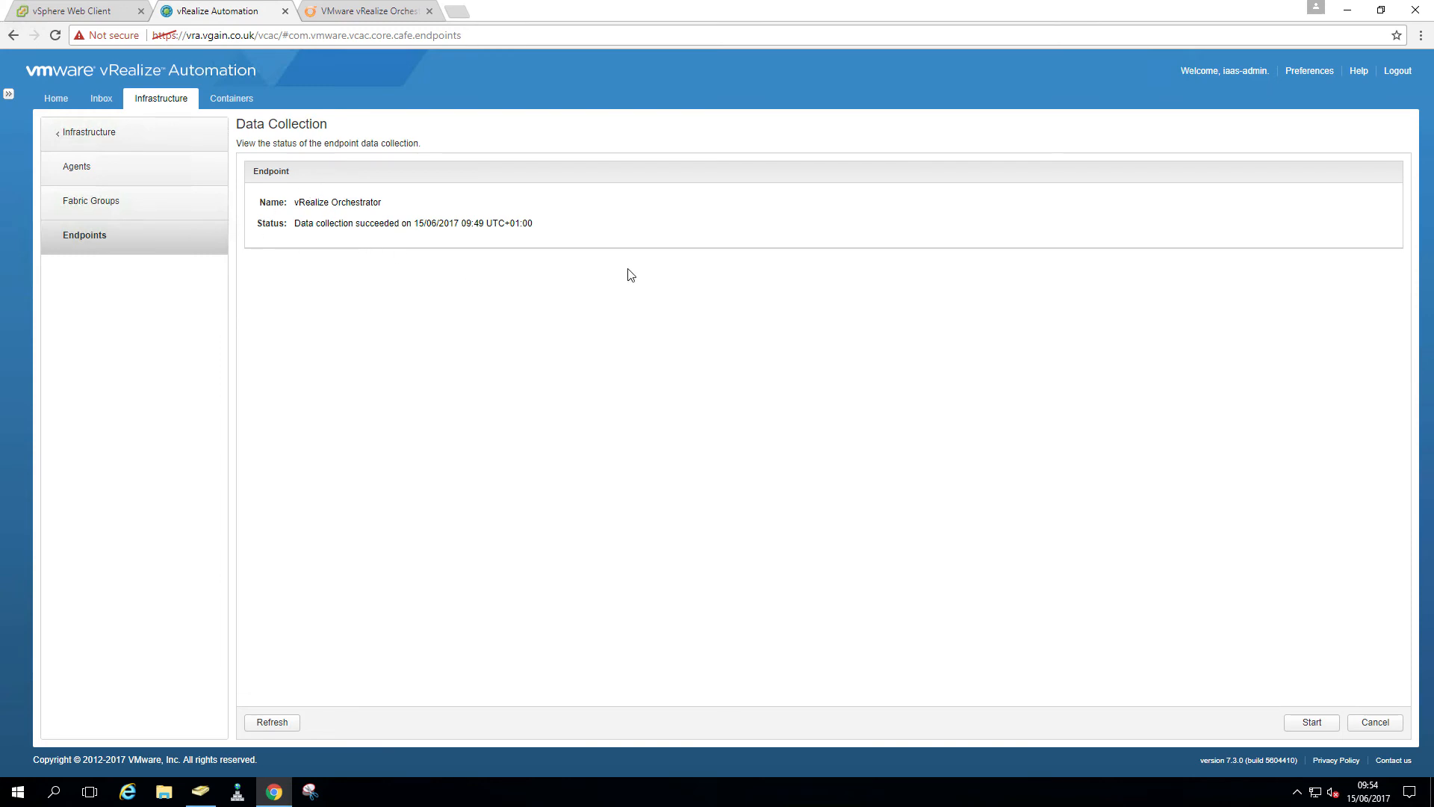
pyautogui.moveTo(940, 572)
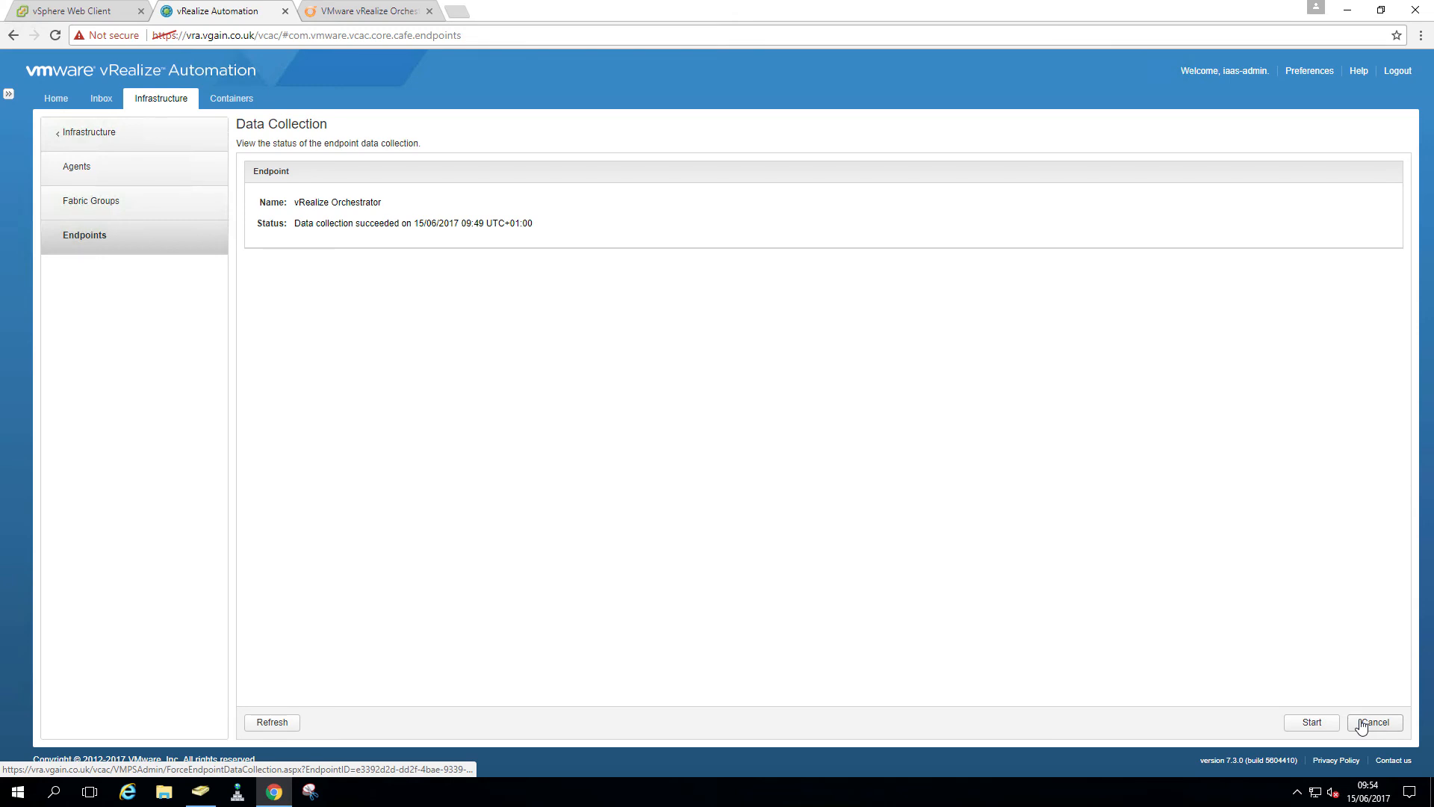
pyautogui.click(1374, 722)
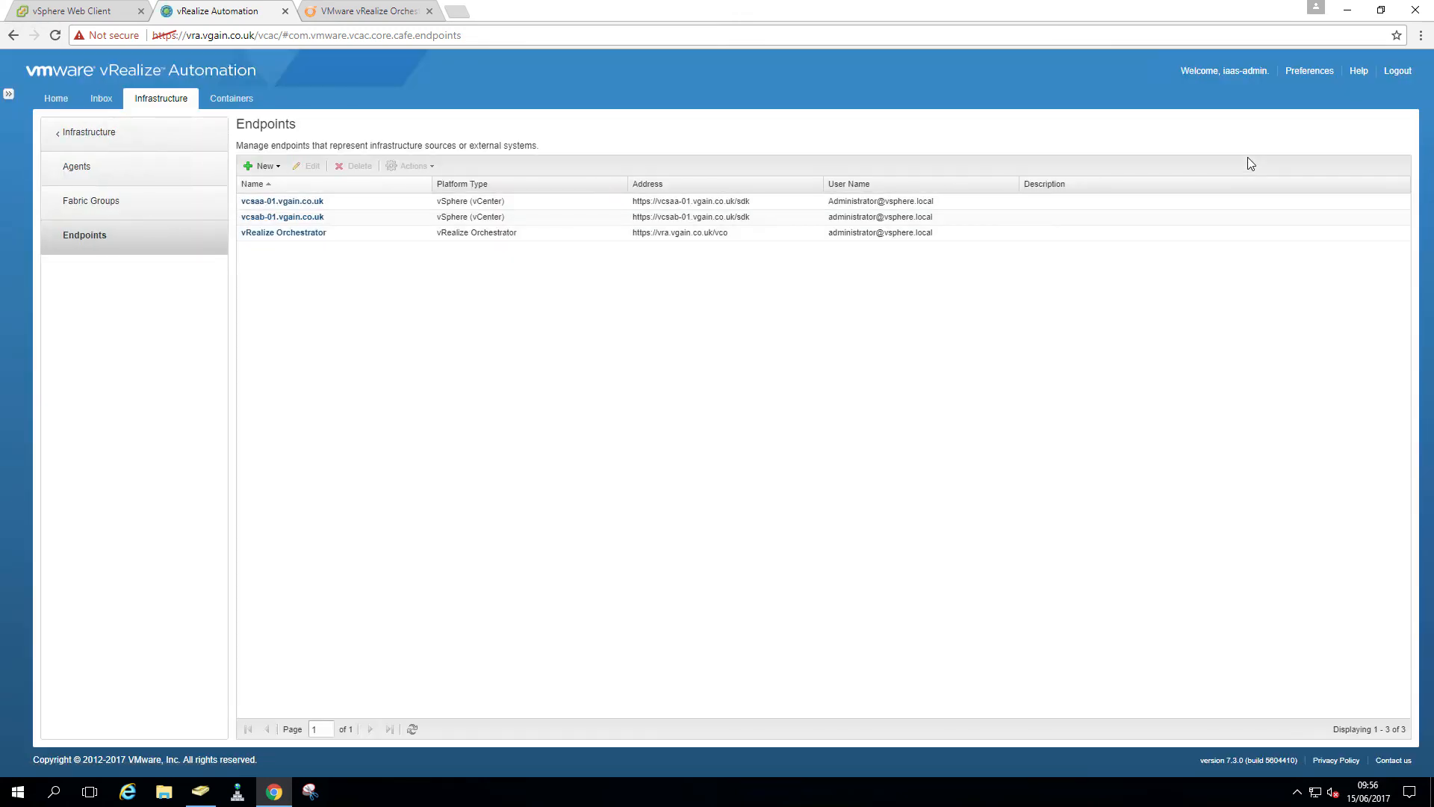
pyautogui.moveTo(1396, 70)
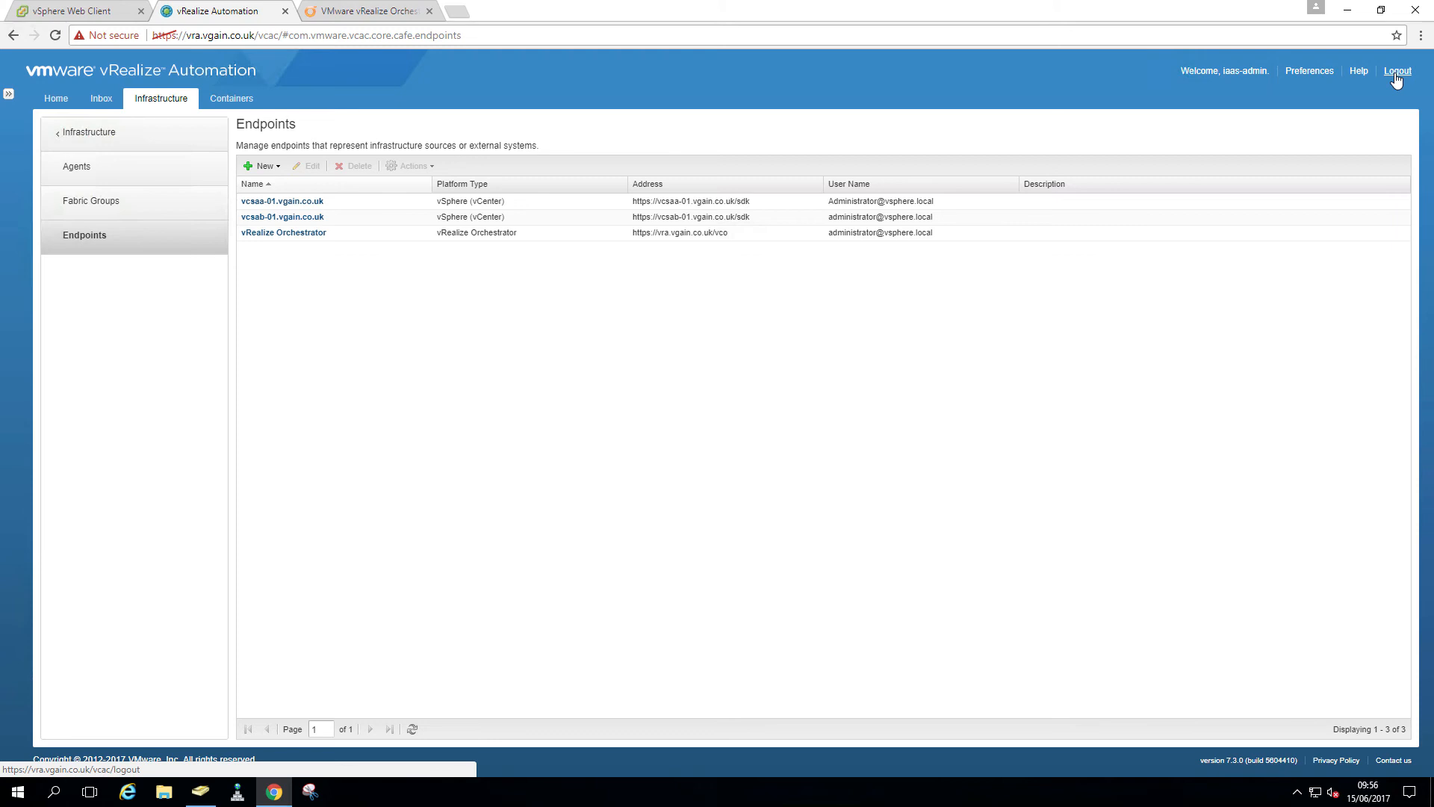
# Sign out iaas-admin and sign back in as tenant-admin
pyautogui.click(1398, 70)
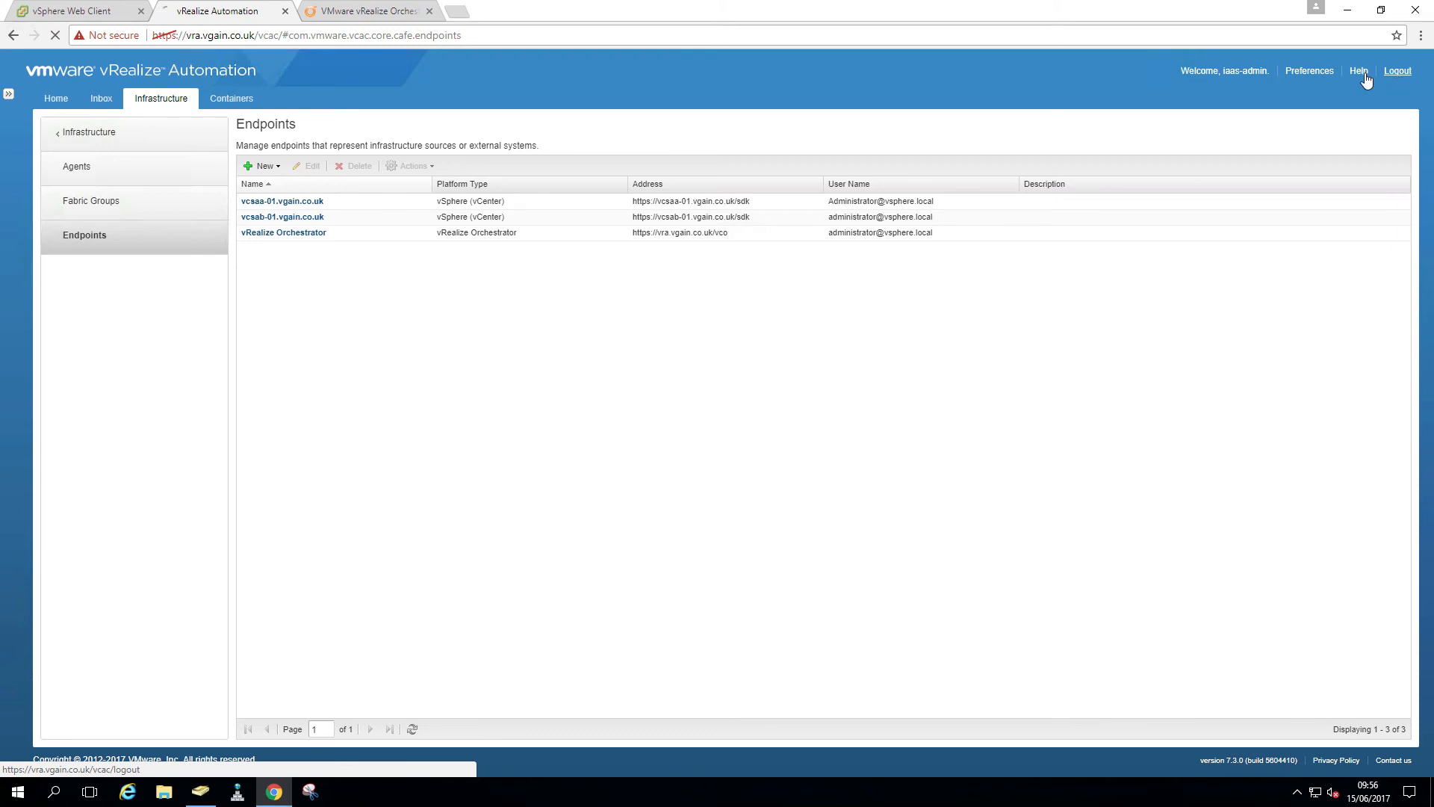
pyautogui.click(1397, 71)
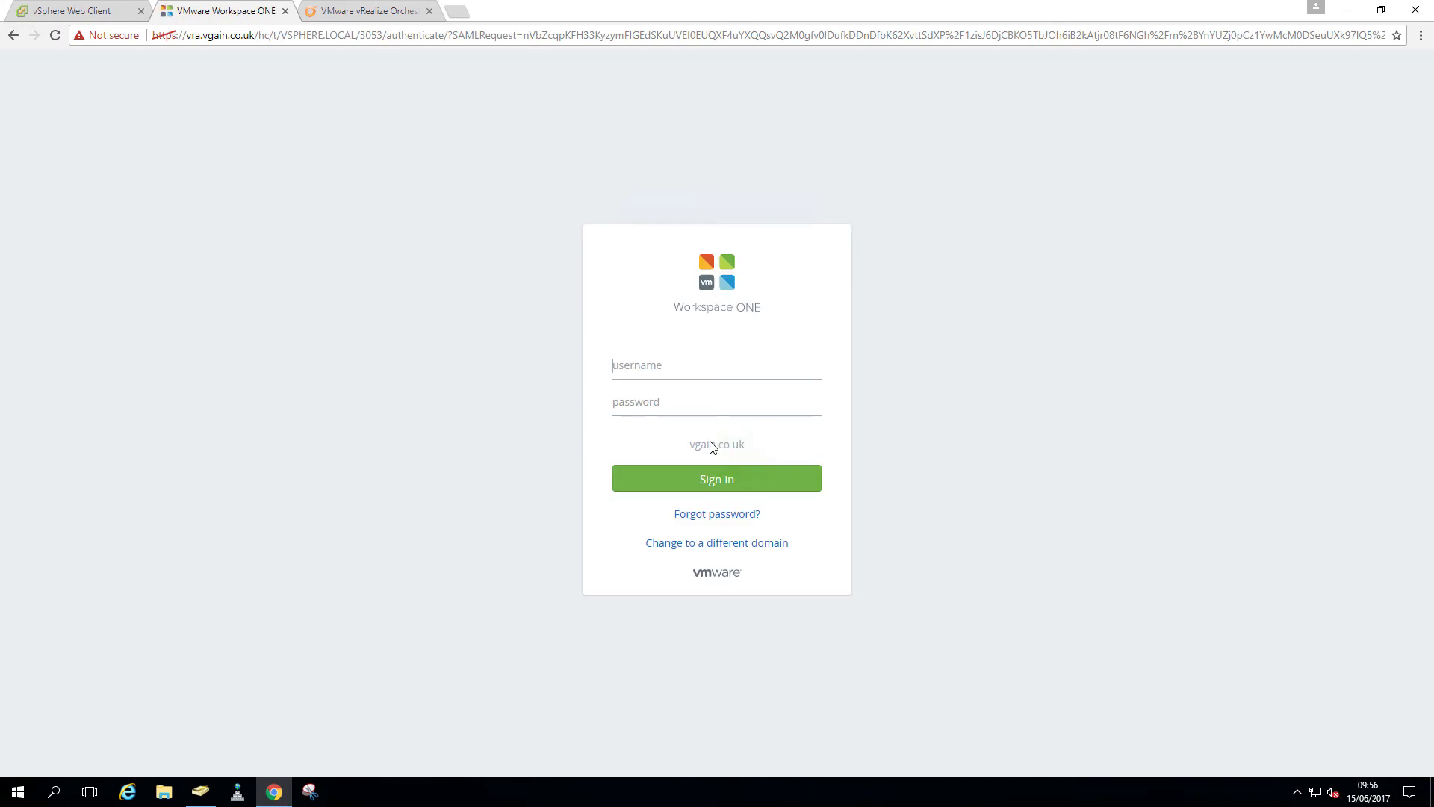
pyautogui.click(717, 365)
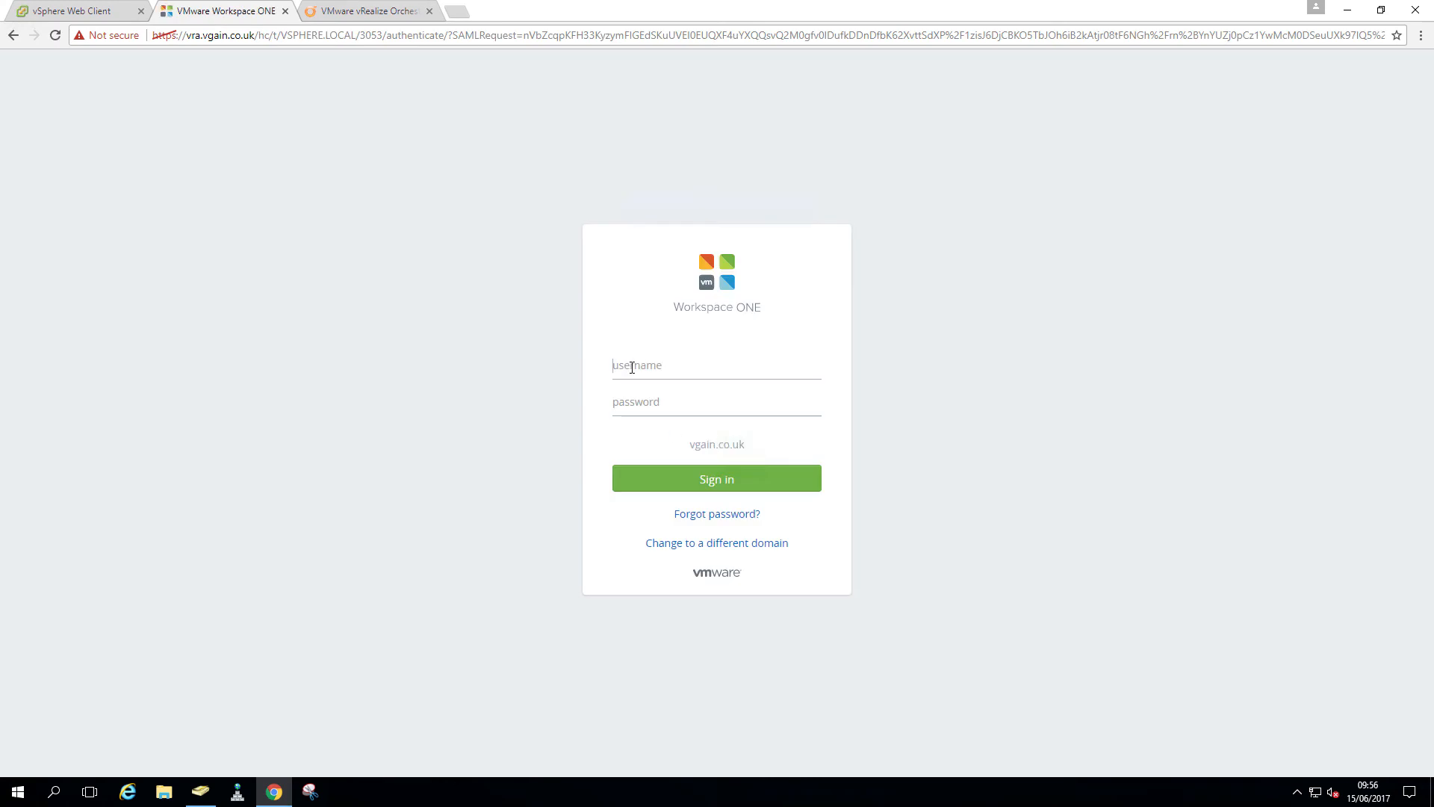
pyautogui.write('tenant-admin')
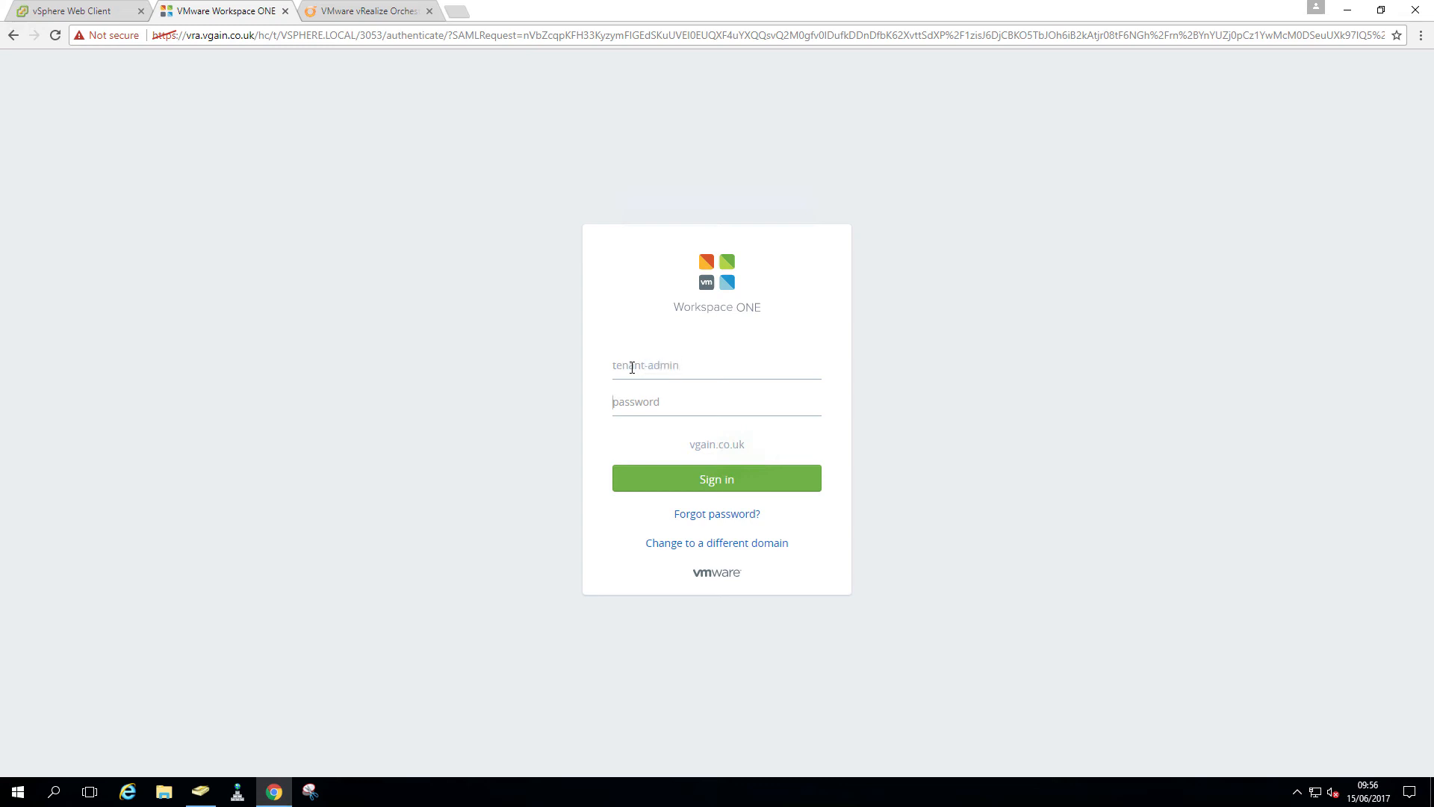
pyautogui.click(716, 478)
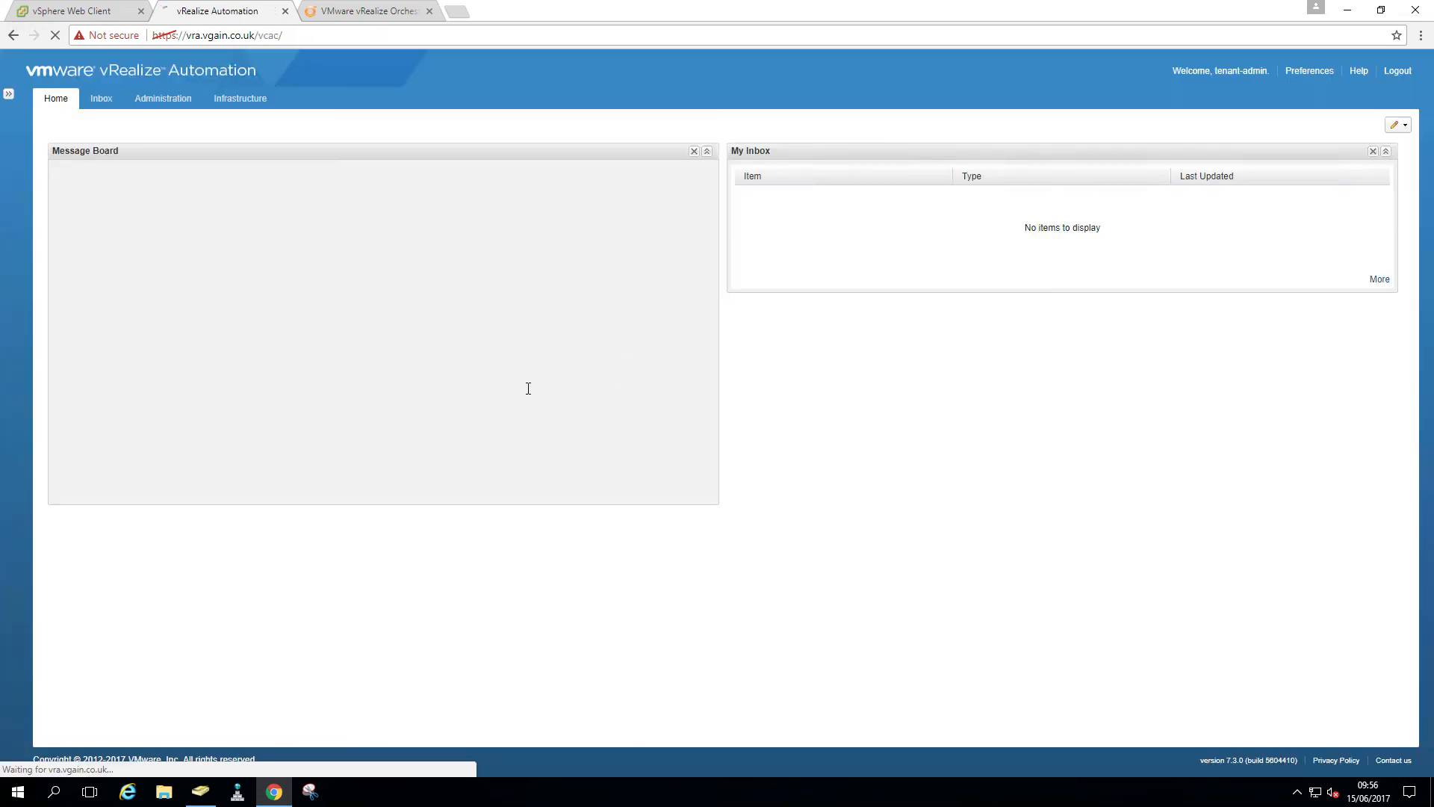
# Under Administration > vRO Configuration, view Server Configuration and then the empty Endpoints list
pyautogui.click(163, 98)
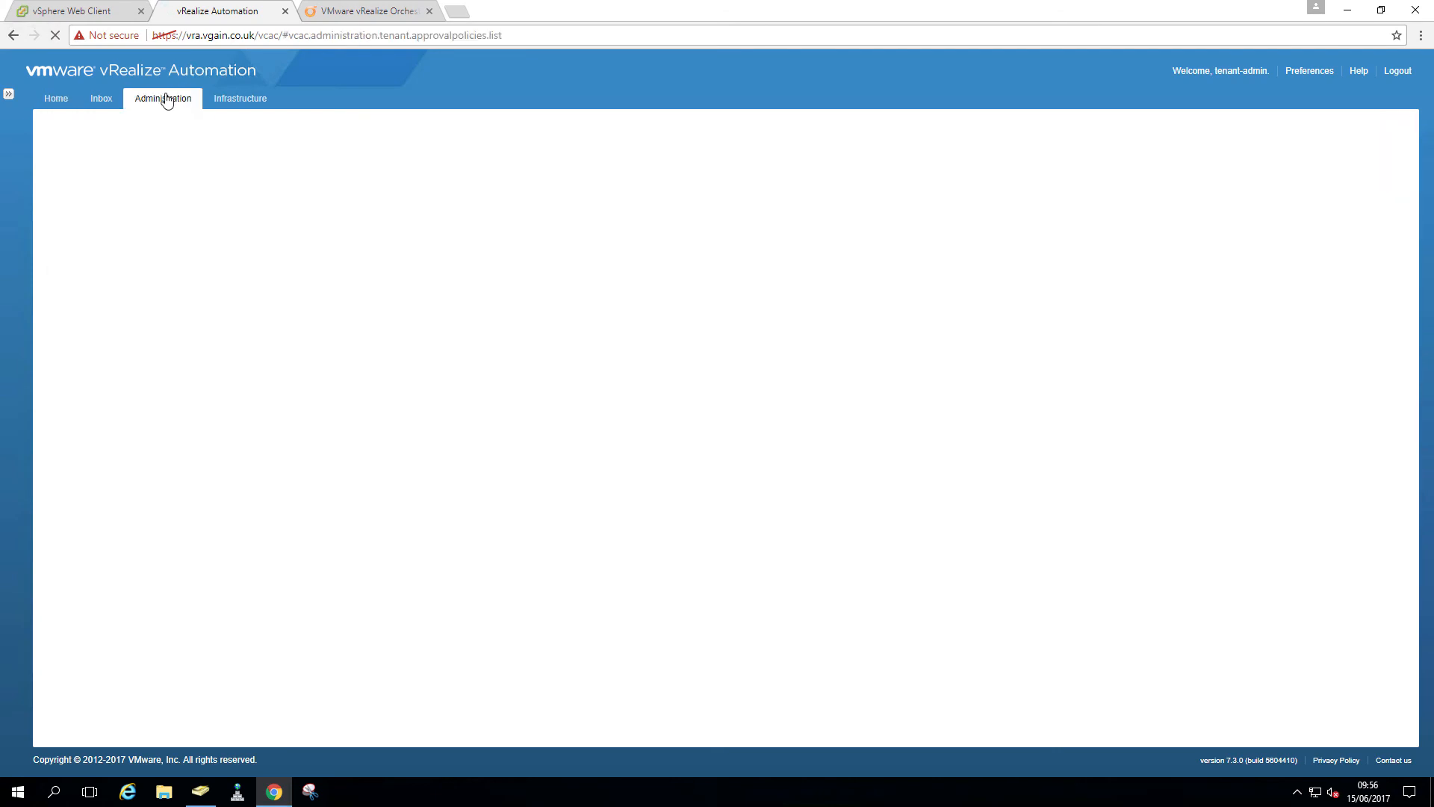
pyautogui.click(162, 98)
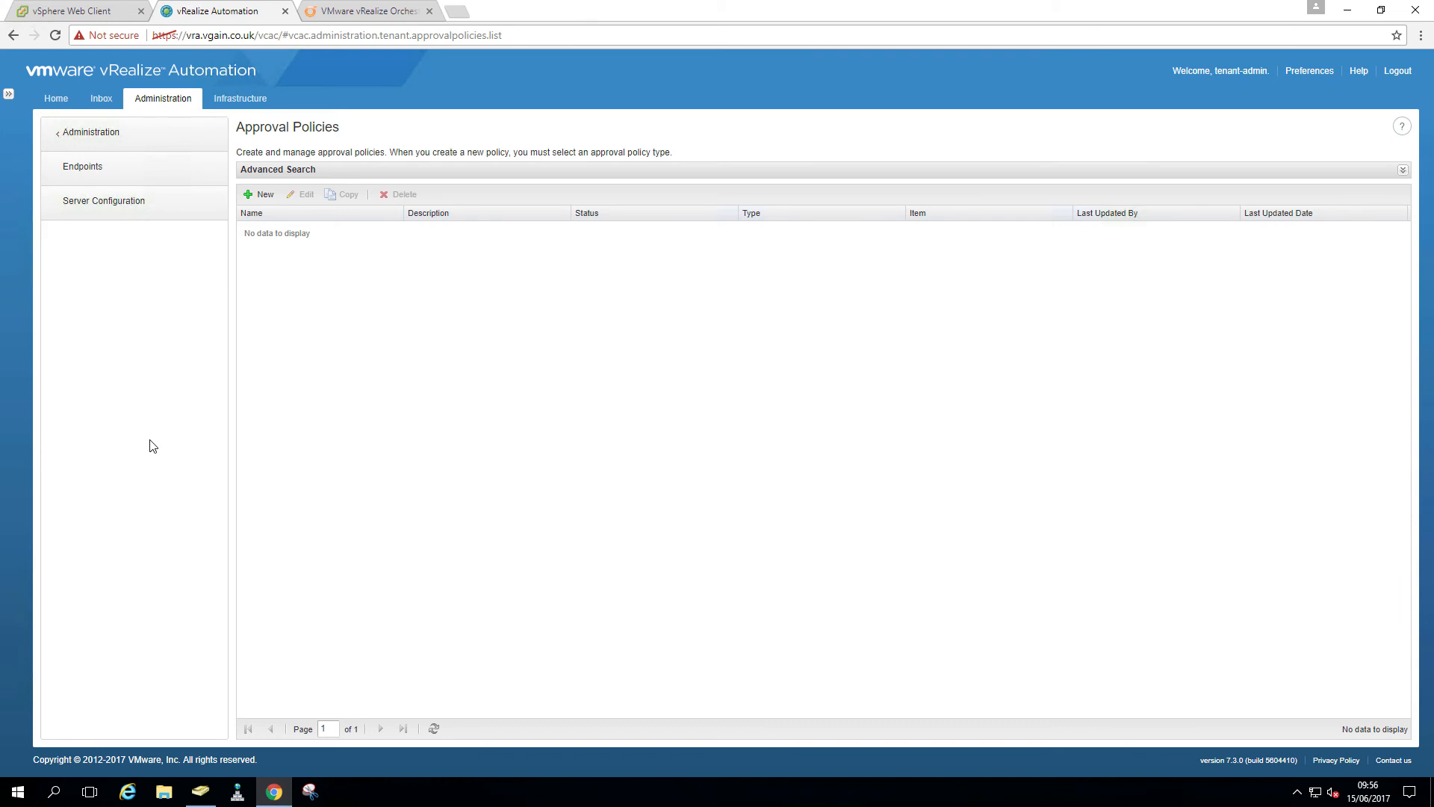
pyautogui.click(103, 200)
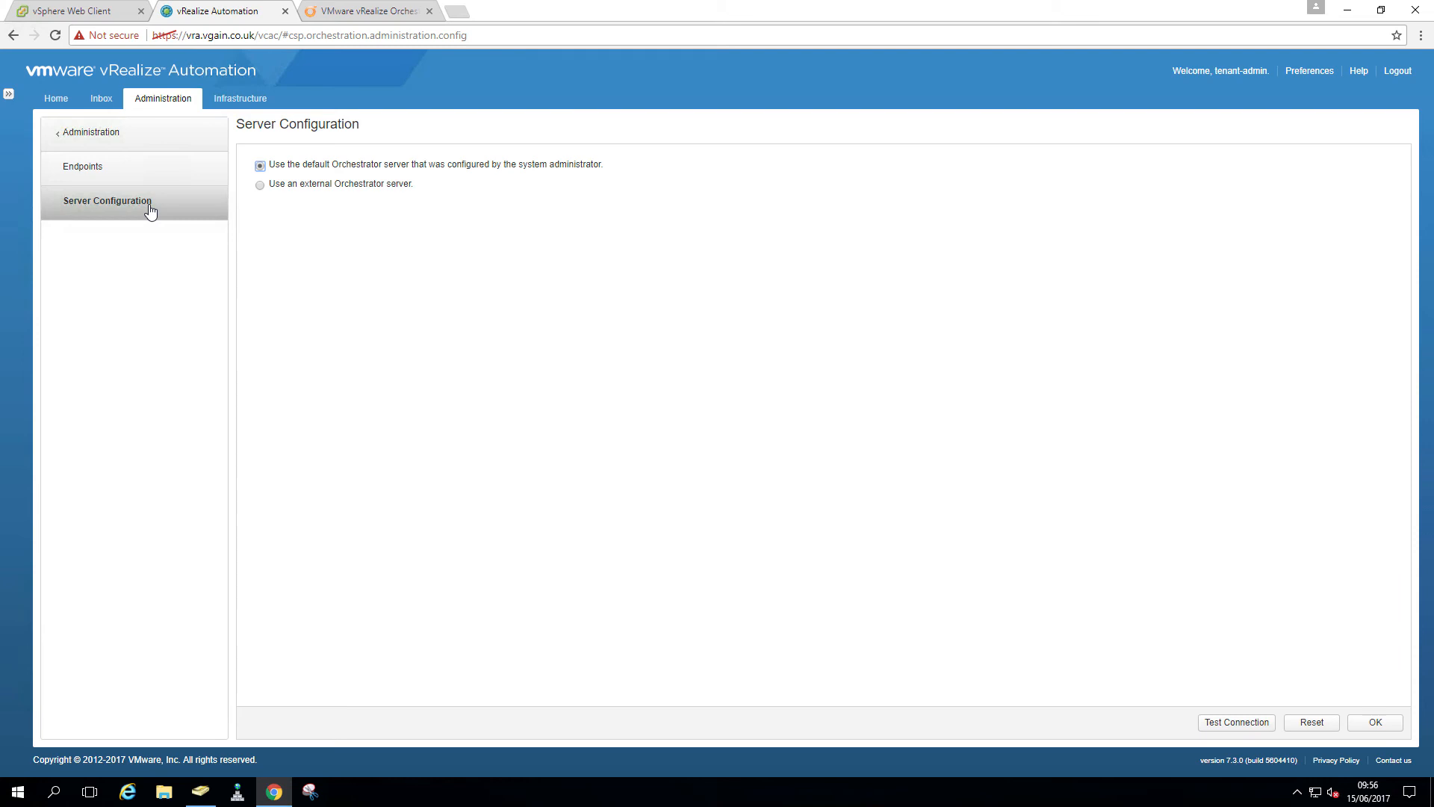
pyautogui.click(83, 166)
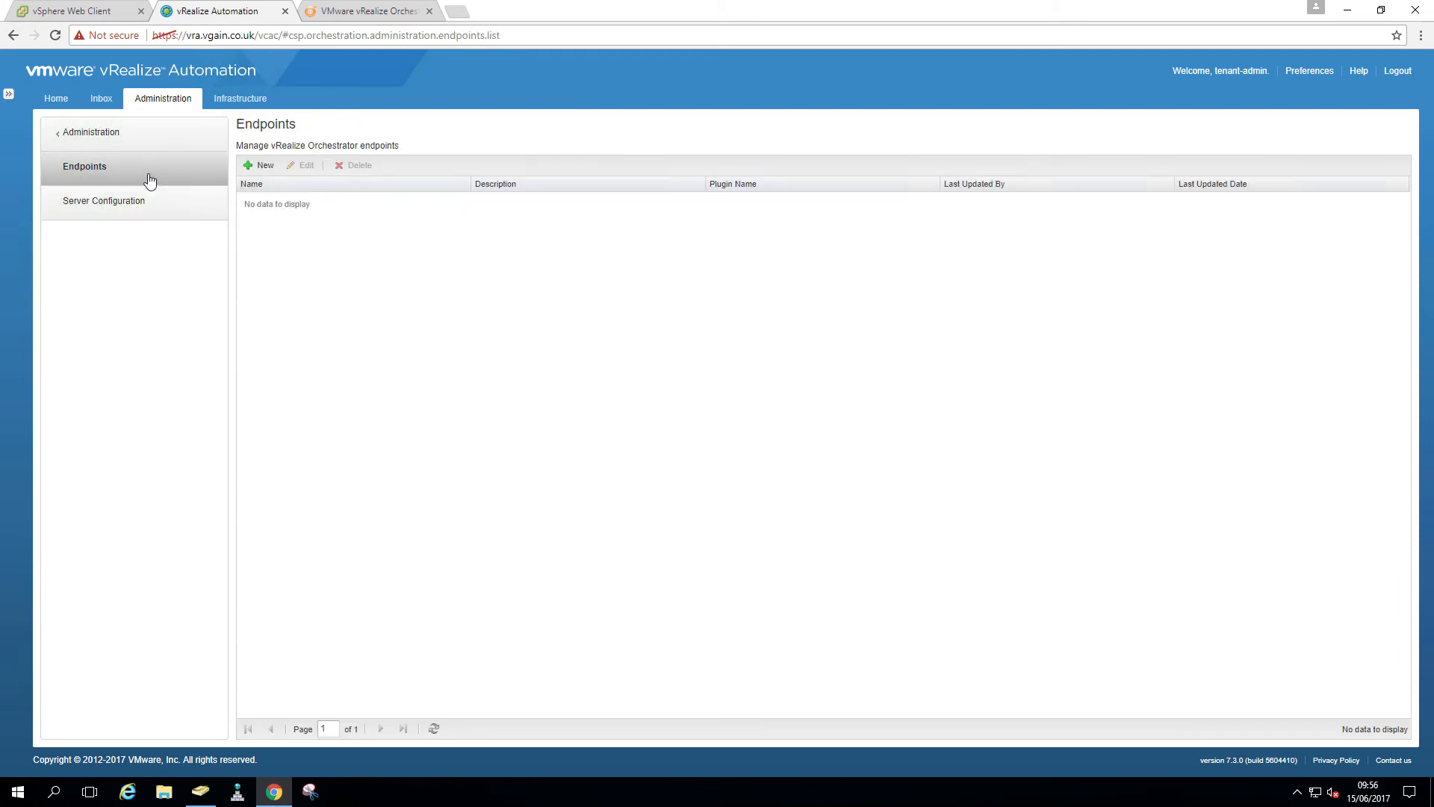
# Create a new Orchestrator endpoint with the Active Directory plug-in, named 'Active Directory'
pyautogui.click(259, 166)
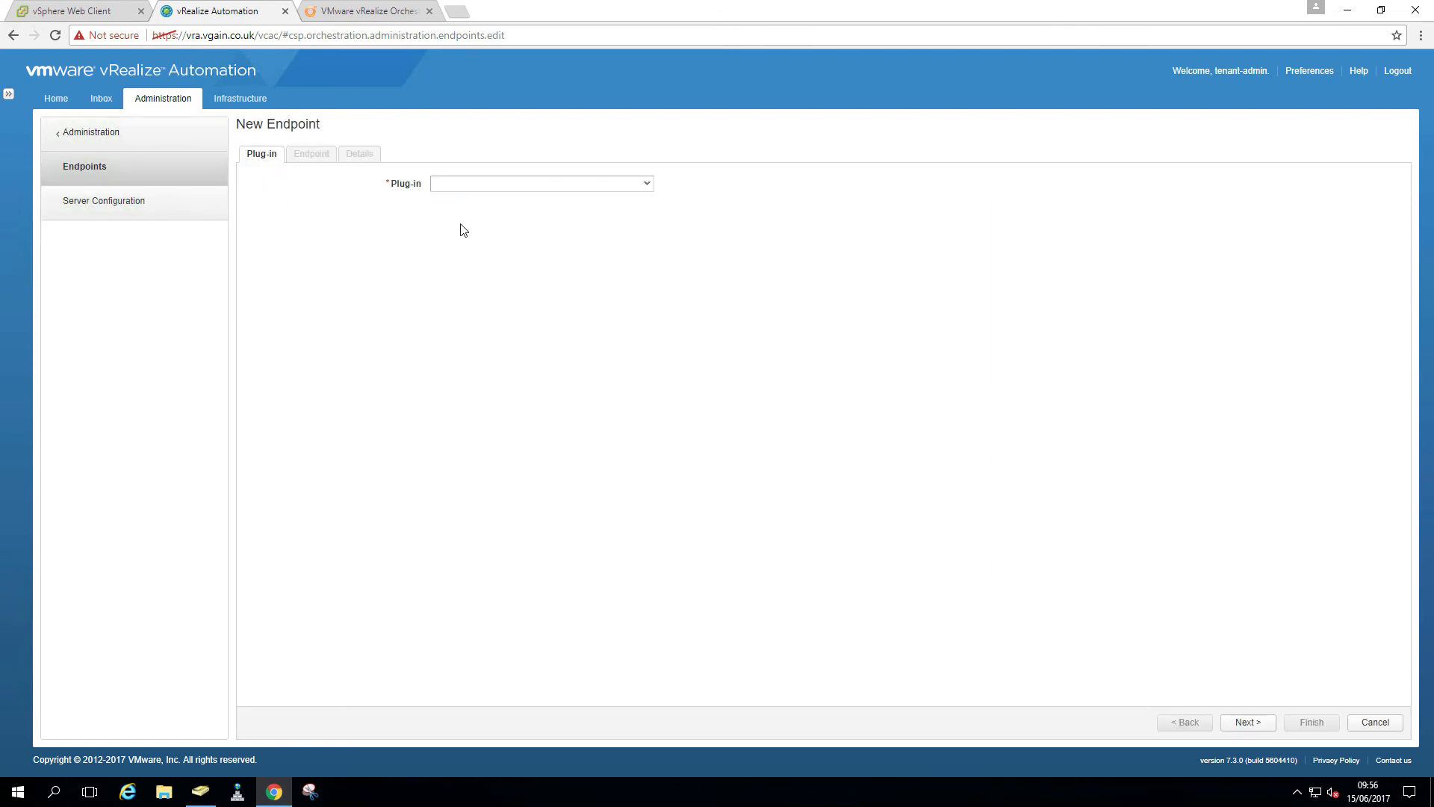
pyautogui.click(541, 183)
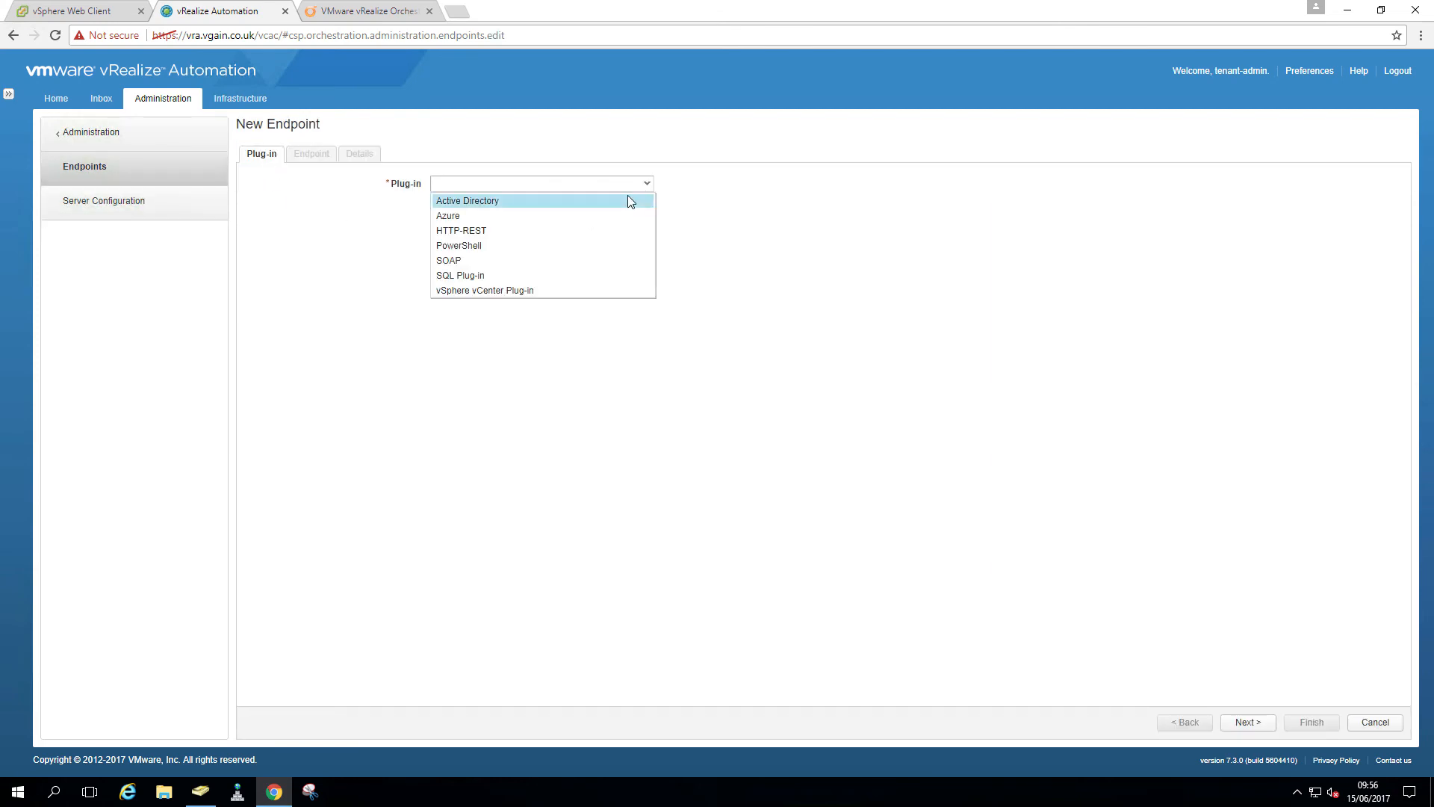
pyautogui.click(468, 200)
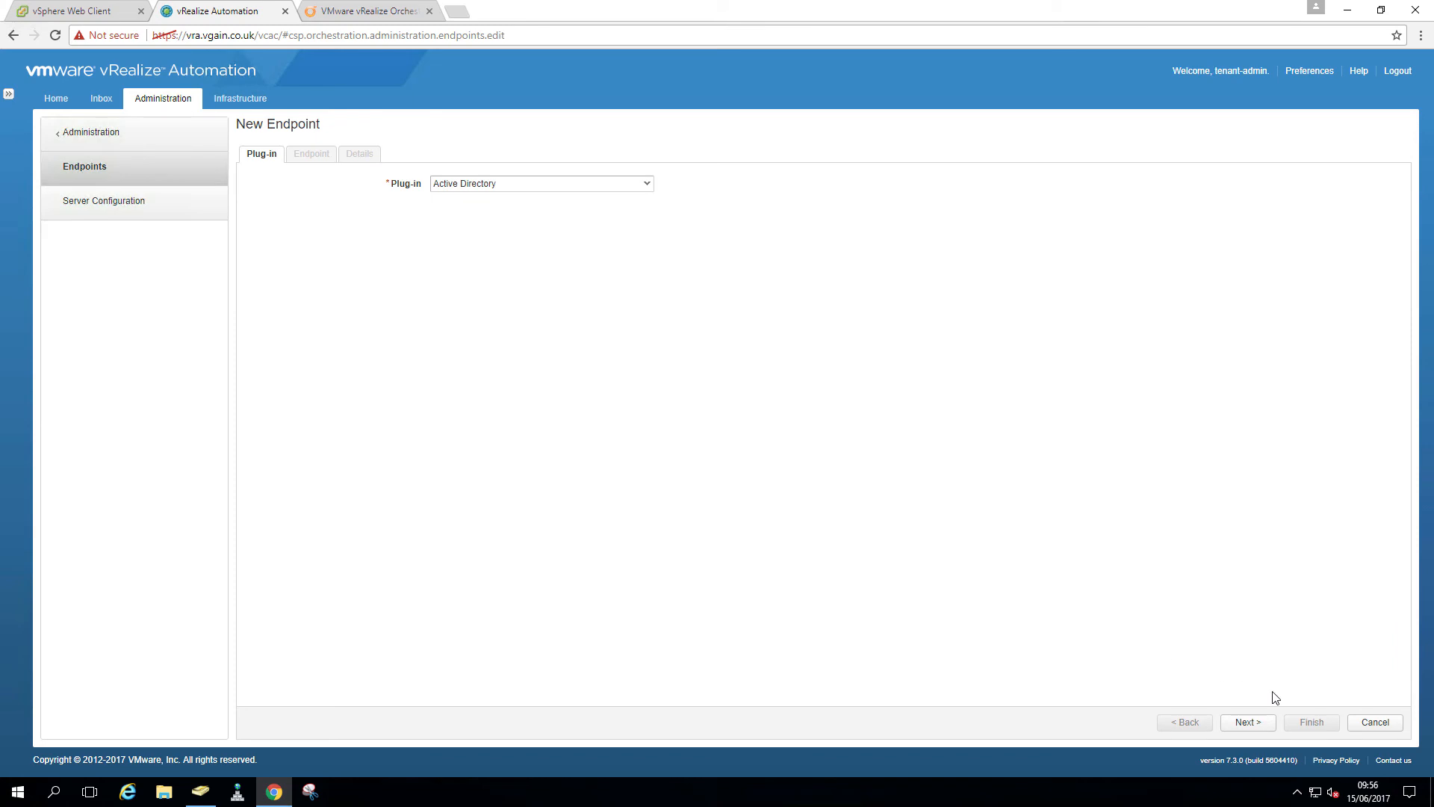
pyautogui.click(1247, 721)
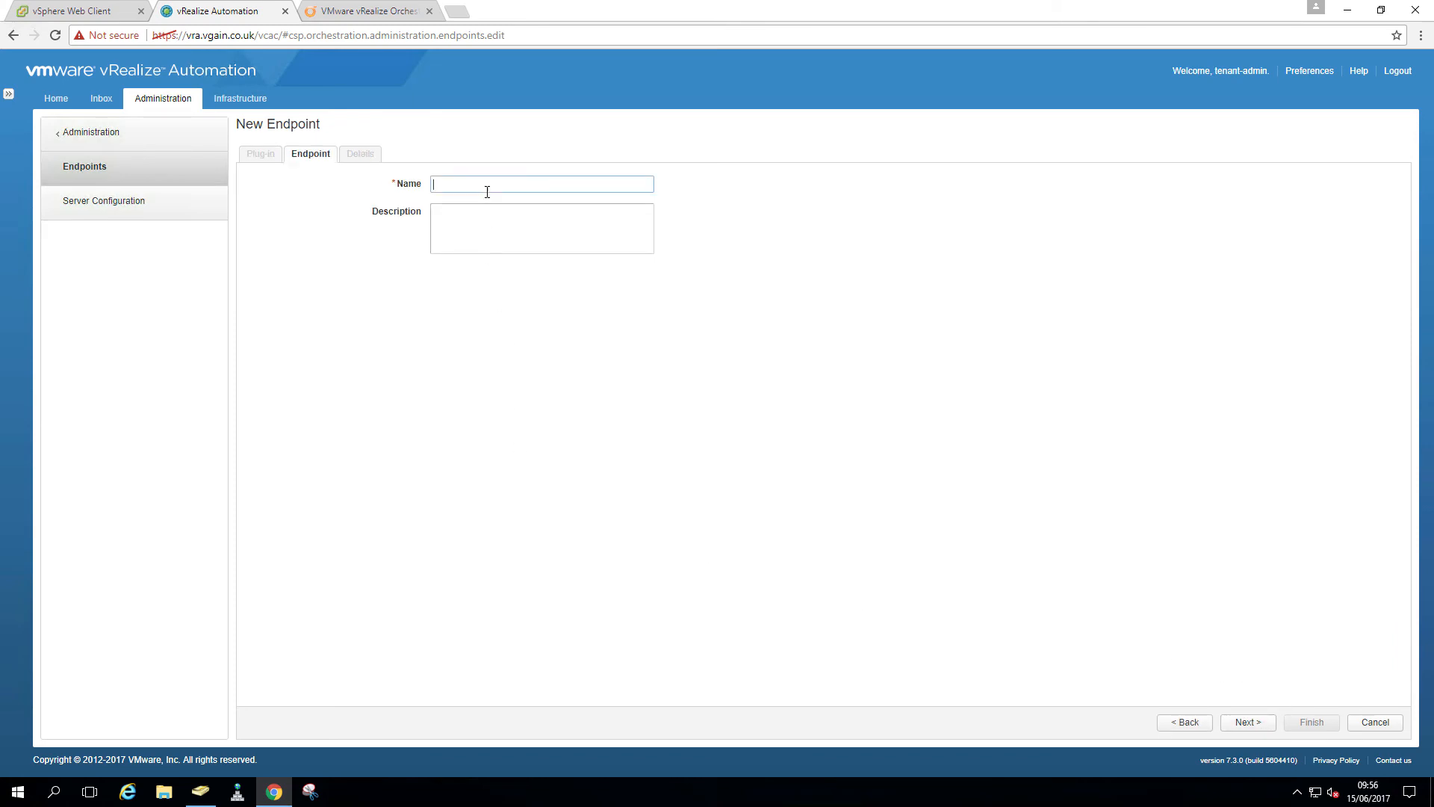
pyautogui.write('Active Direc')
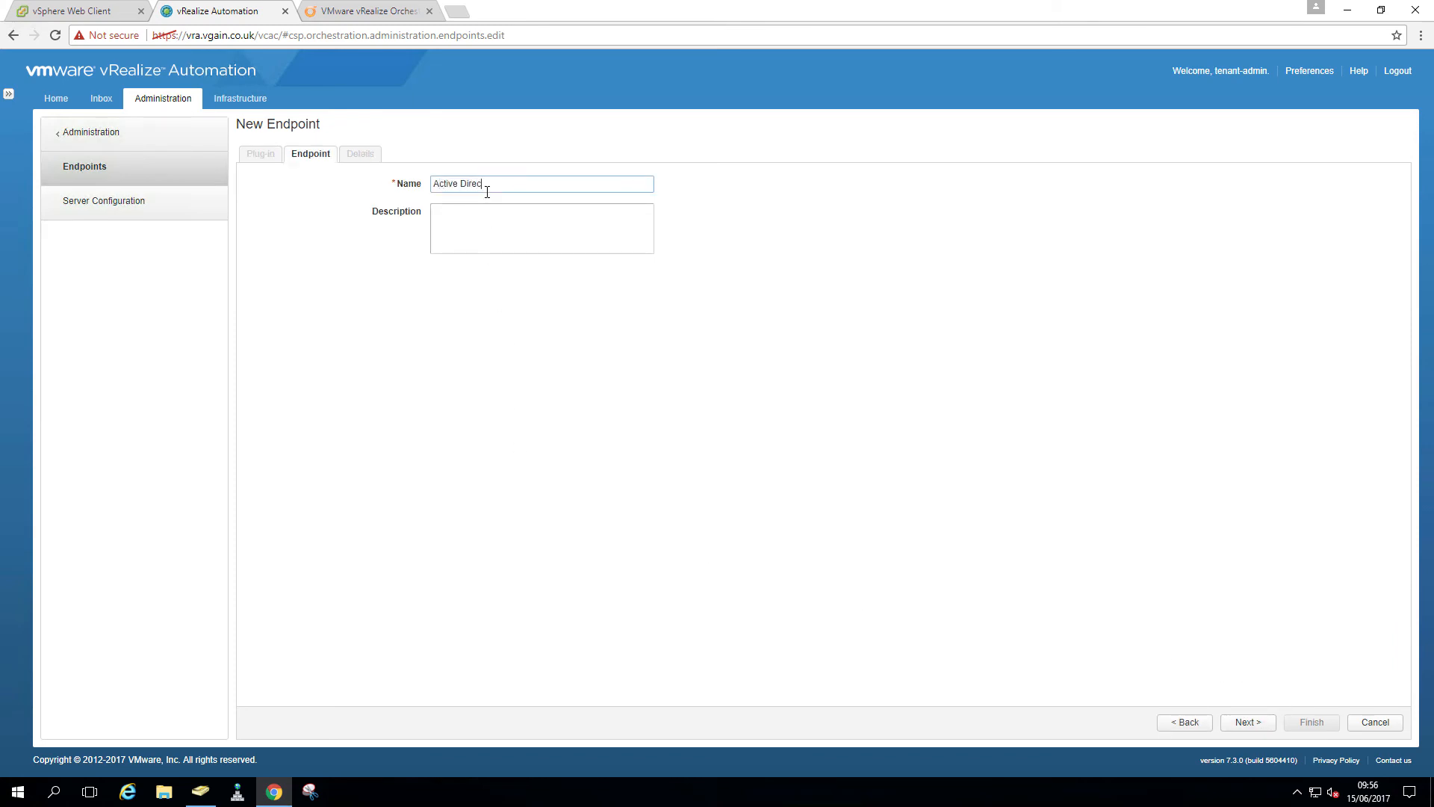
pyautogui.write('tory')
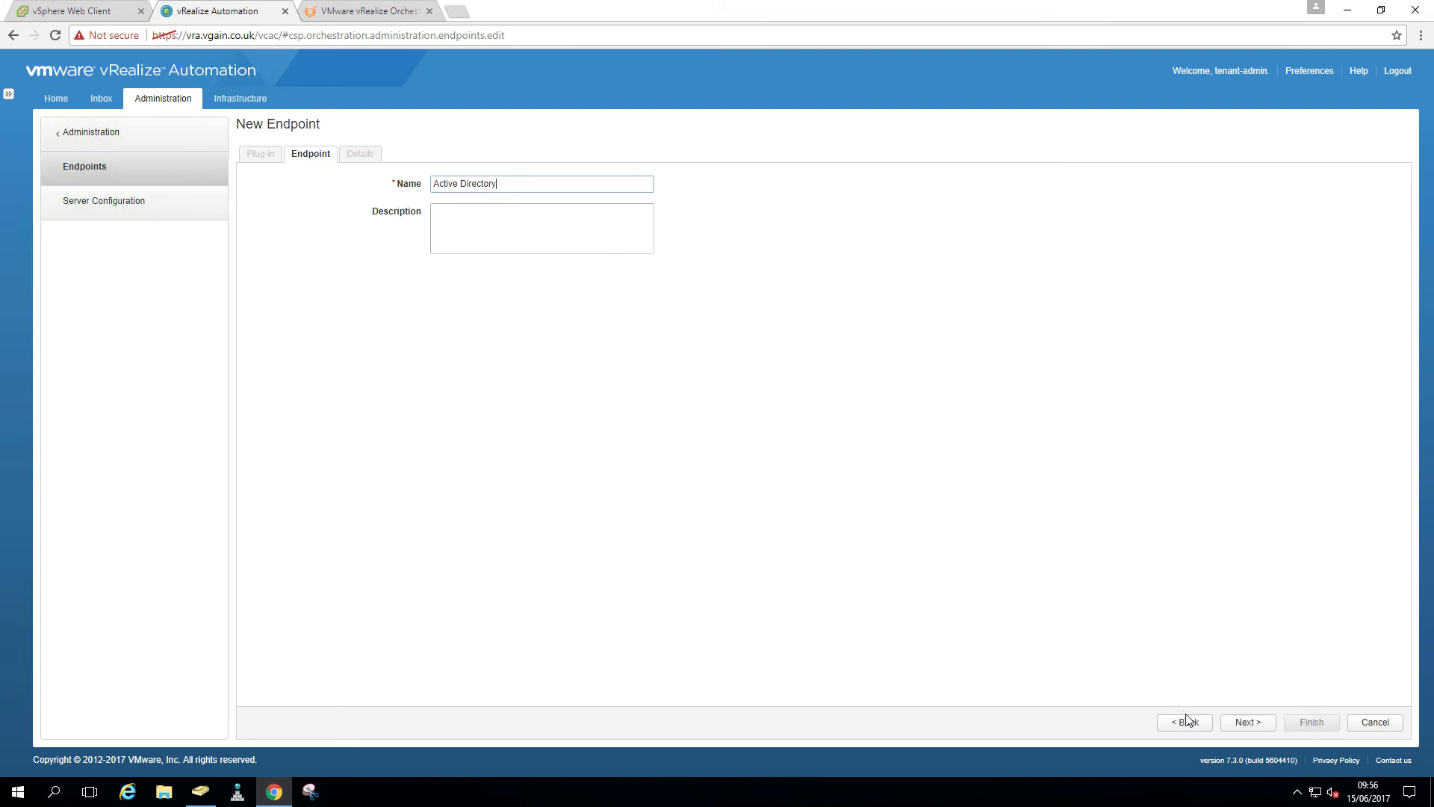
pyautogui.click(1246, 722)
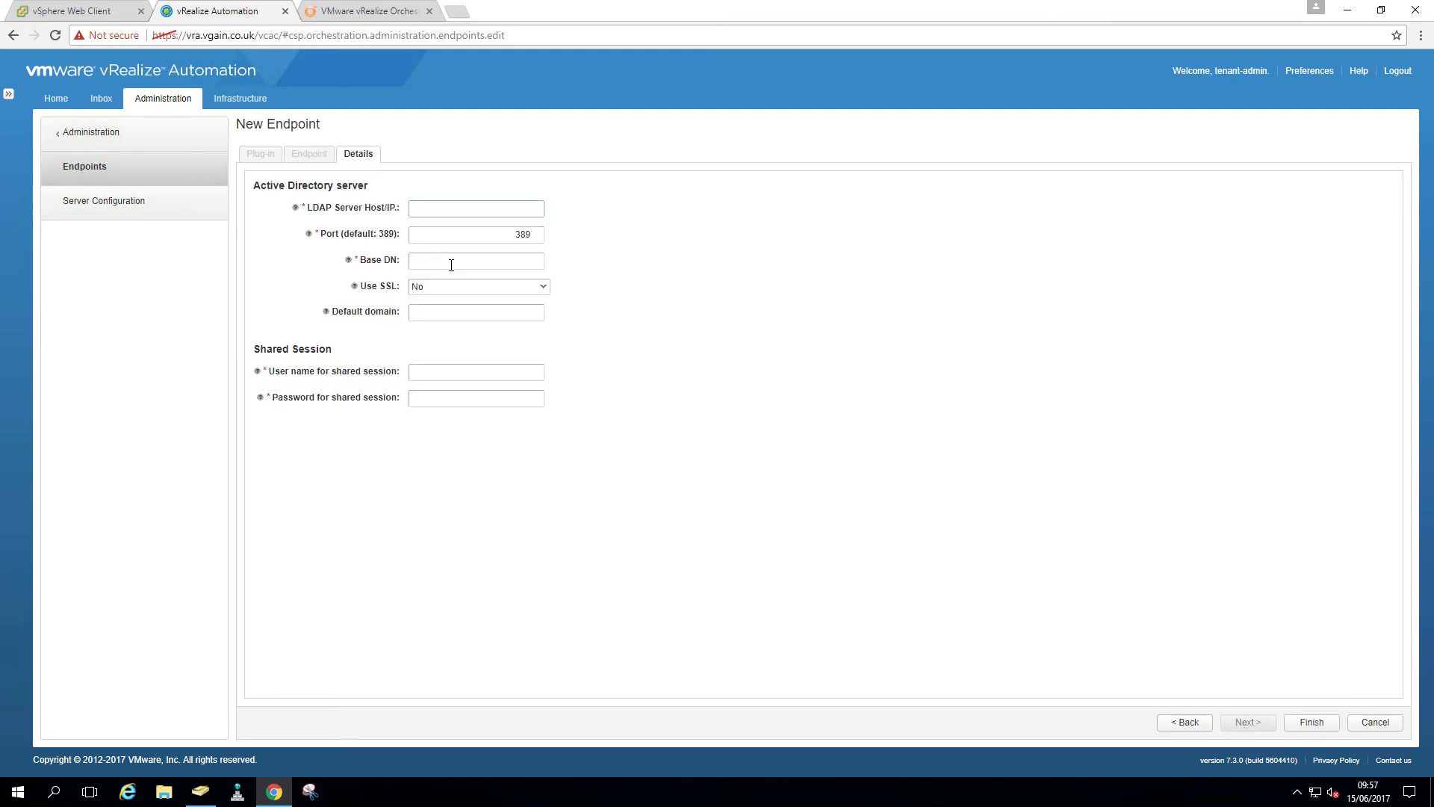
# Enter LDAP host dc.vgain.co.uk and confirm the domain DN DC=vgain,DC=co,DC=uk in ADUC
pyautogui.click(476, 208)
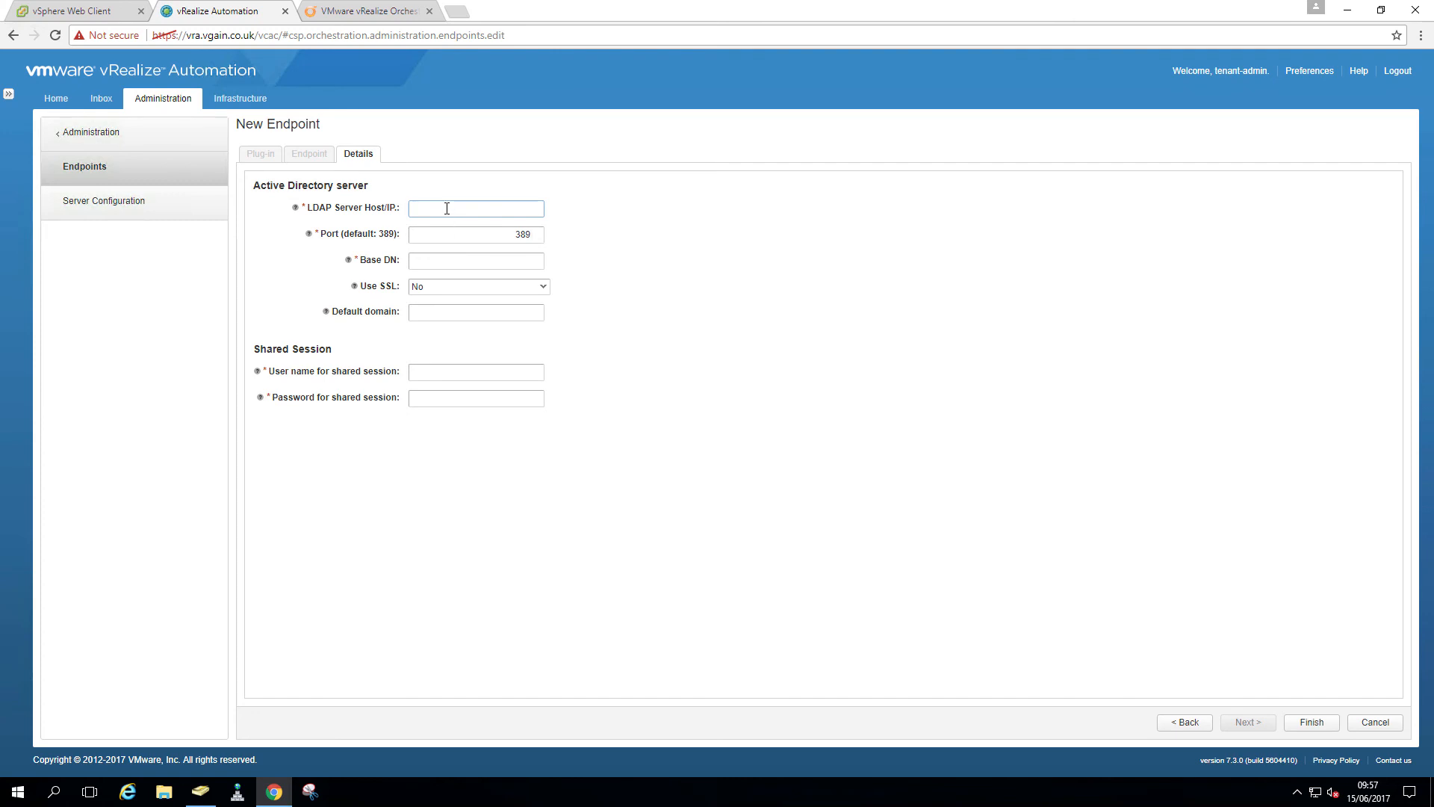
pyautogui.write('dc.vgain.co')
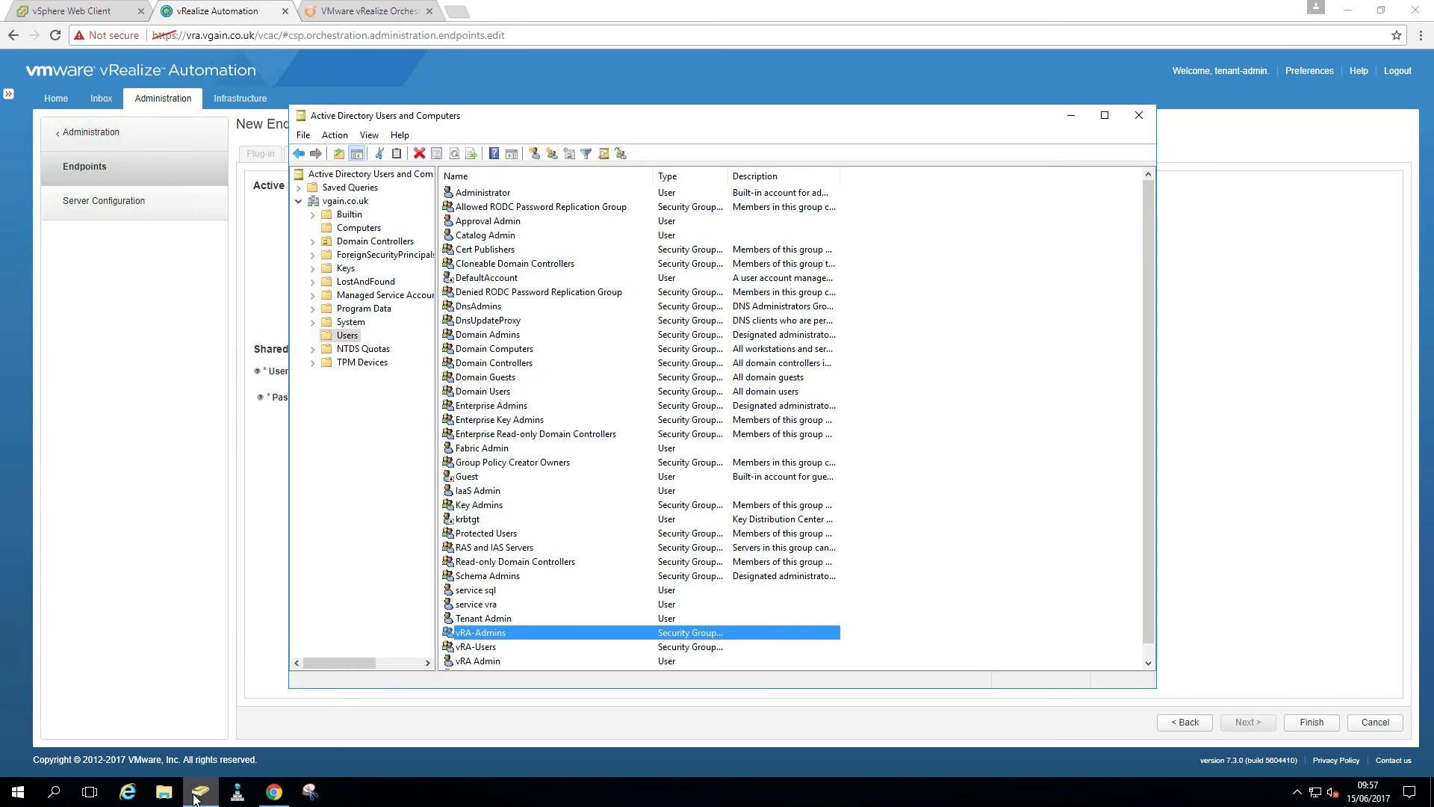
pyautogui.click(346, 200)
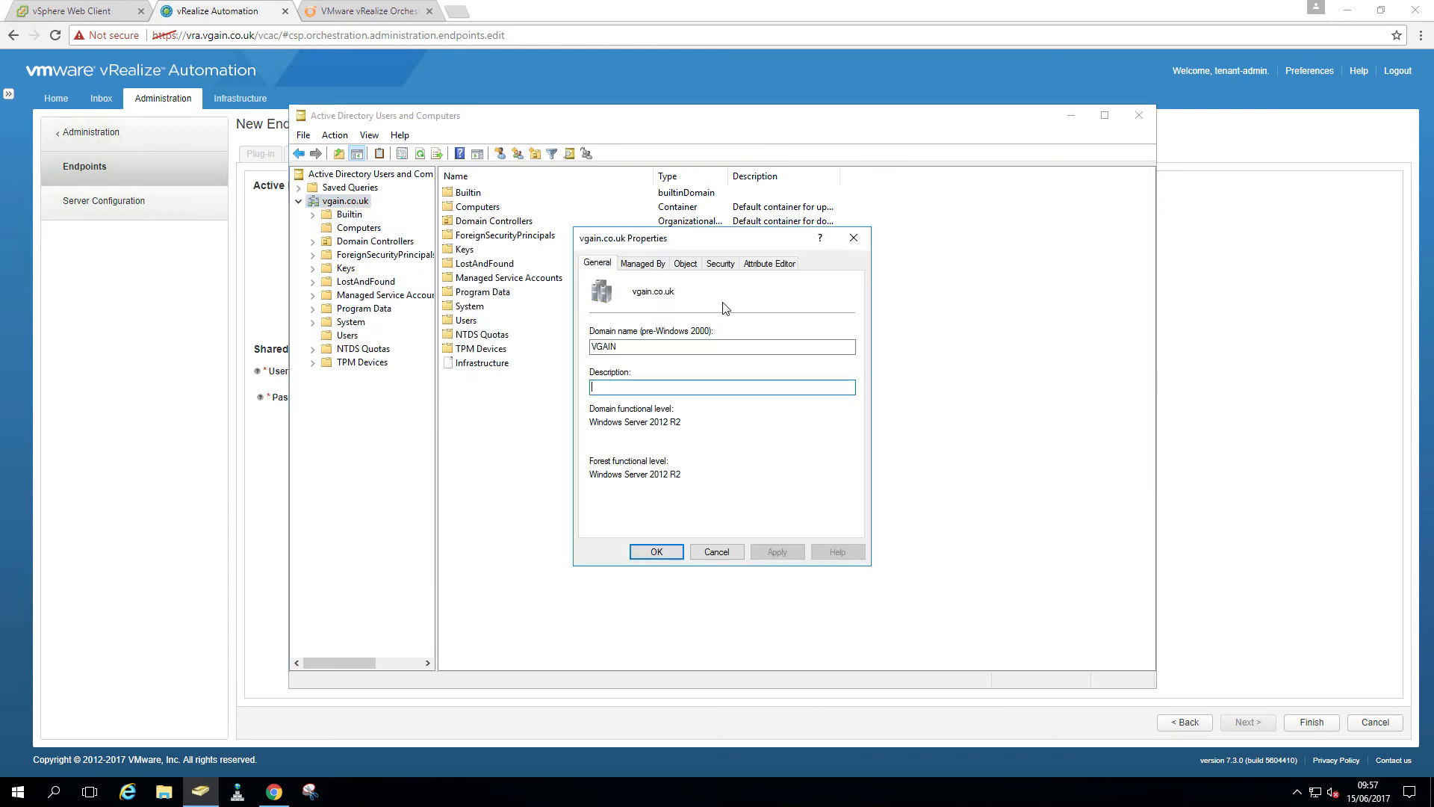
pyautogui.click(769, 262)
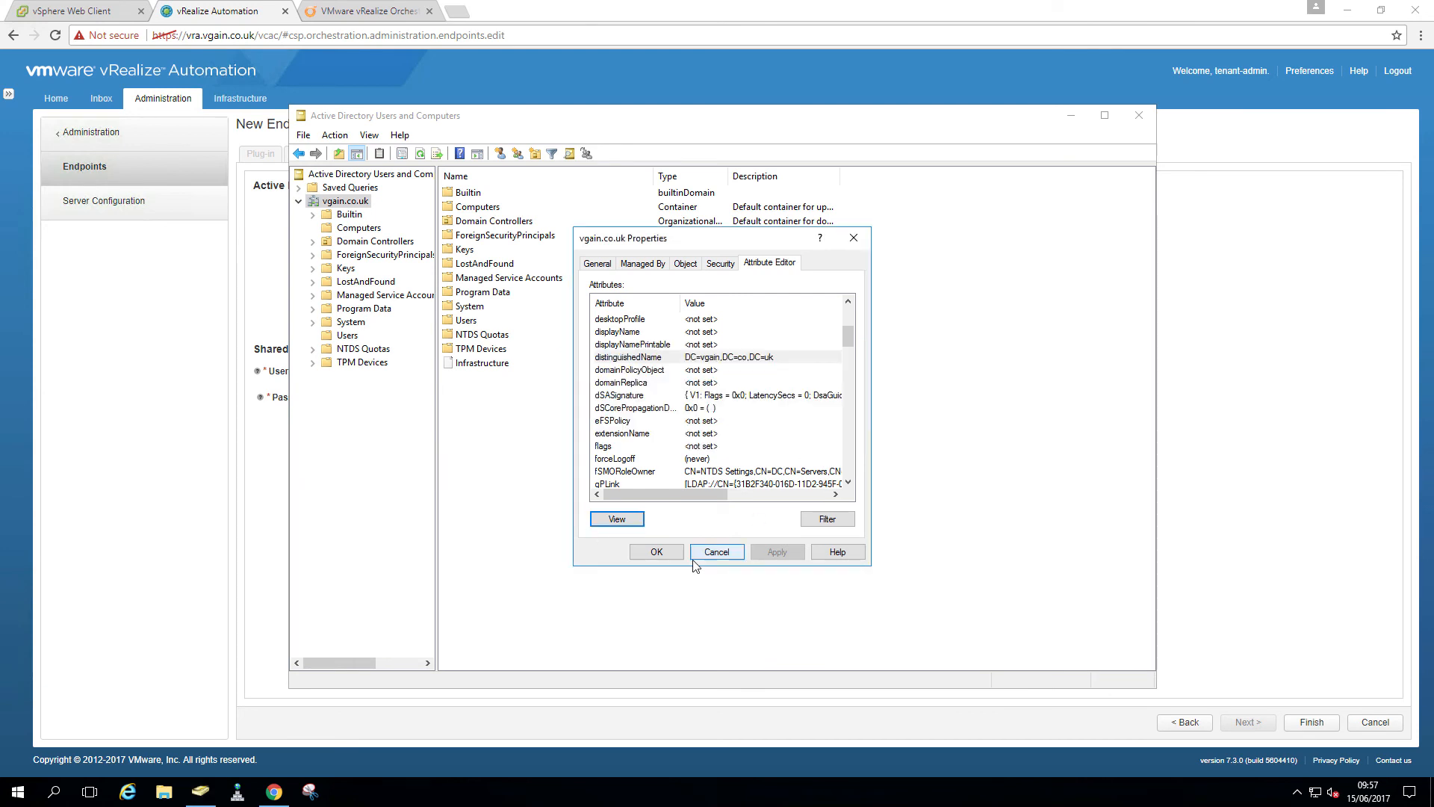
pyautogui.click(717, 551)
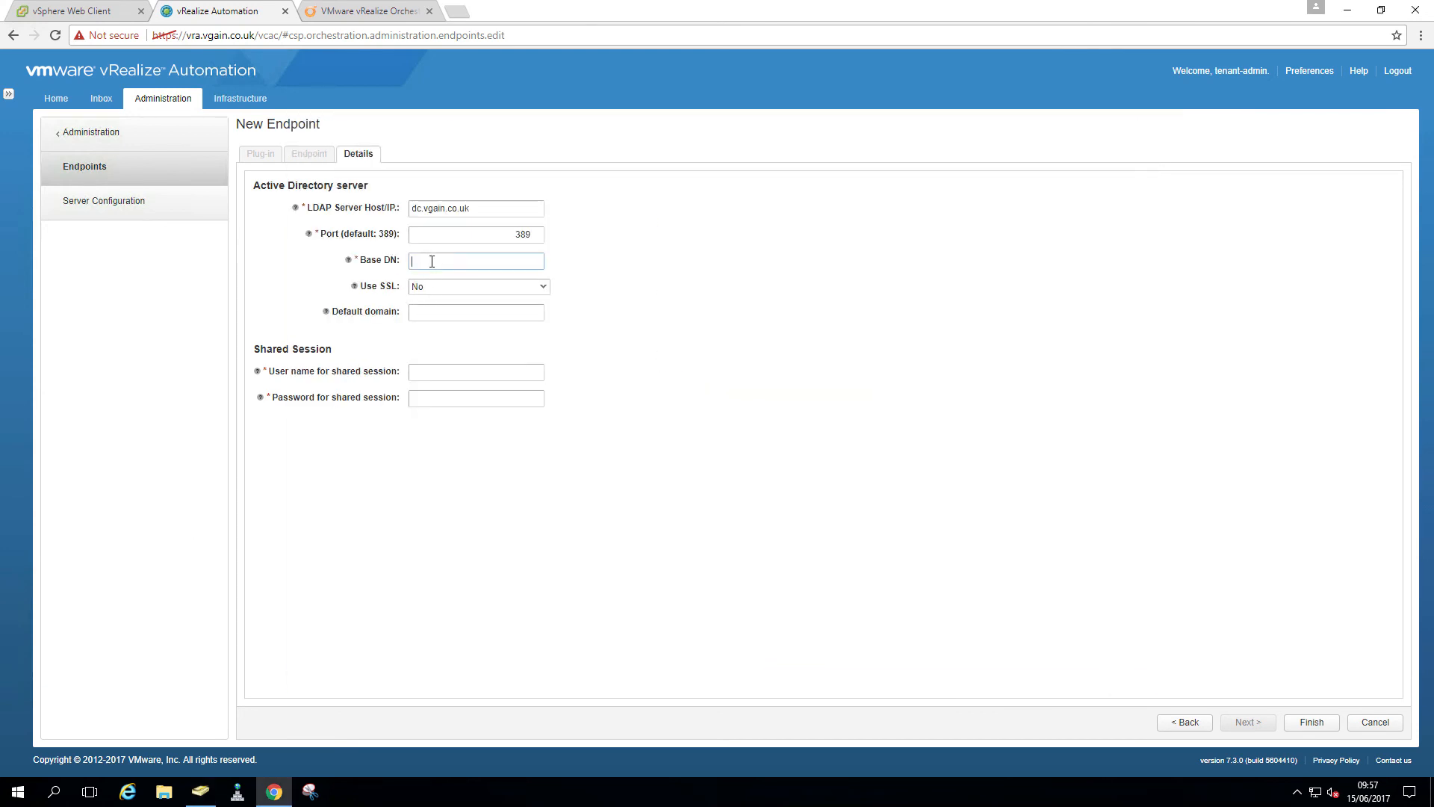
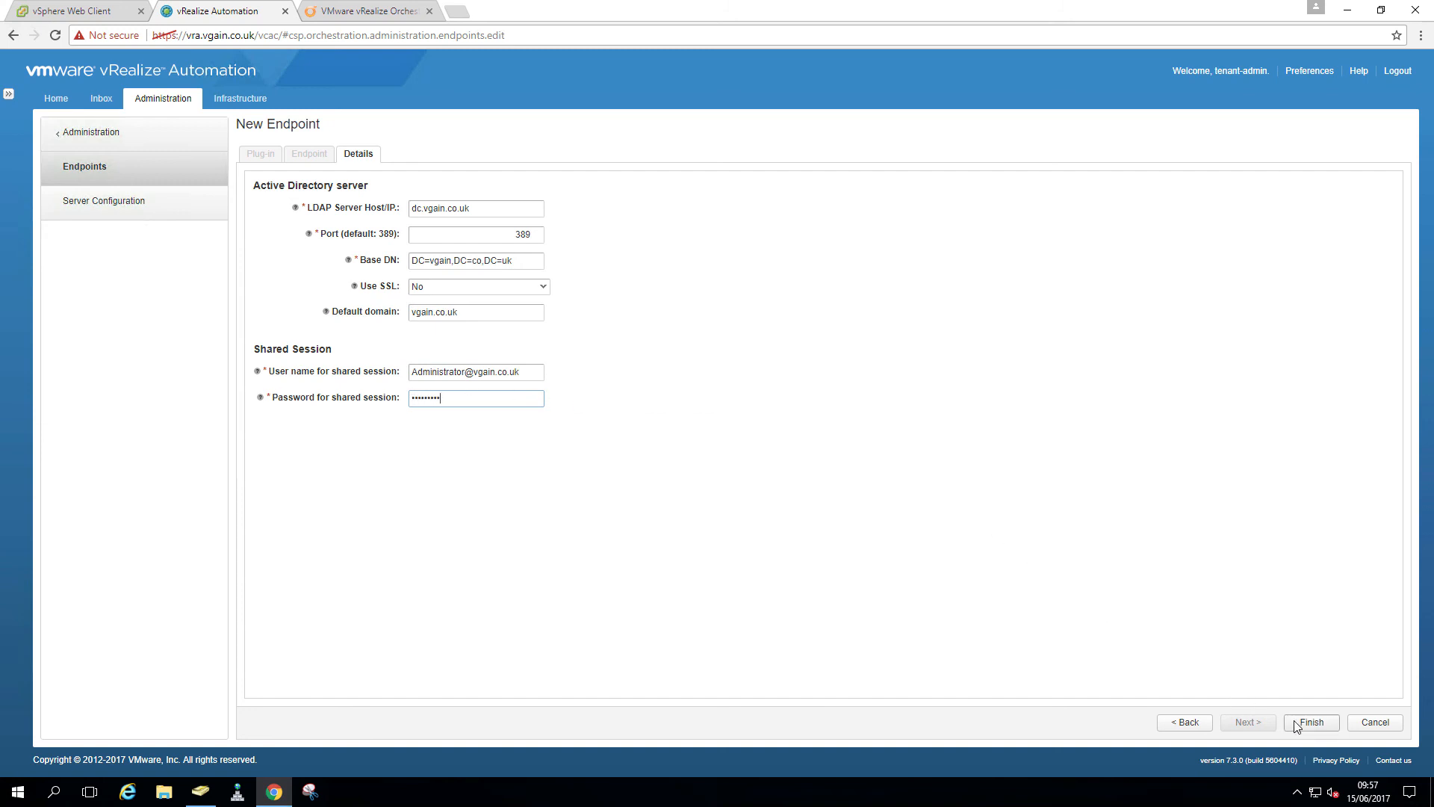
# Set Base DN DC=vgain,DC=co,DC=uk, domain vgain.co.uk and admin credentials, then finish
pyautogui.click(1311, 722)
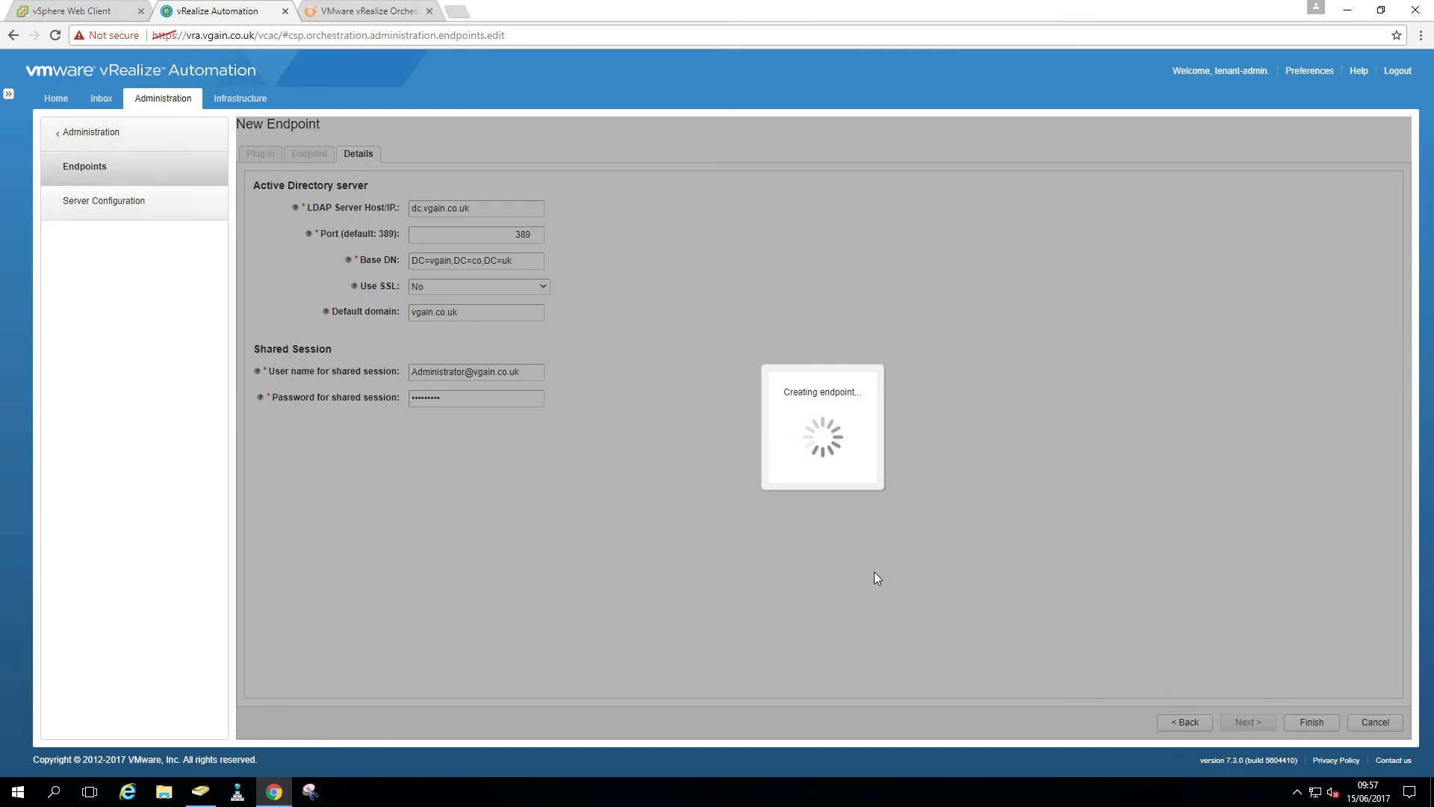
pyautogui.moveTo(689, 481)
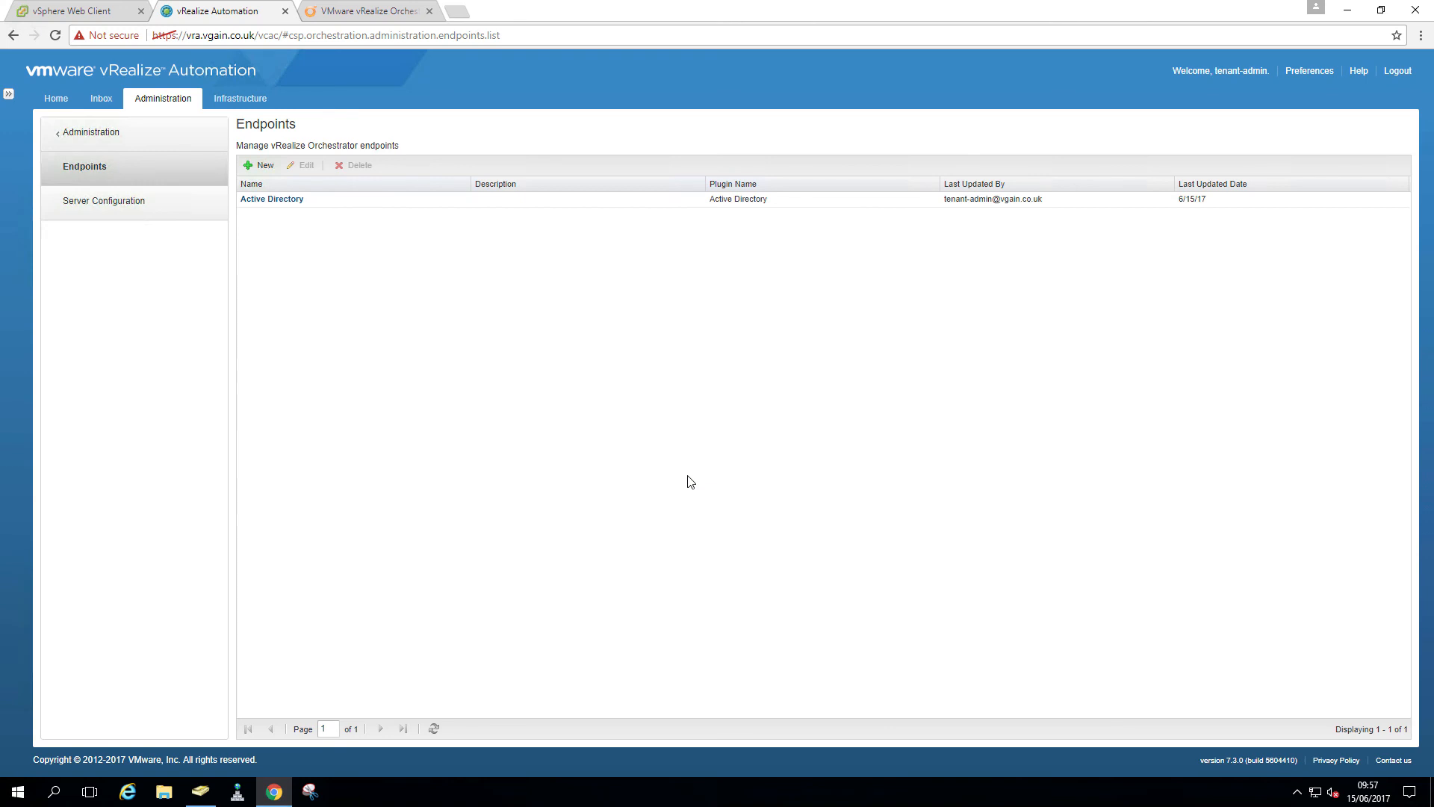
pyautogui.moveTo(517, 372)
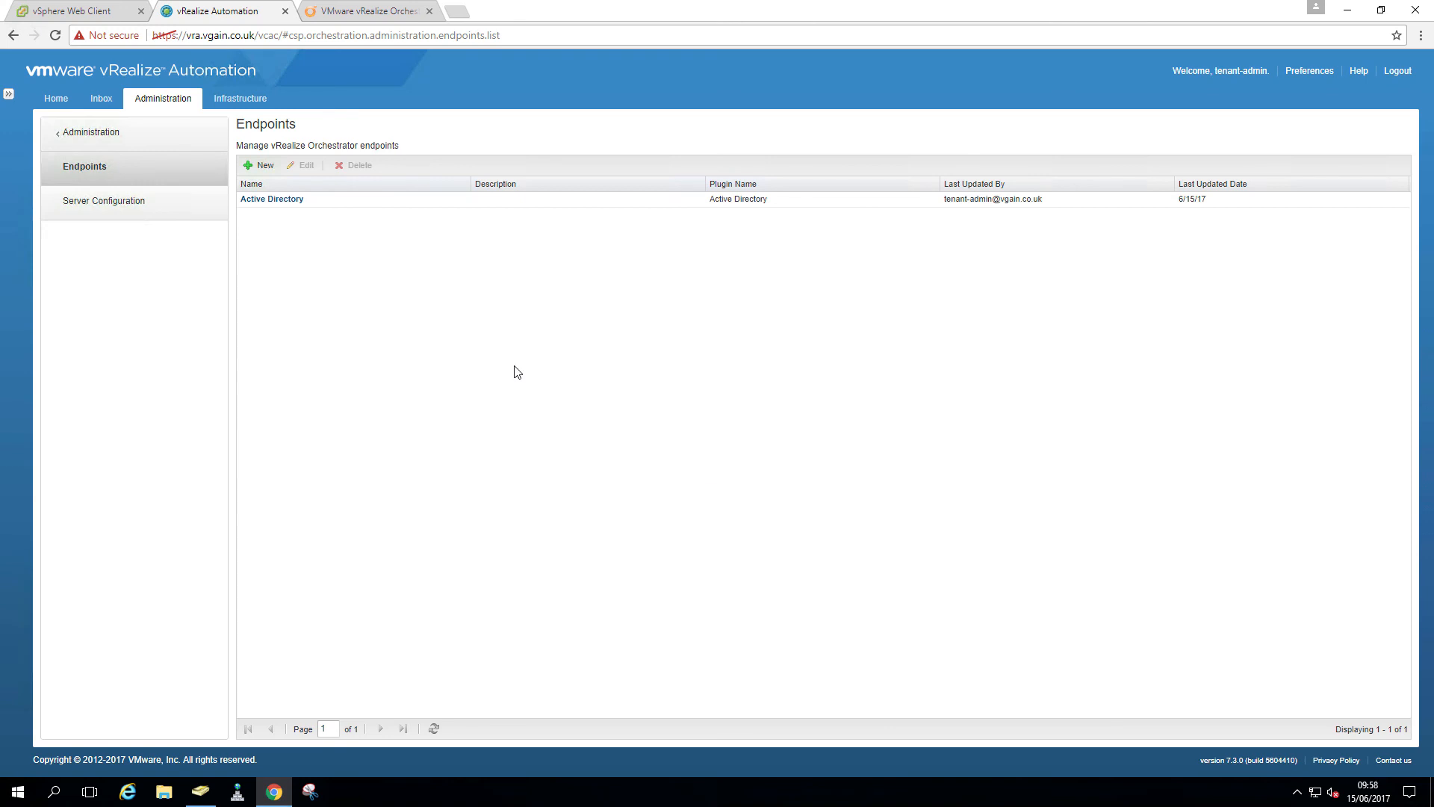
pyautogui.moveTo(314, 280)
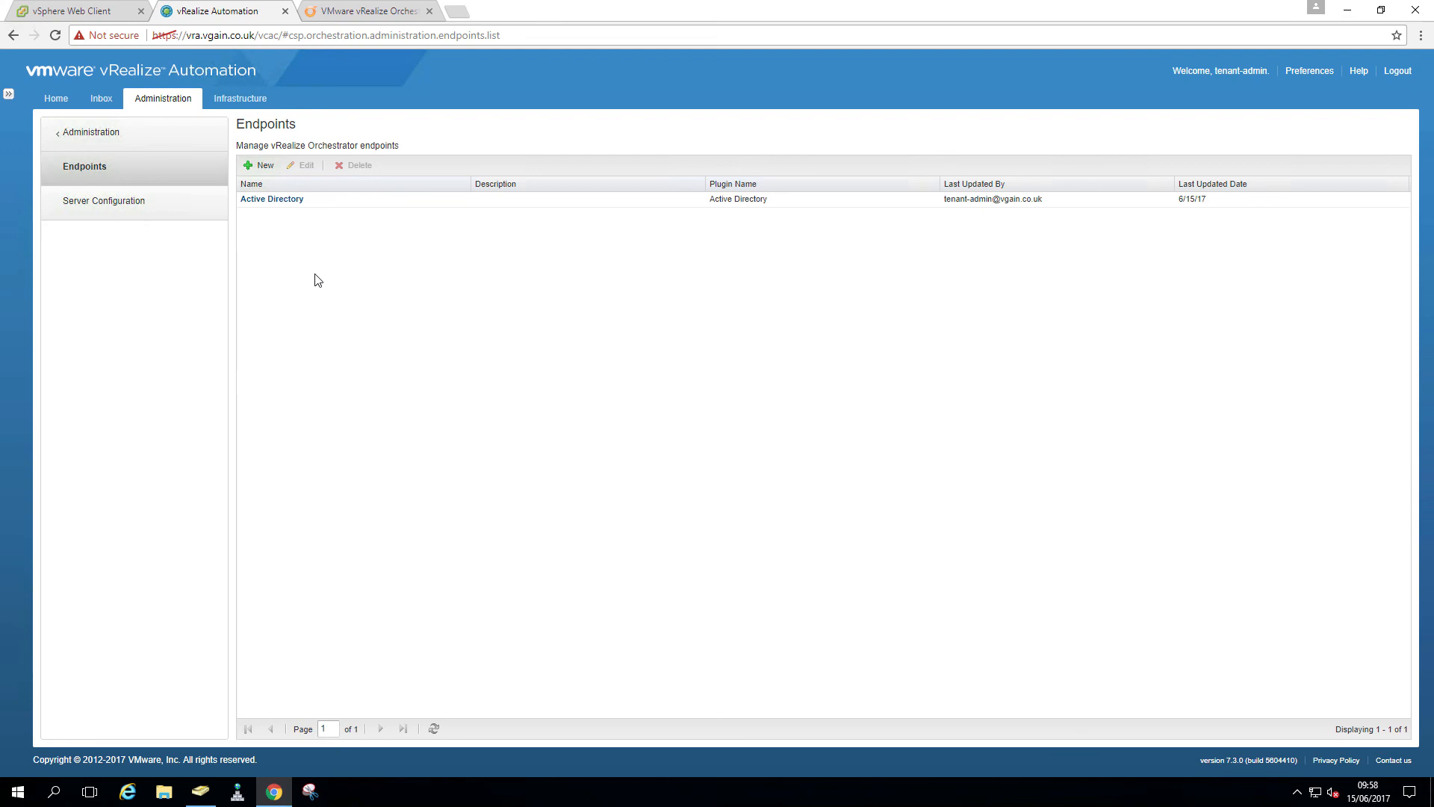
# Return to the Administration sections after the Active Directory endpoint is listed
pyautogui.click(90, 131)
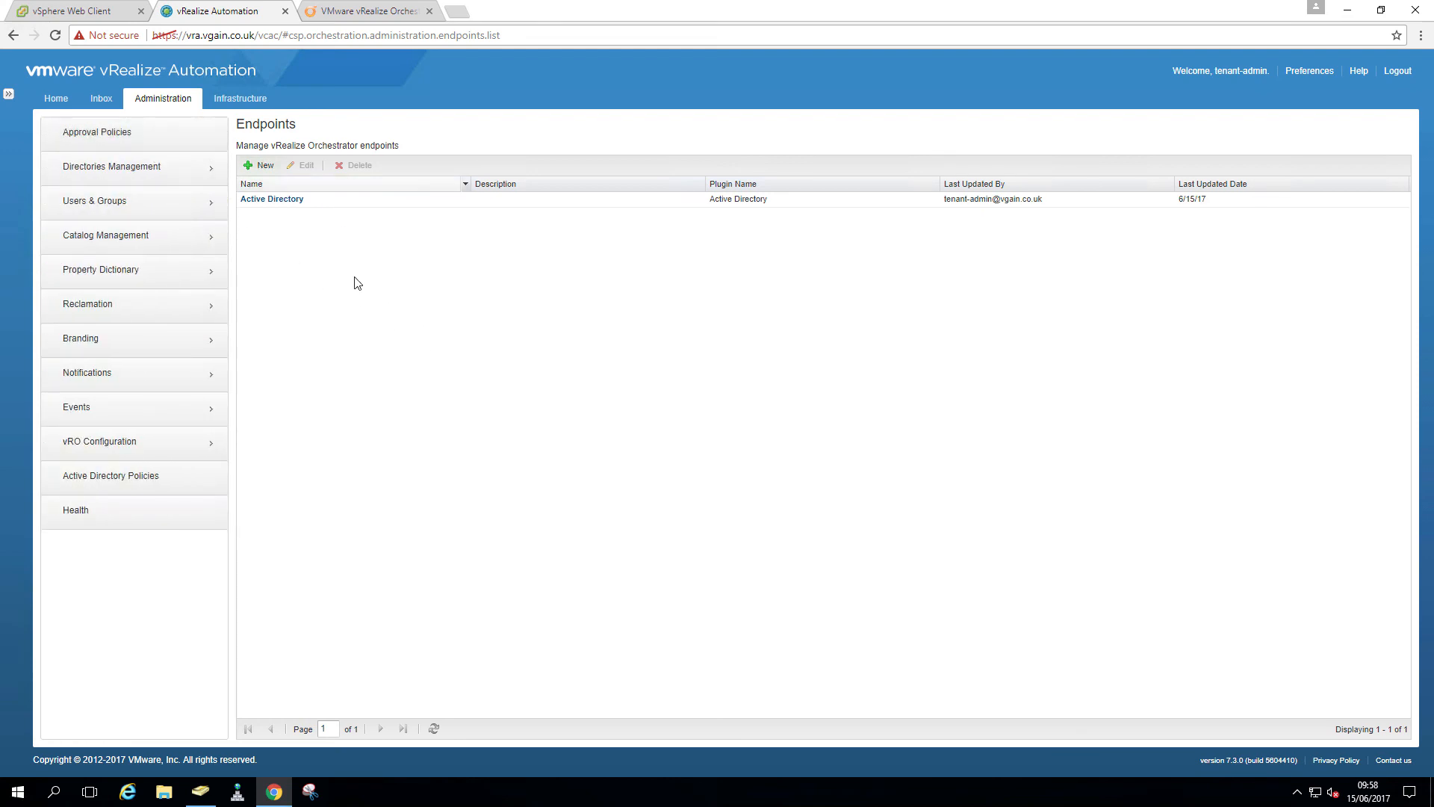
pyautogui.moveTo(335, 243)
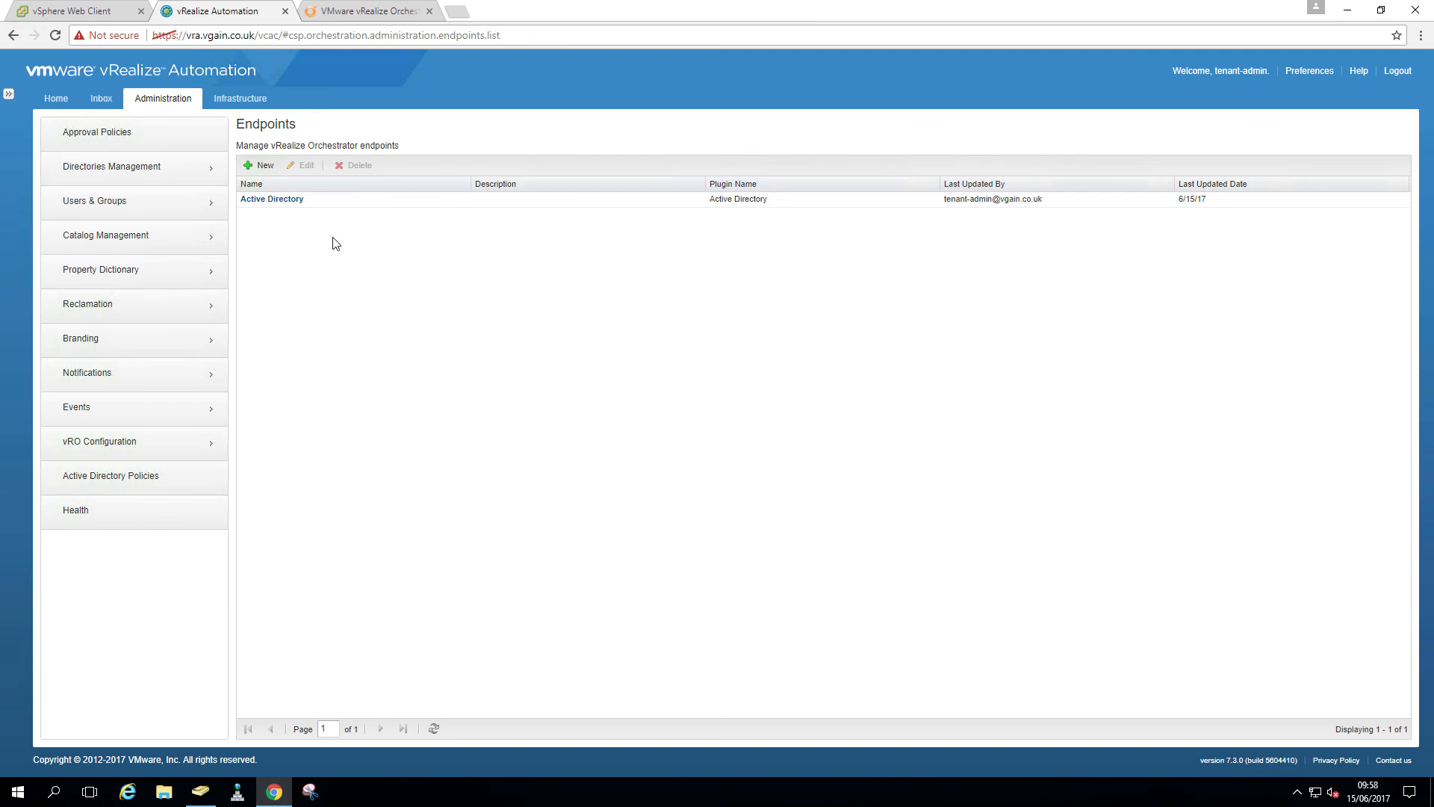
pyautogui.moveTo(296, 440)
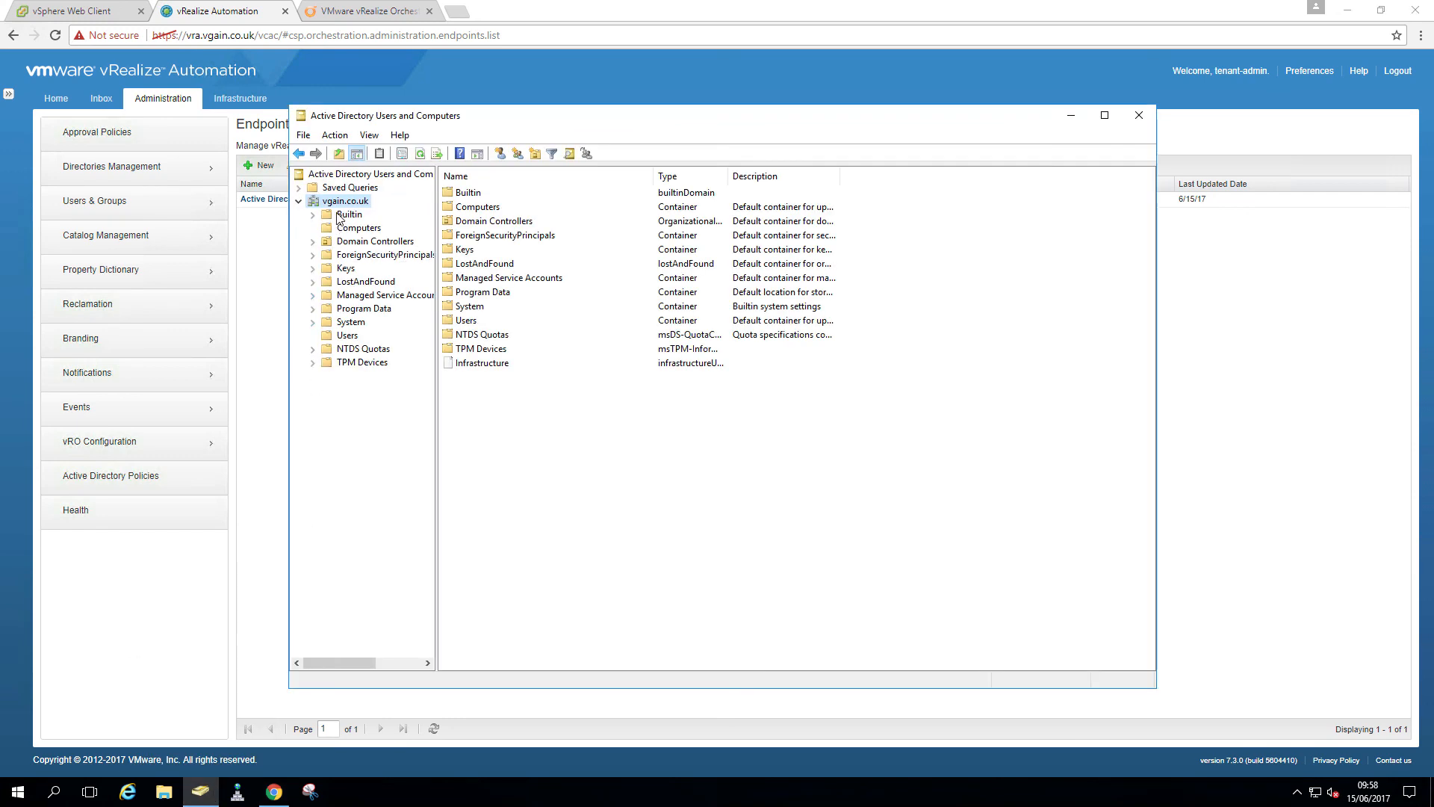
# Add organizational unit vRA-Deployed-Machines under vgain.co.uk, unprotected from accidental deletion
pyautogui.rightClick(345, 200)
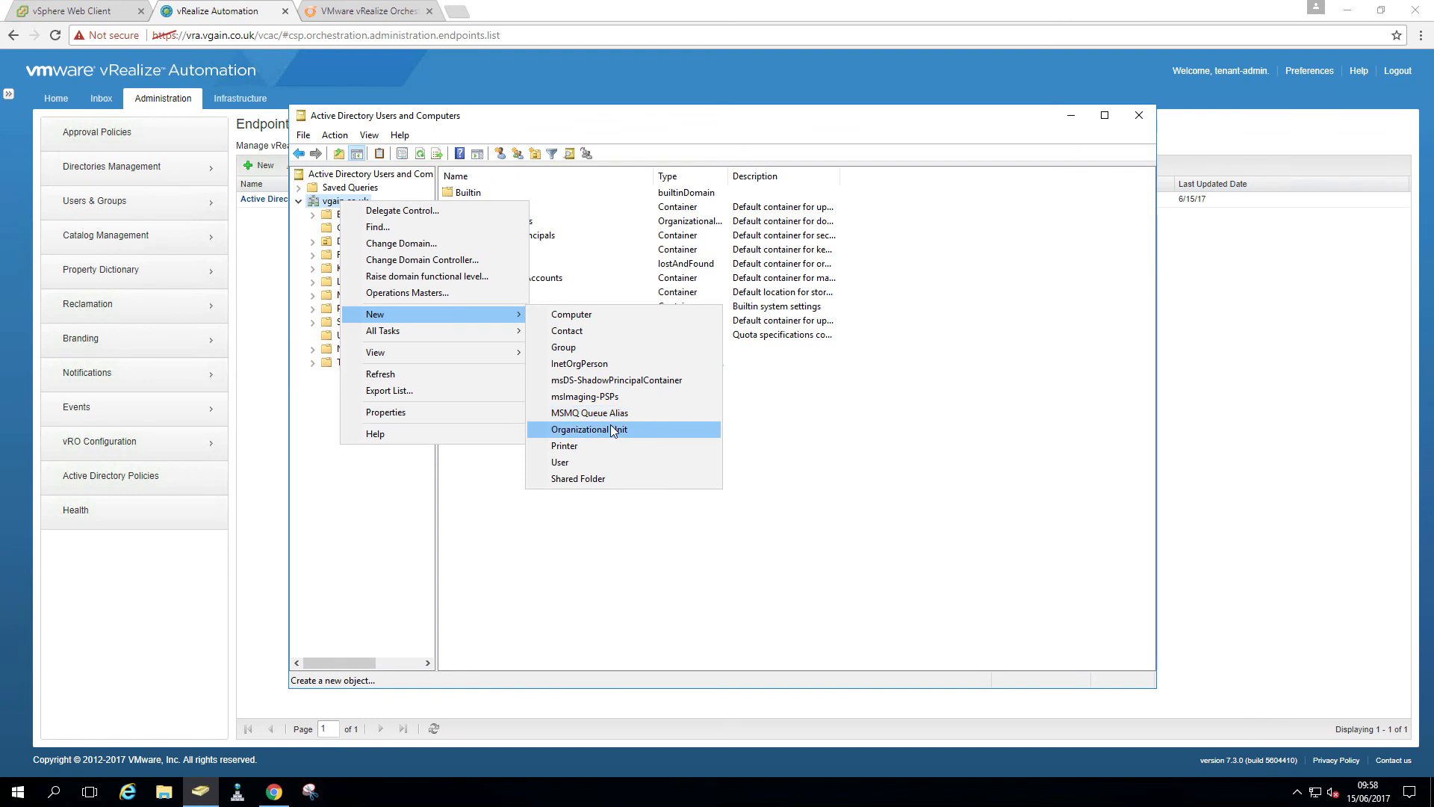
pyautogui.click(590, 429)
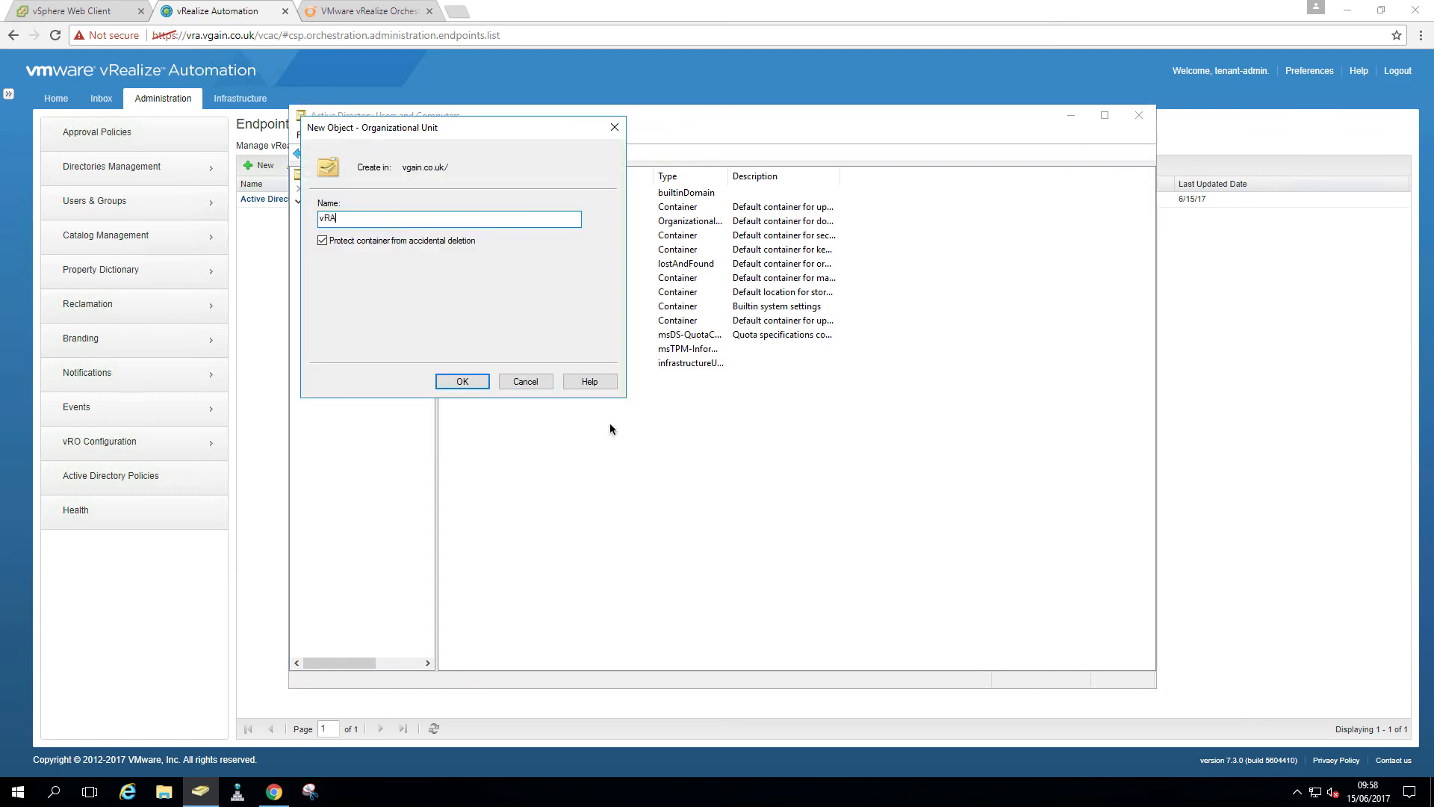
pyautogui.write('-Deployed')
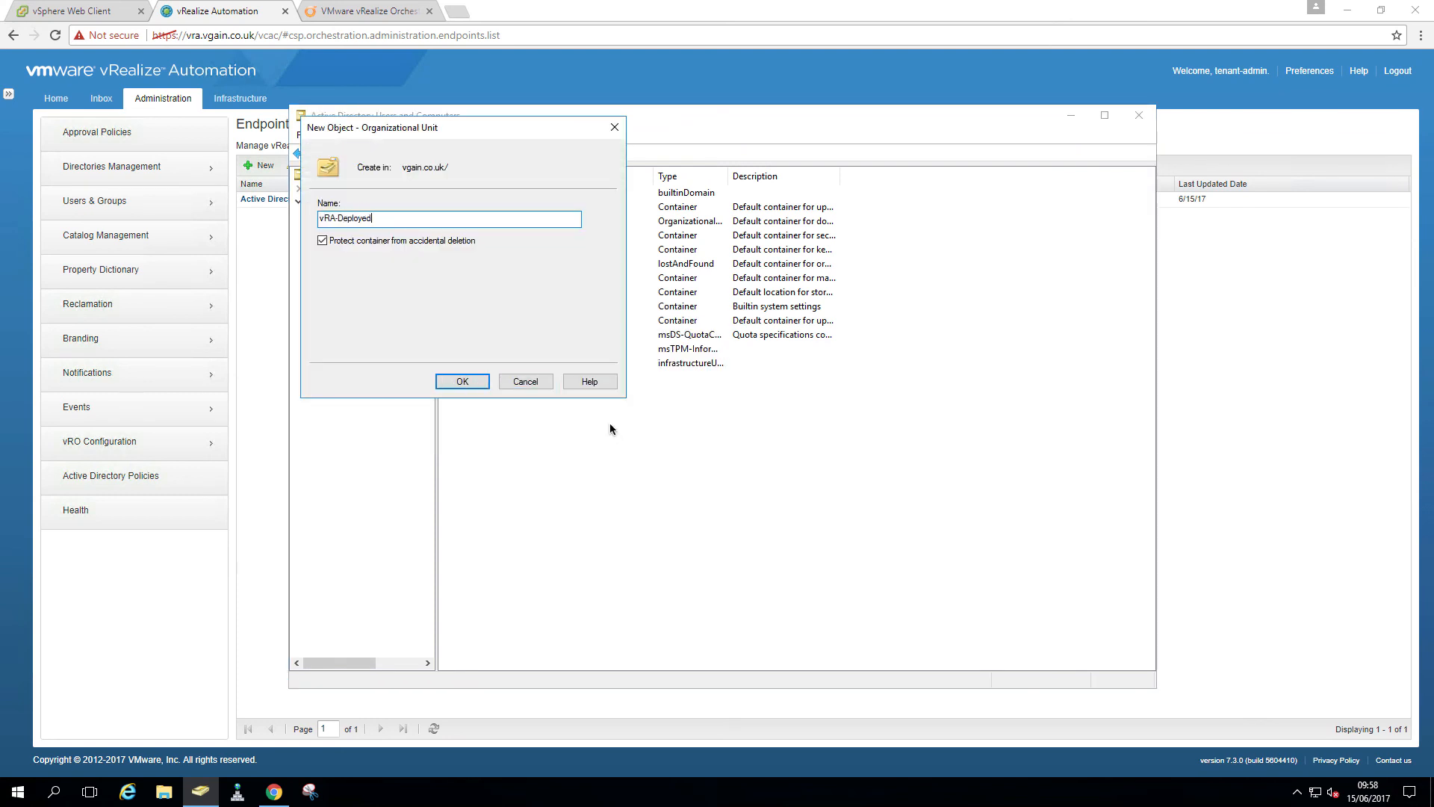
pyautogui.write('-Machines')
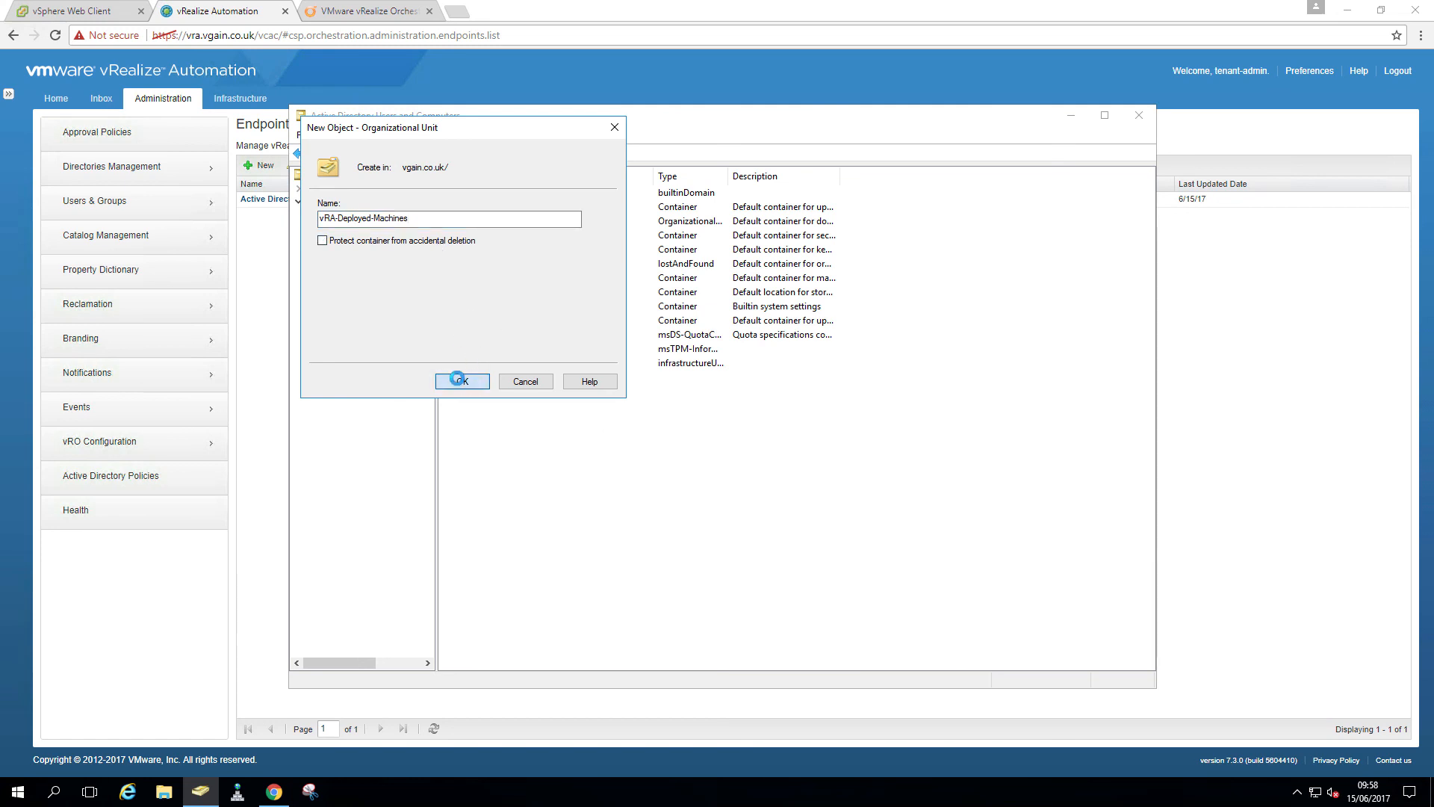
pyautogui.click(462, 380)
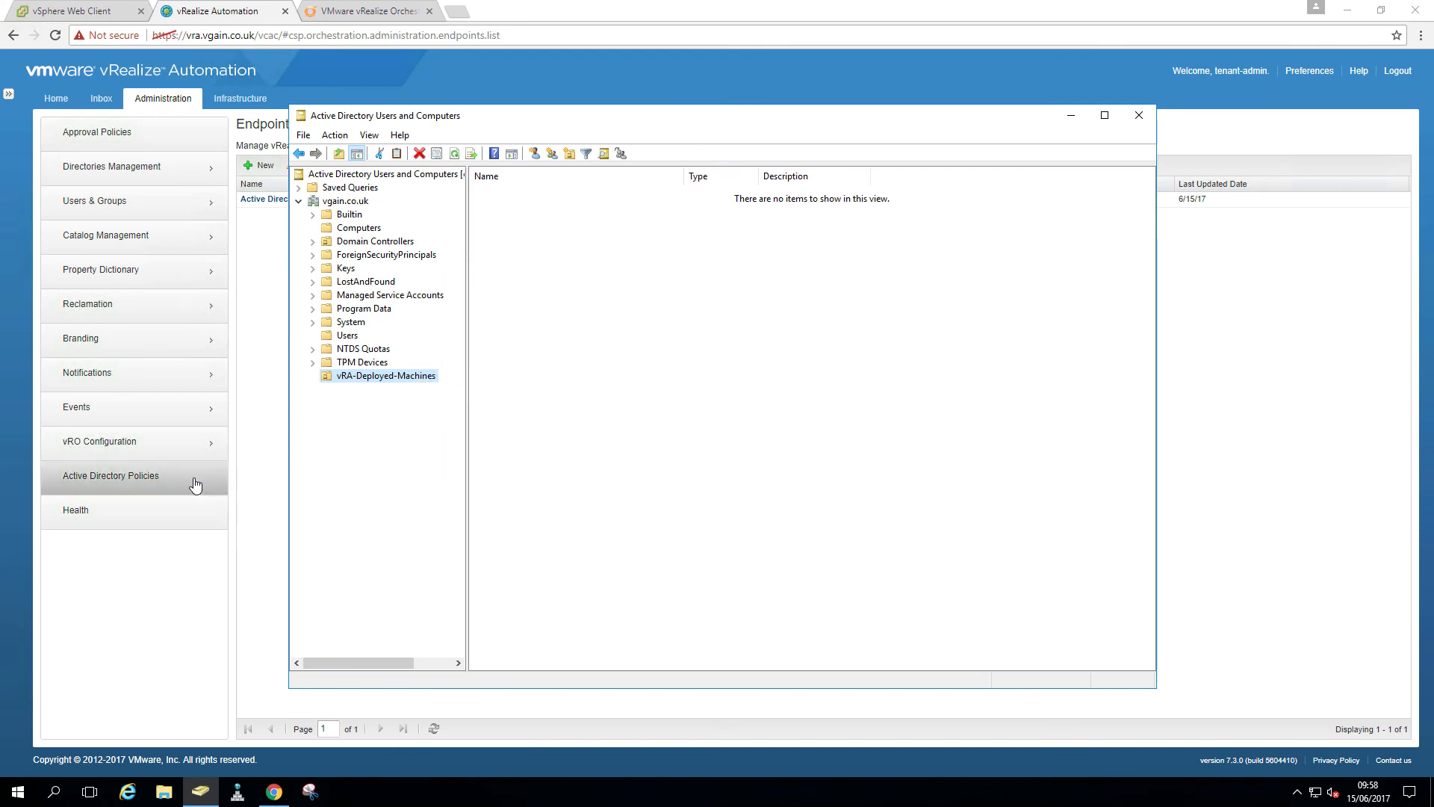
# Start a new Active Directory policy and enter its MoveToOU ID
pyautogui.click(114, 475)
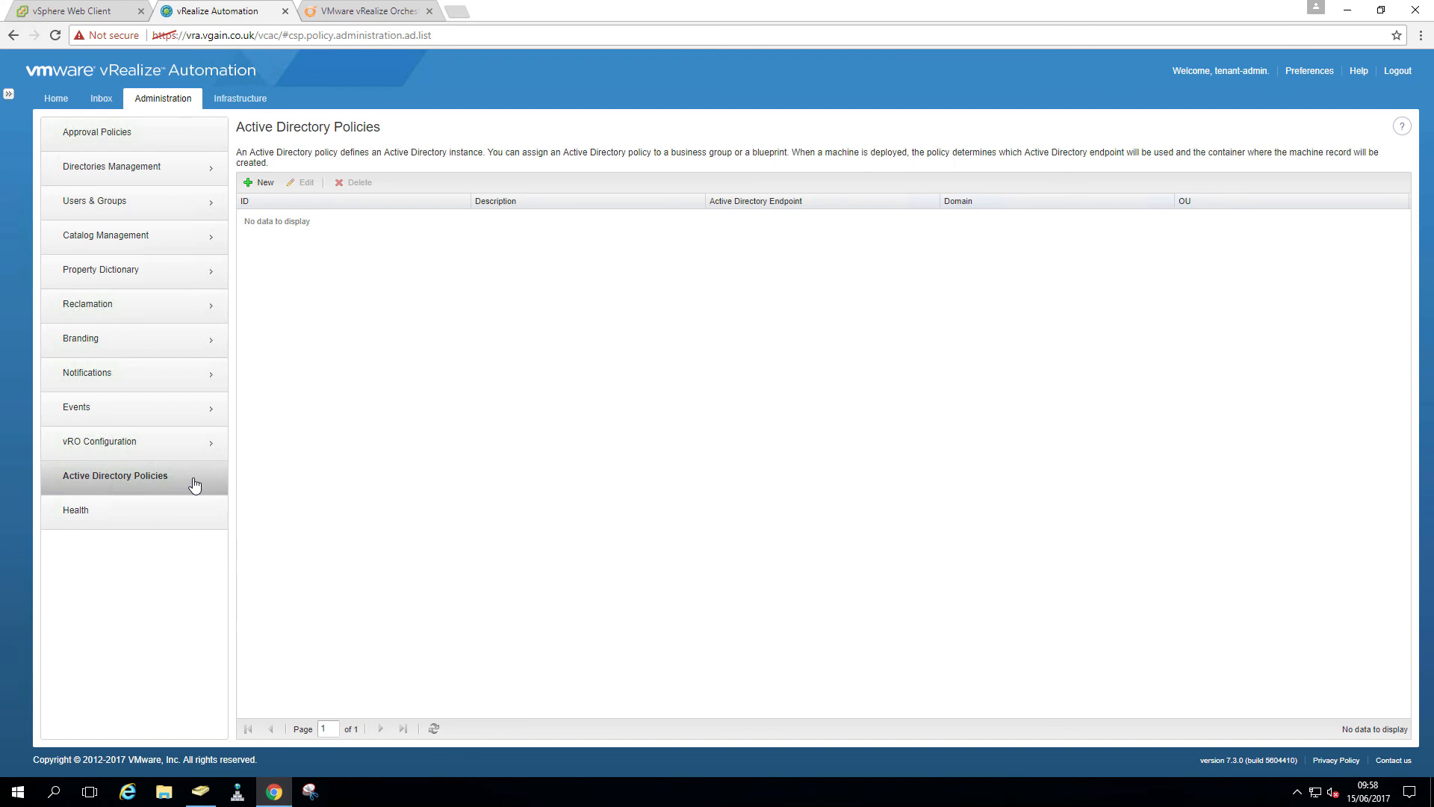
pyautogui.moveTo(273, 201)
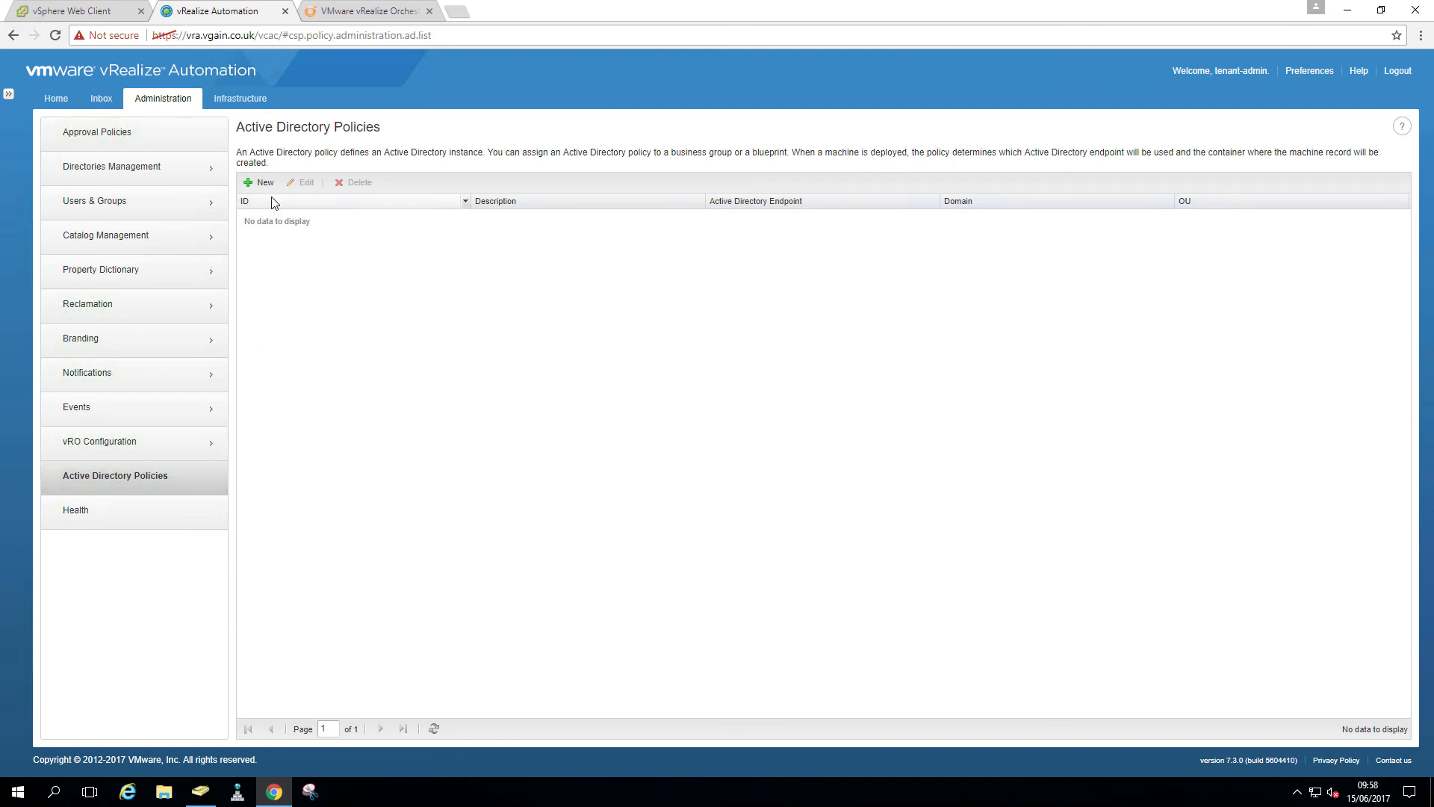
pyautogui.click(260, 182)
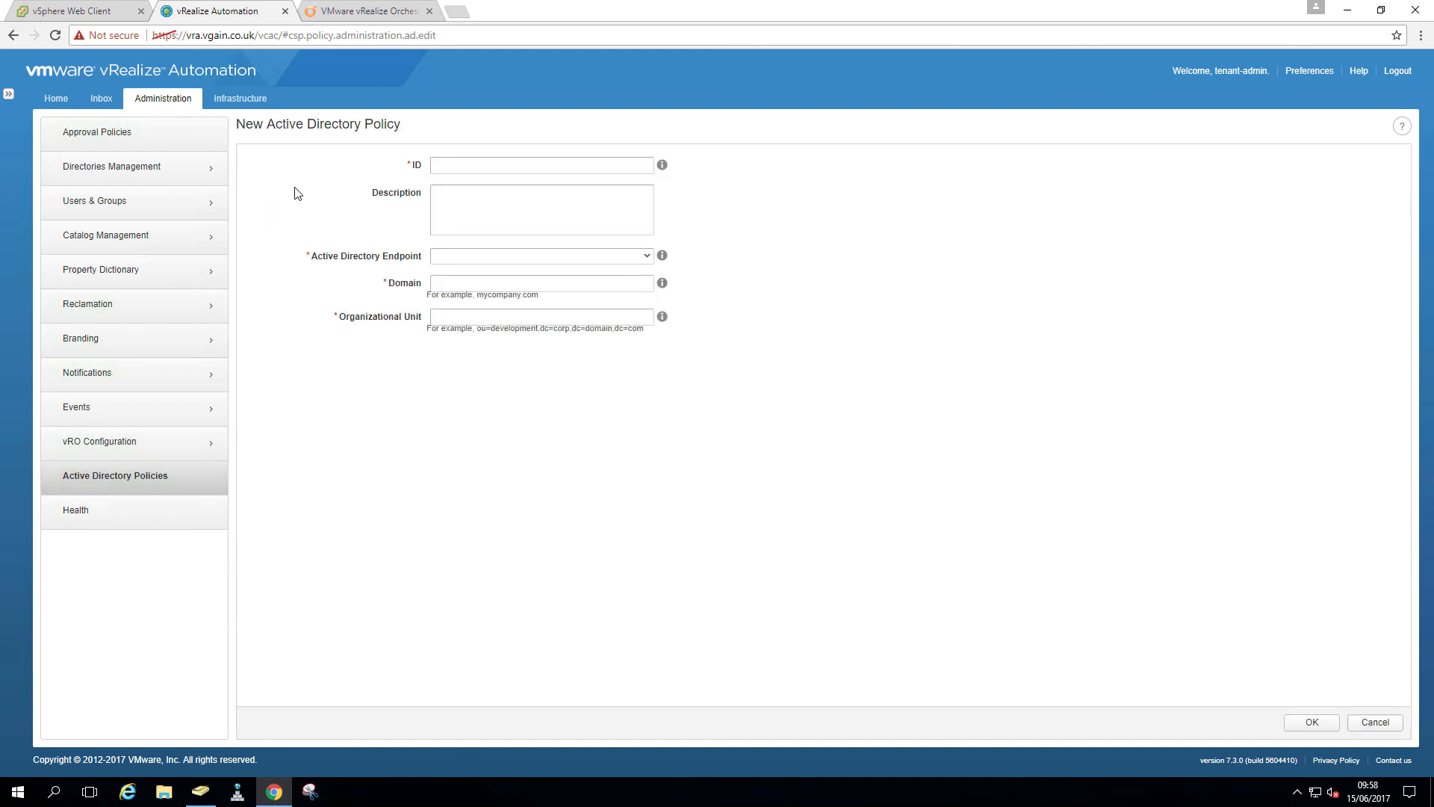
pyautogui.click(541, 164)
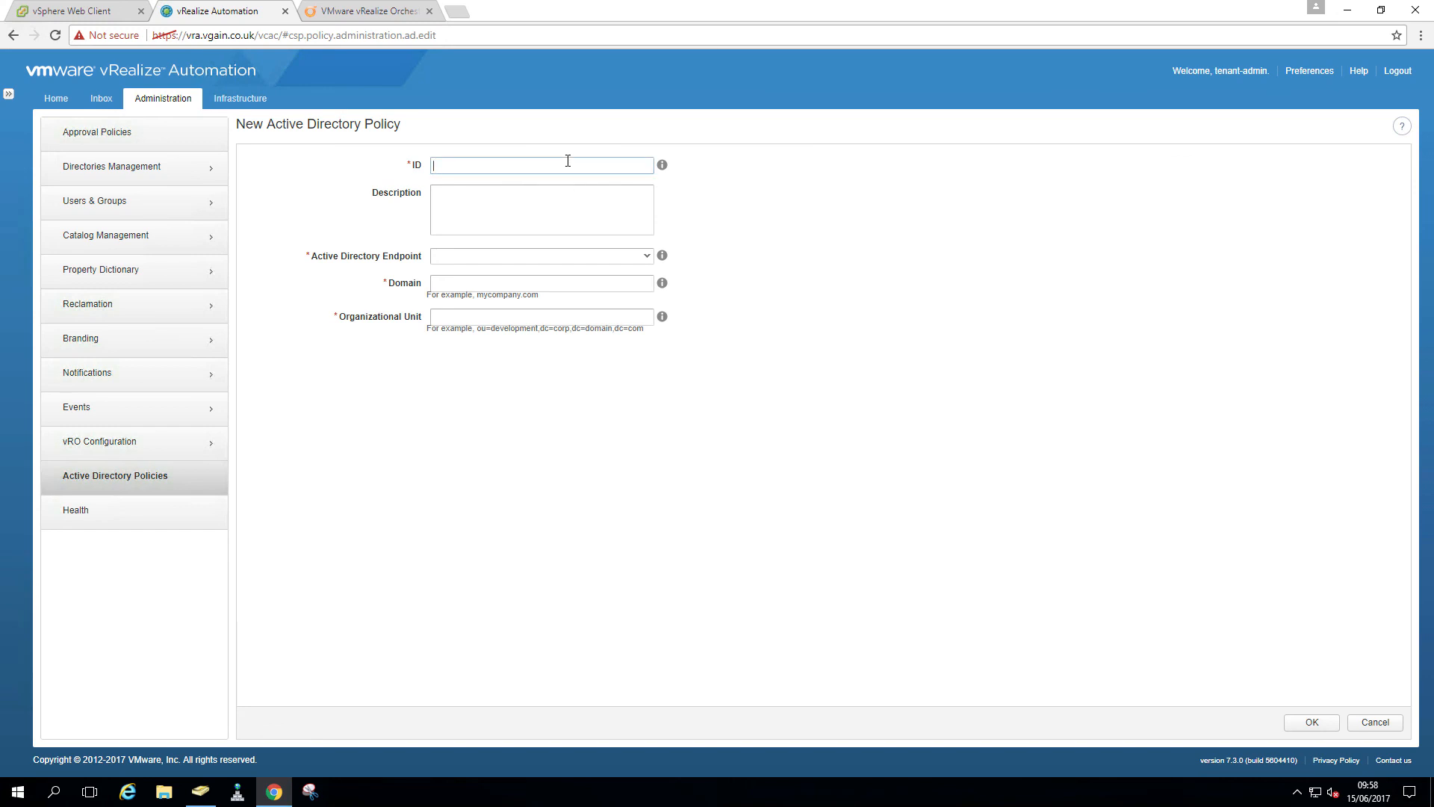
pyautogui.write('Move-To-Ou')
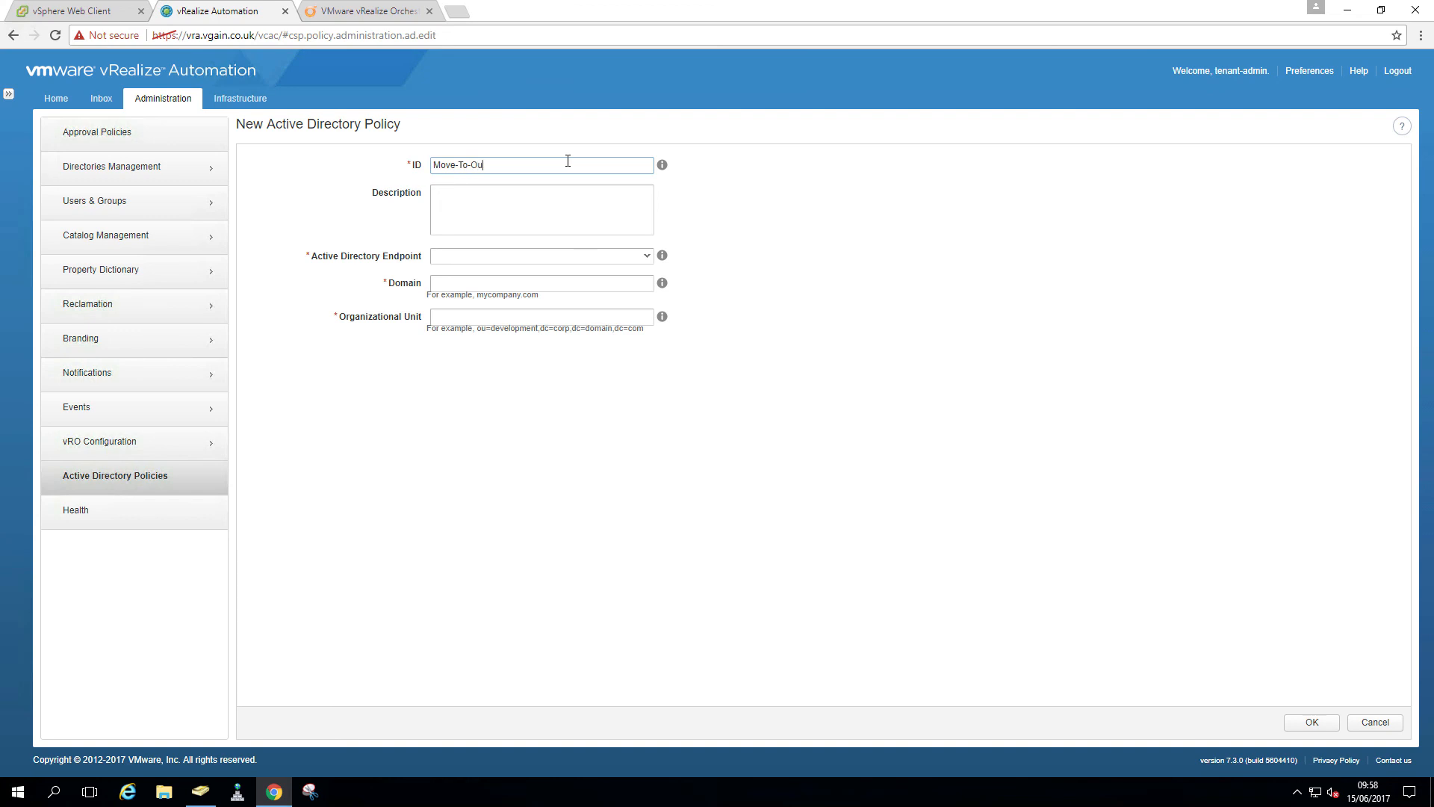
pyautogui.press('Backspace')
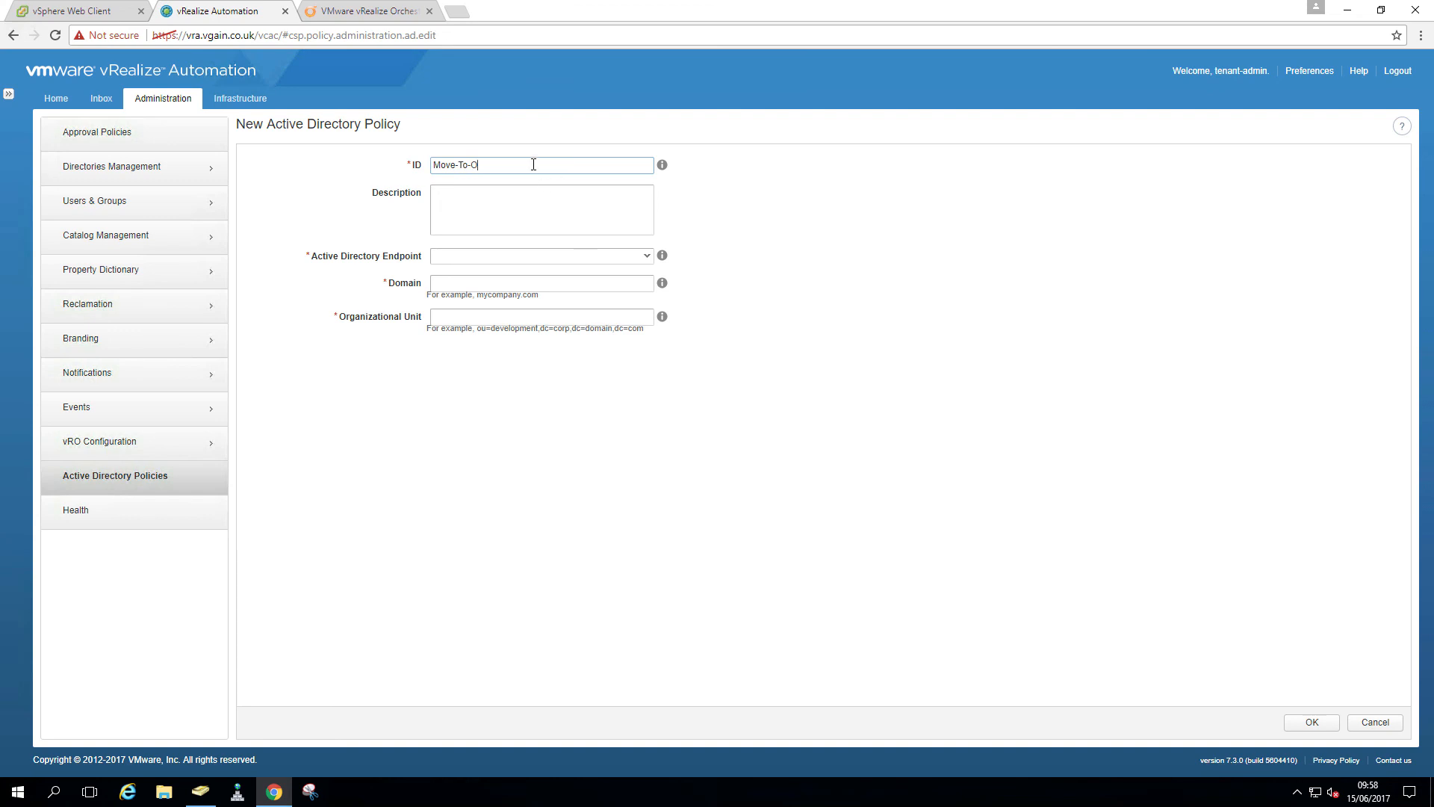
pyautogui.write('U')
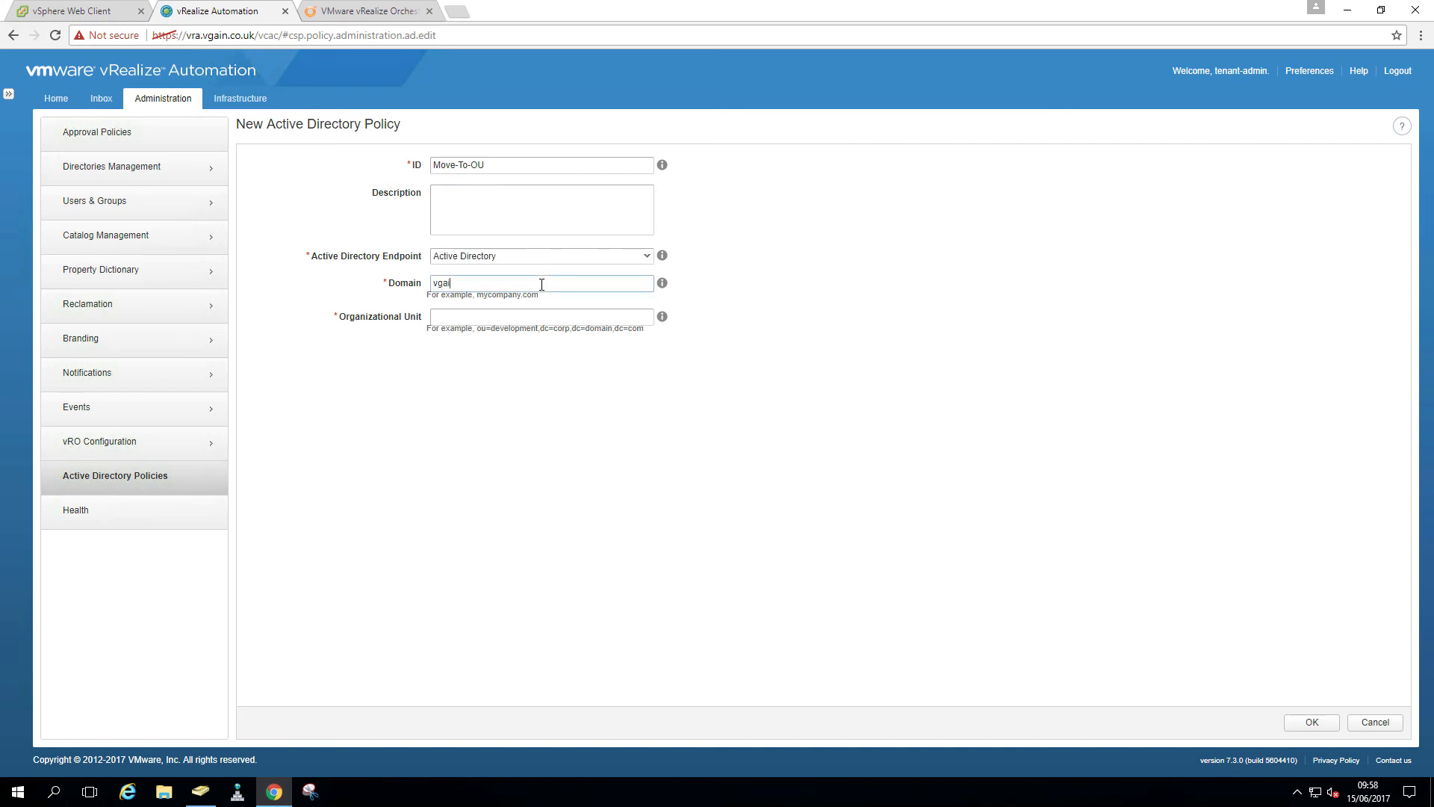
# Enter domain vgain.co.uk and fetch the vRA-Deployed-Machines OU distinguished name from ADUC
pyautogui.write('in.co.uk')
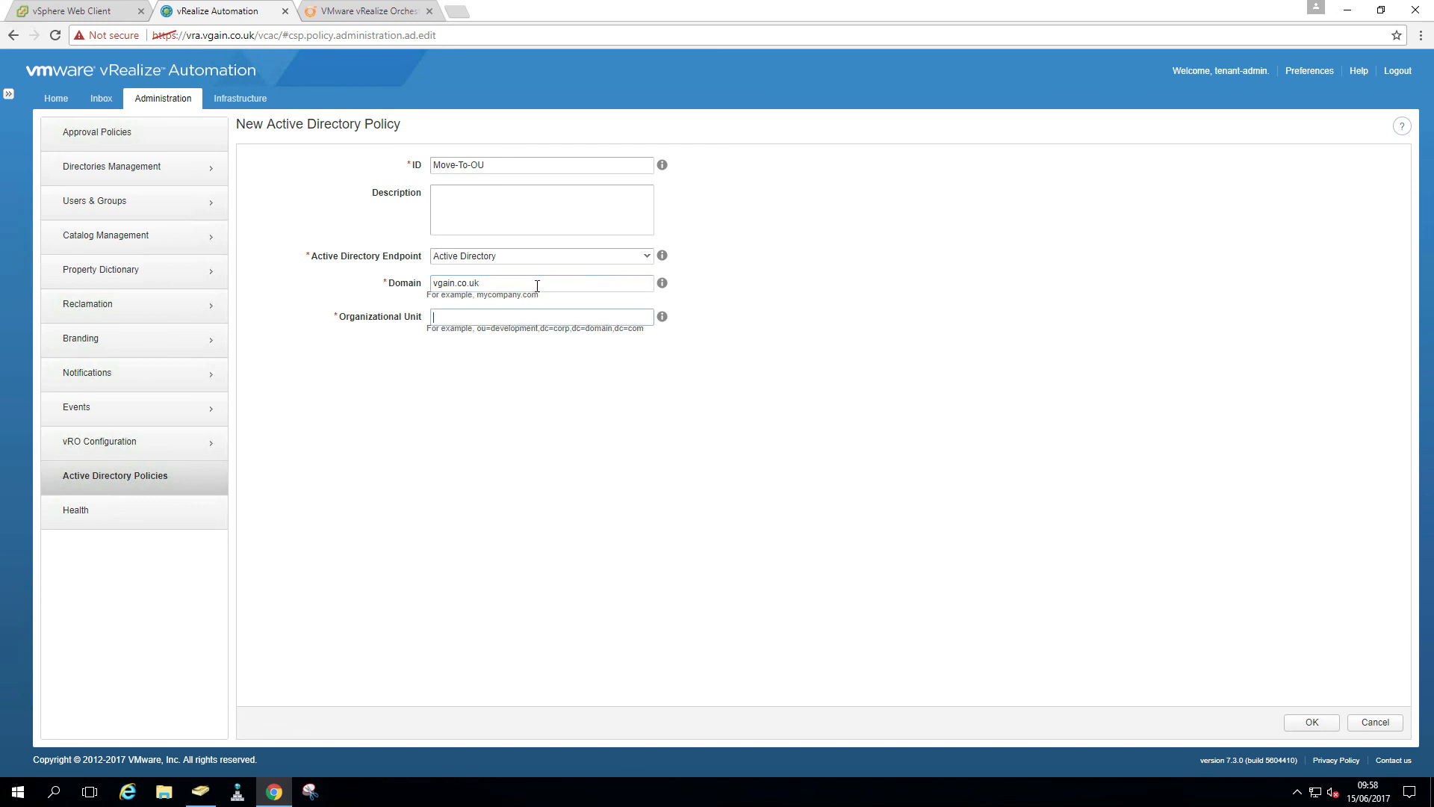
pyautogui.moveTo(164, 791)
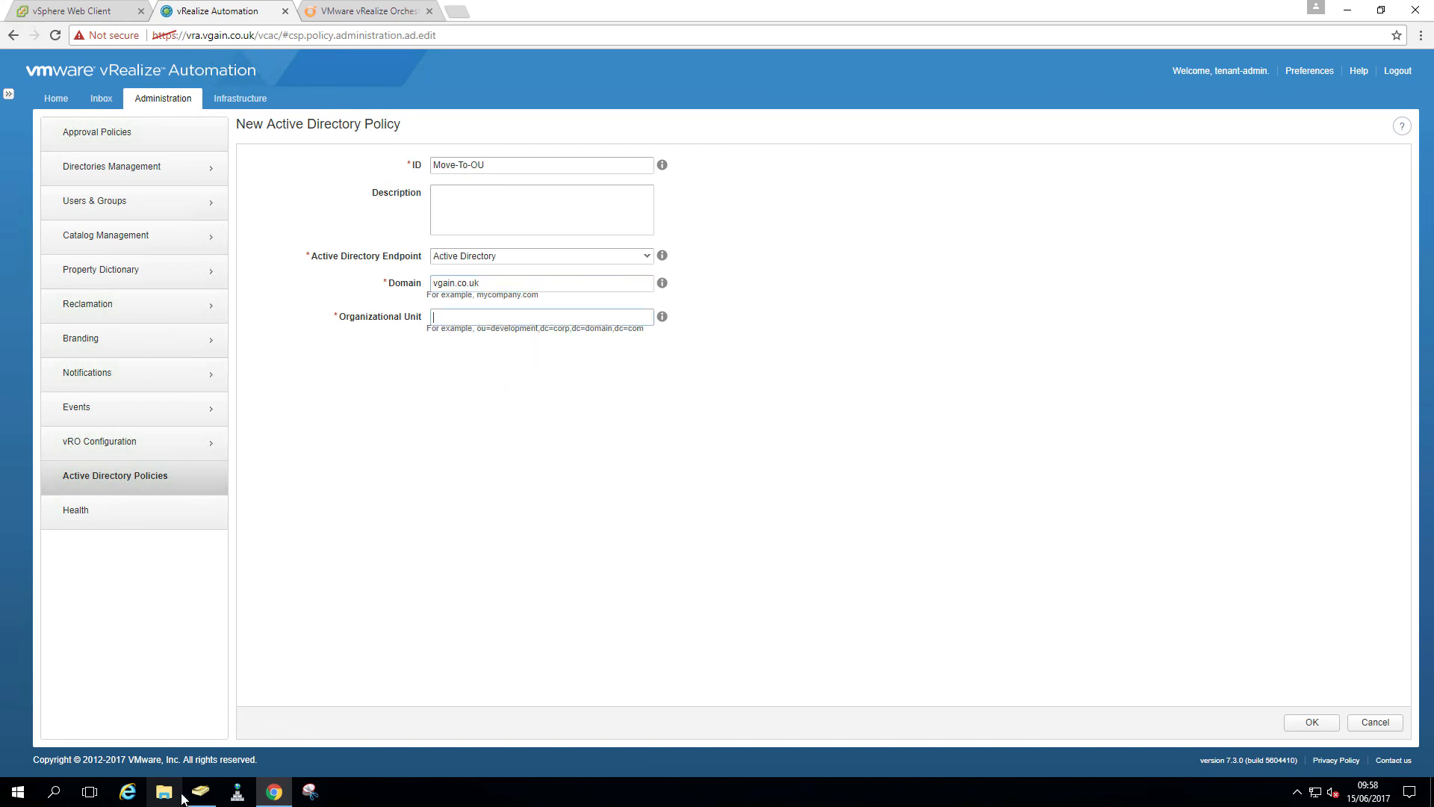
pyautogui.click(198, 791)
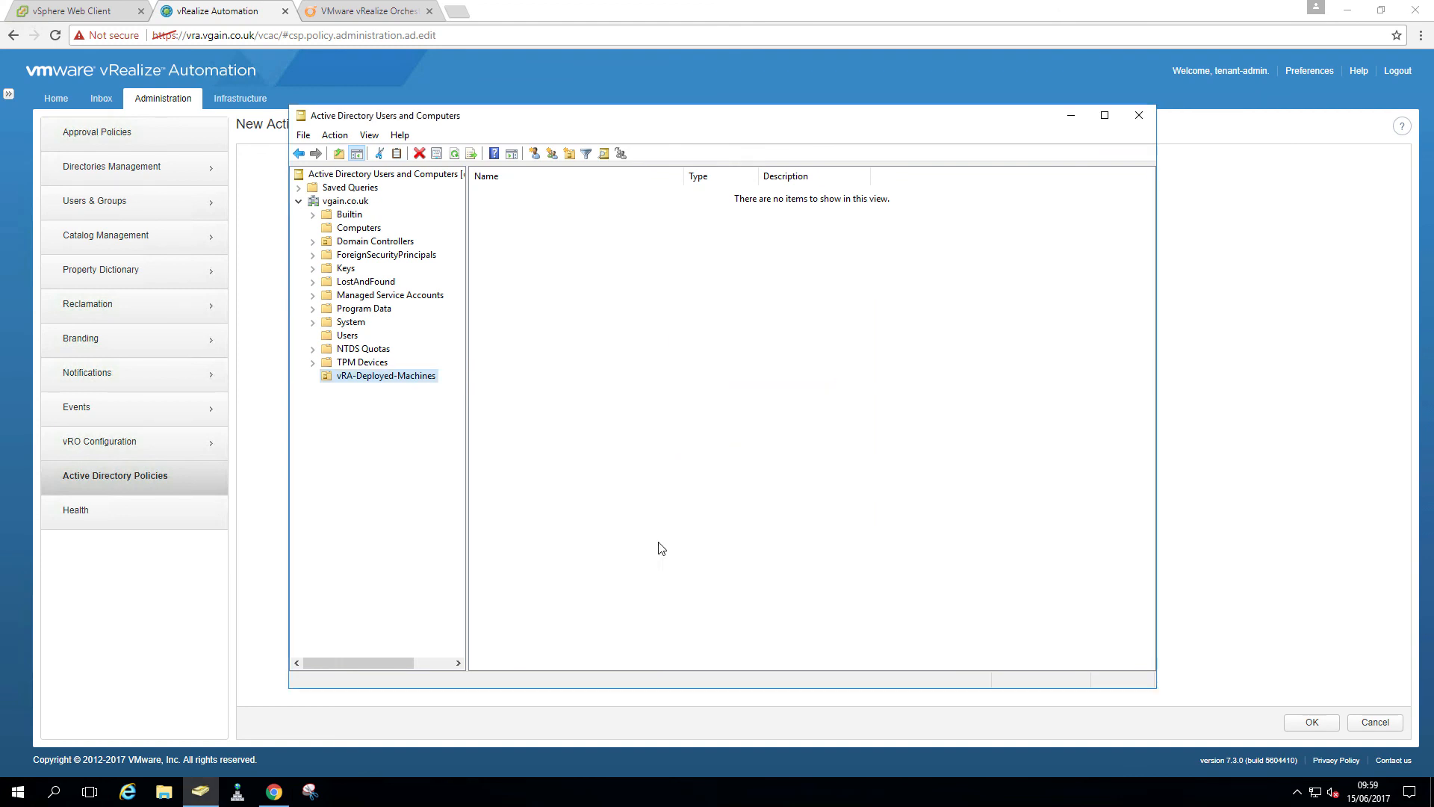
pyautogui.click(1138, 114)
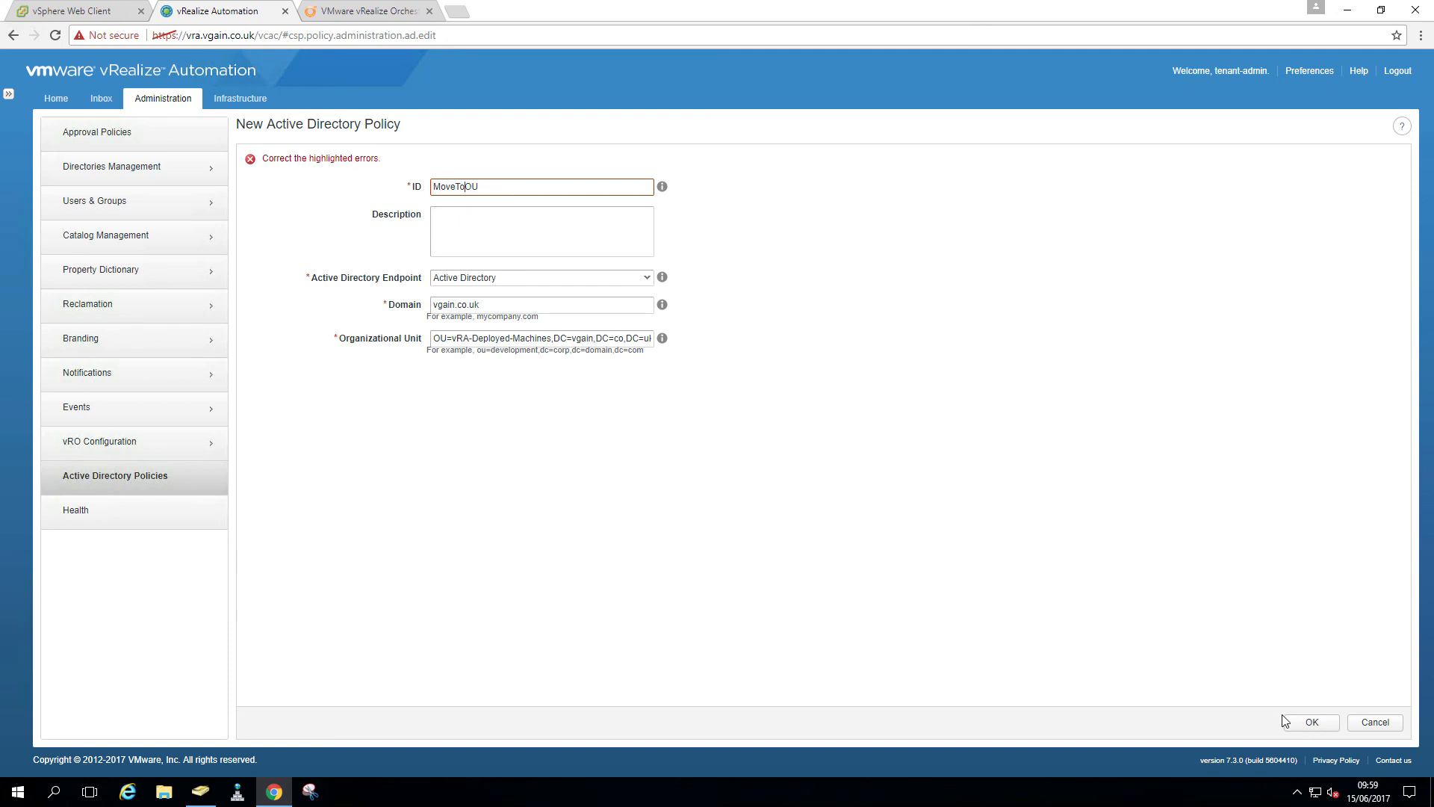
# Save the MoveToOU policy, then close Active Directory Users and Computers past the open-dialog warning
pyautogui.click(1311, 721)
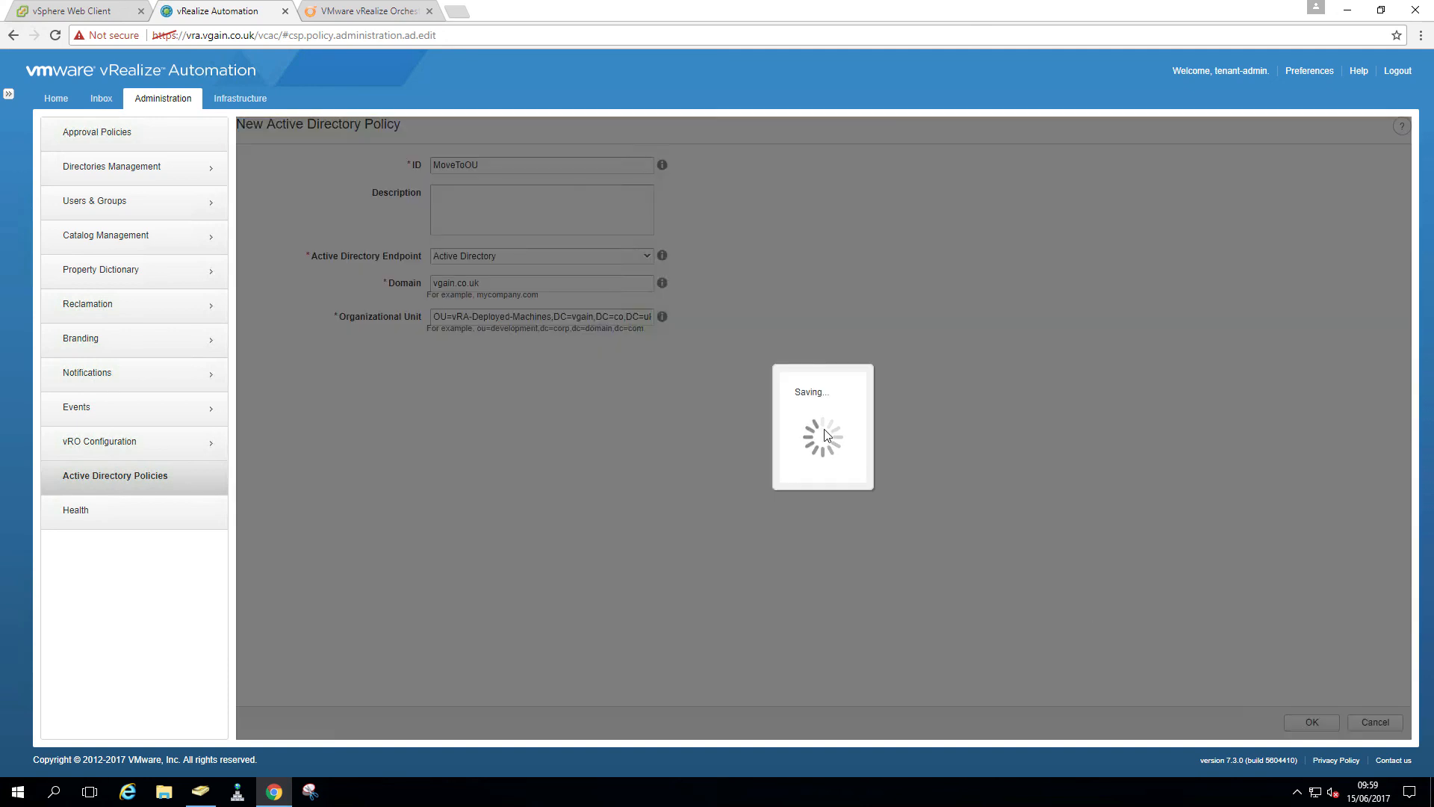
pyautogui.click(1310, 721)
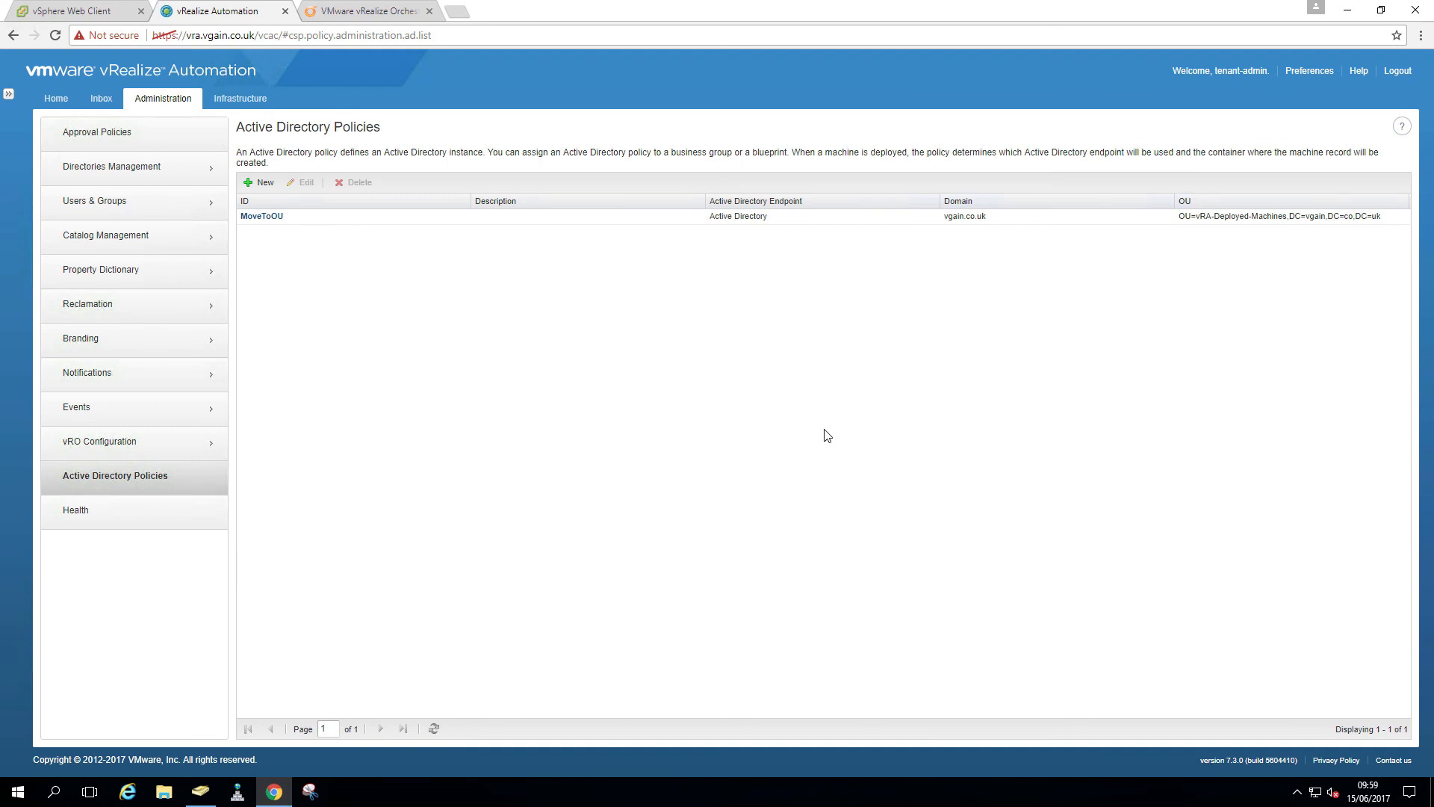
pyautogui.moveTo(360, 631)
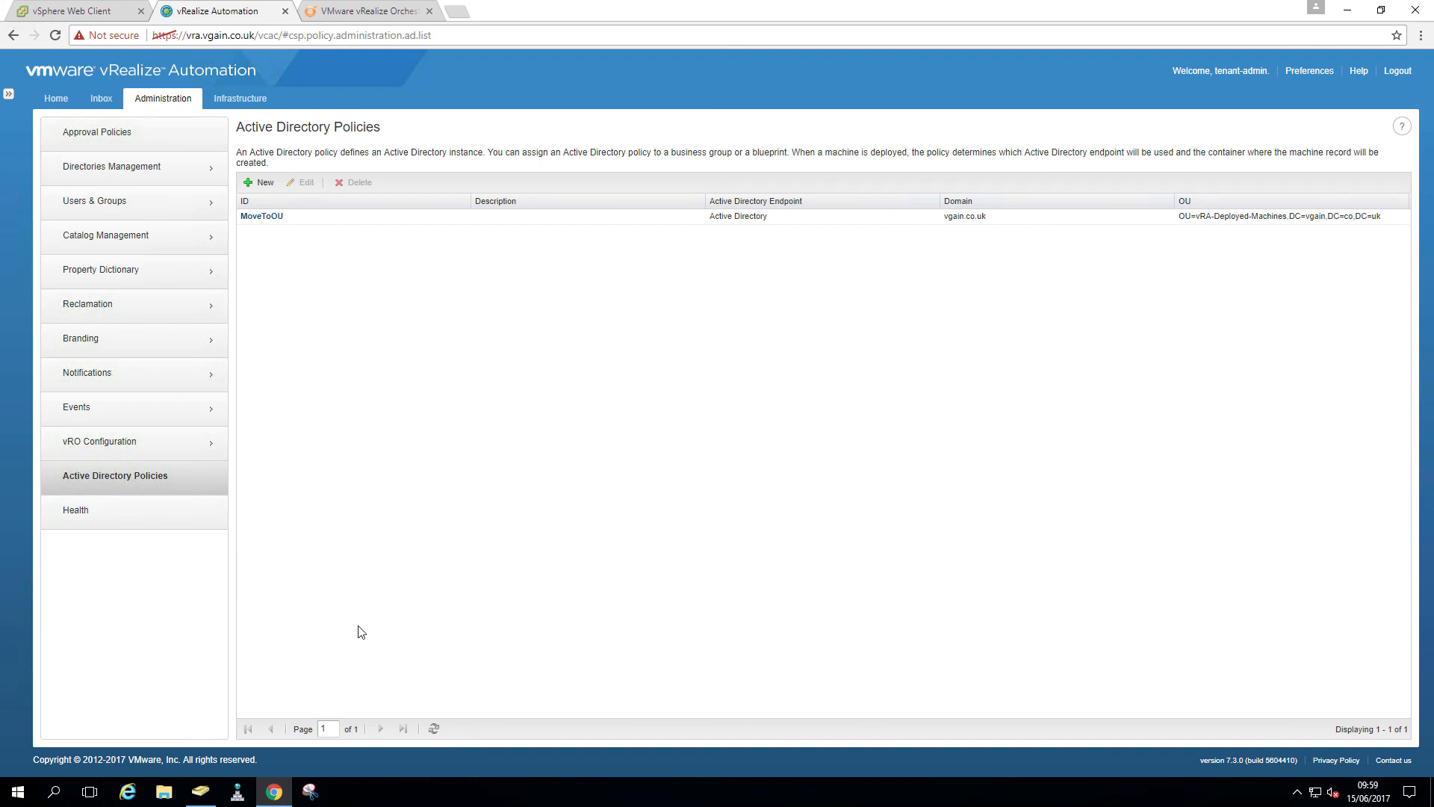
pyautogui.moveTo(199, 791)
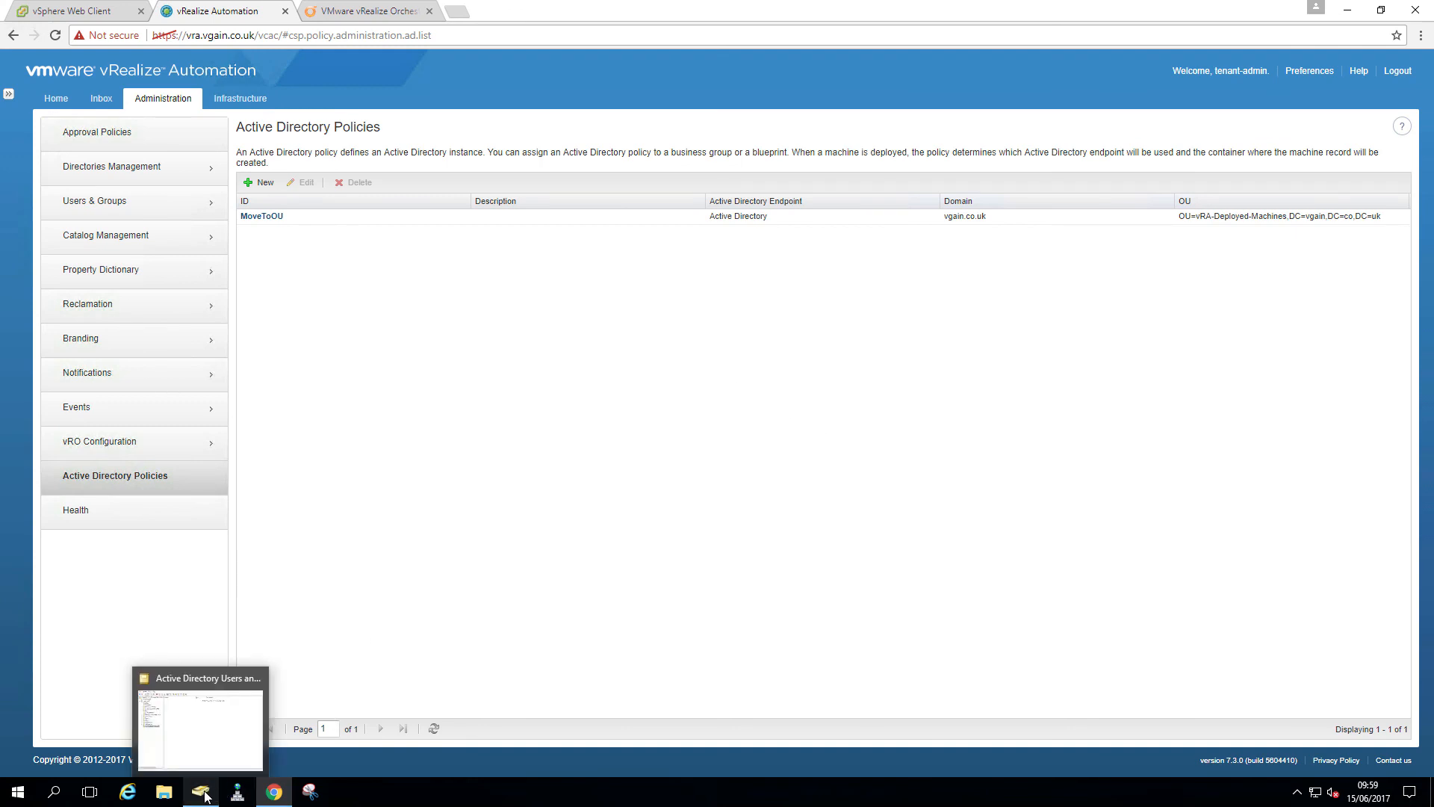
pyautogui.click(199, 718)
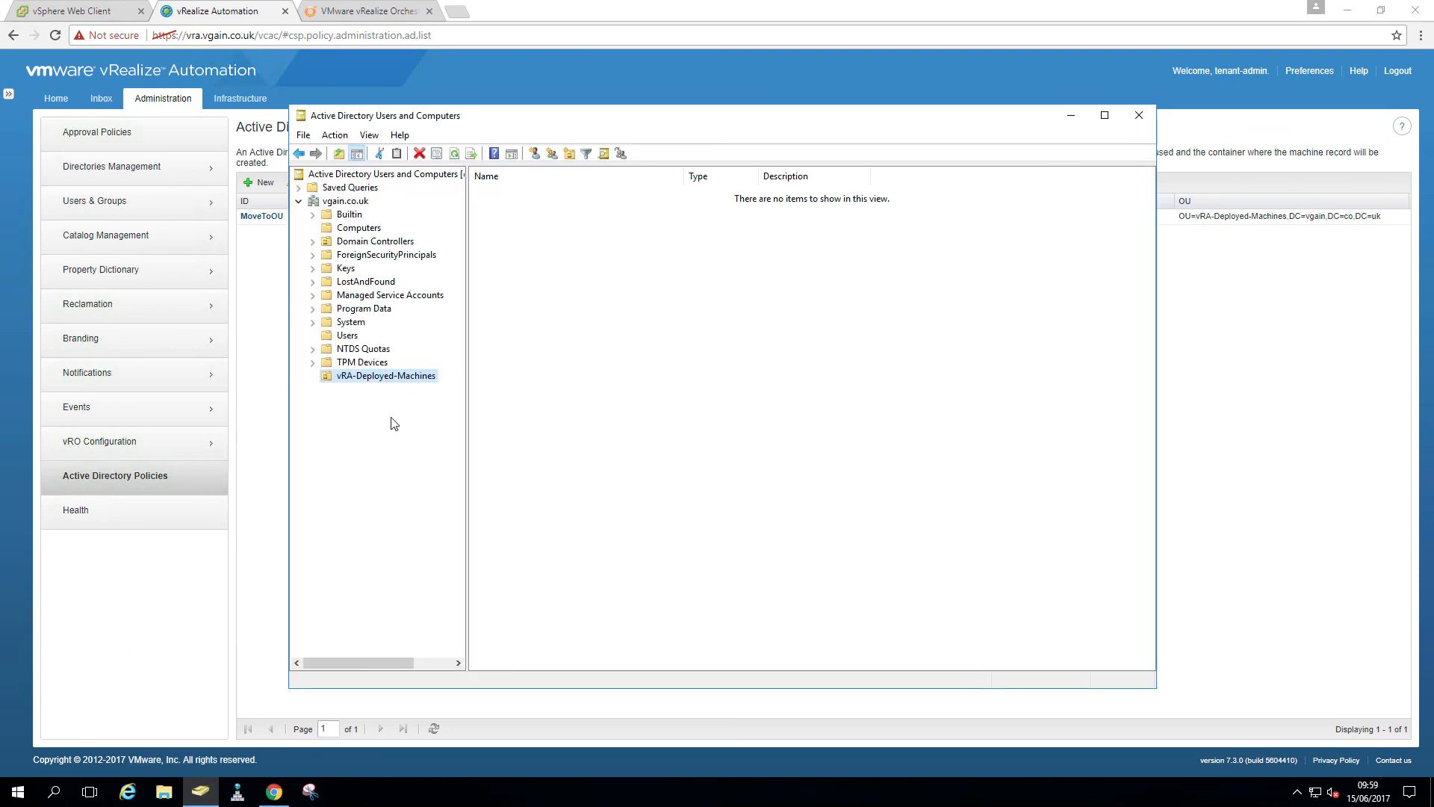
pyautogui.moveTo(1138, 115)
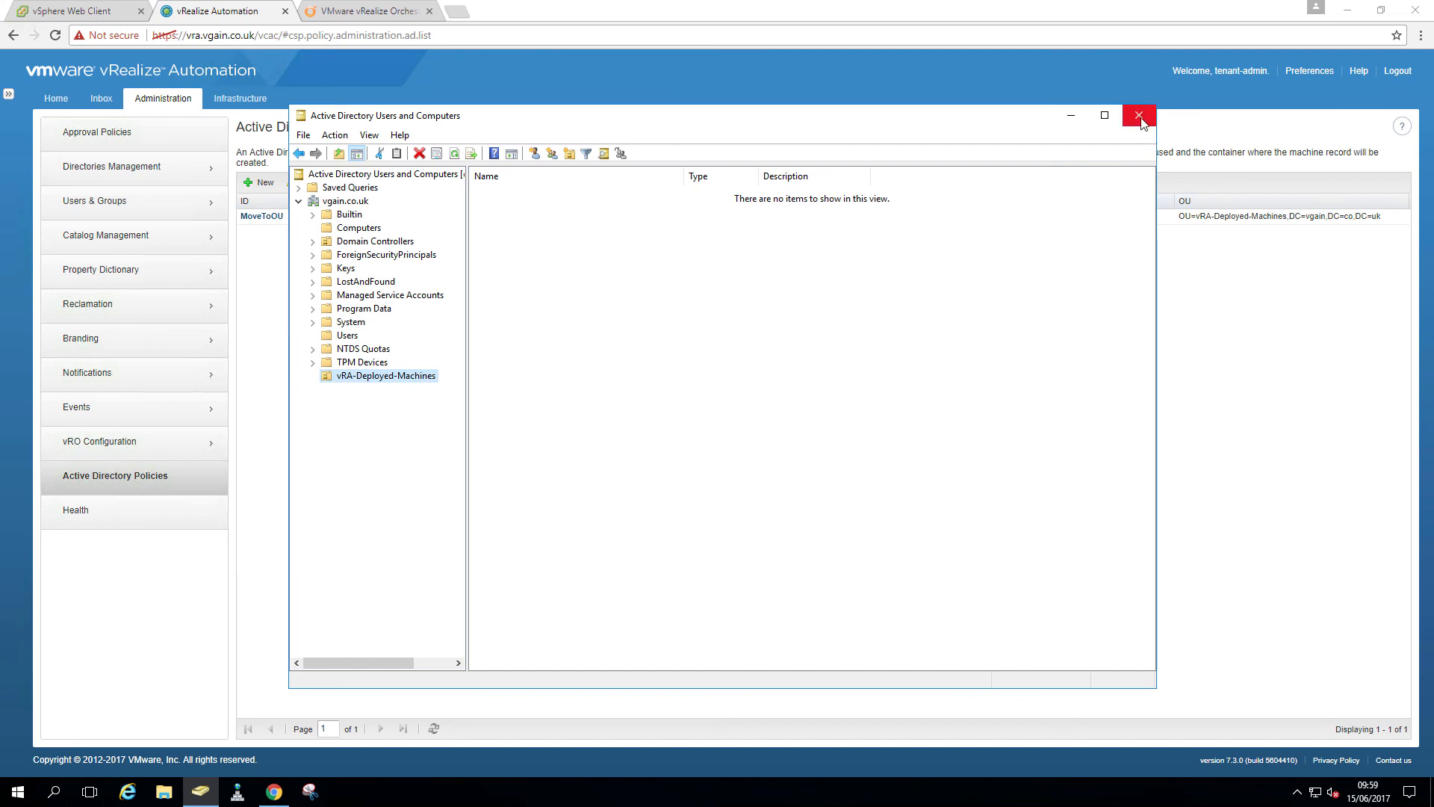
pyautogui.click(1138, 115)
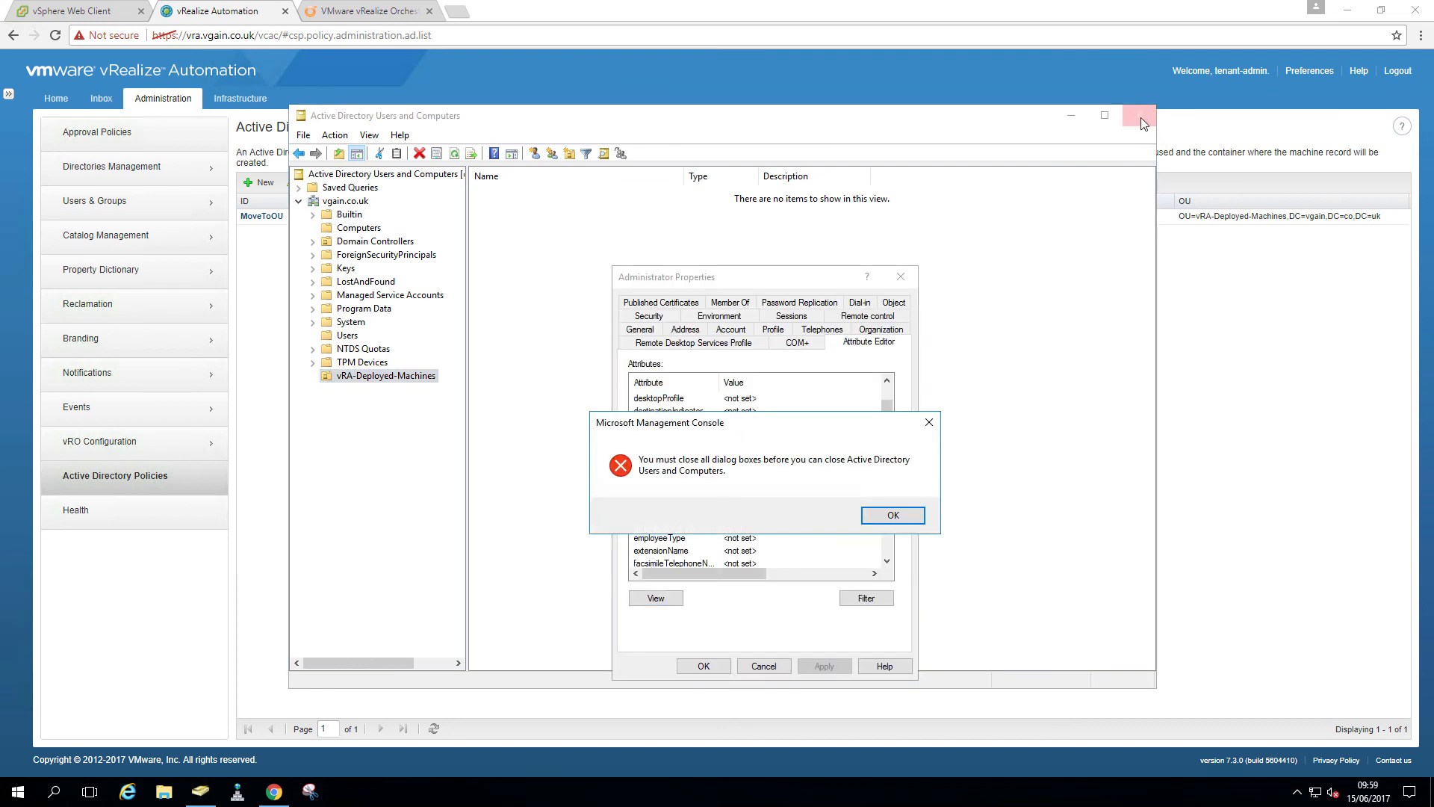
pyautogui.click(891, 515)
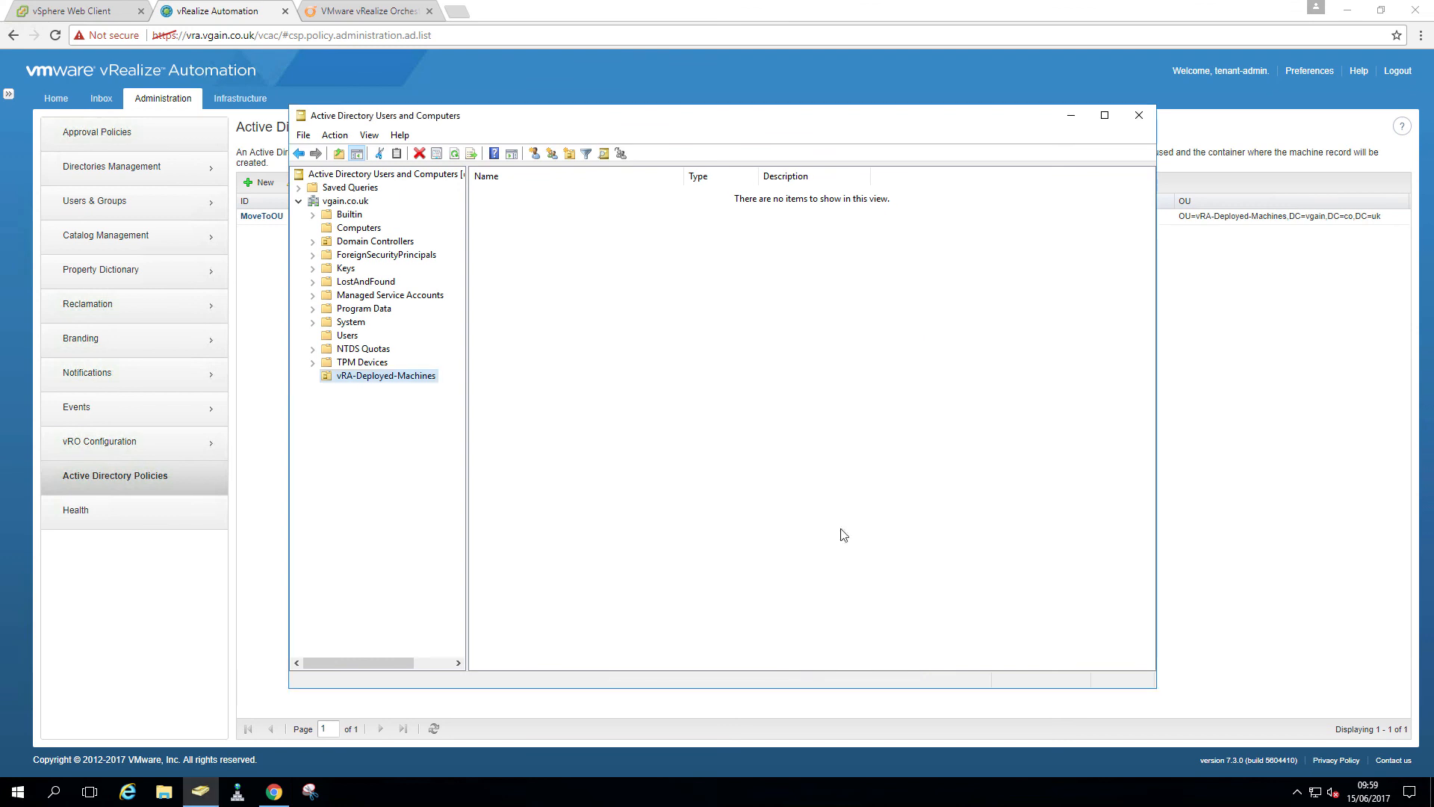
pyautogui.click(1138, 114)
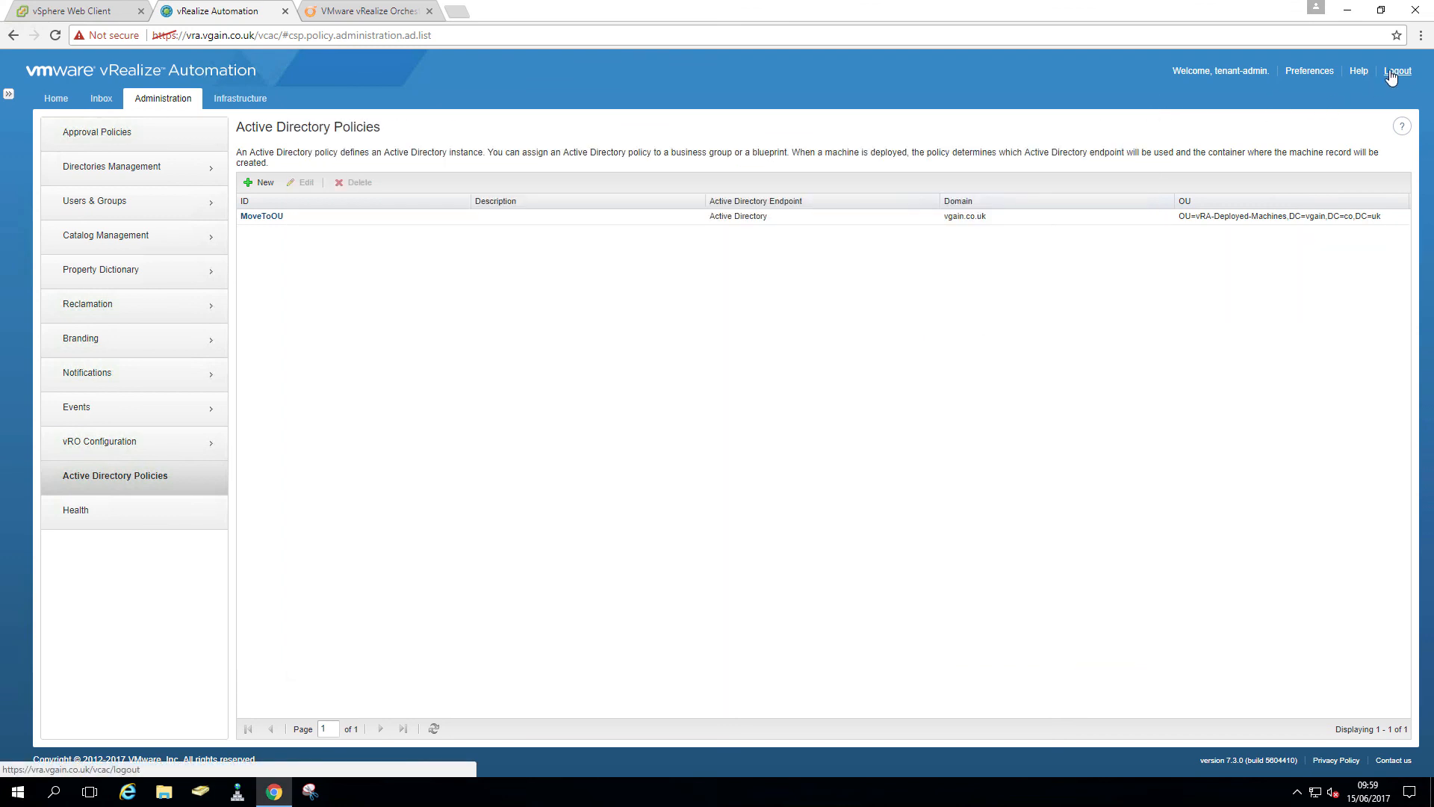
# Log the tenant admin out and go back to the Workspace ONE login page
pyautogui.click(1398, 70)
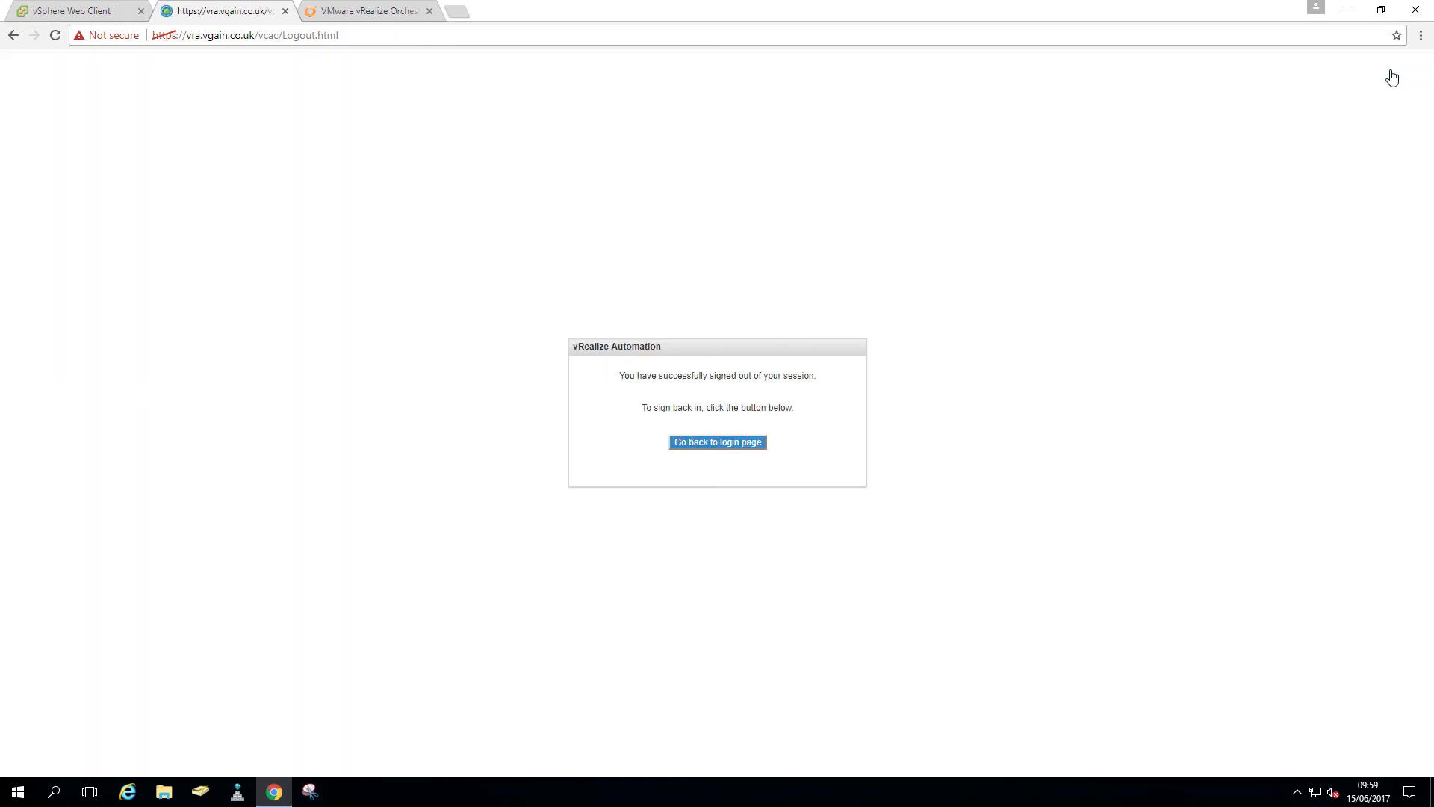
pyautogui.click(717, 442)
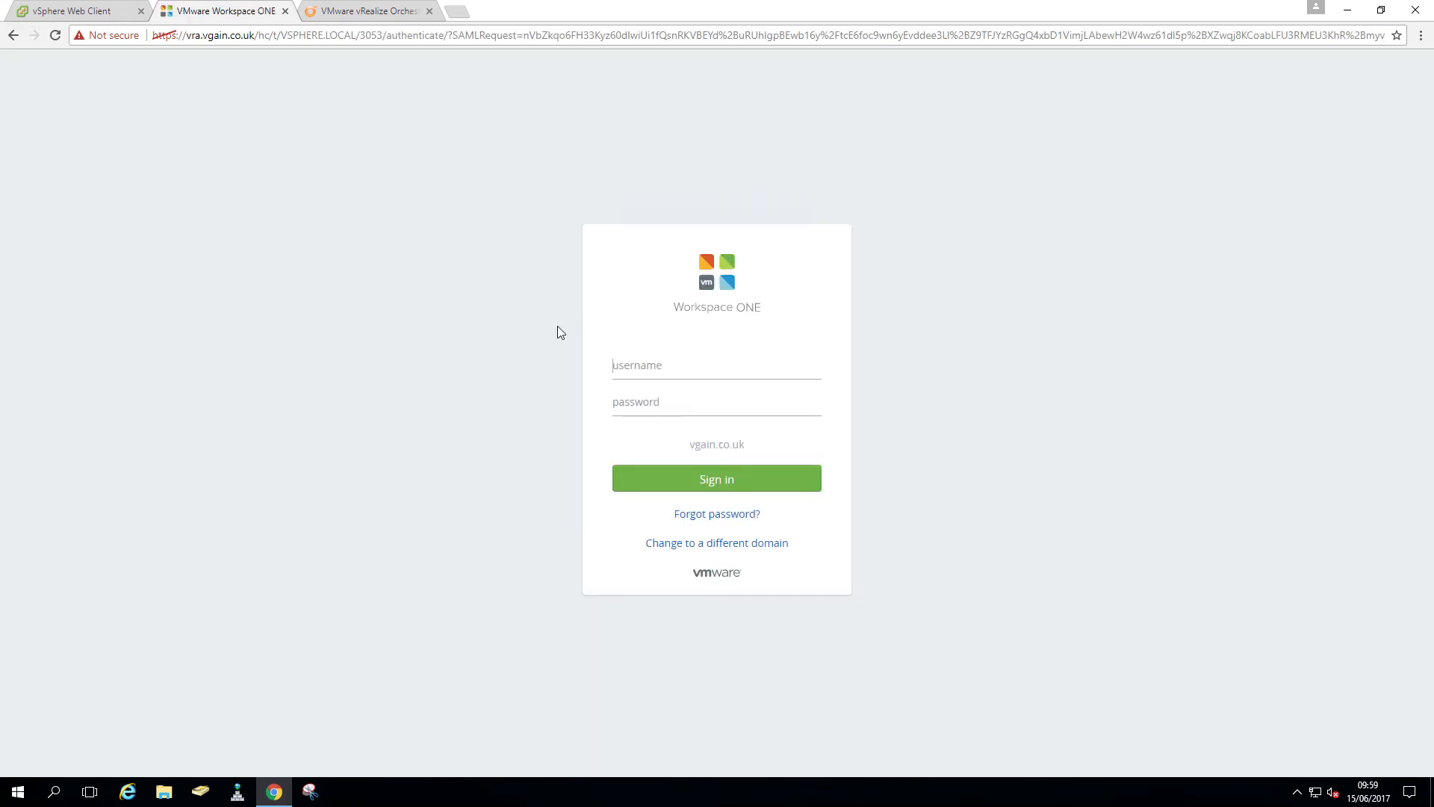